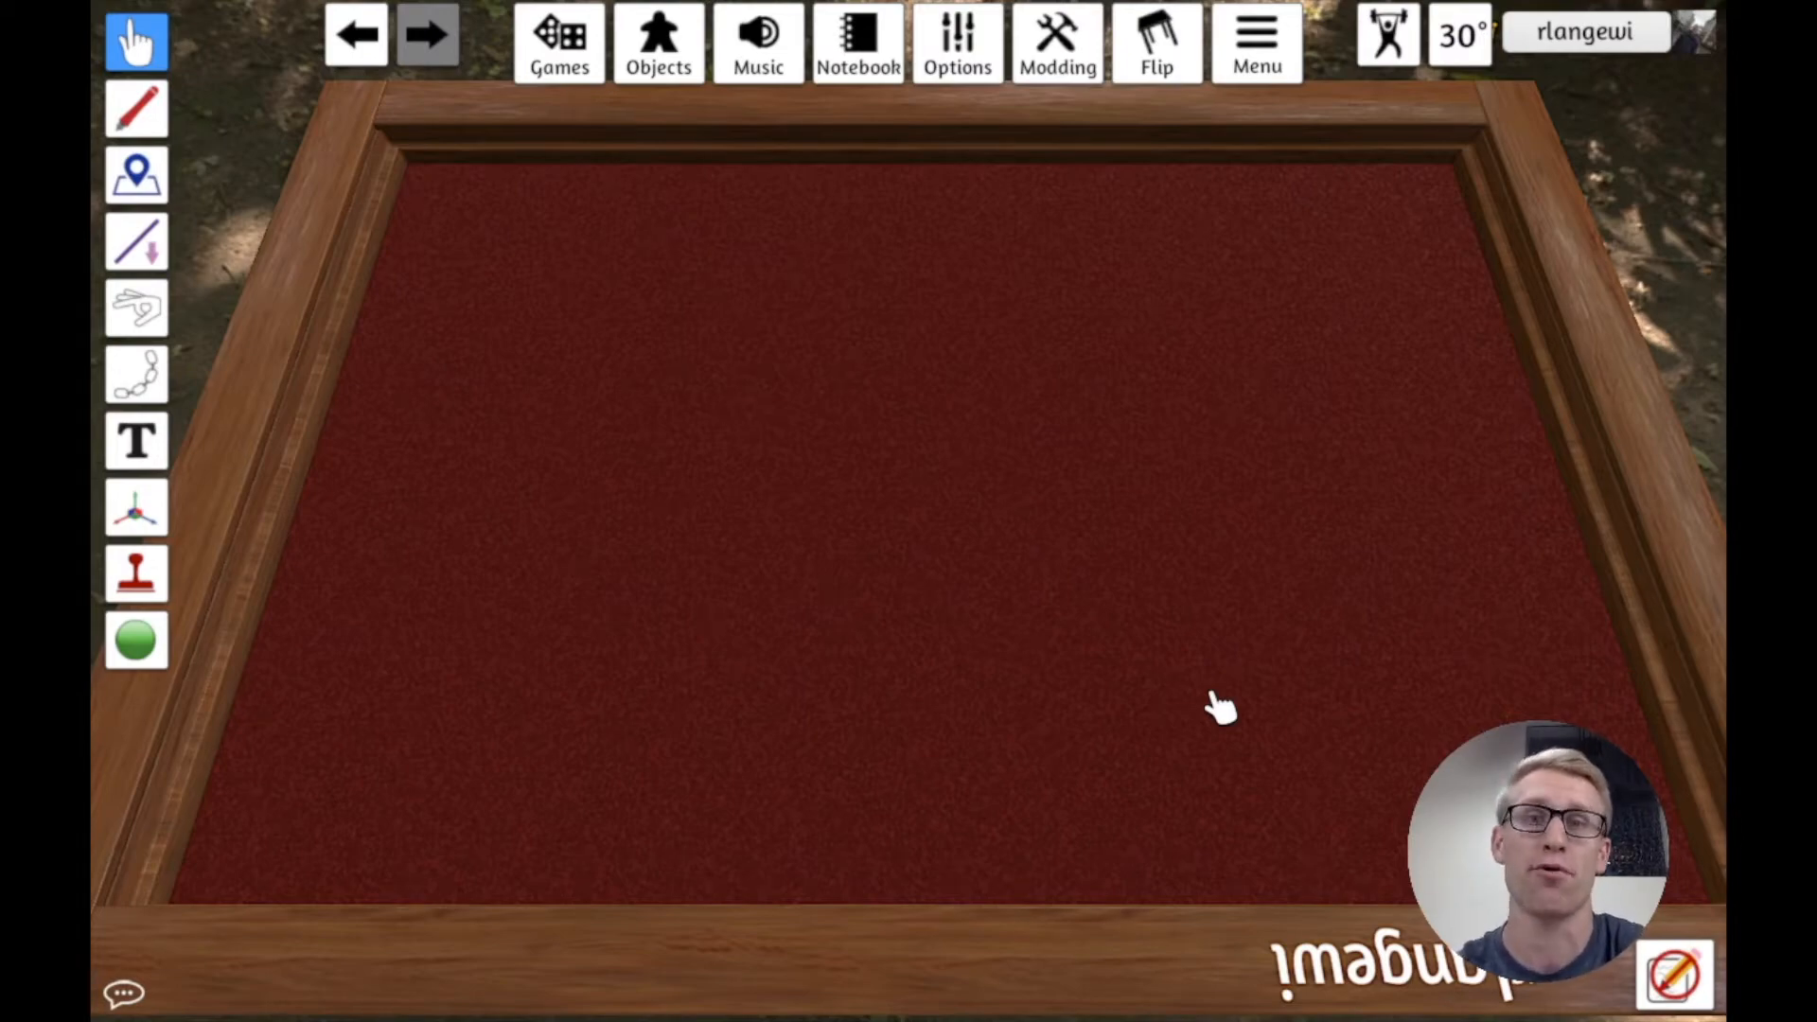
pyautogui.moveTo(759, 487)
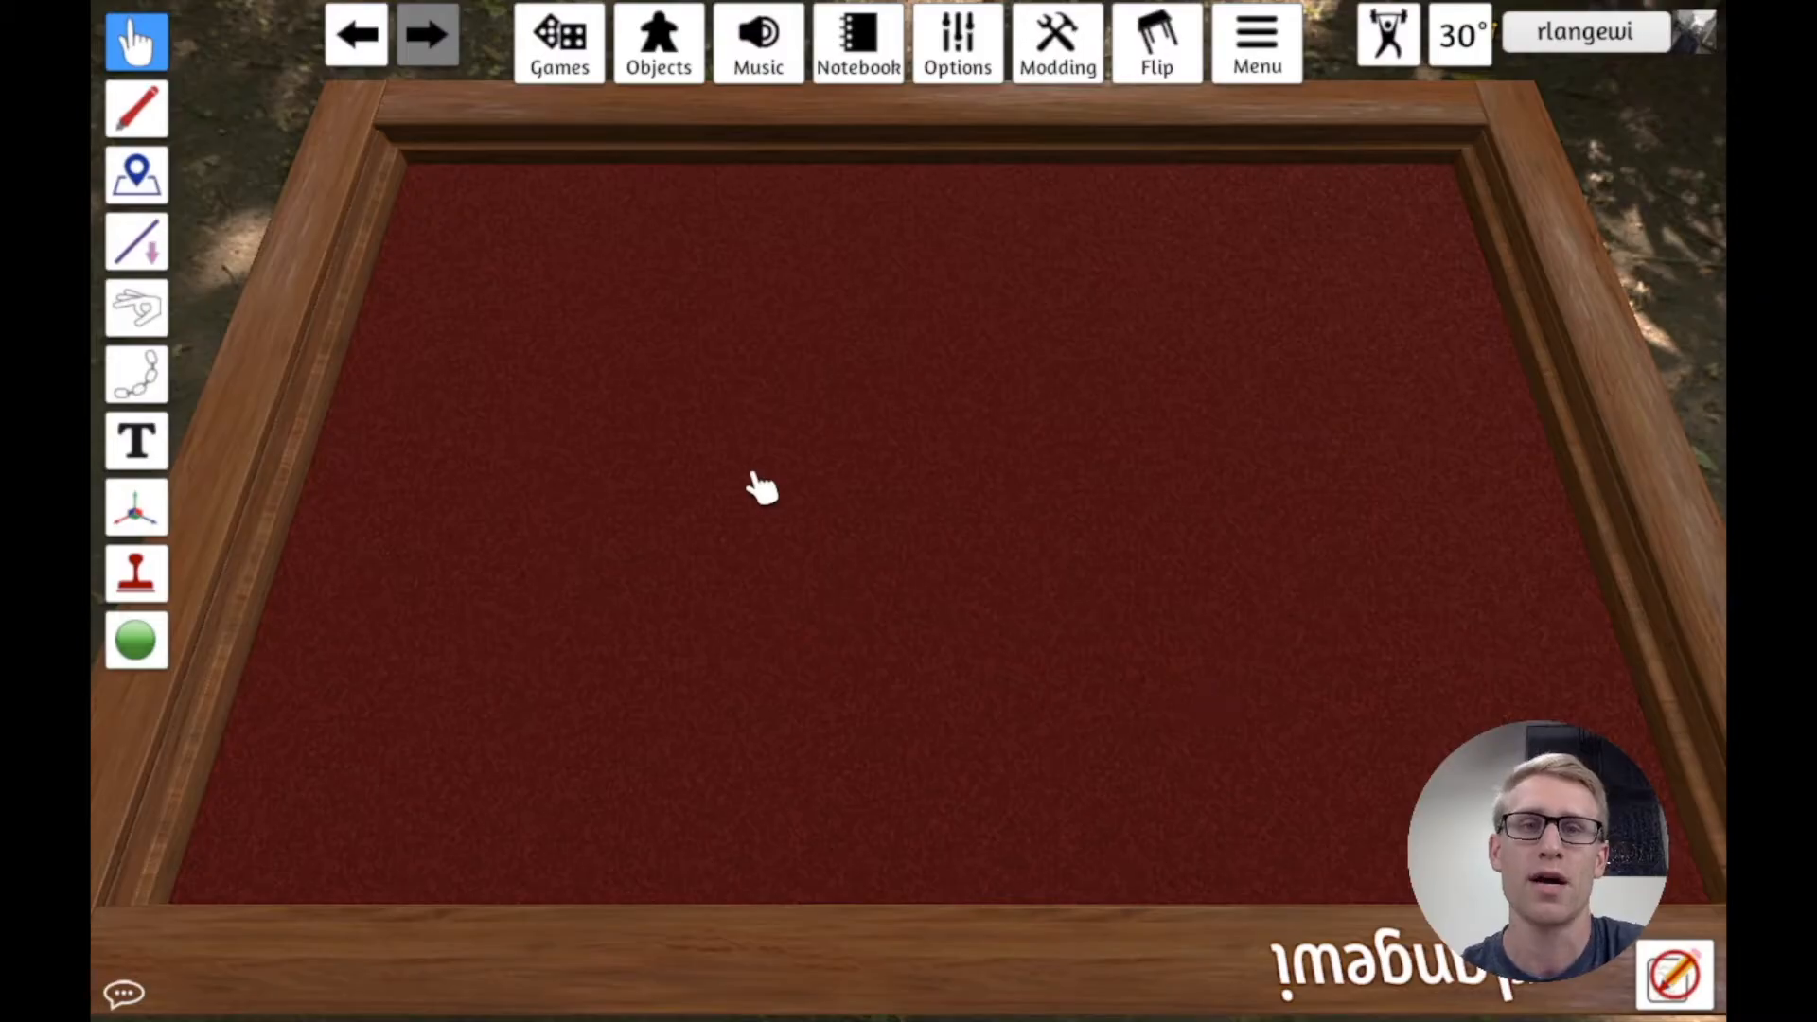
# Step: Open the Custom Deck form through Objects > Components > Cards
pyautogui.click(658, 42)
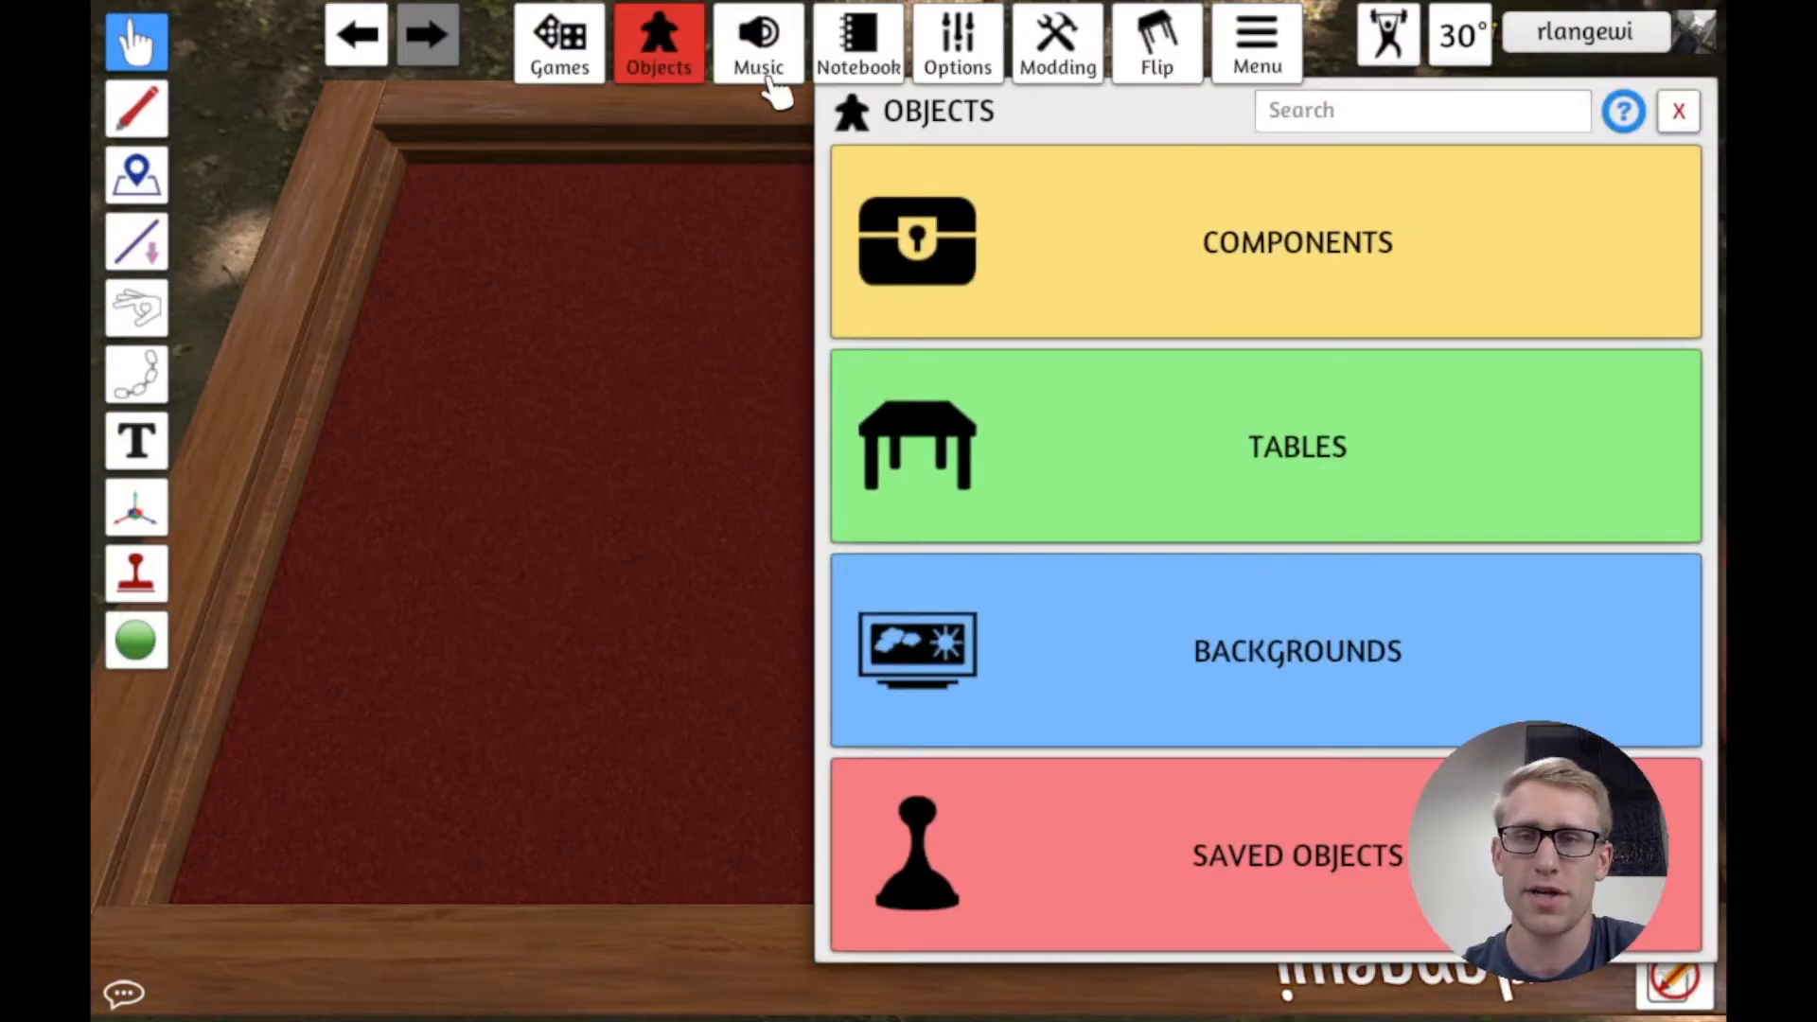
pyautogui.click(1297, 242)
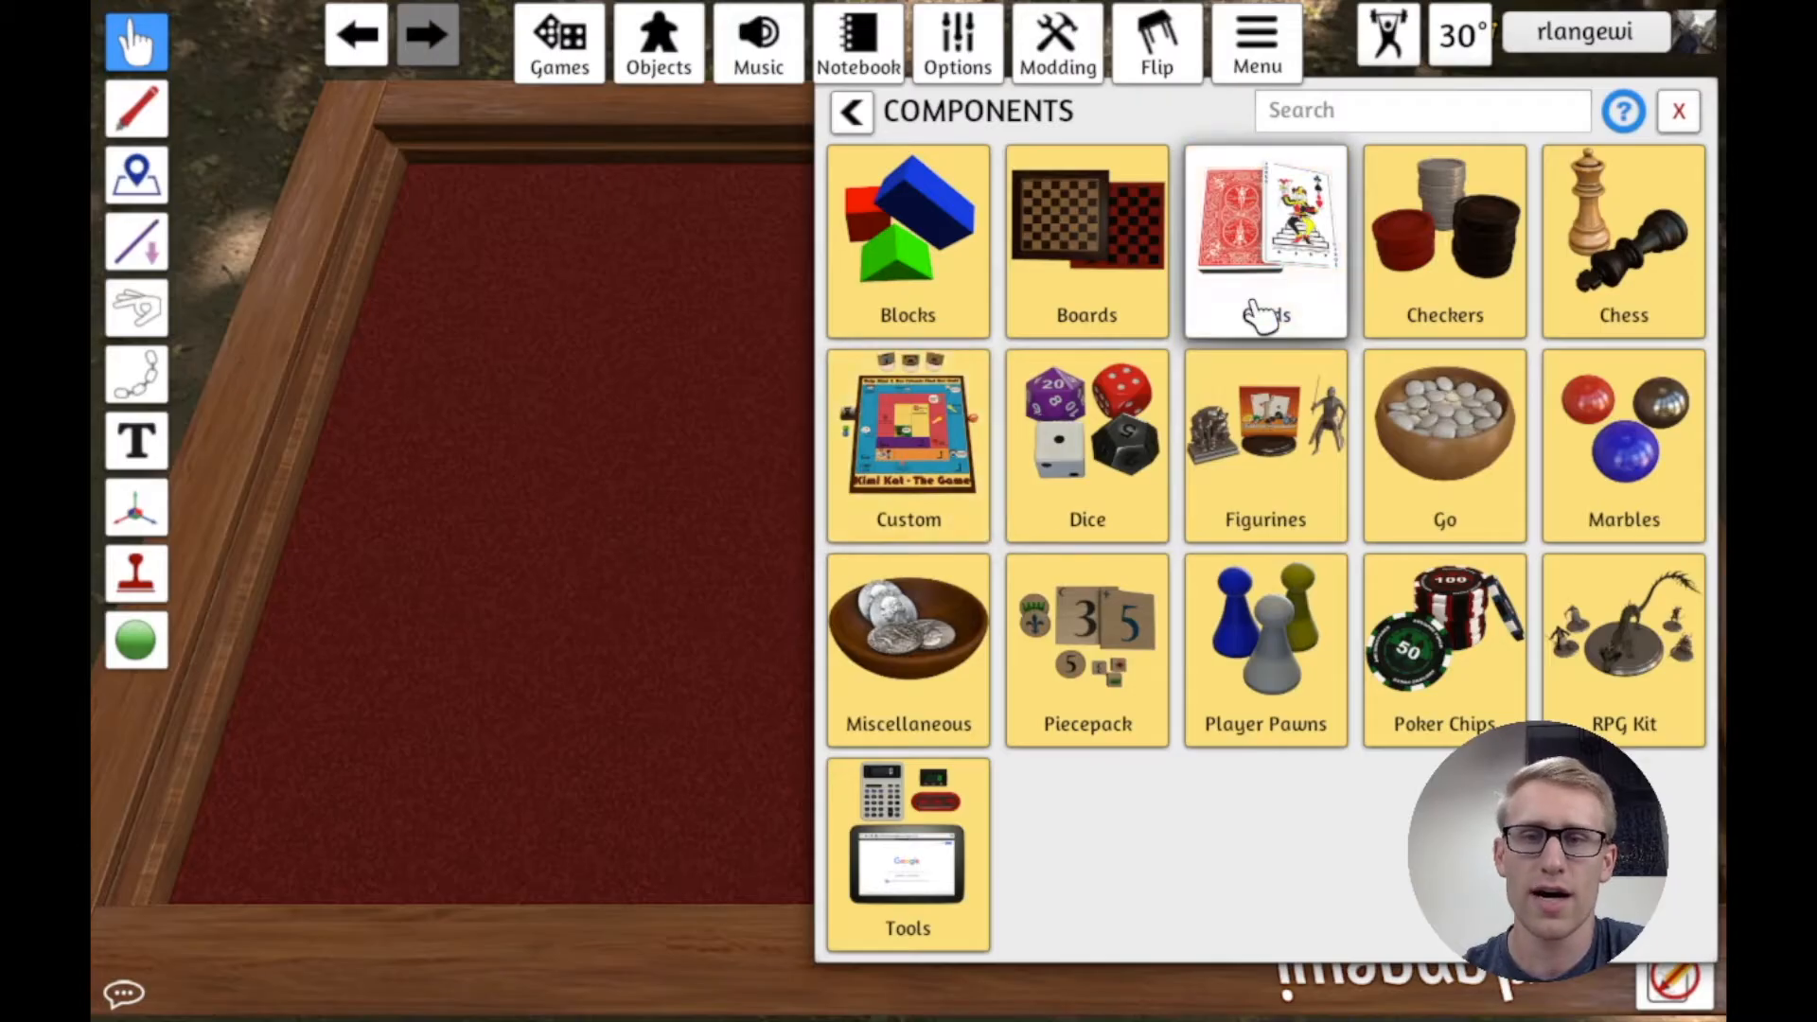
pyautogui.click(1266, 237)
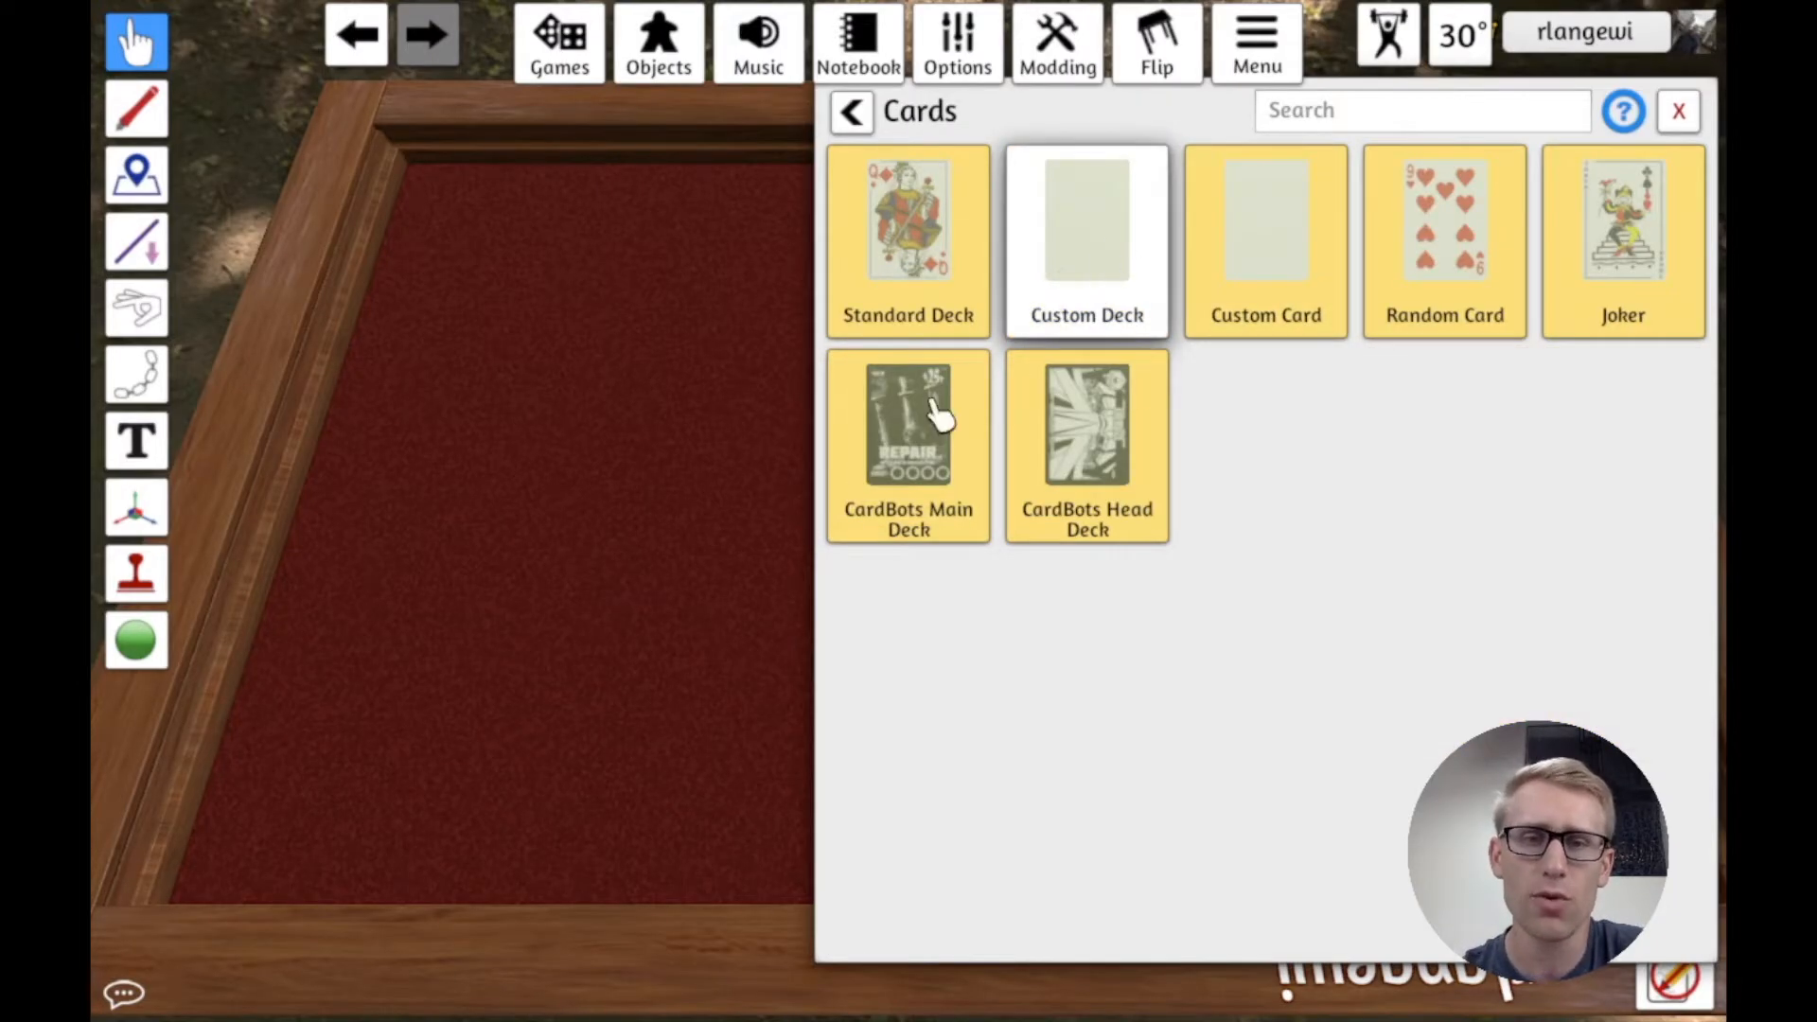
pyautogui.click(1086, 239)
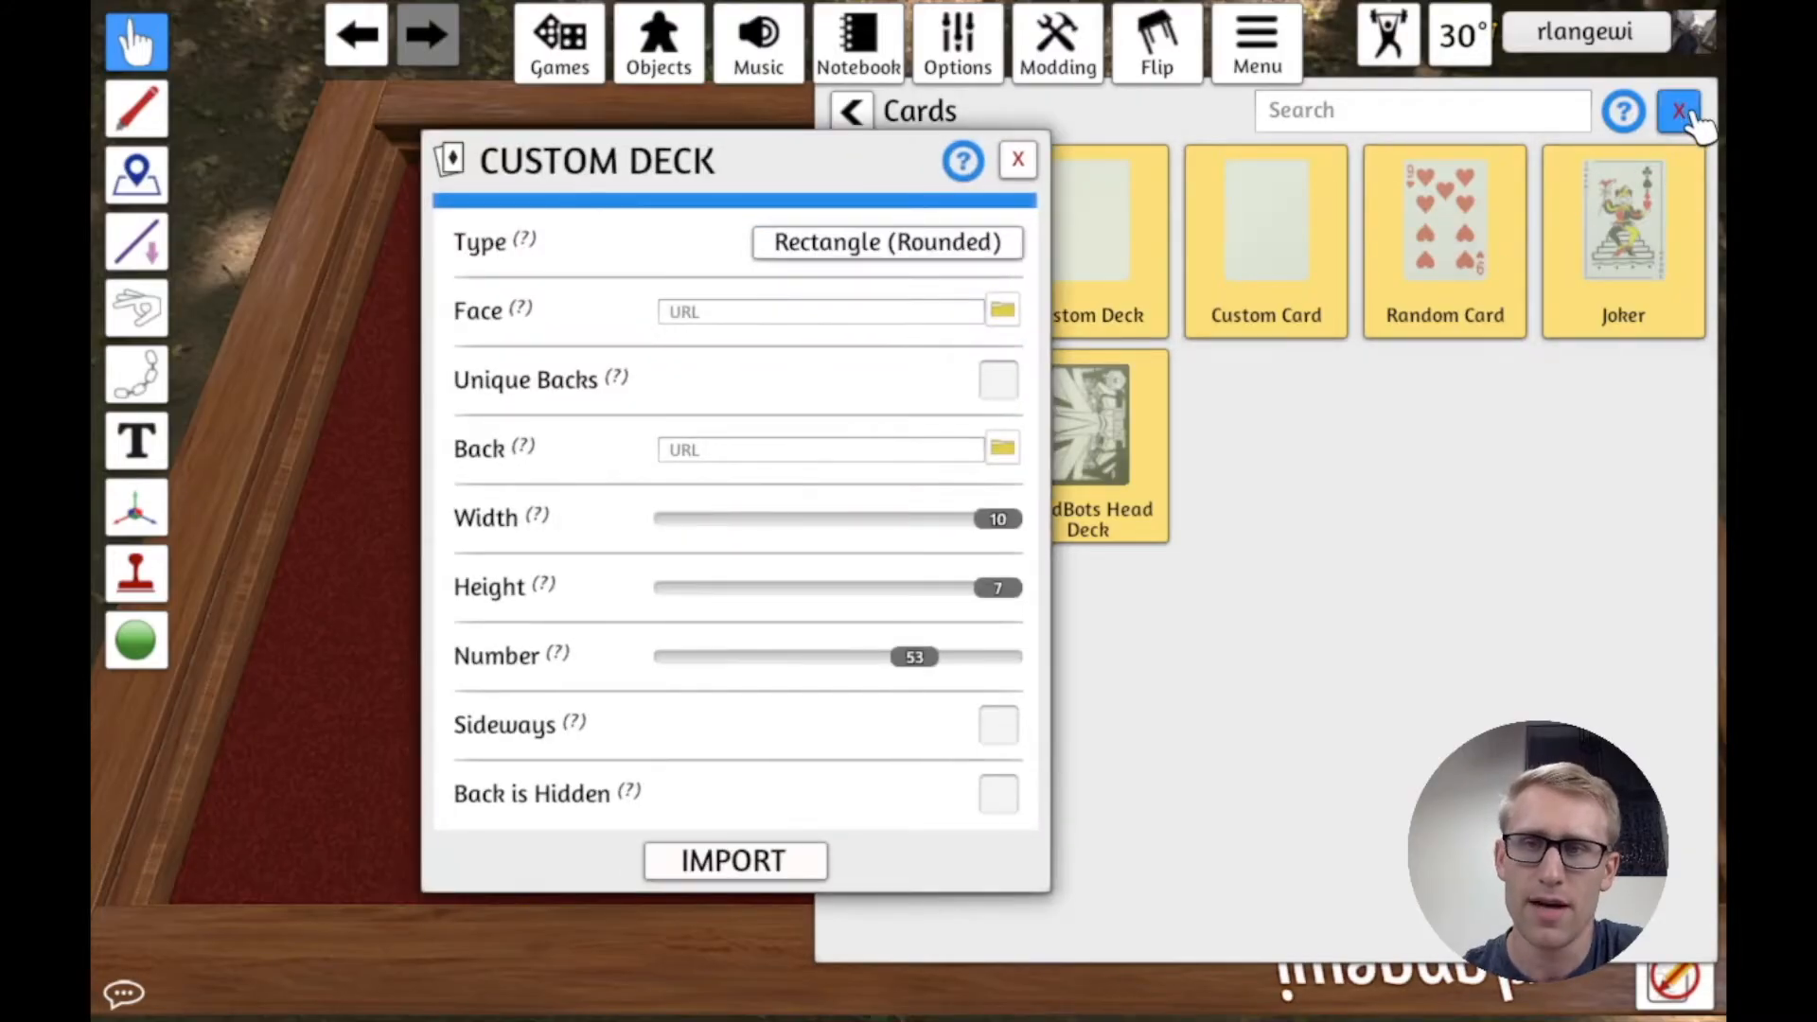
# Step: Close the Cards browser and review the card shapes, keeping Rectangle (Rounded)
pyautogui.click(1680, 109)
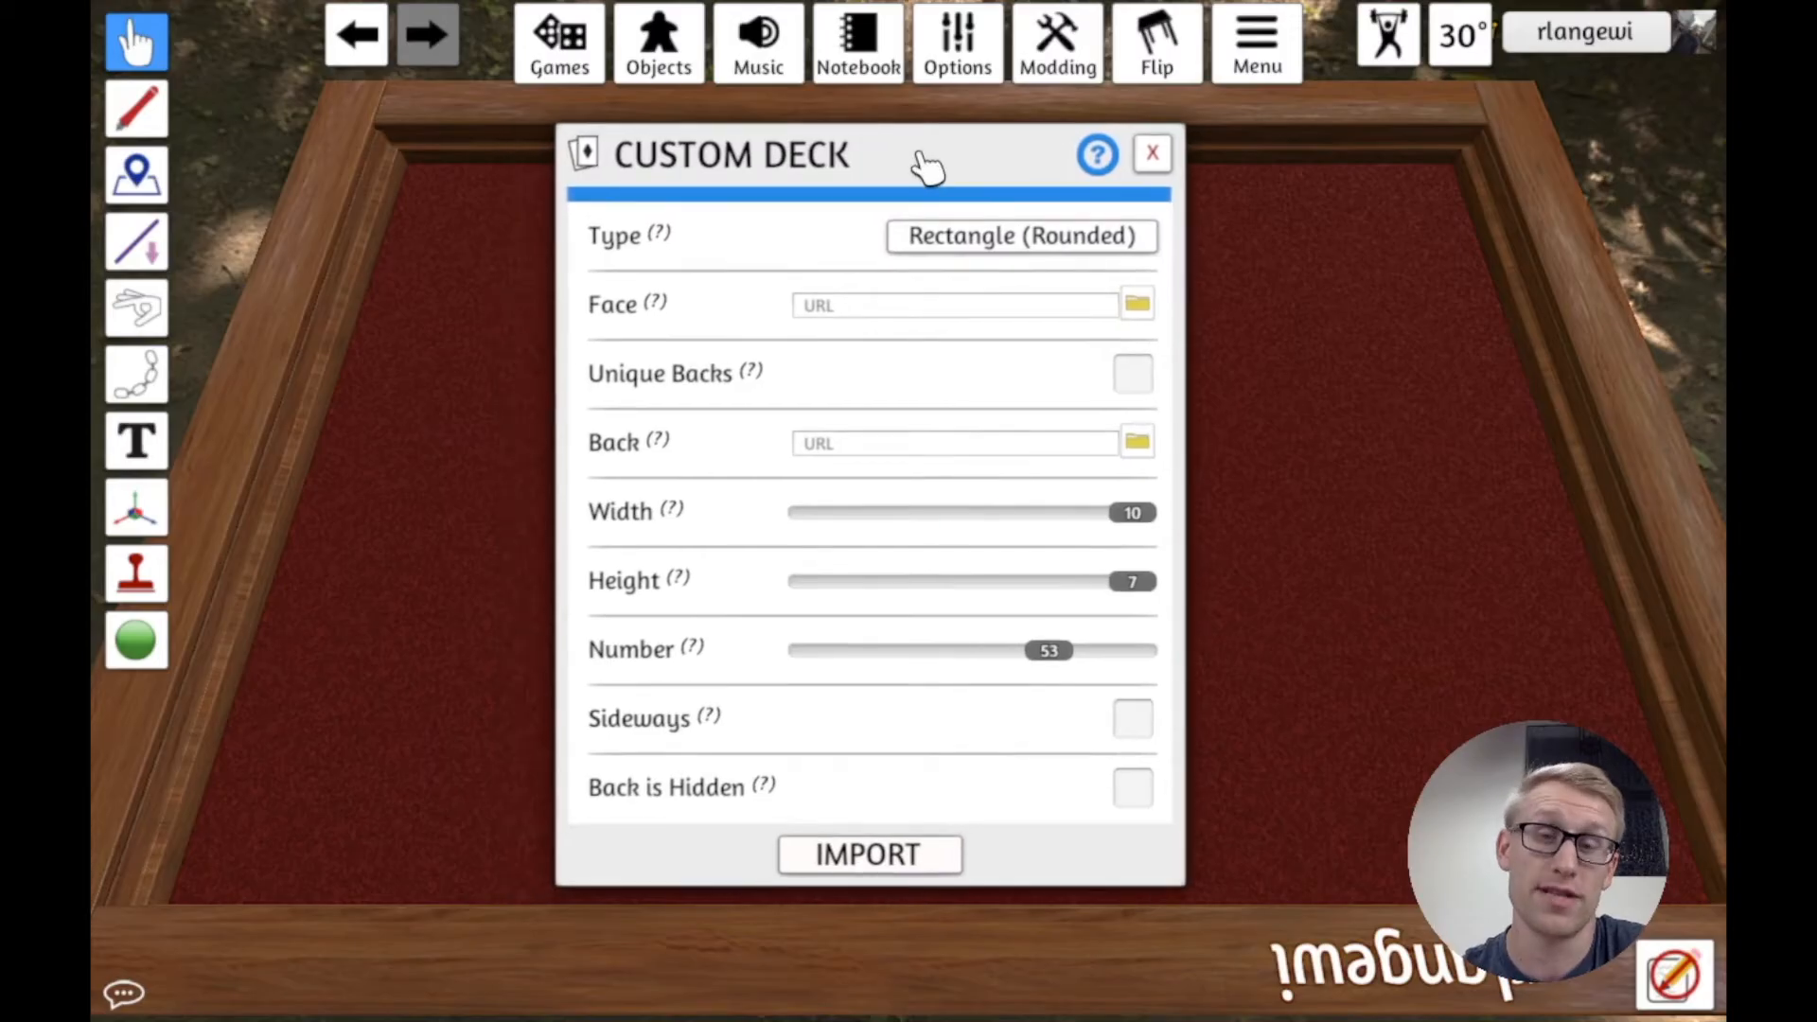
pyautogui.moveTo(789, 174)
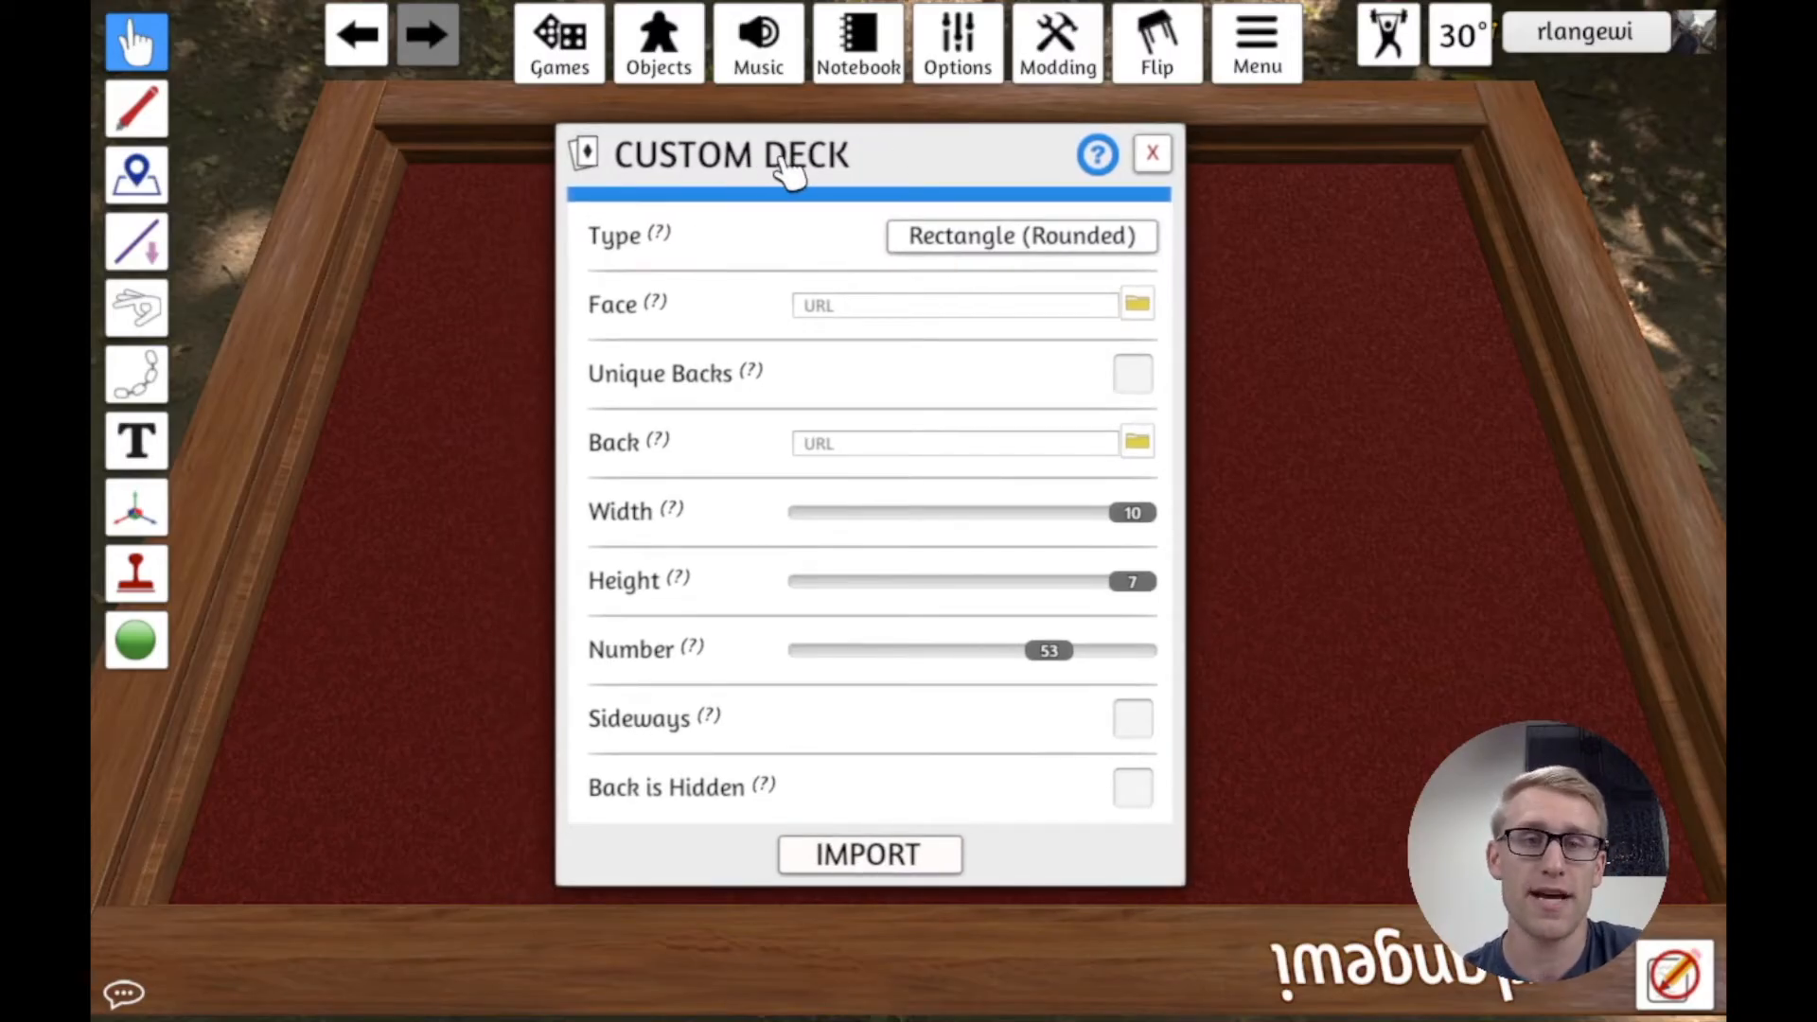
pyautogui.moveTo(736, 226)
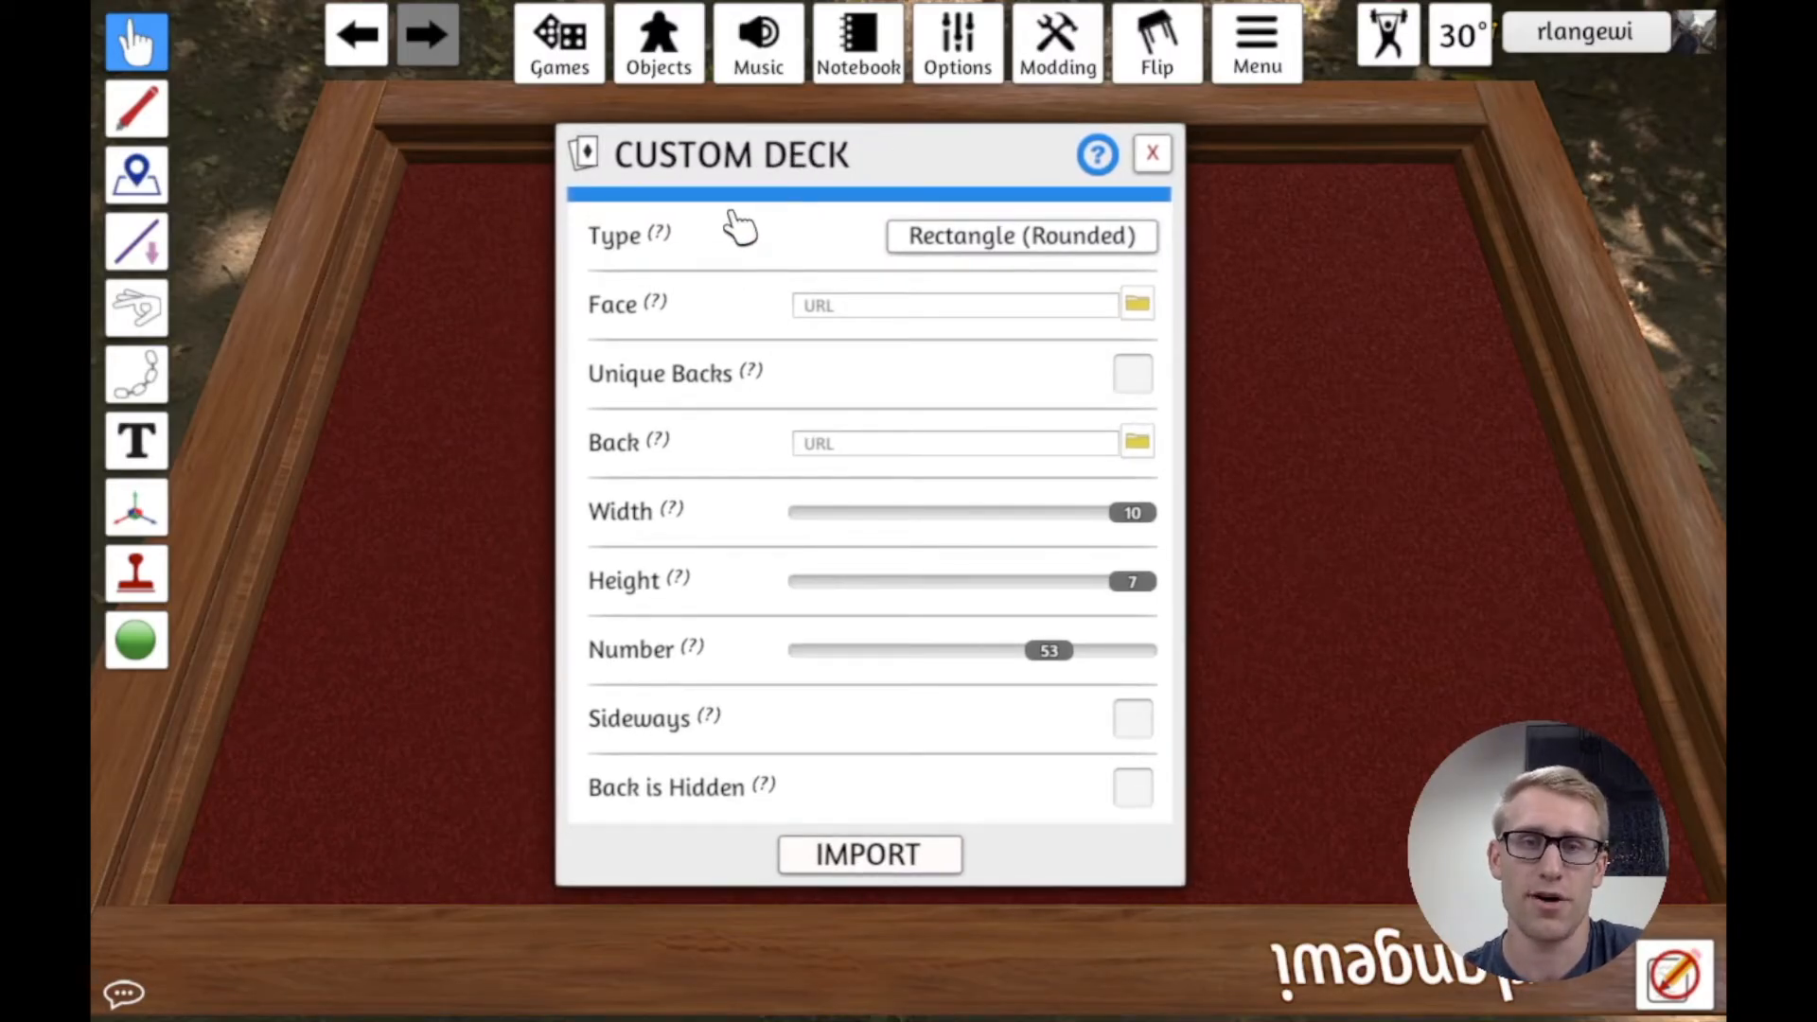
pyautogui.moveTo(659, 234)
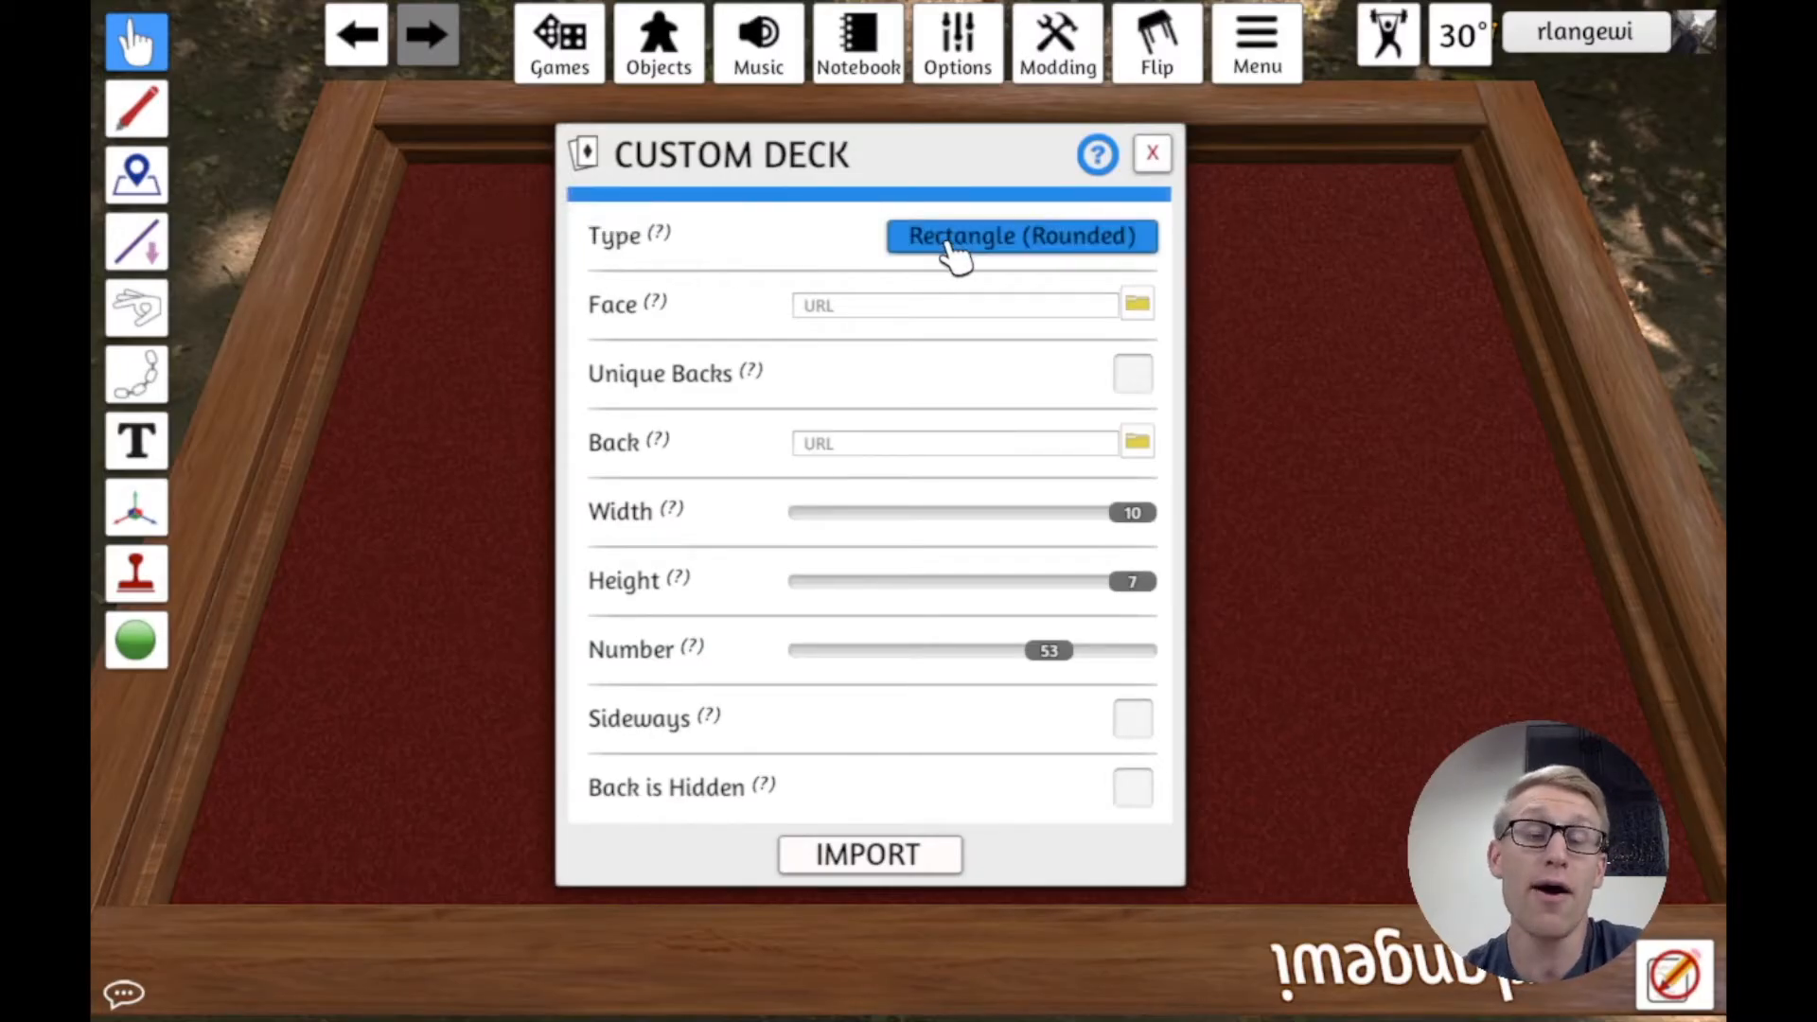
pyautogui.click(1021, 236)
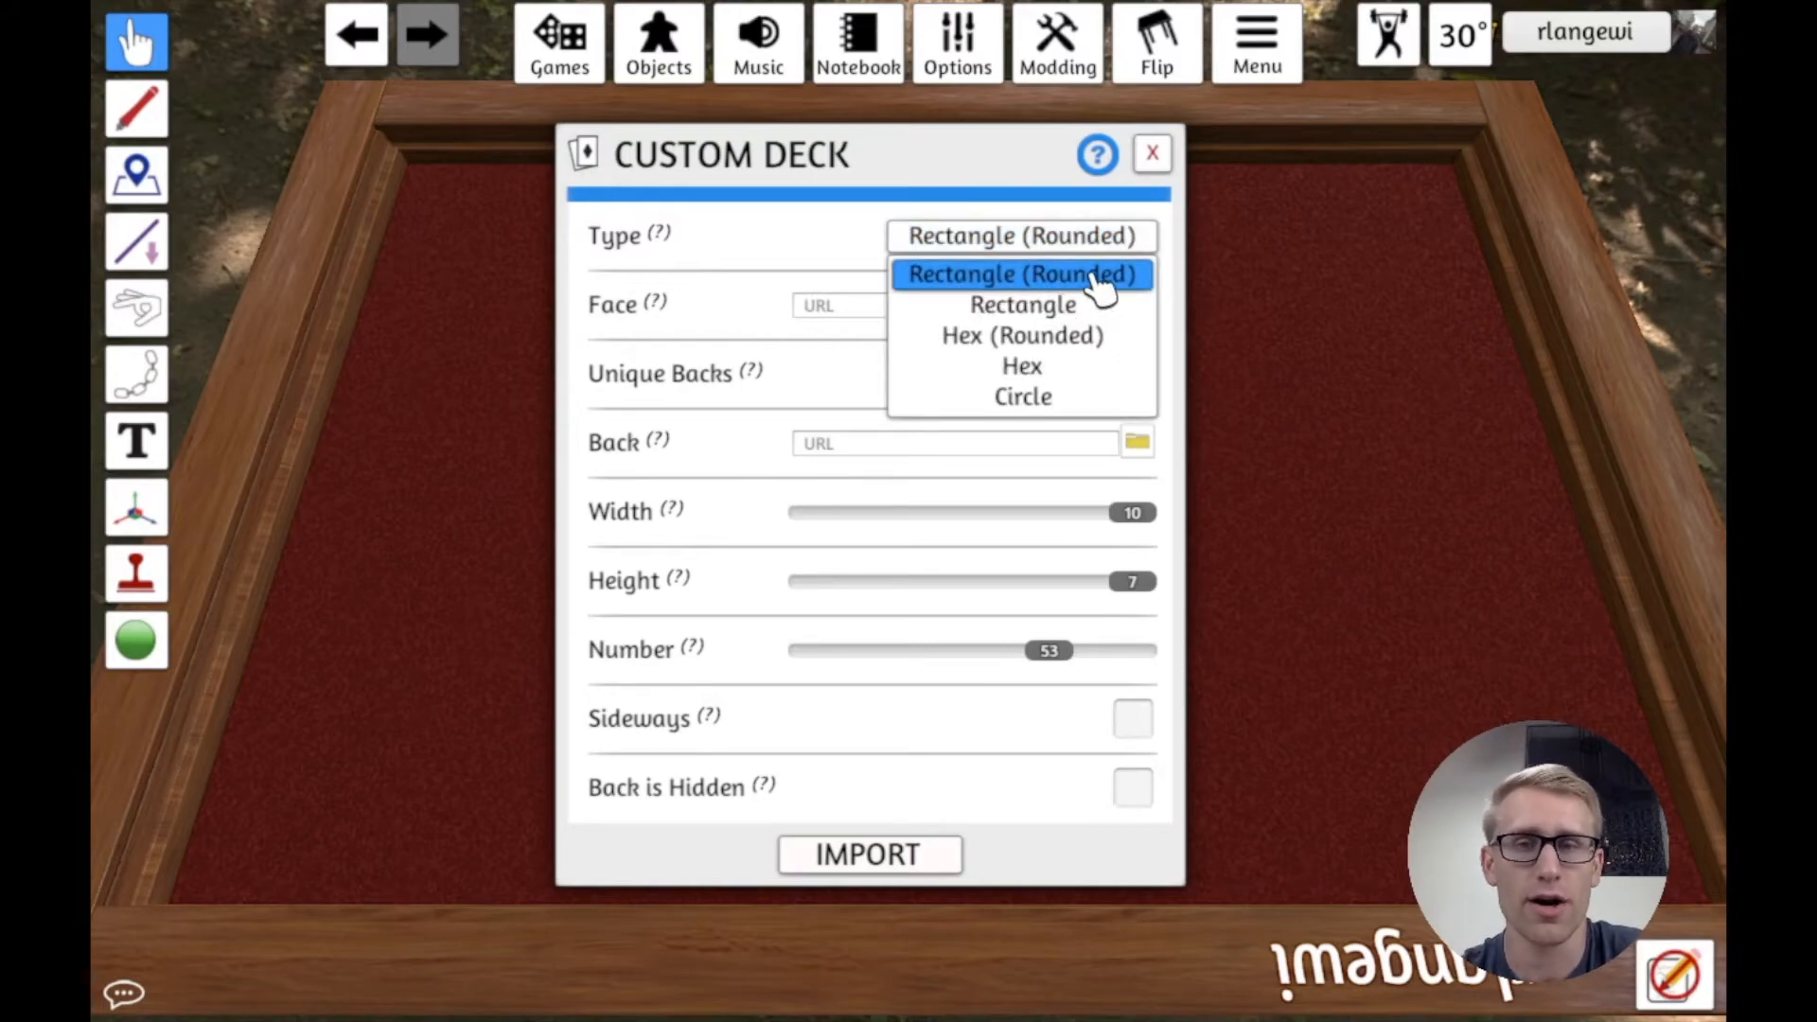
pyautogui.moveTo(1023, 304)
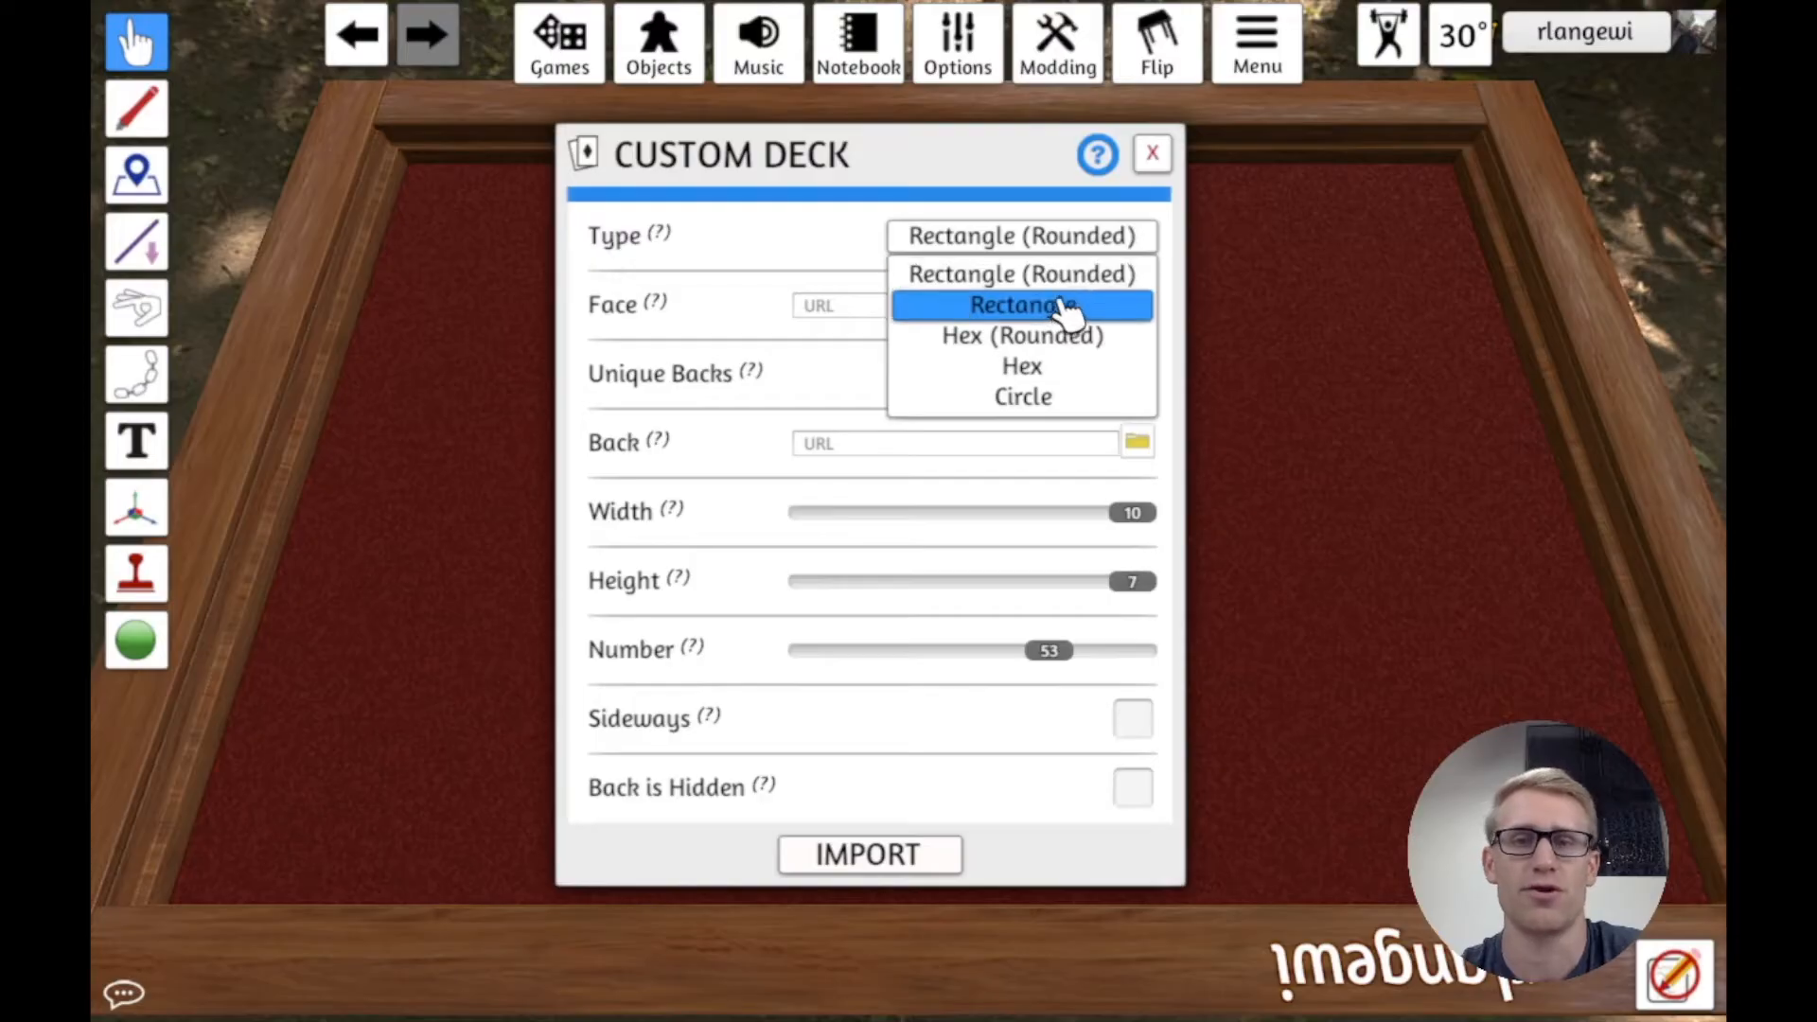
pyautogui.moveTo(1021, 335)
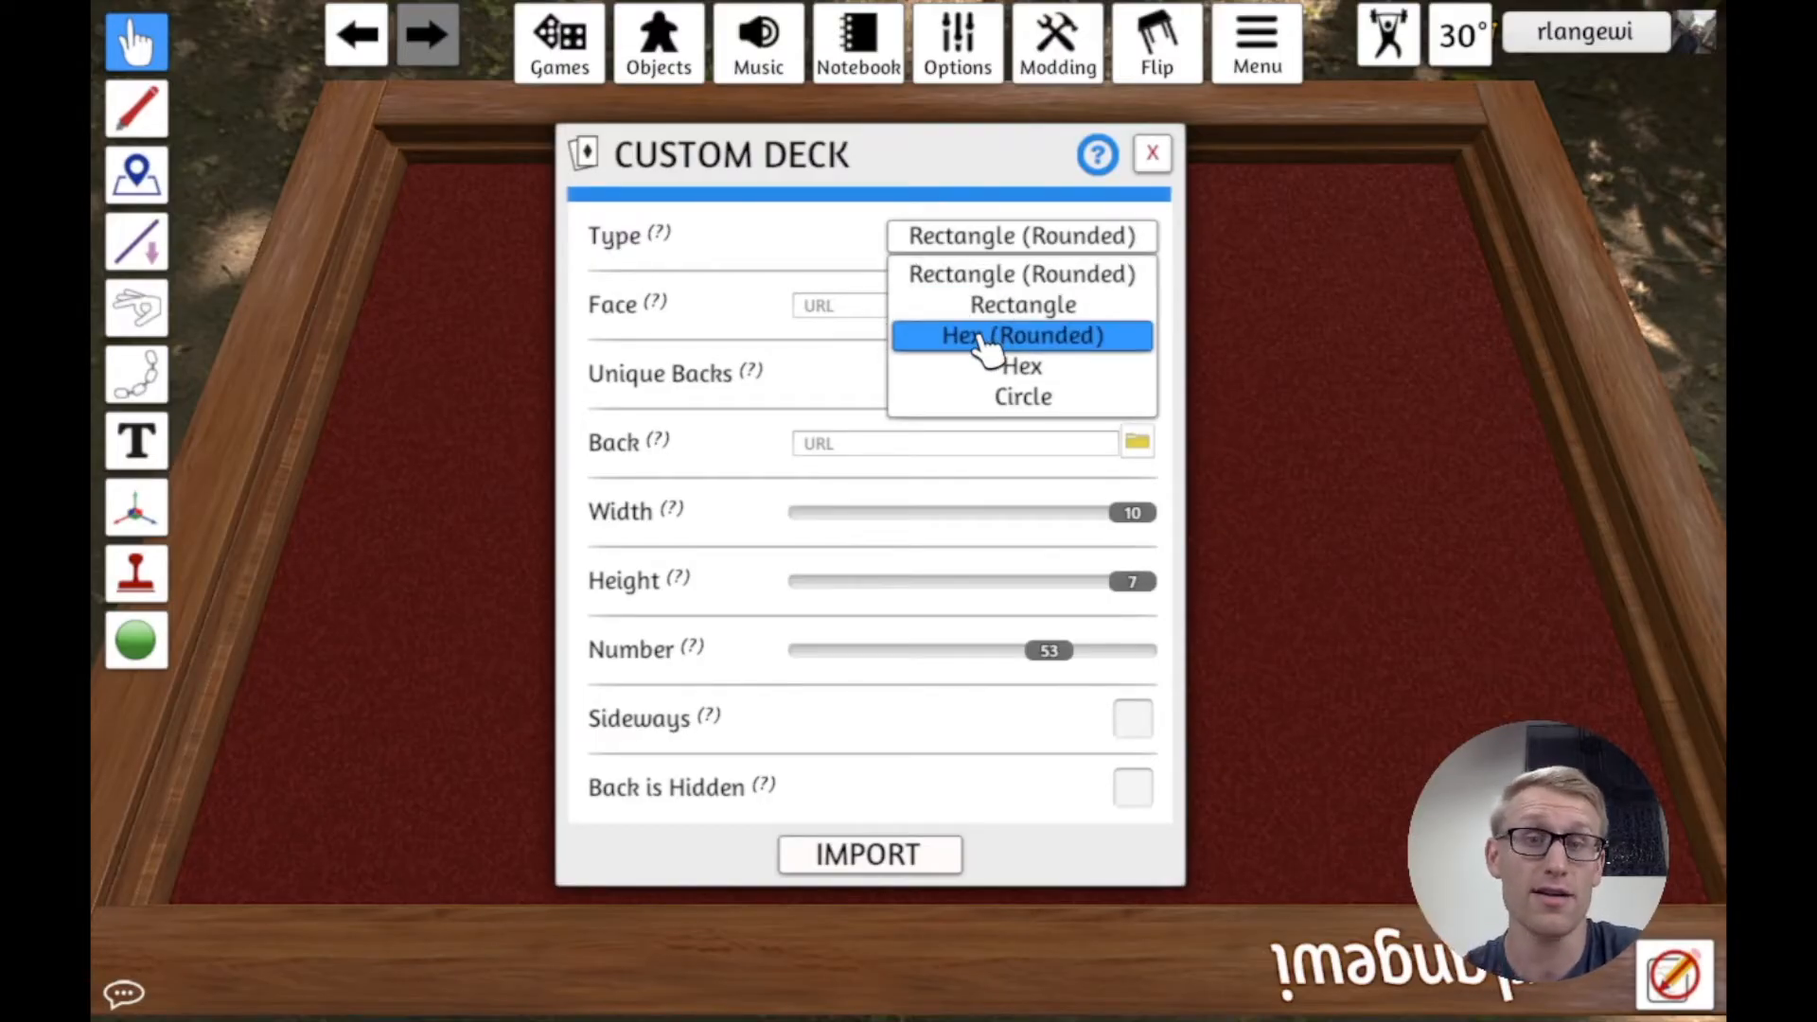
pyautogui.moveTo(1021, 396)
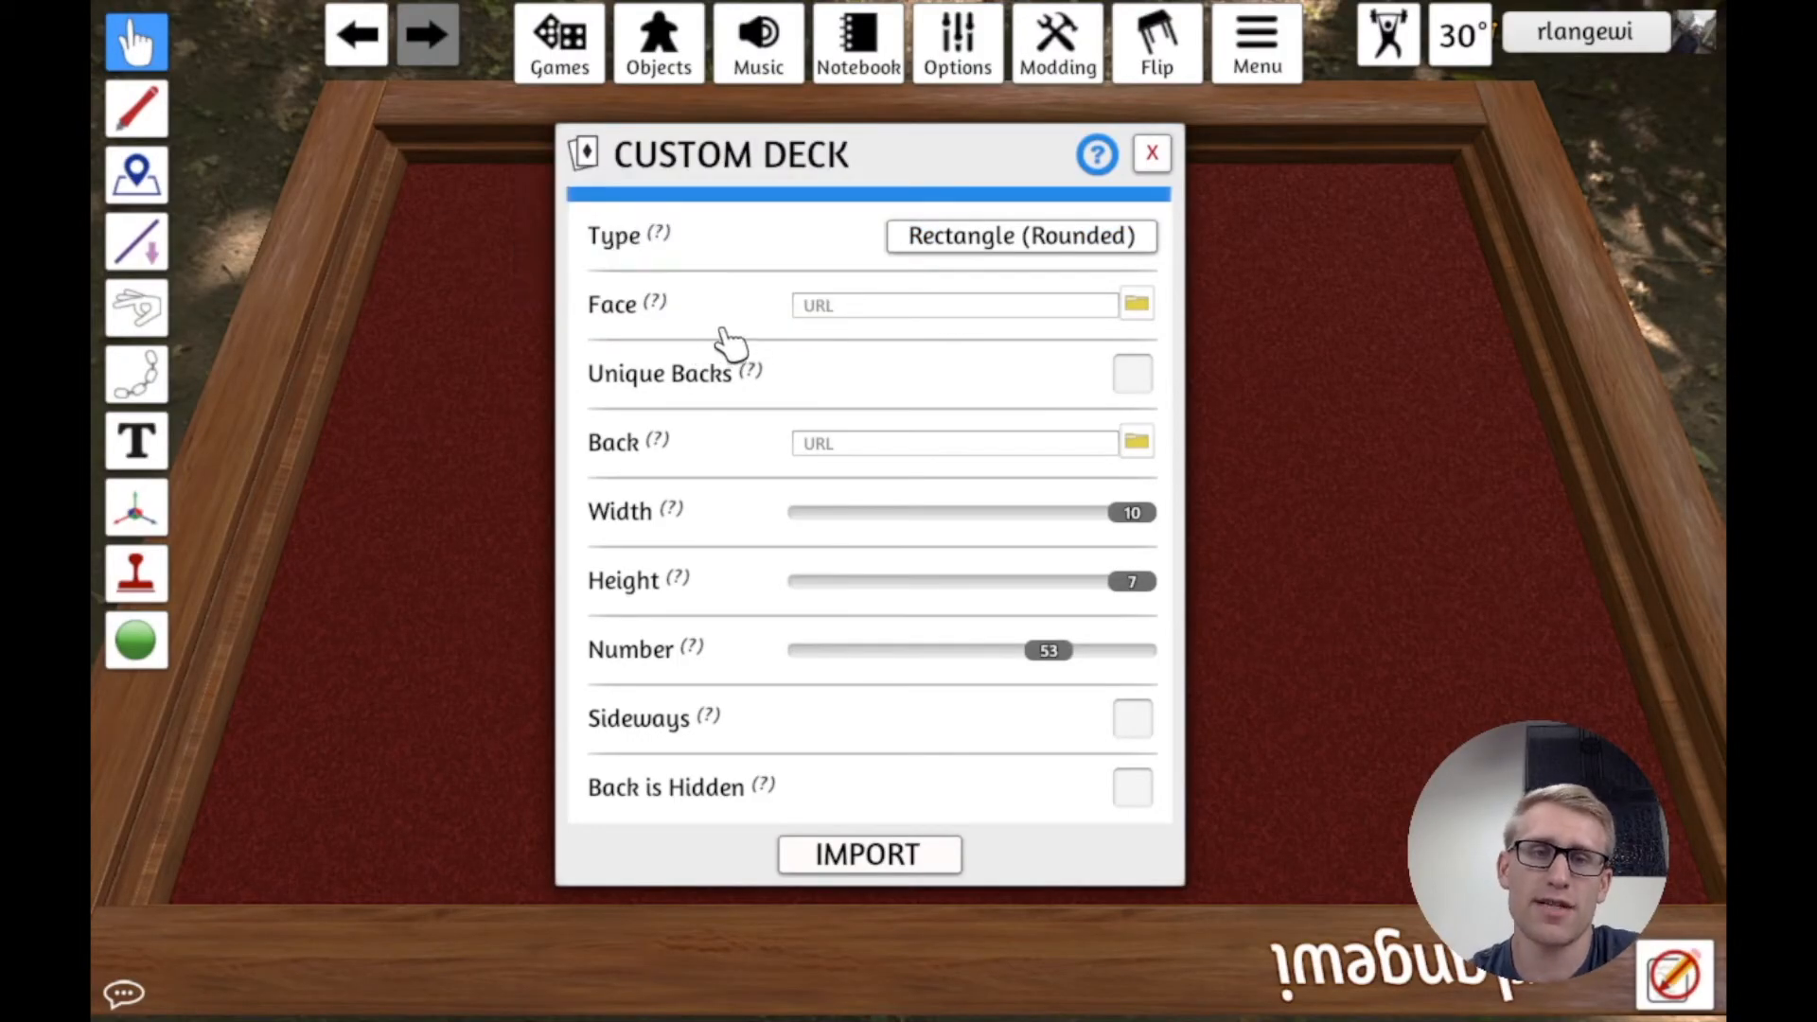
pyautogui.moveTo(730, 328)
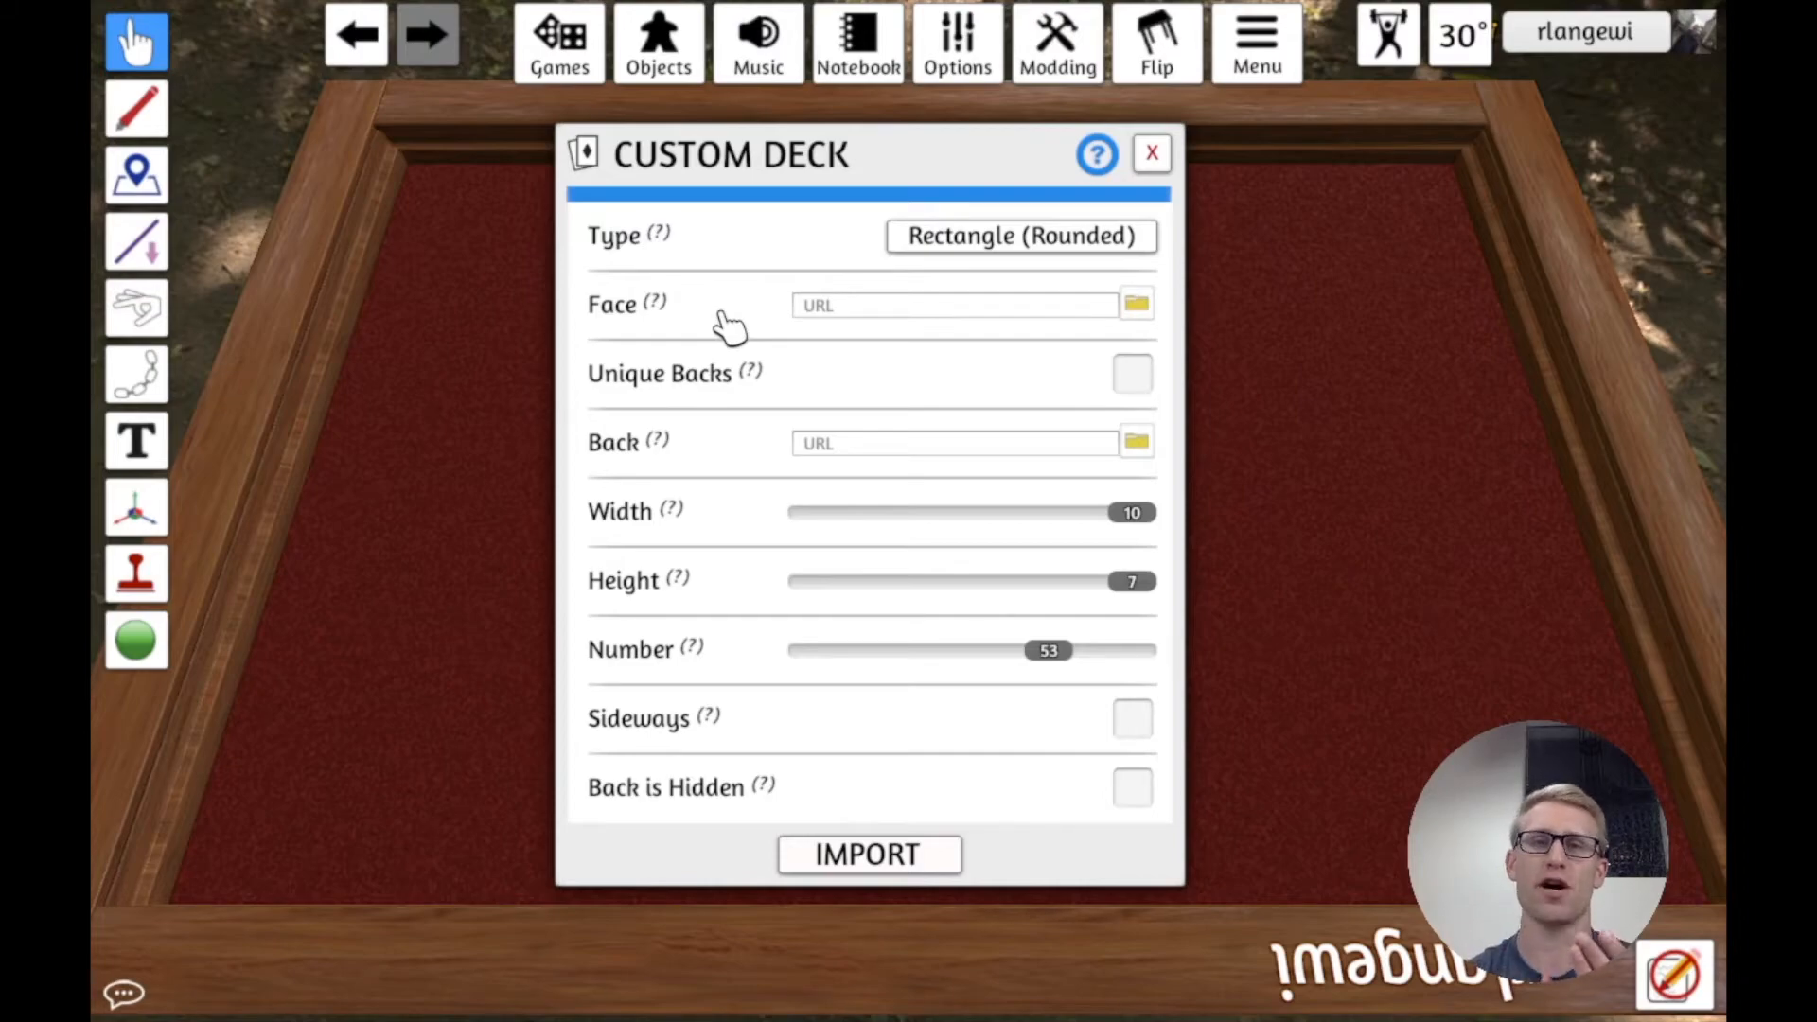
pyautogui.click(953, 305)
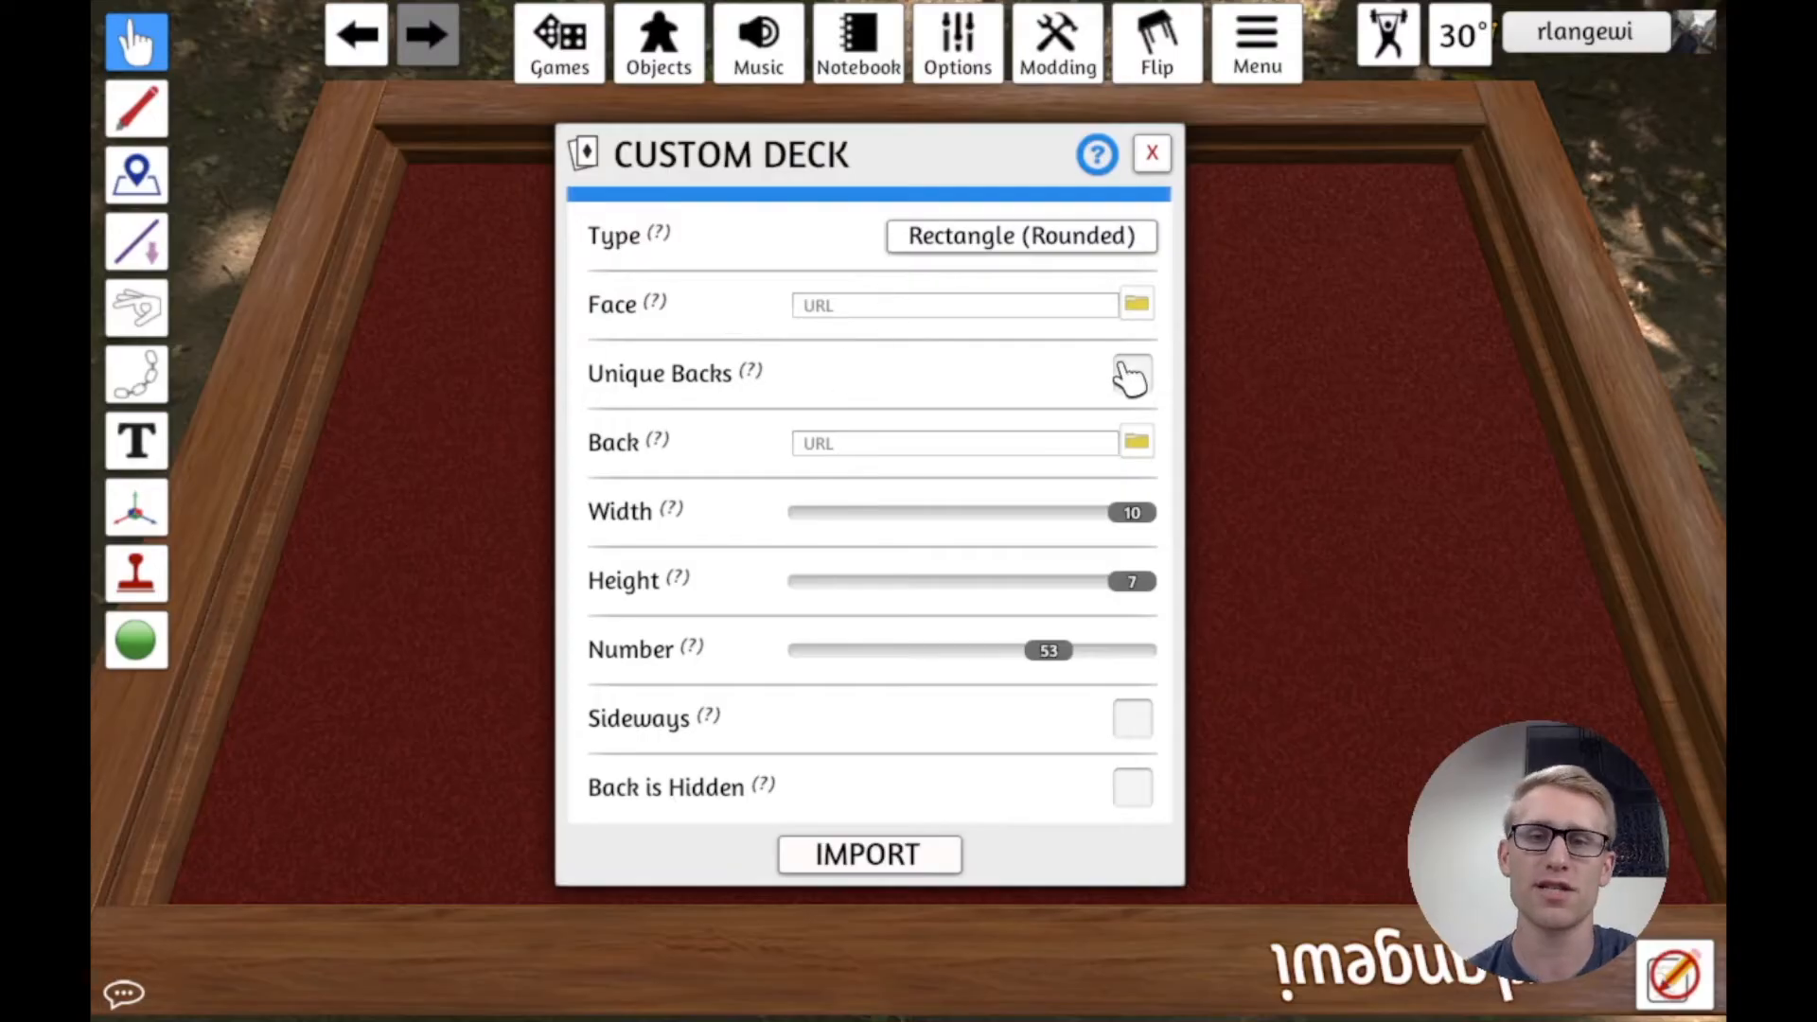
pyautogui.moveTo(1055, 377)
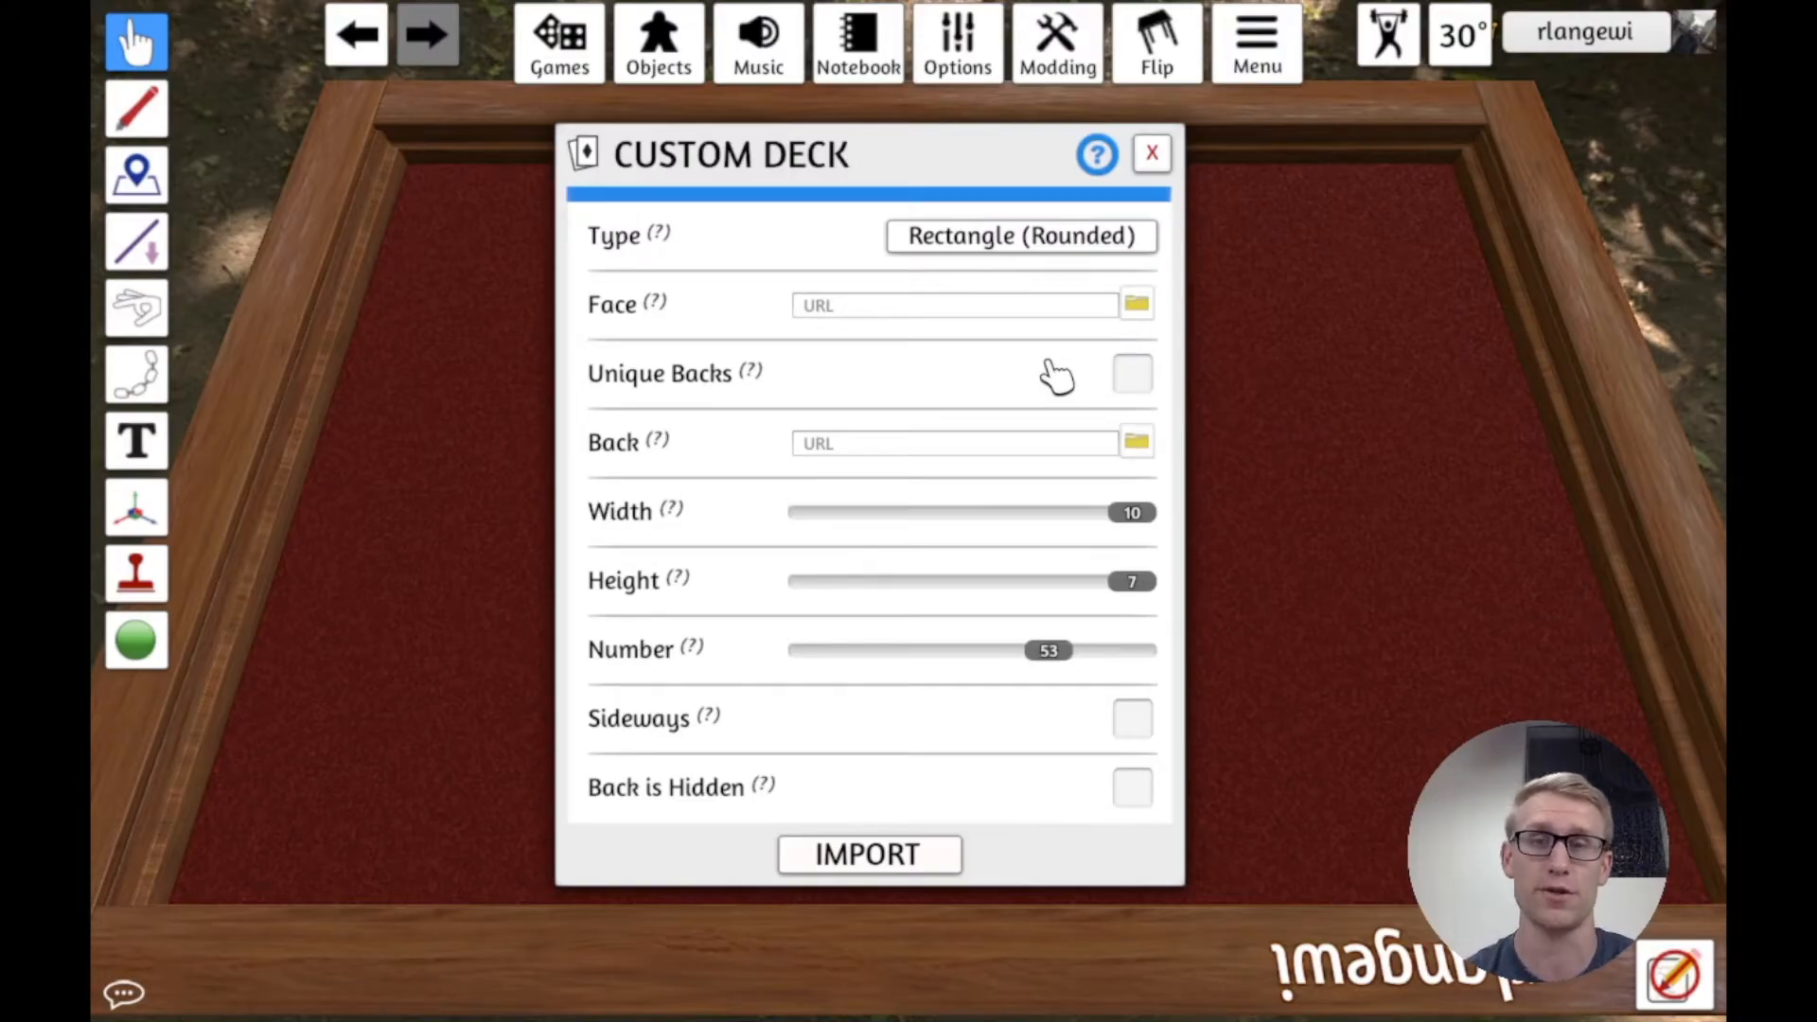
pyautogui.moveTo(753, 328)
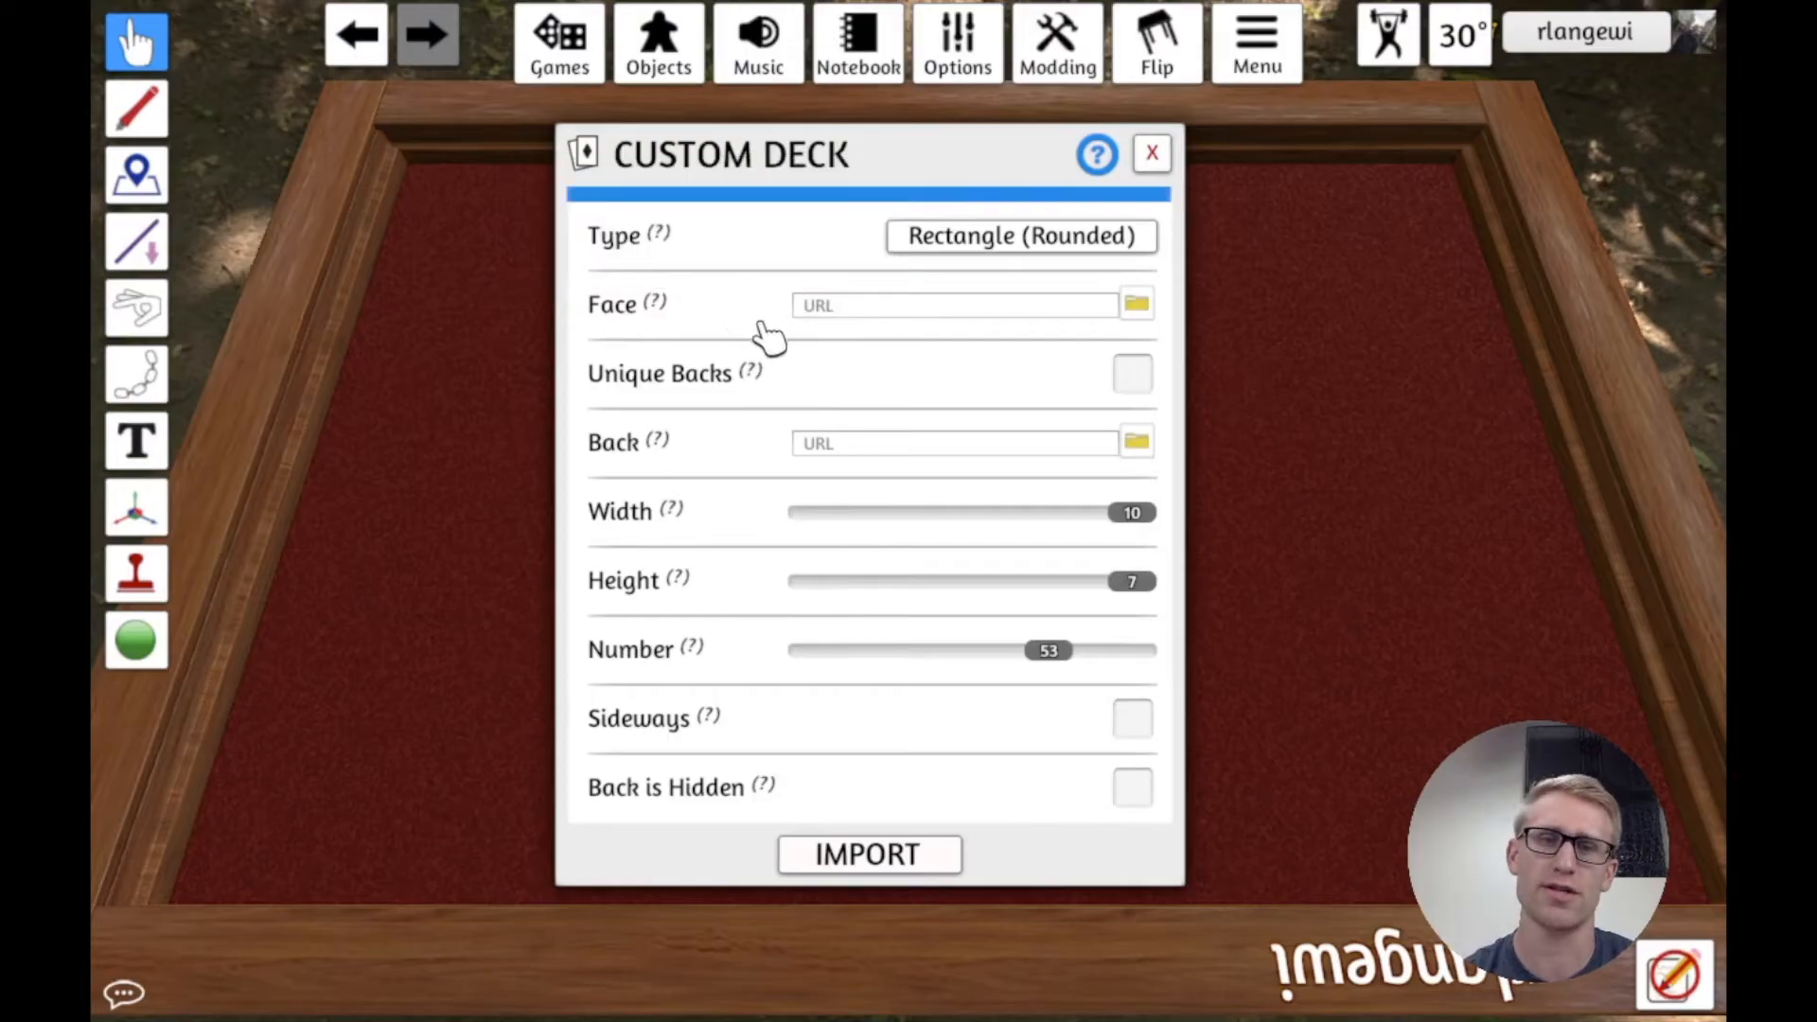
pyautogui.moveTo(999, 388)
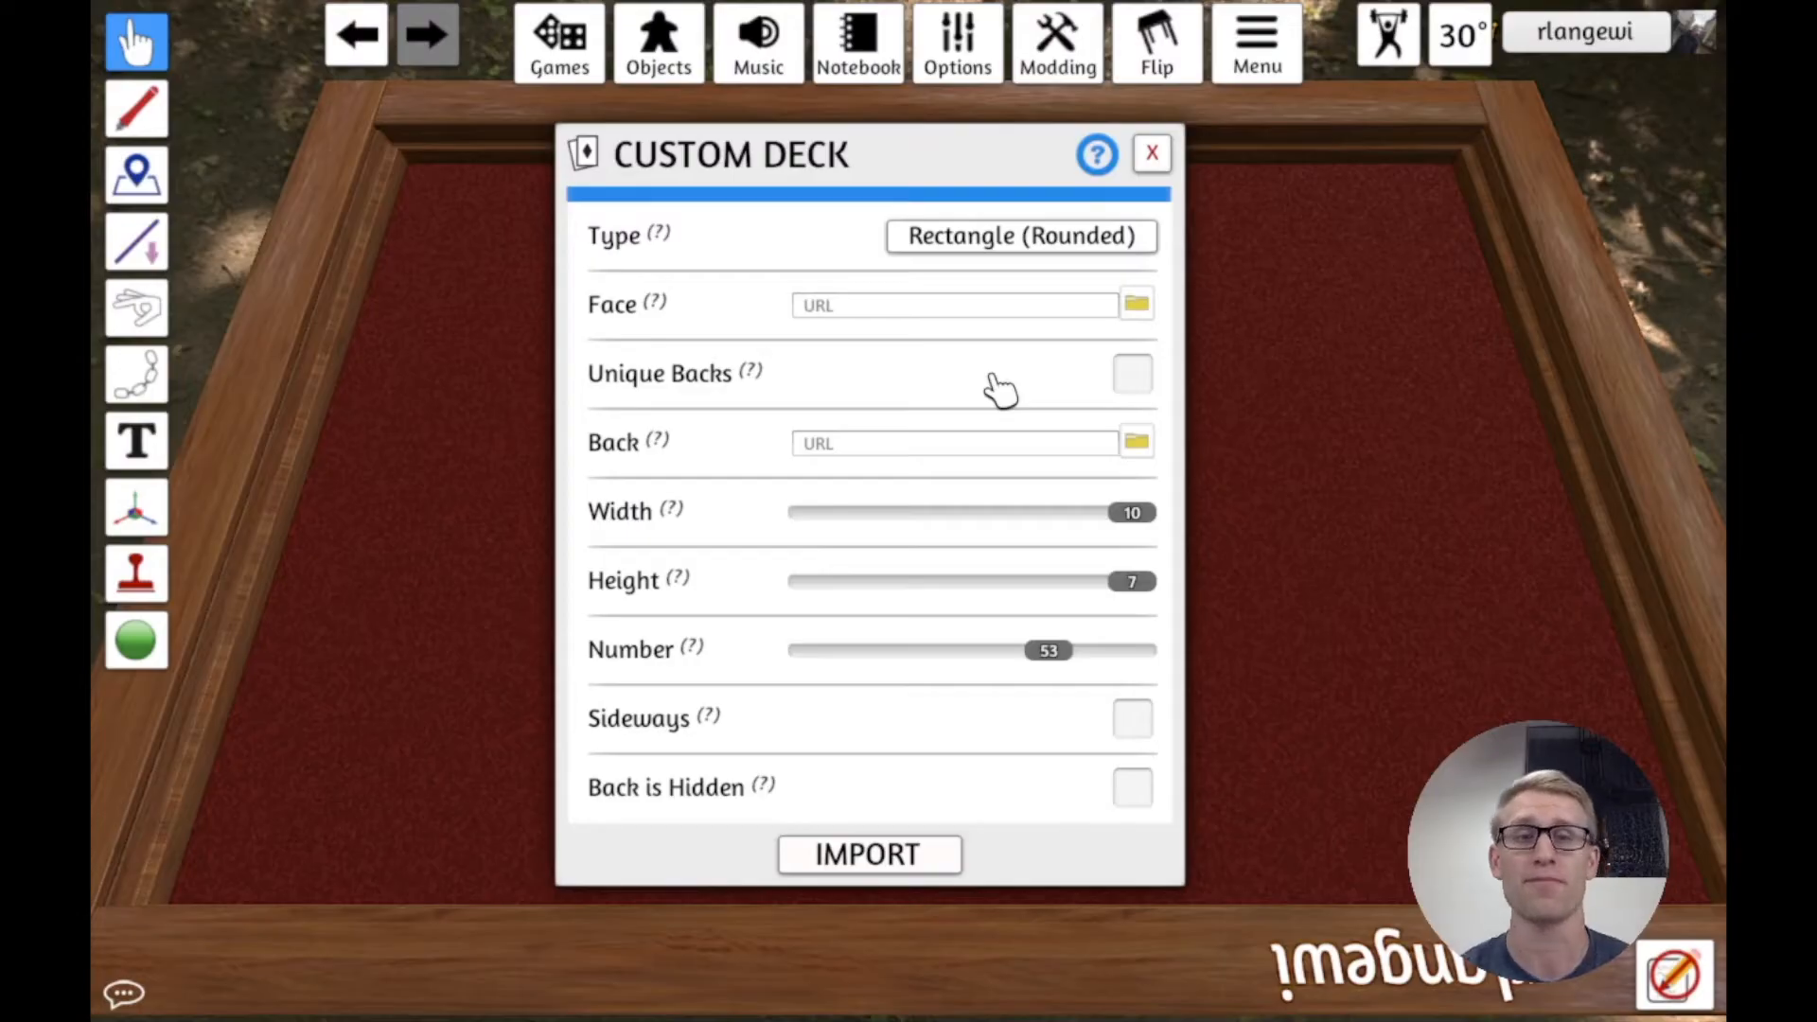
pyautogui.moveTo(1098, 392)
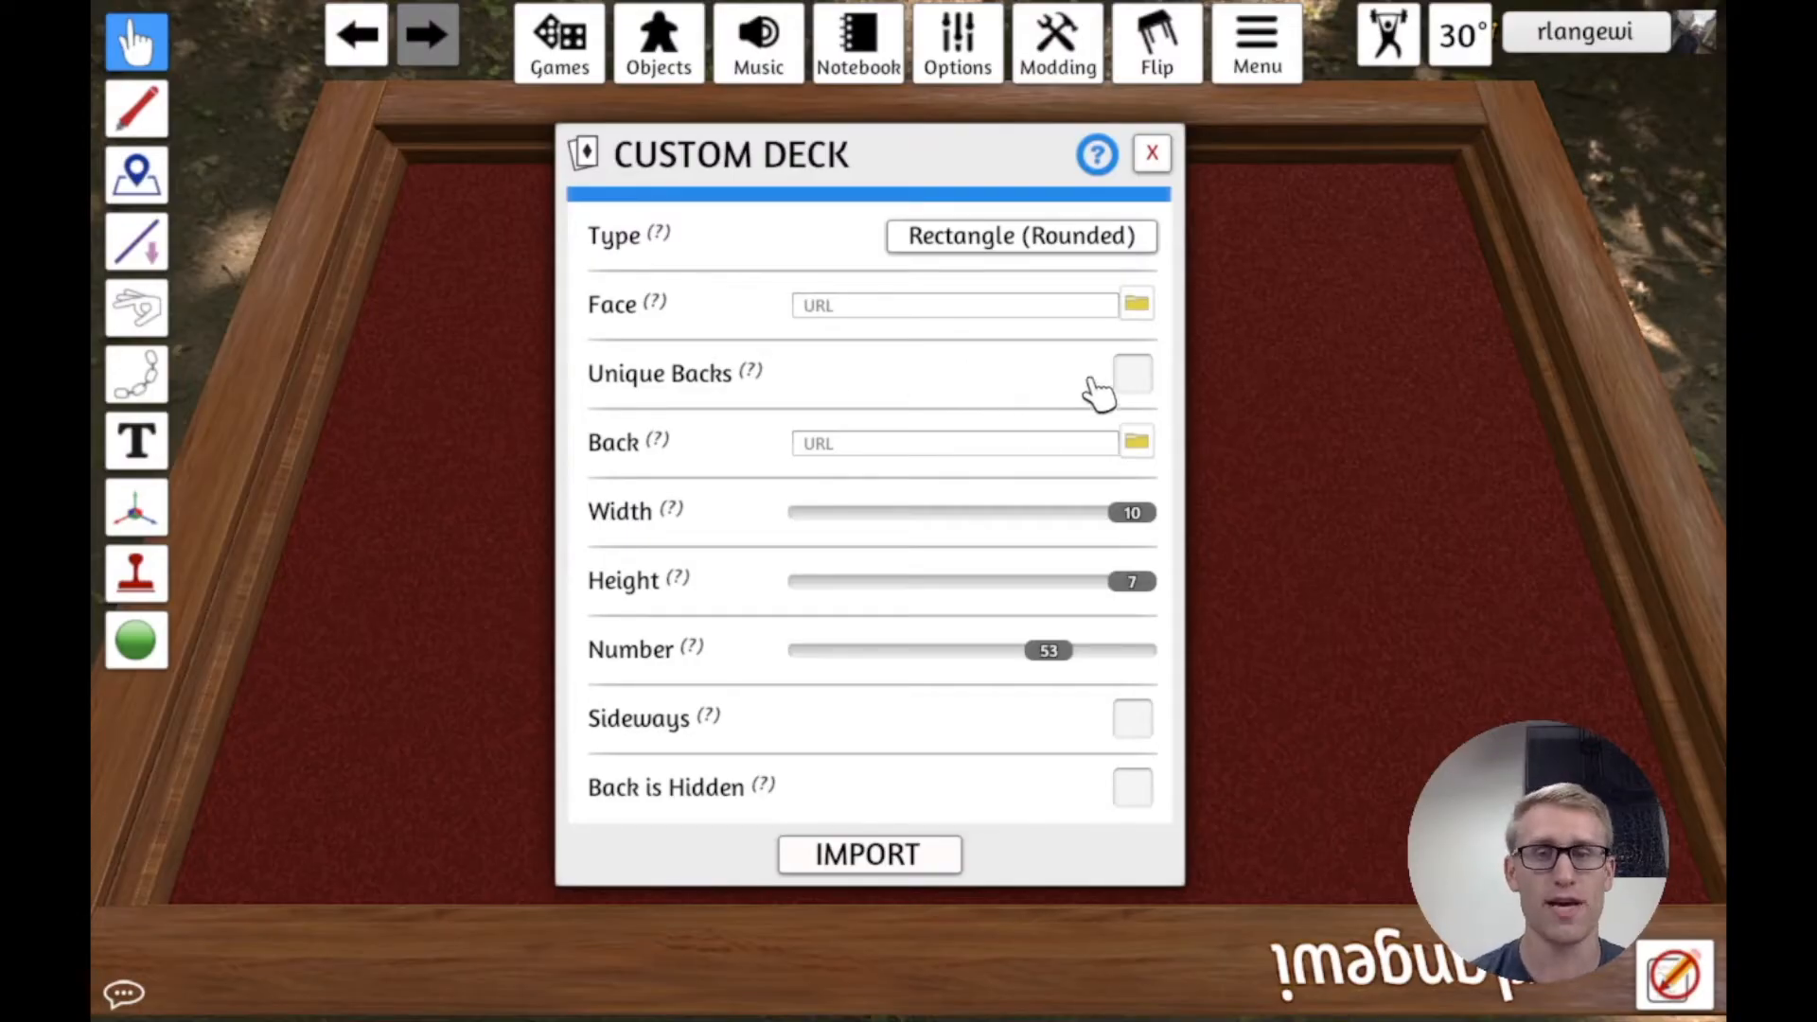
pyautogui.moveTo(742, 486)
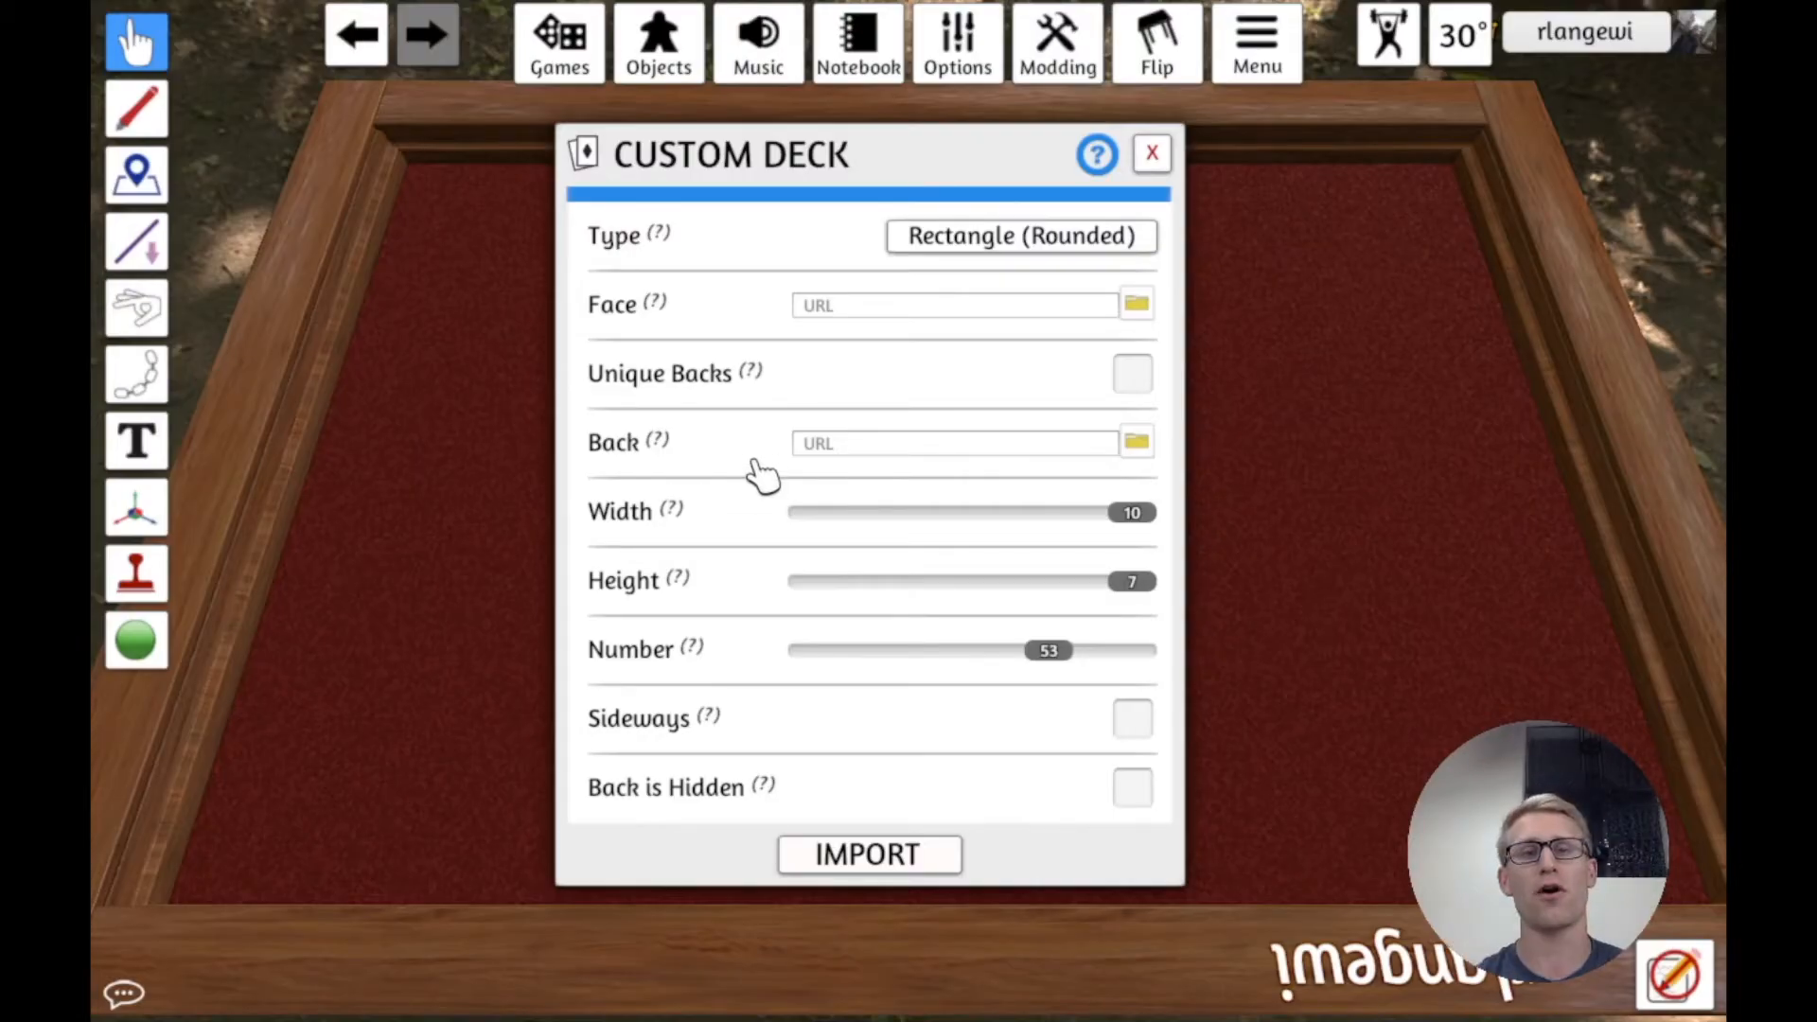
pyautogui.moveTo(654, 304)
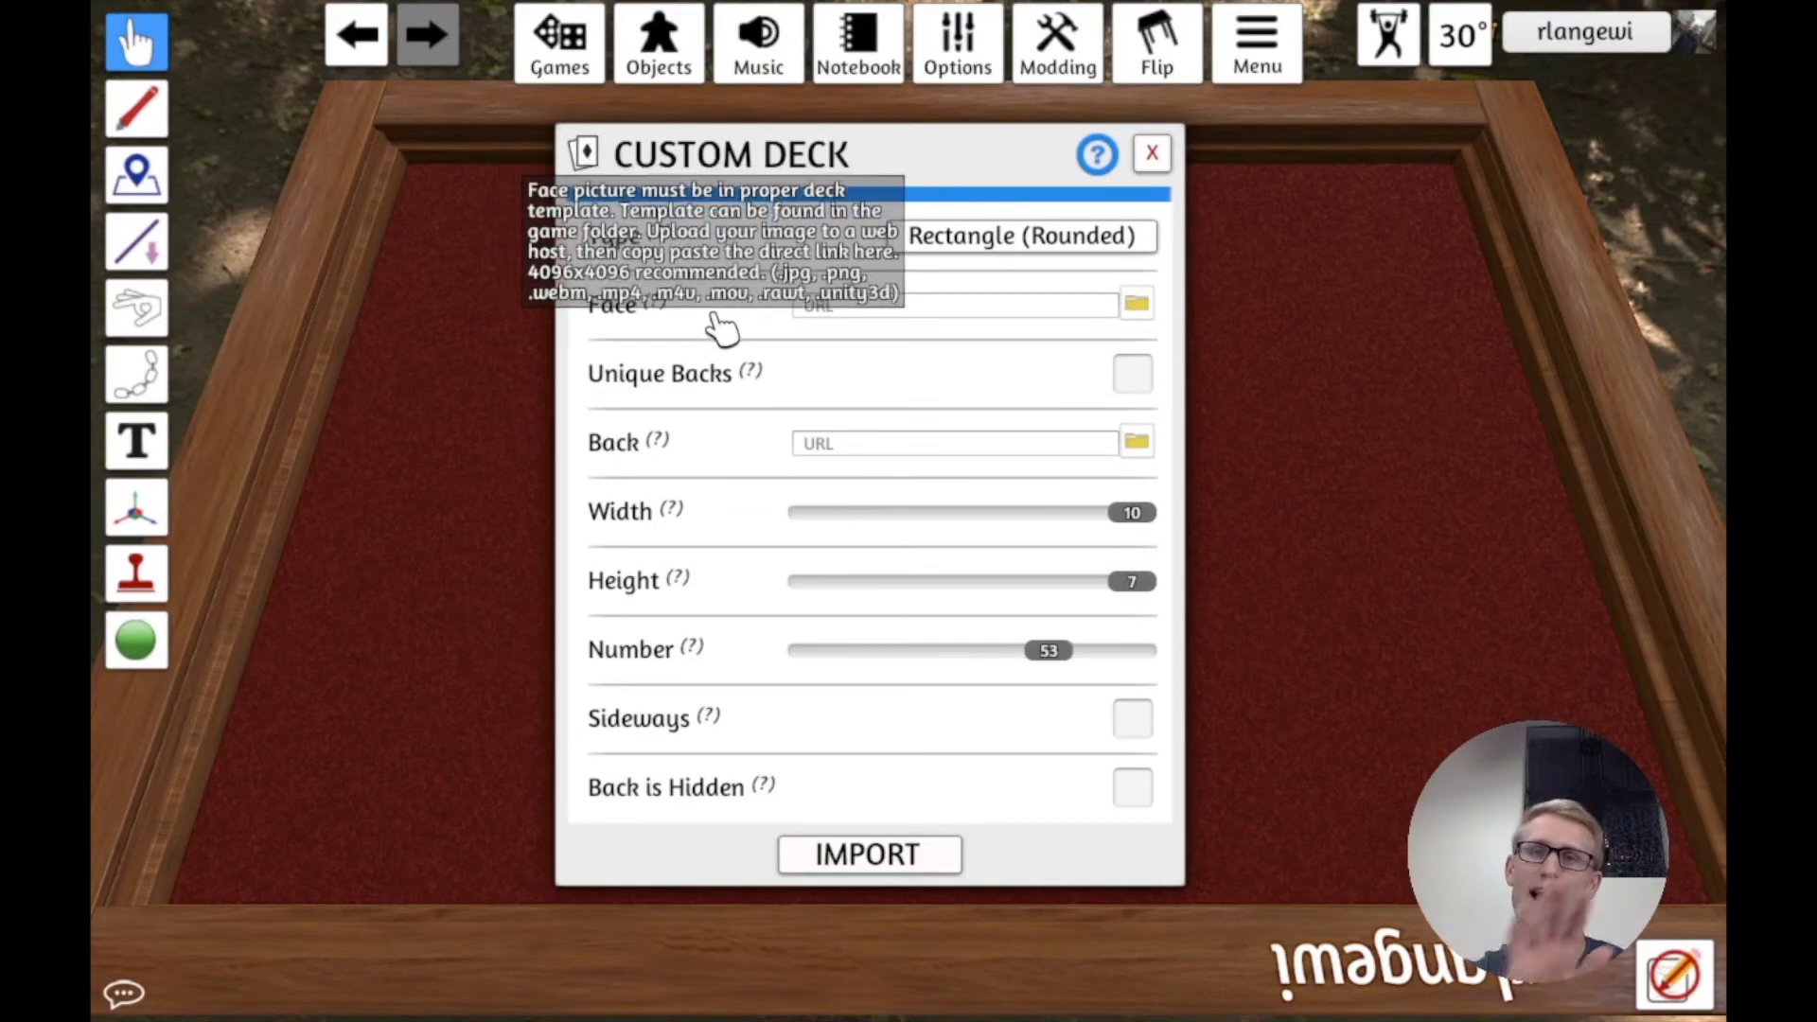
pyautogui.moveTo(729, 385)
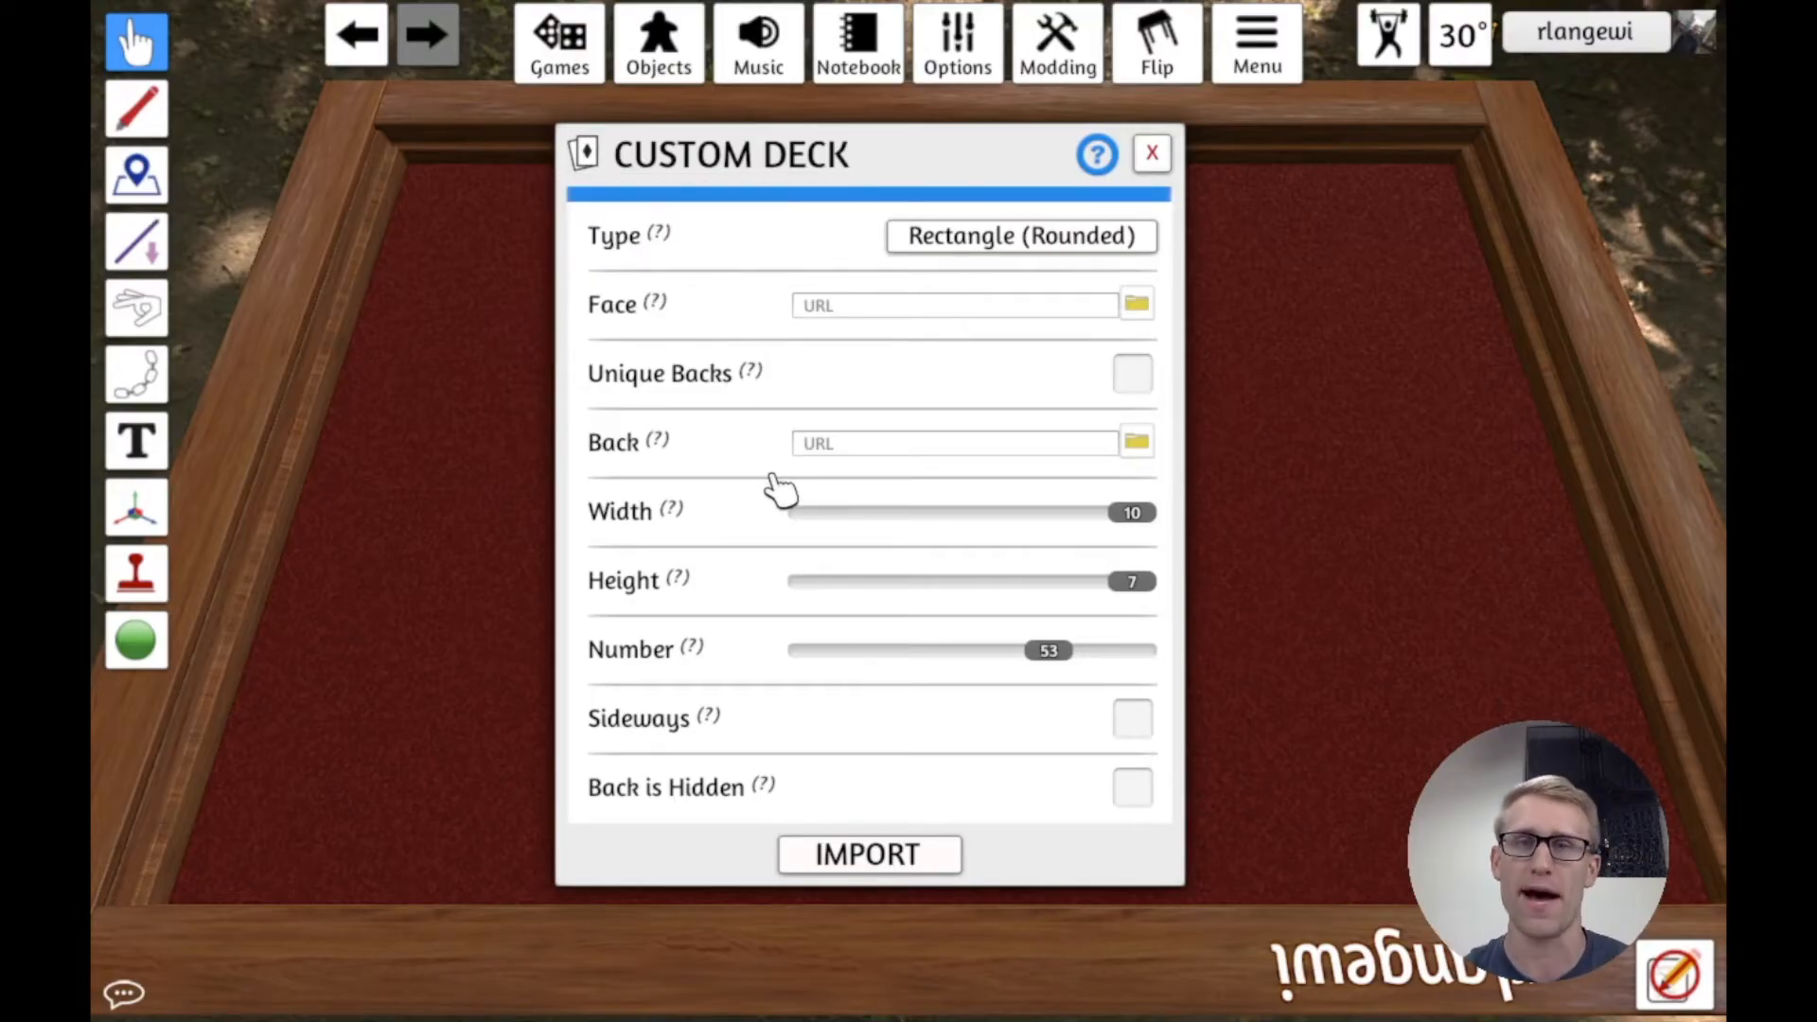
pyautogui.moveTo(765, 562)
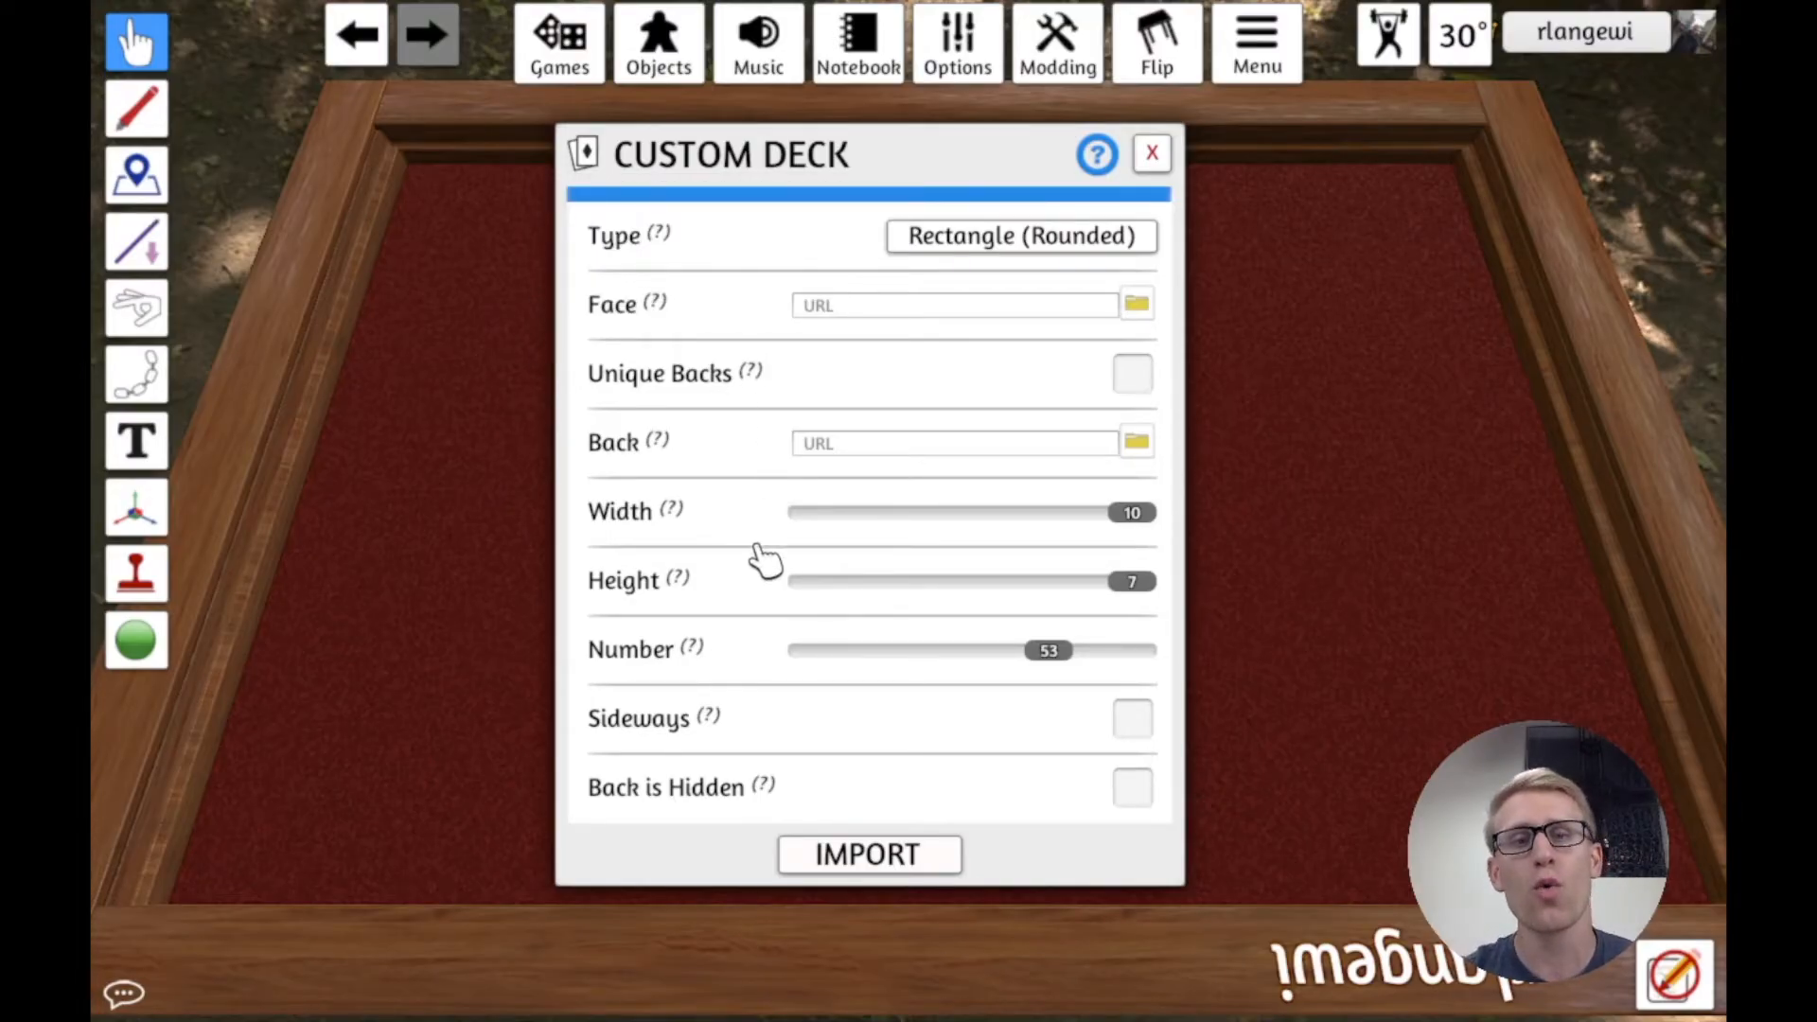
pyautogui.moveTo(736, 573)
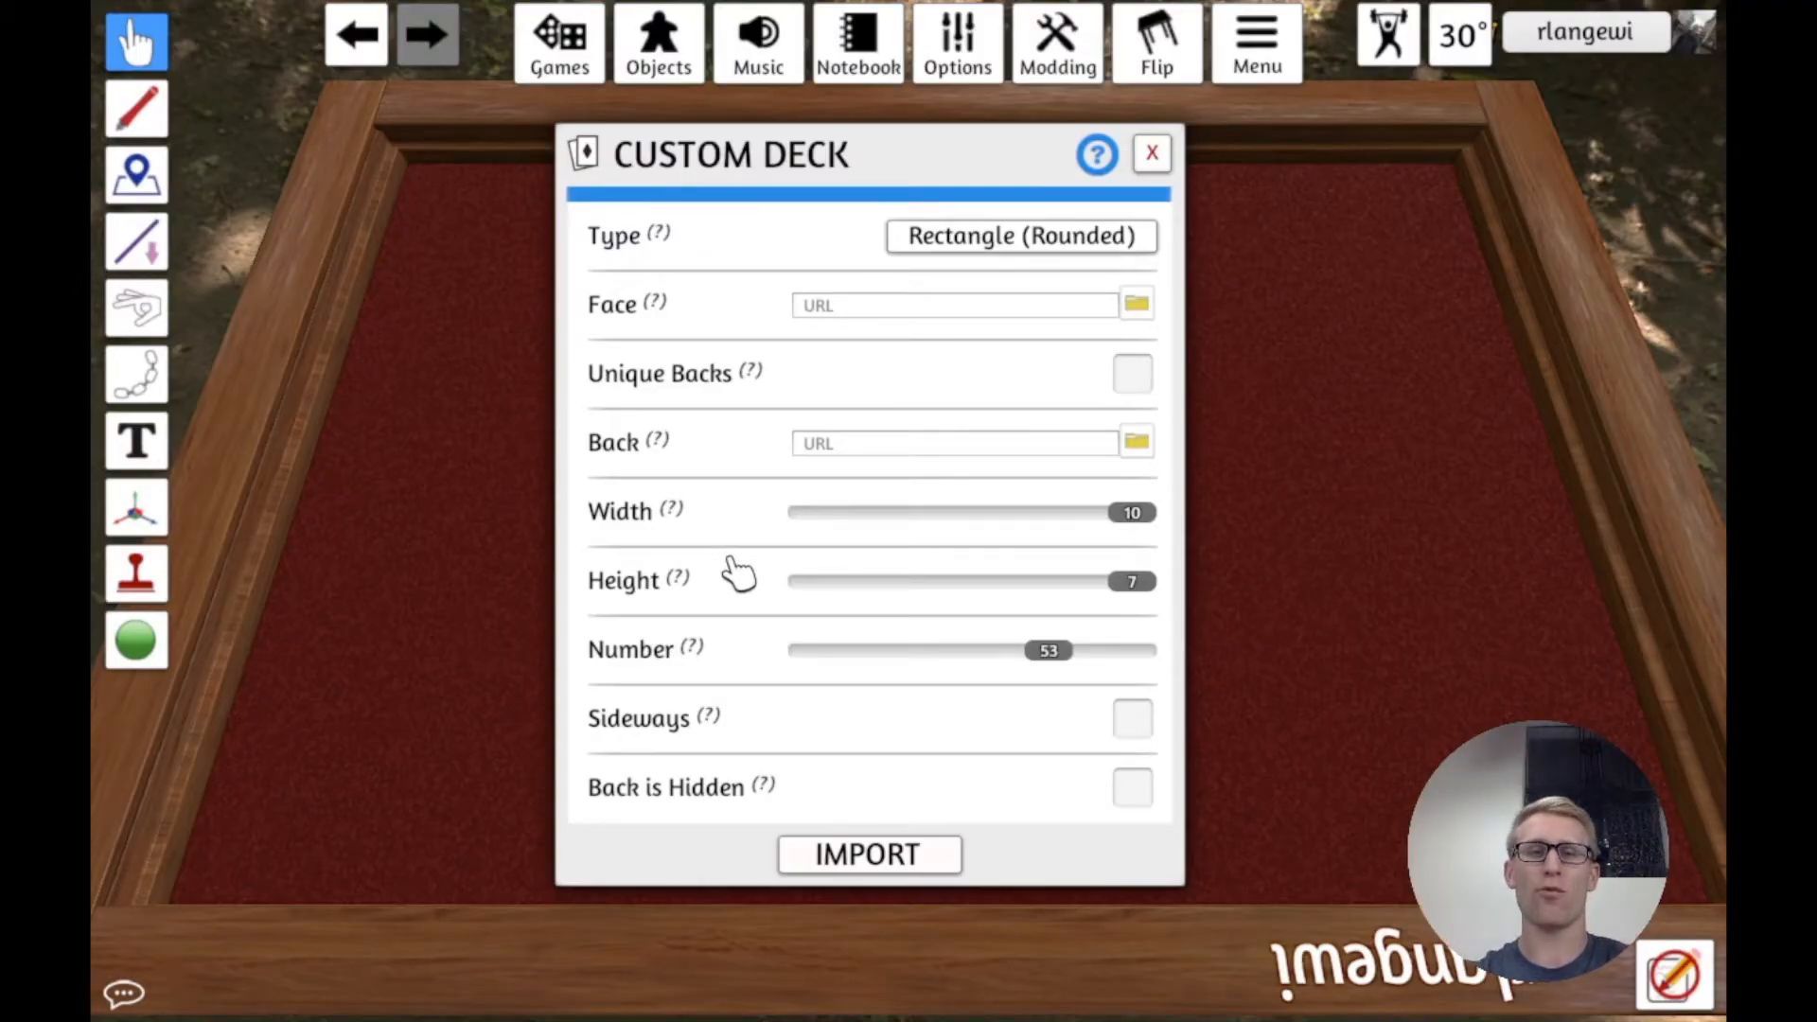
pyautogui.moveTo(769, 325)
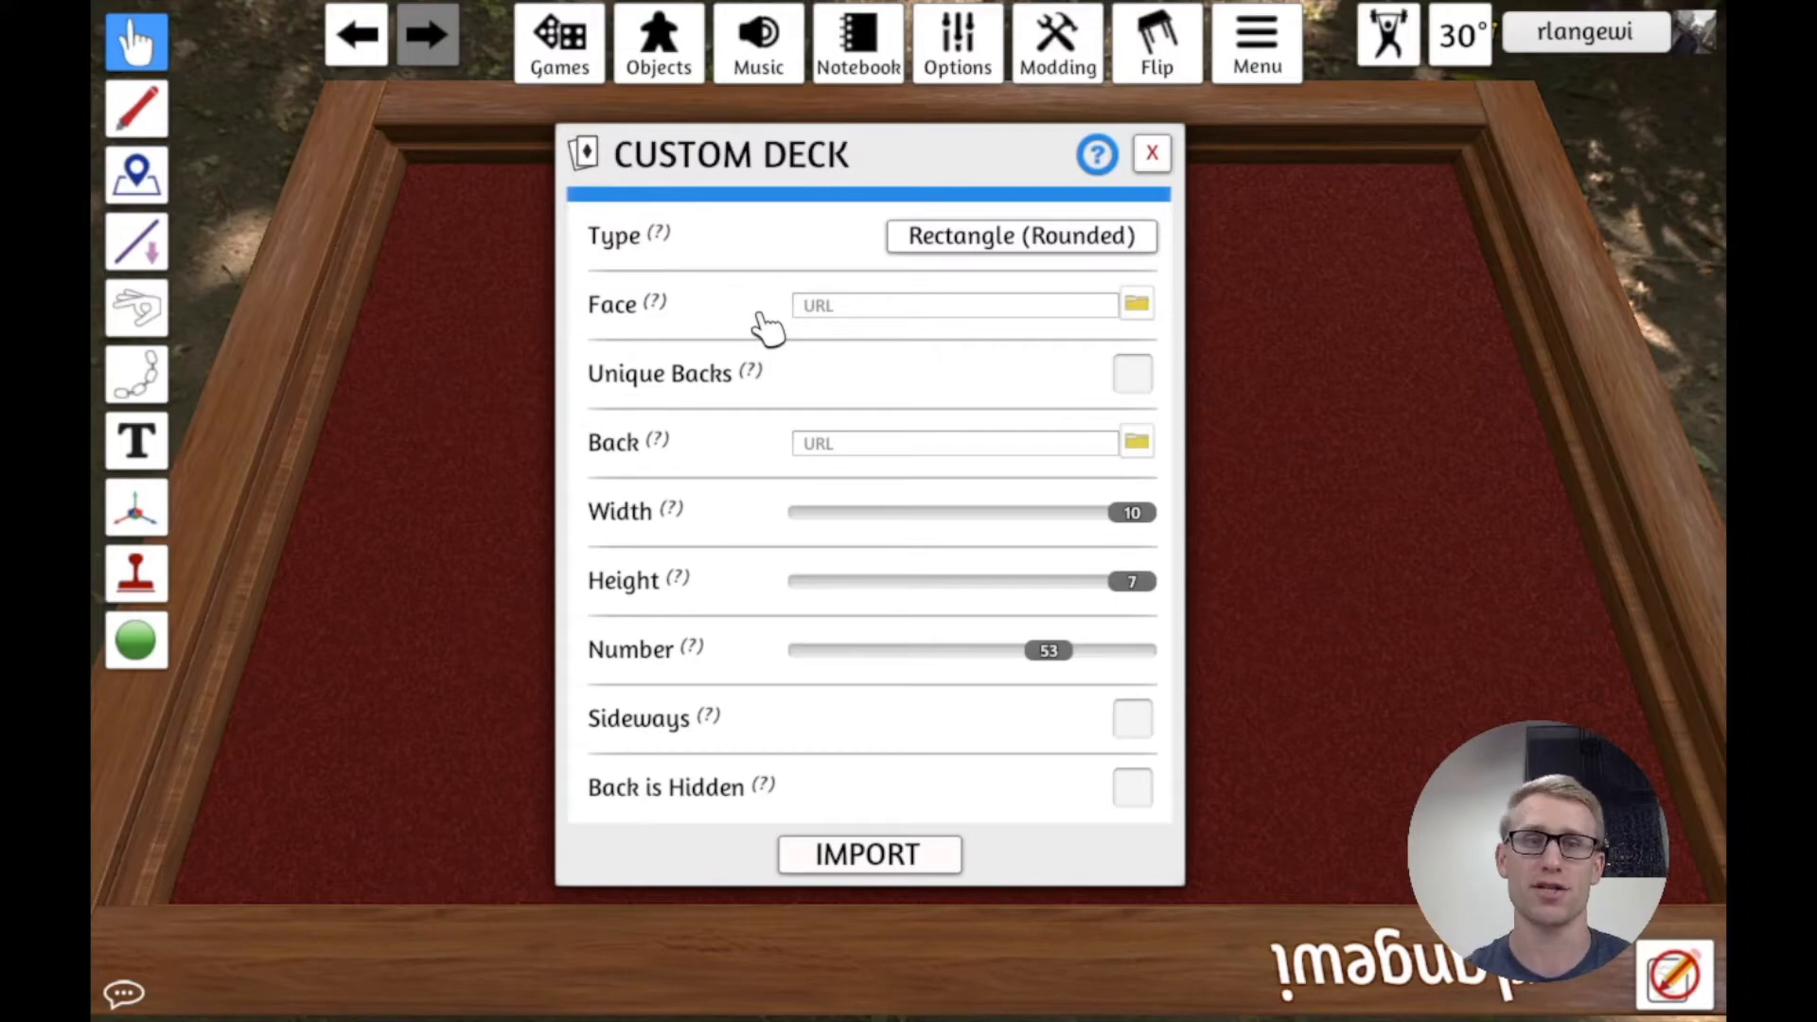
pyautogui.moveTo(1161, 513)
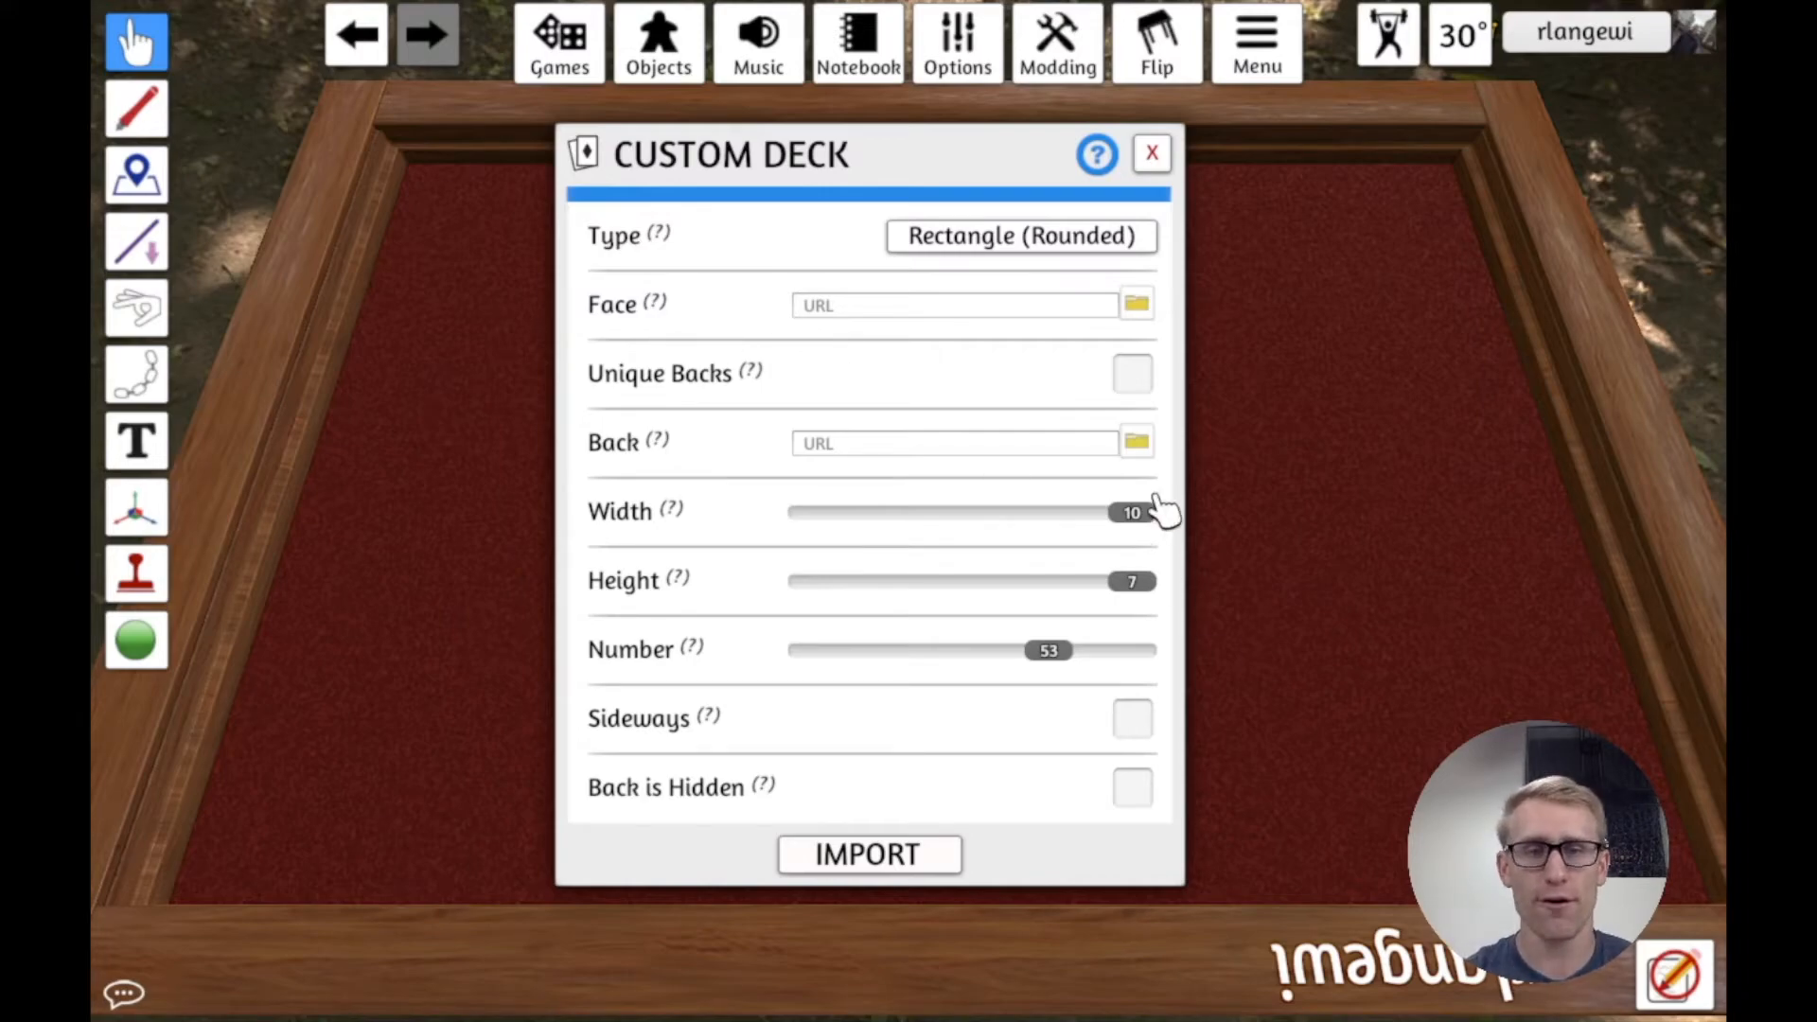
pyautogui.moveTo(730, 314)
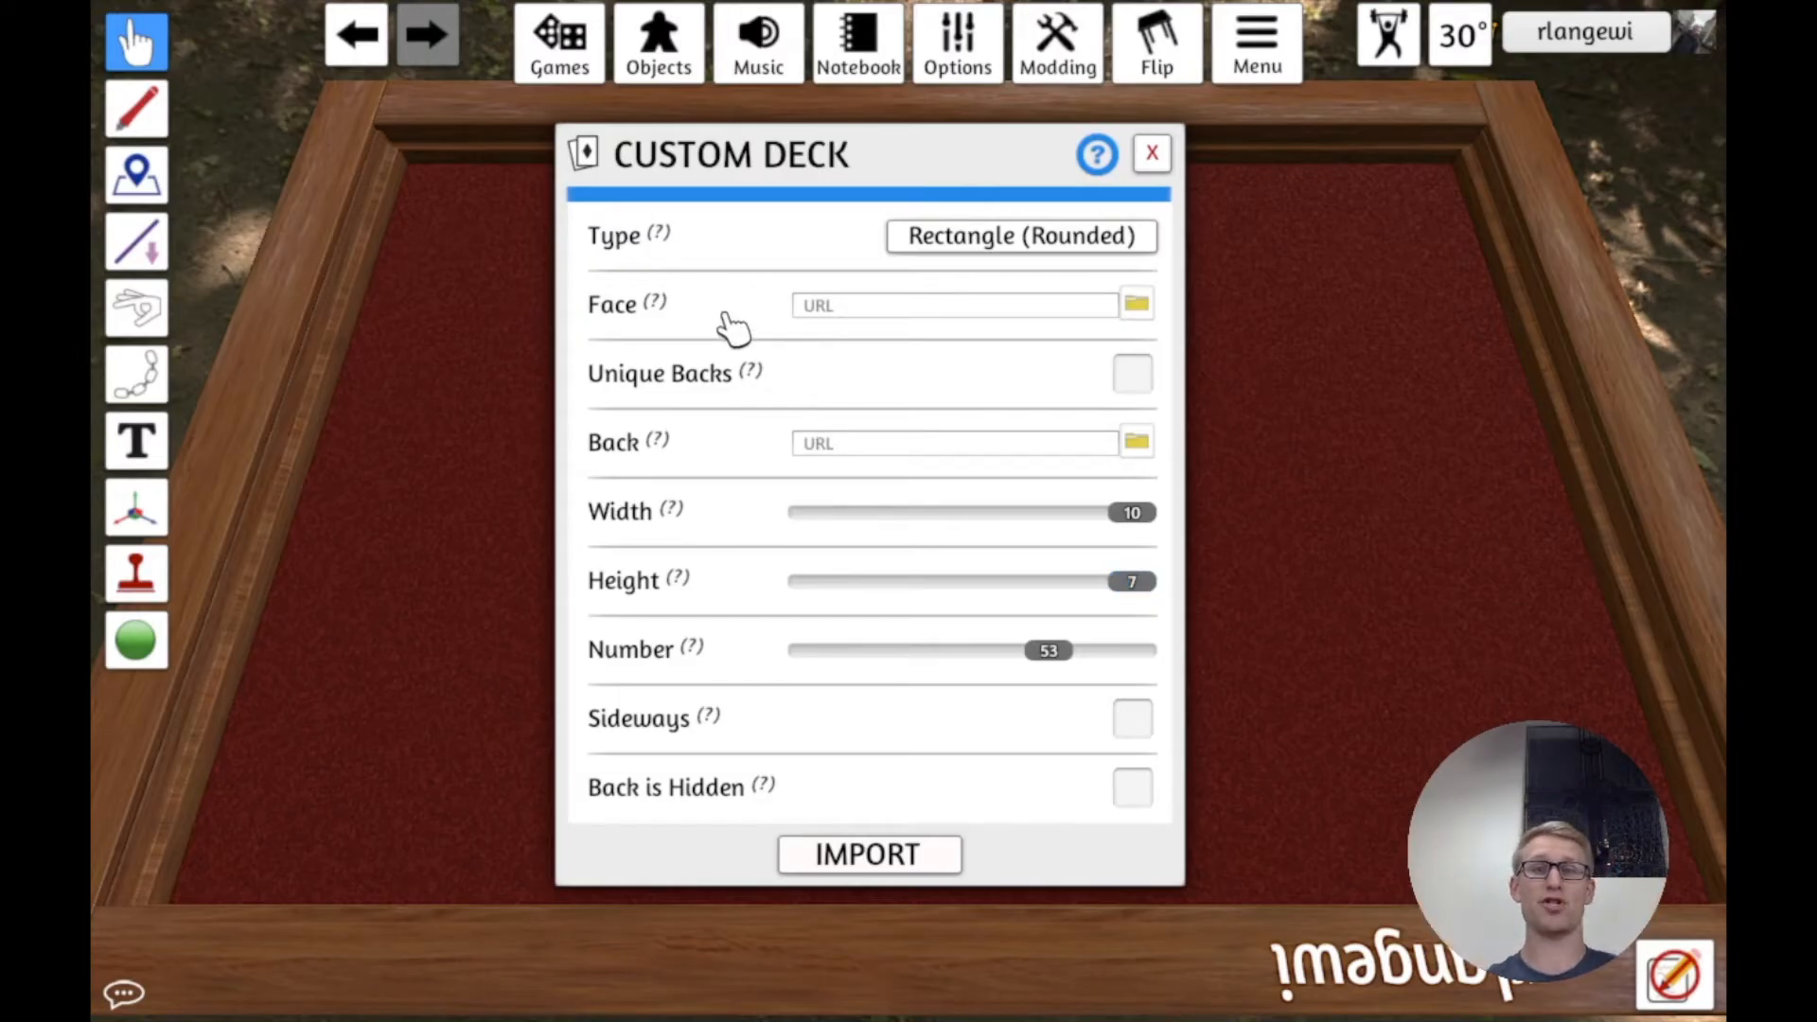
pyautogui.moveTo(785, 329)
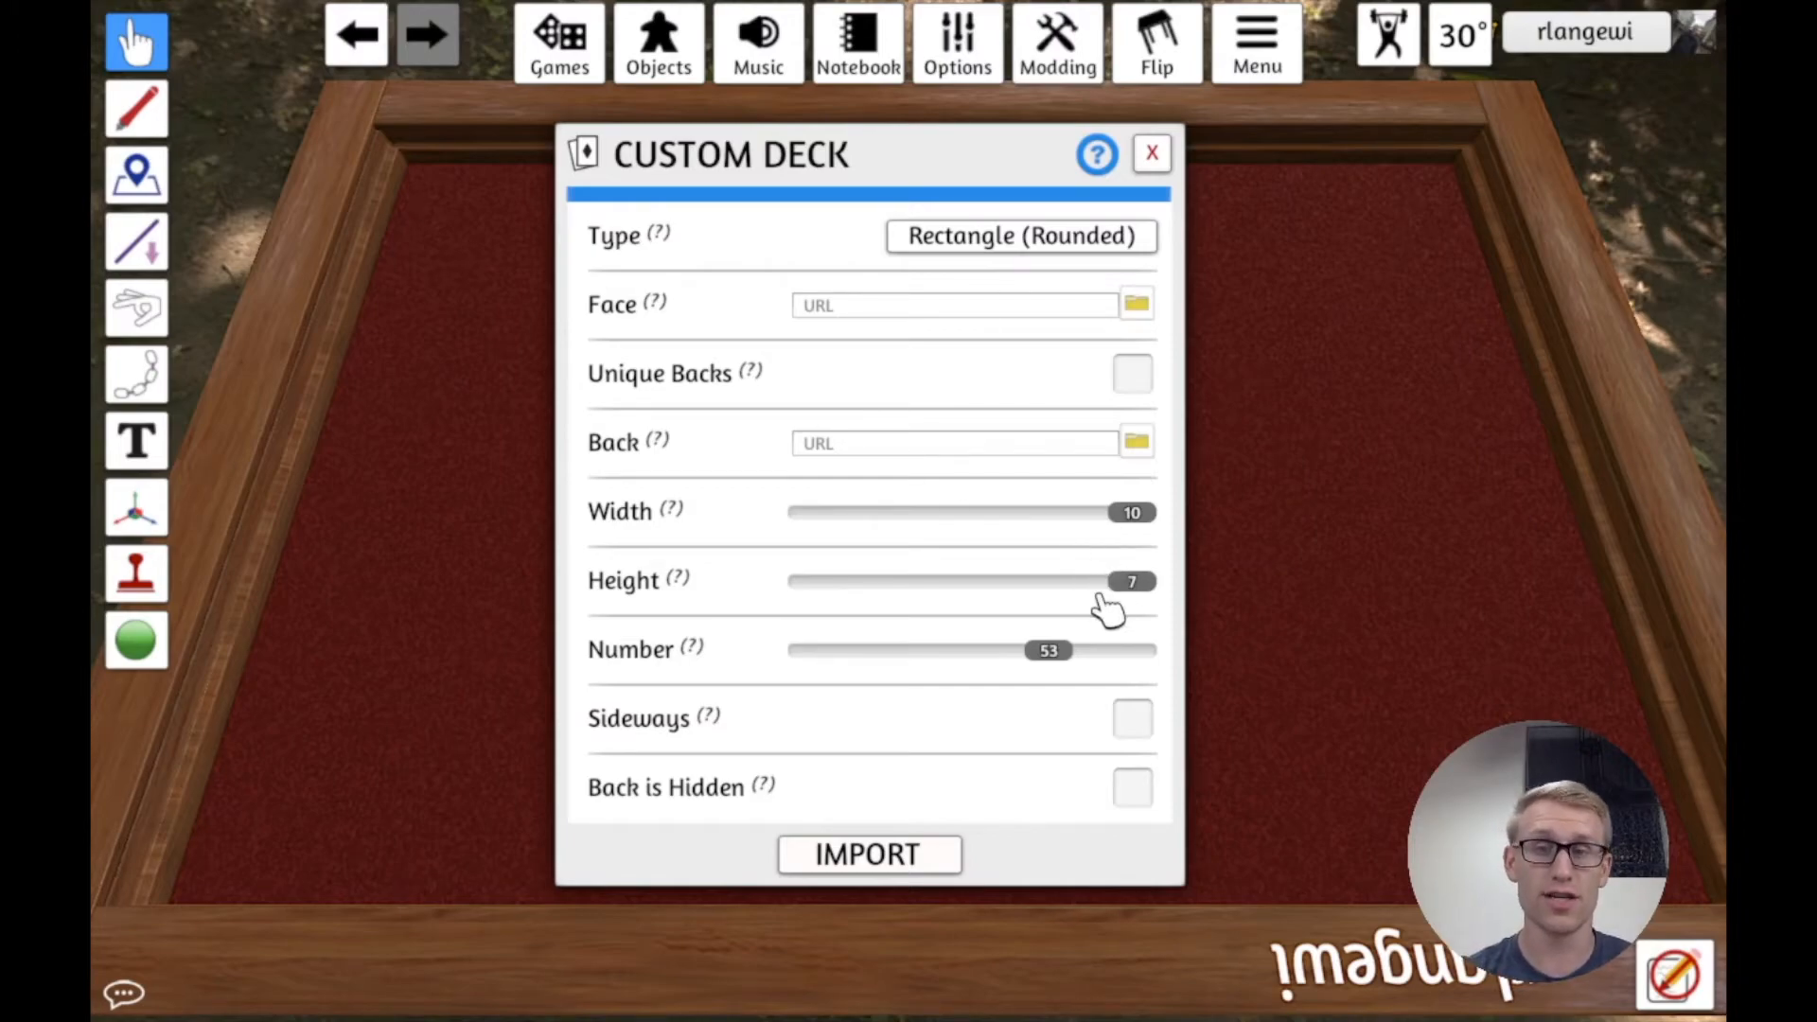
pyautogui.moveTo(1106, 625)
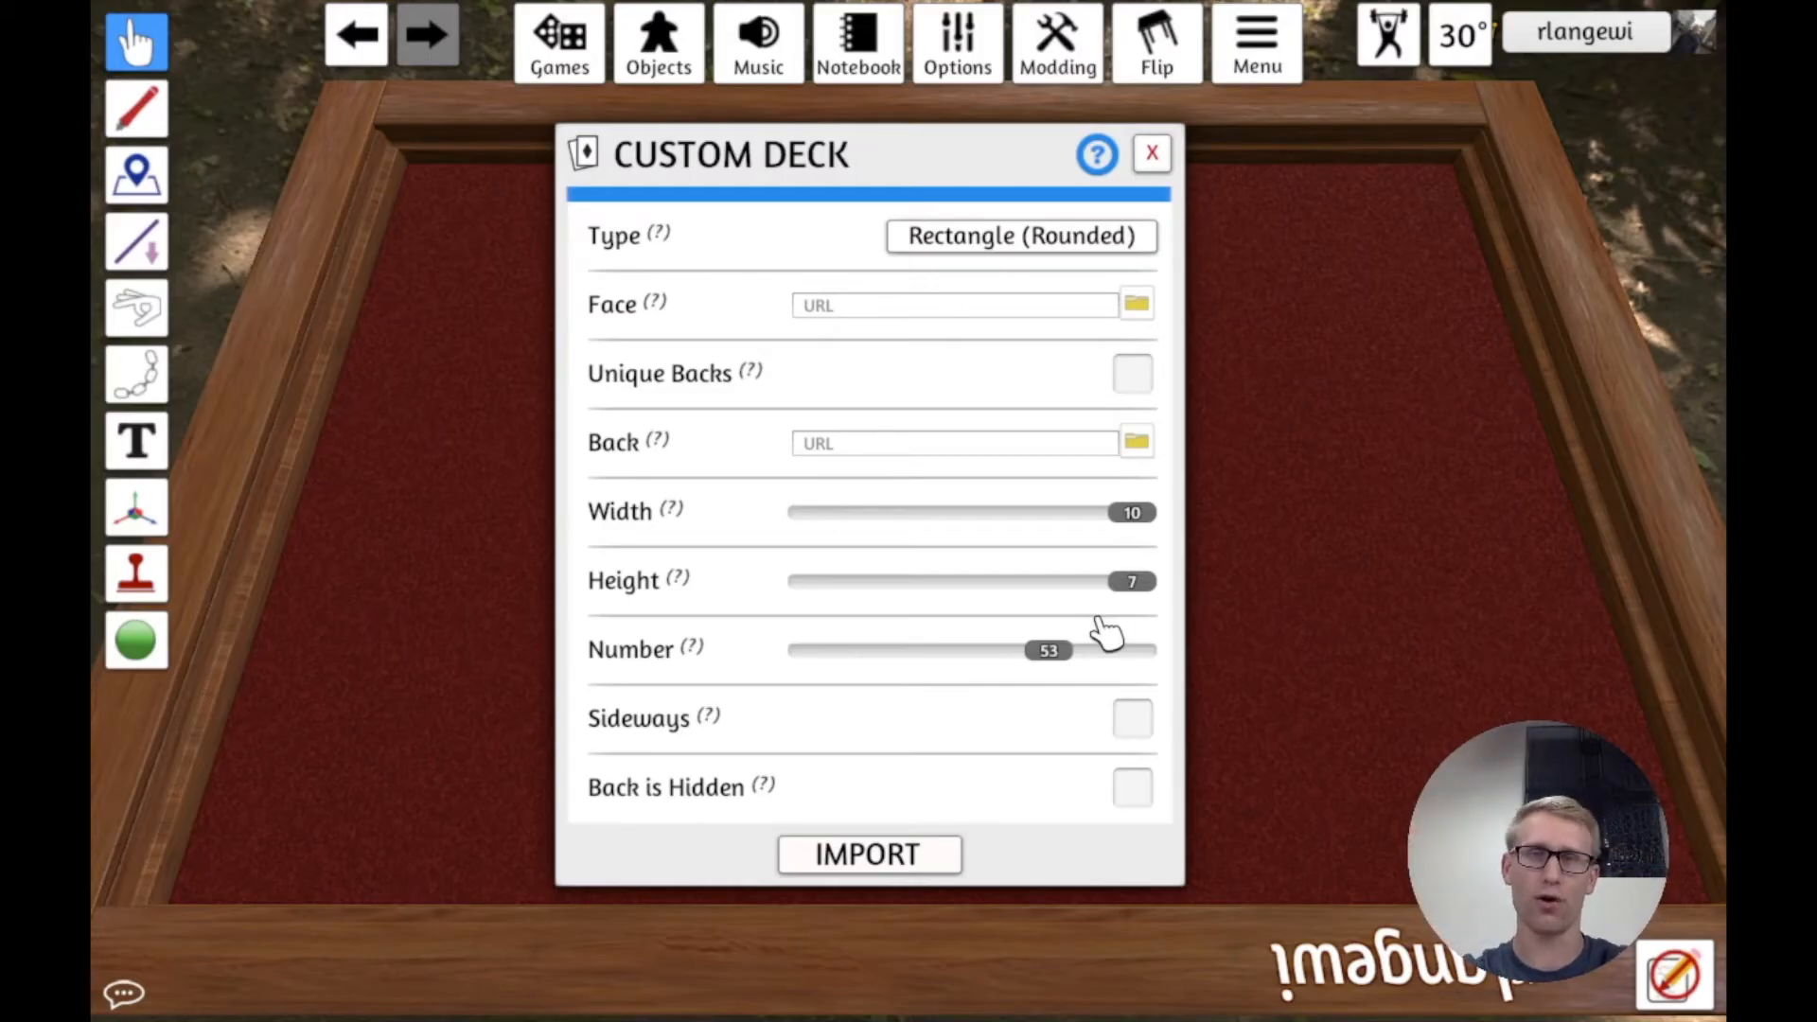
pyautogui.moveTo(1148, 614)
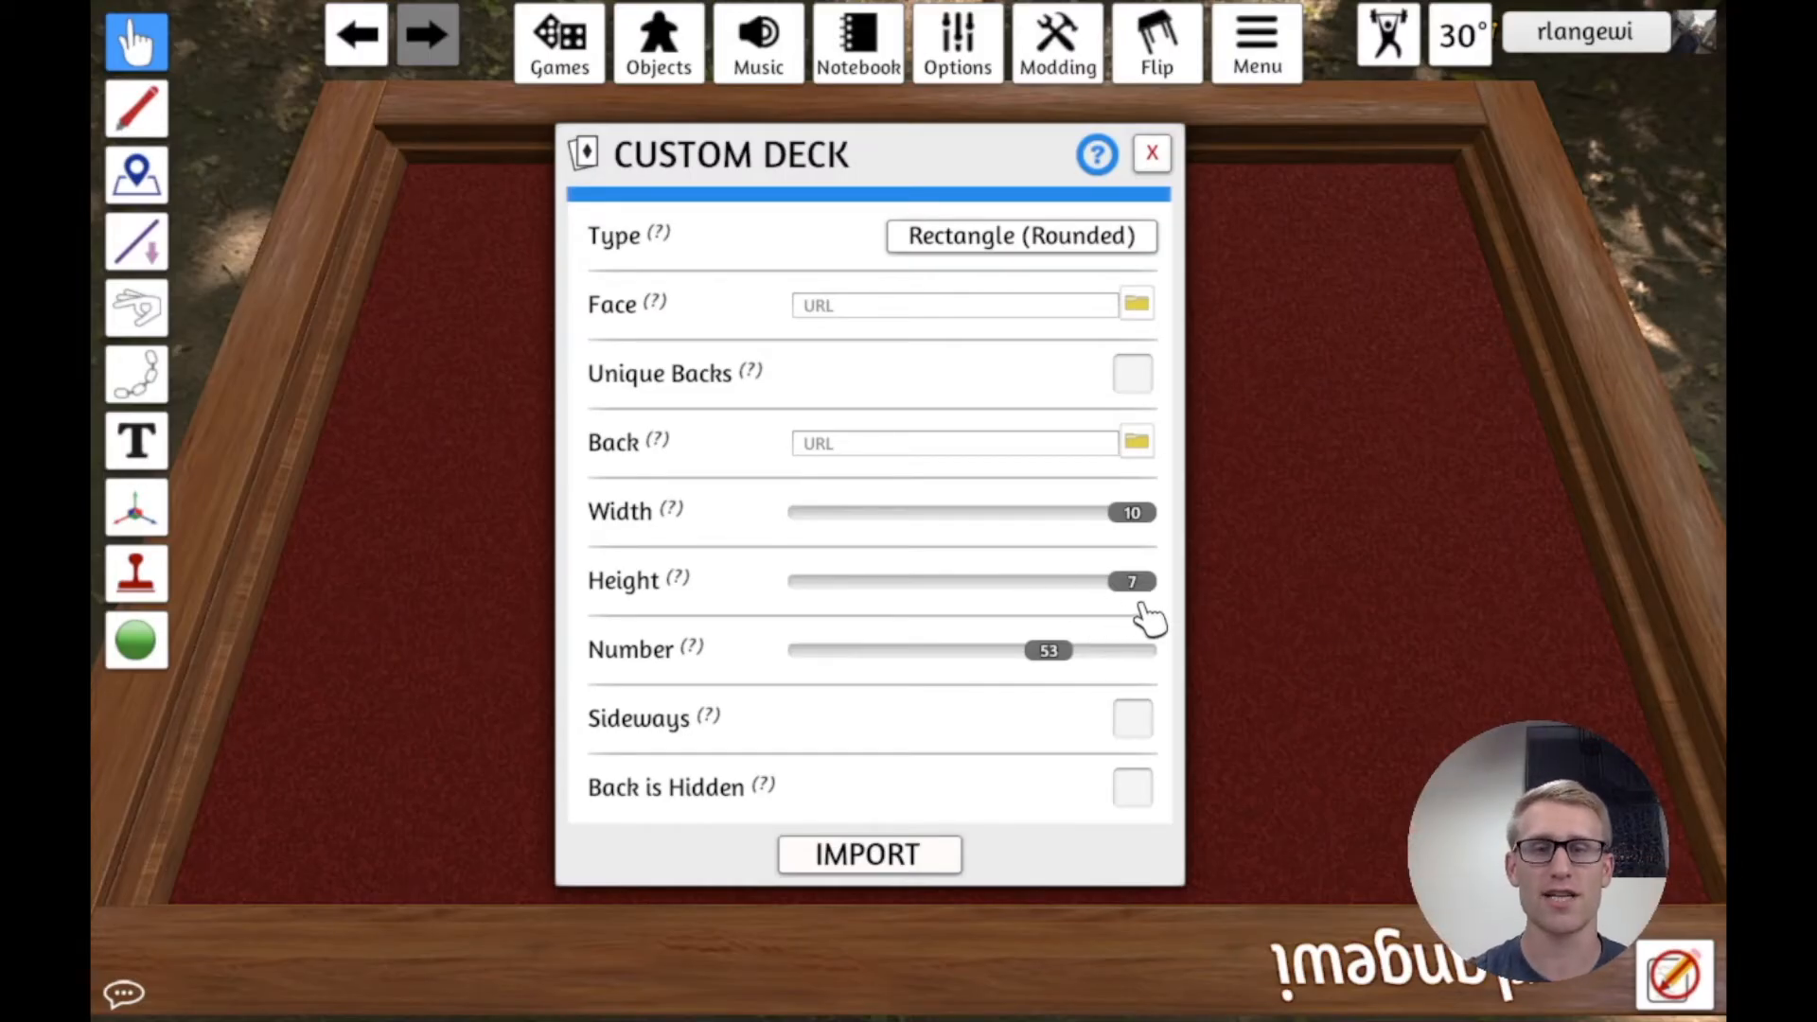
pyautogui.moveTo(1130, 580); pyautogui.dragTo(933, 581)
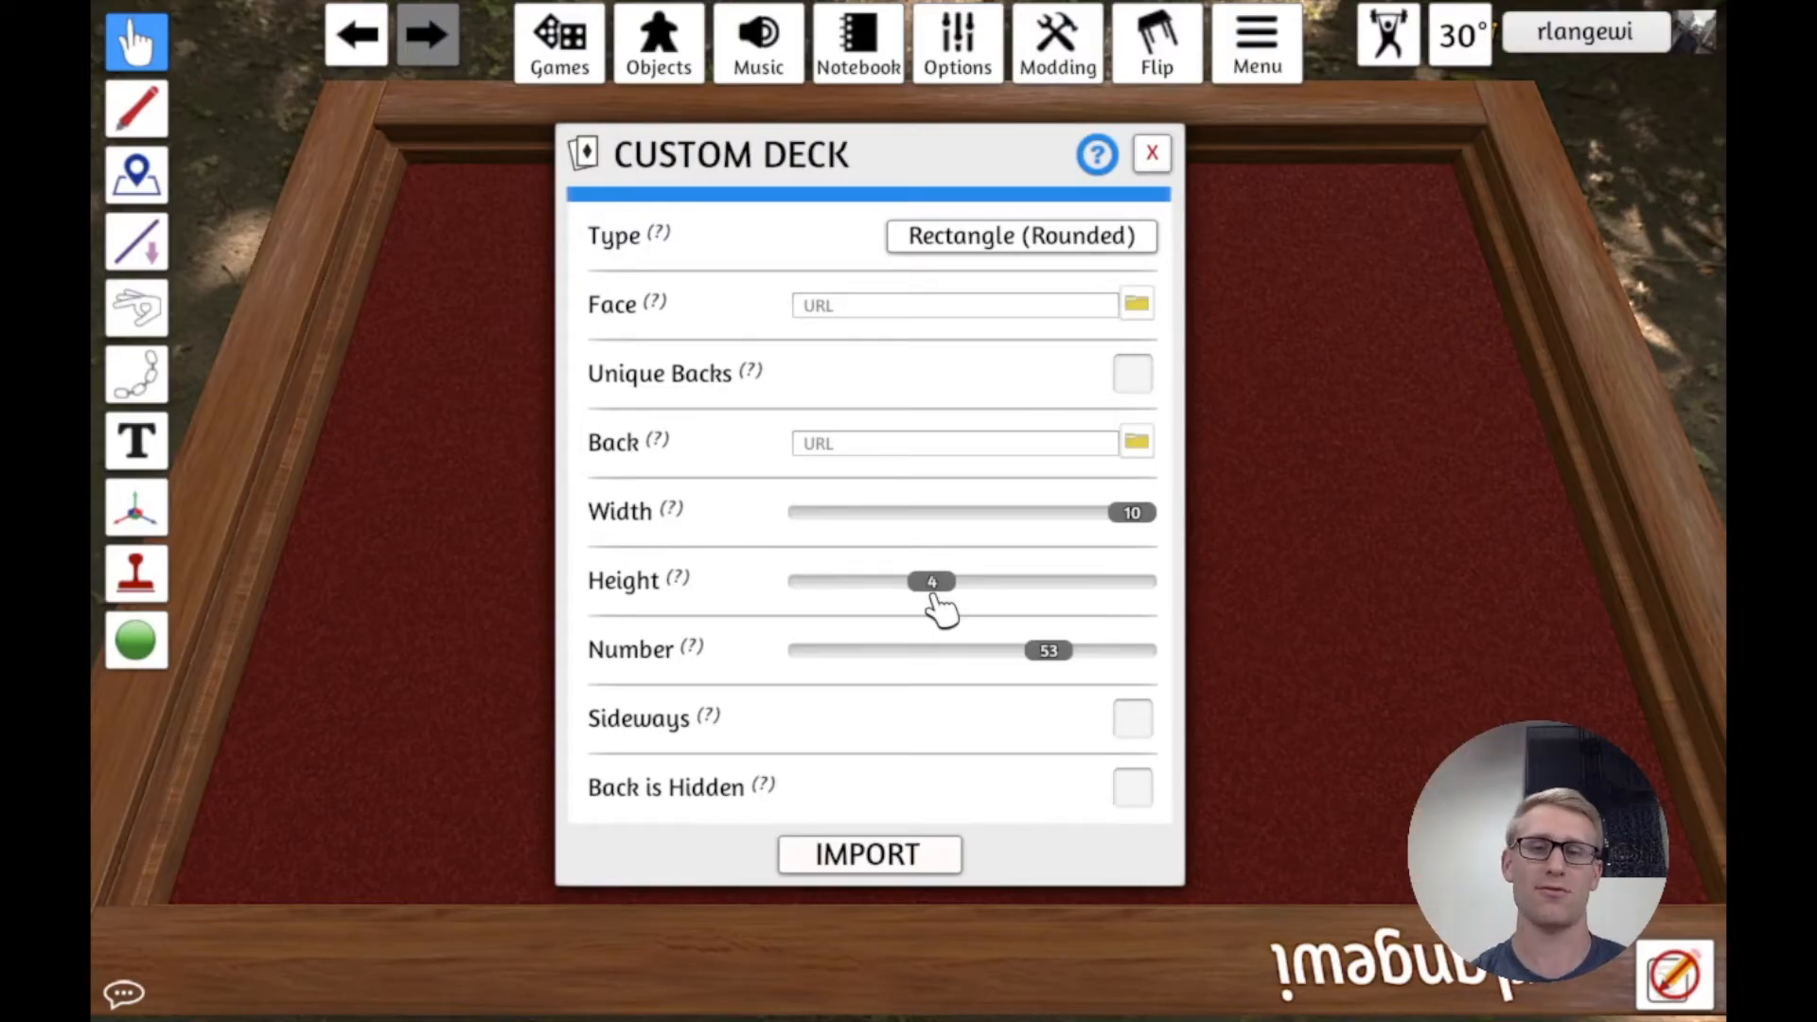
pyautogui.moveTo(933, 580); pyautogui.dragTo(1132, 580)
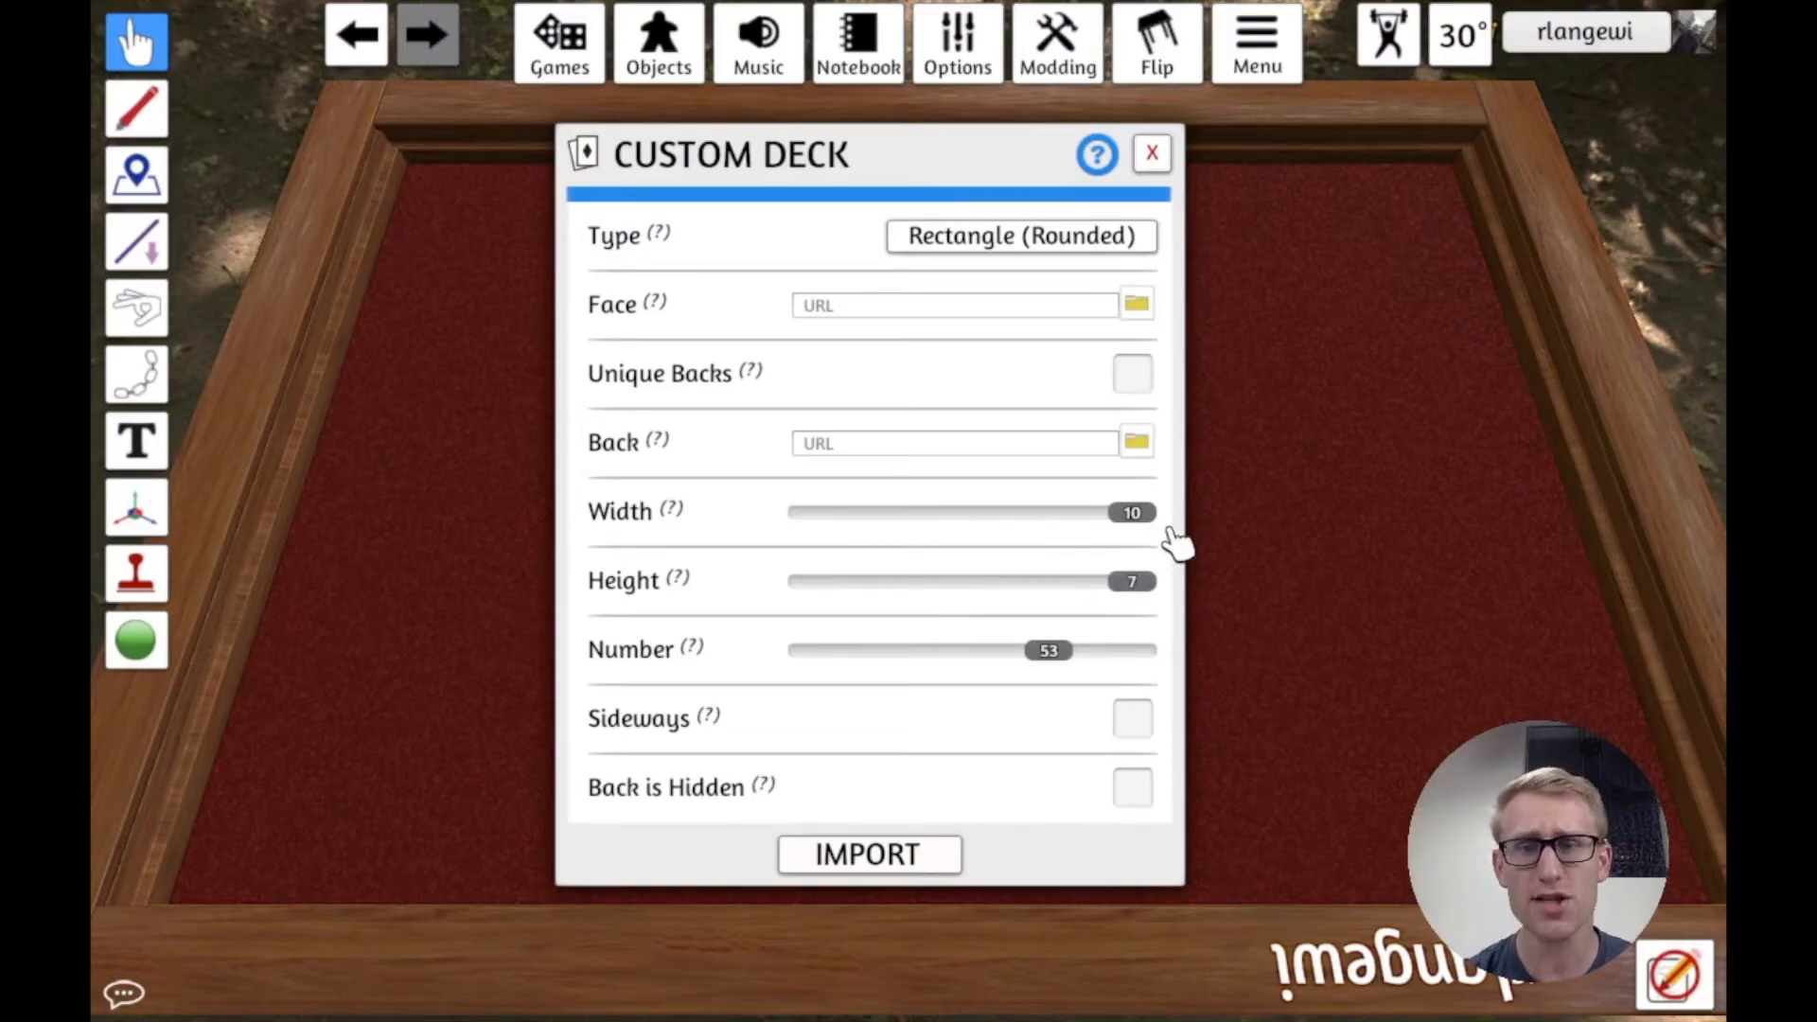
pyautogui.click(950, 304)
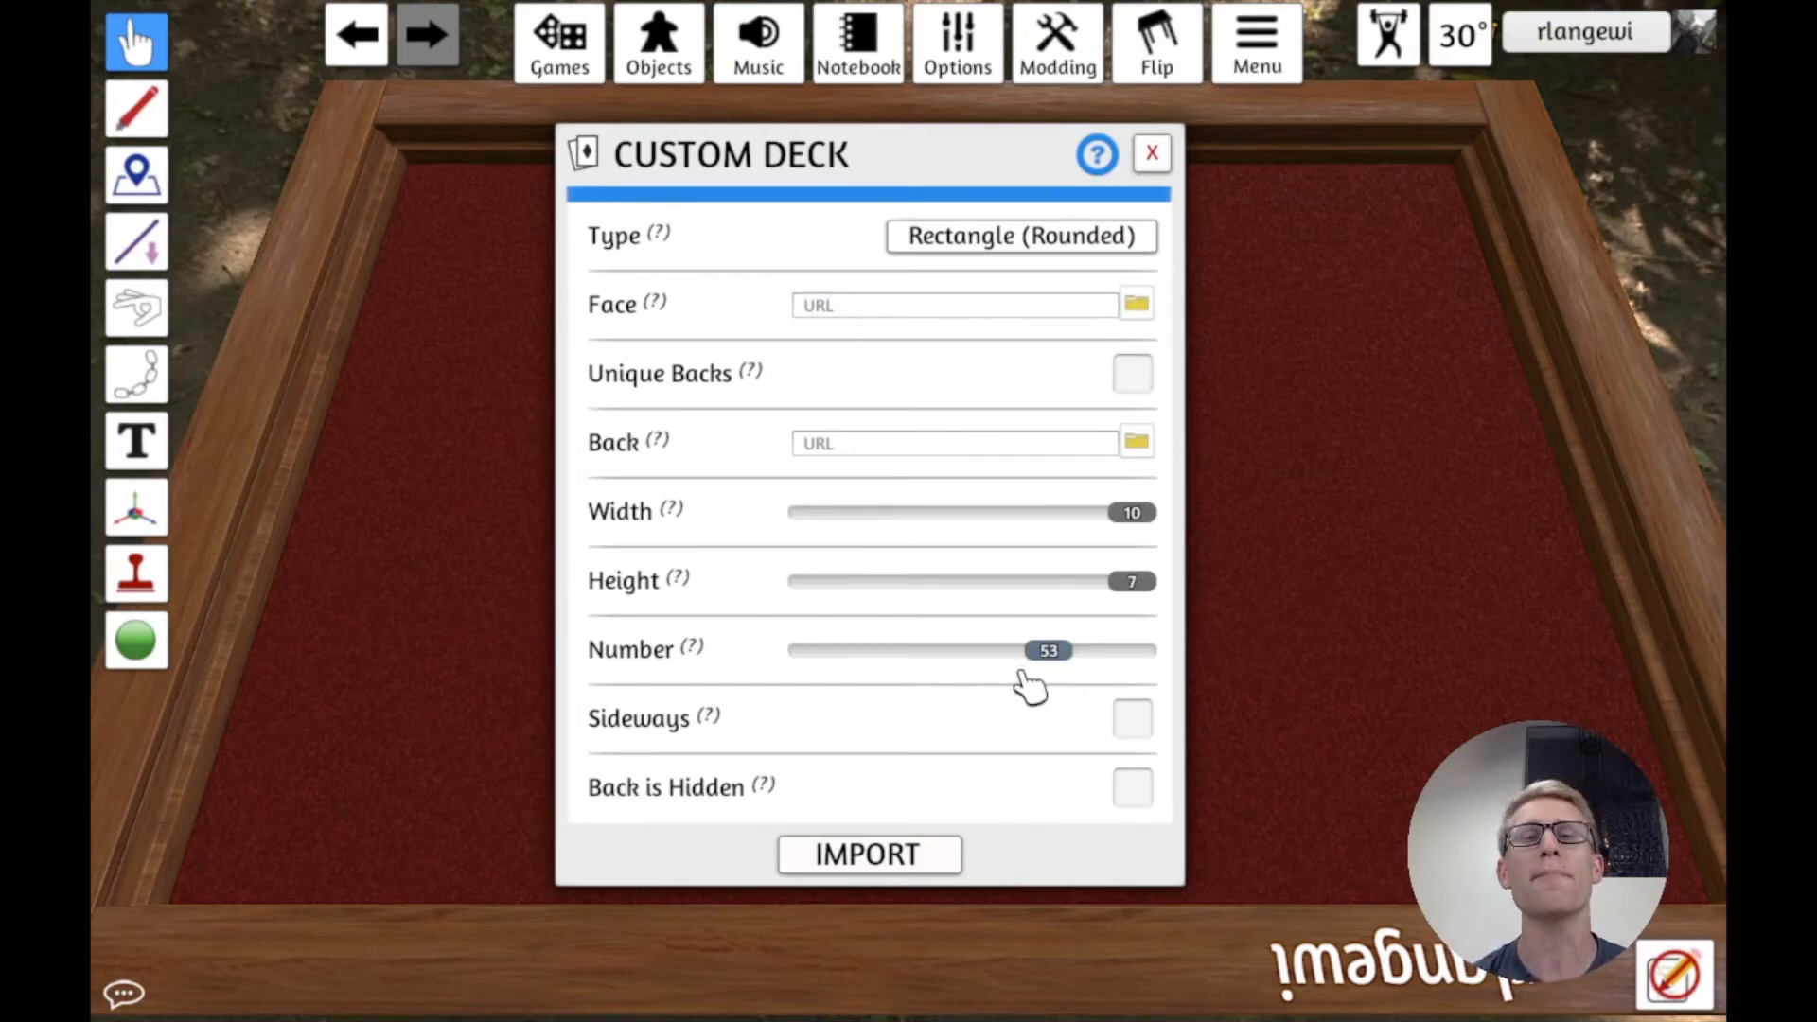
pyautogui.moveTo(1063, 678)
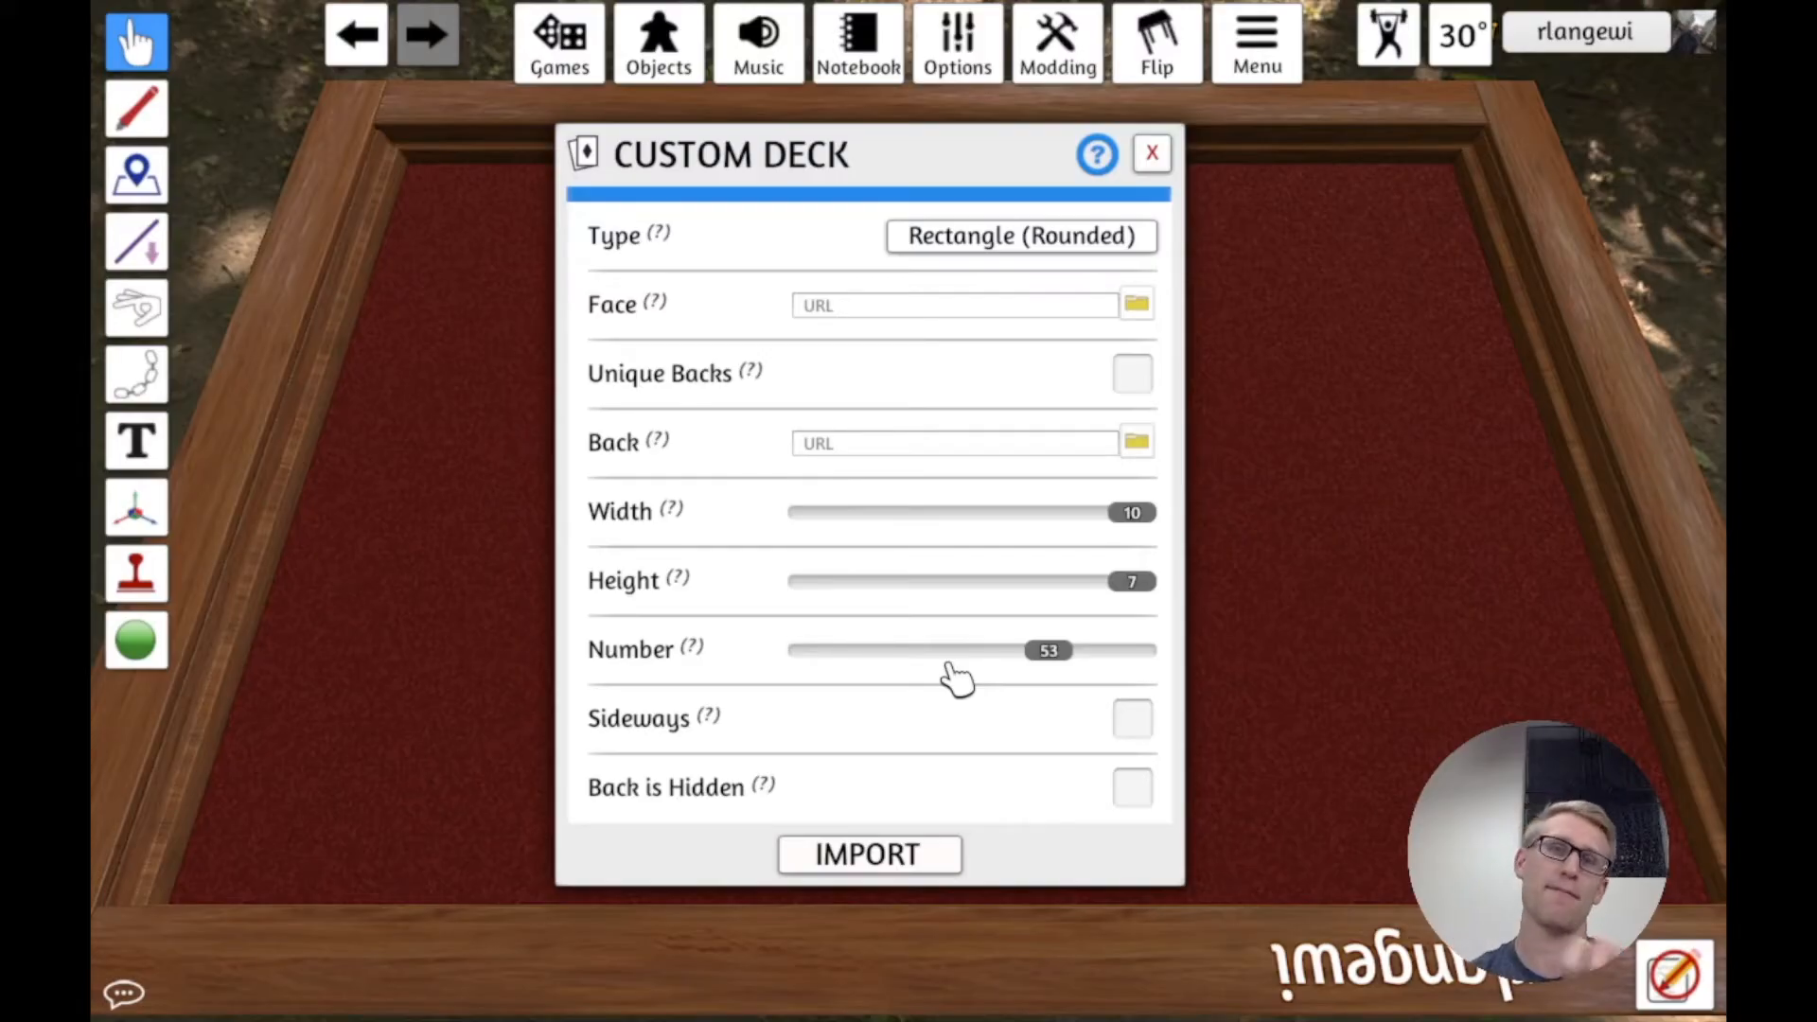
pyautogui.moveTo(1067, 775)
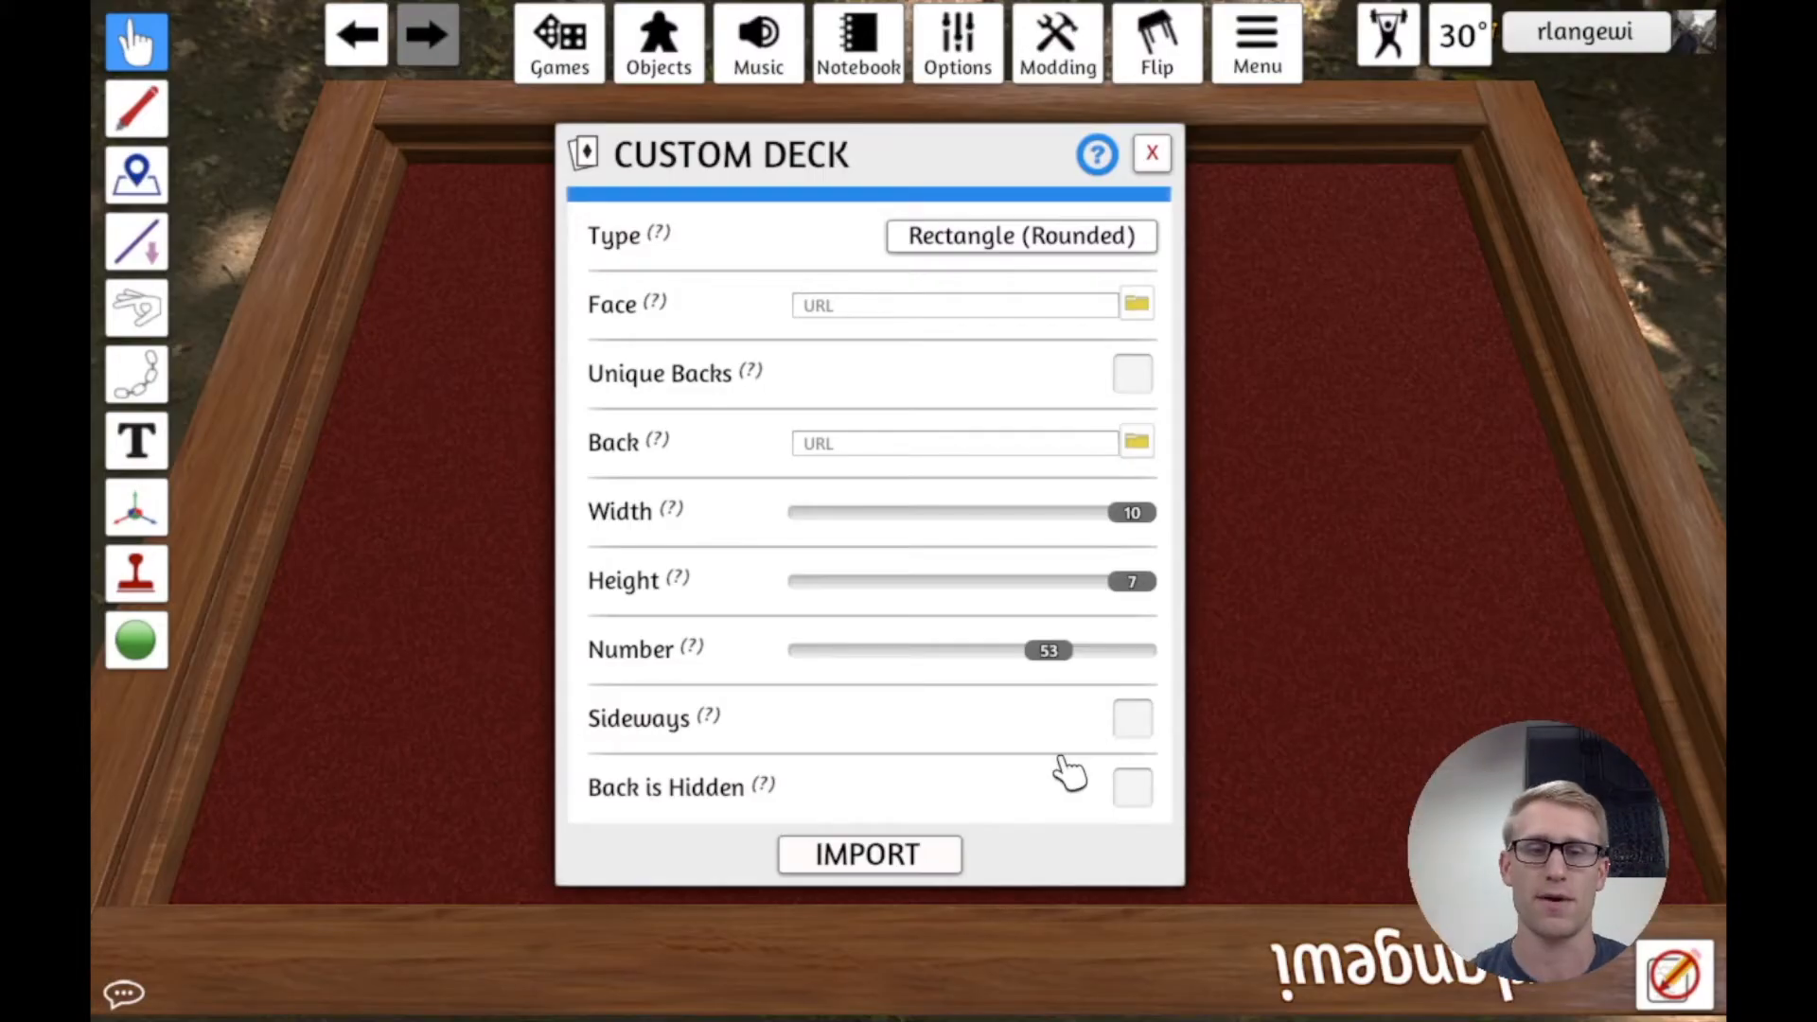
pyautogui.moveTo(763, 787)
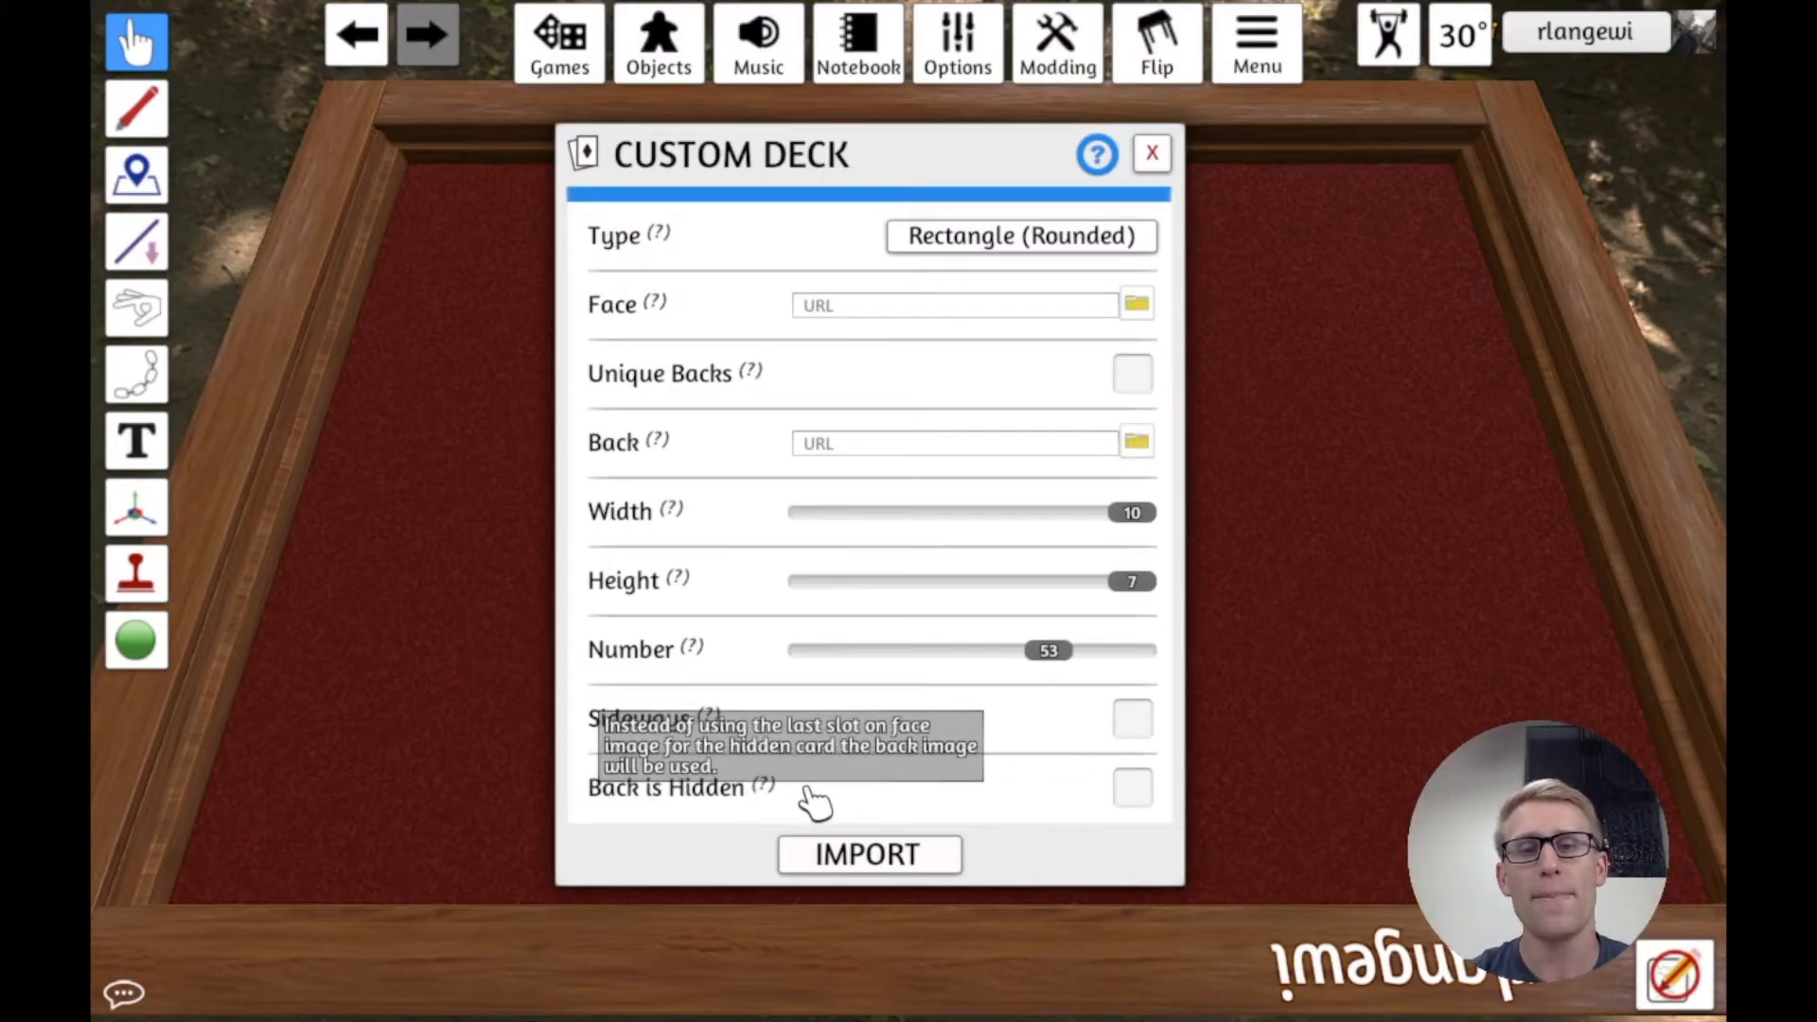
pyautogui.moveTo(986, 776)
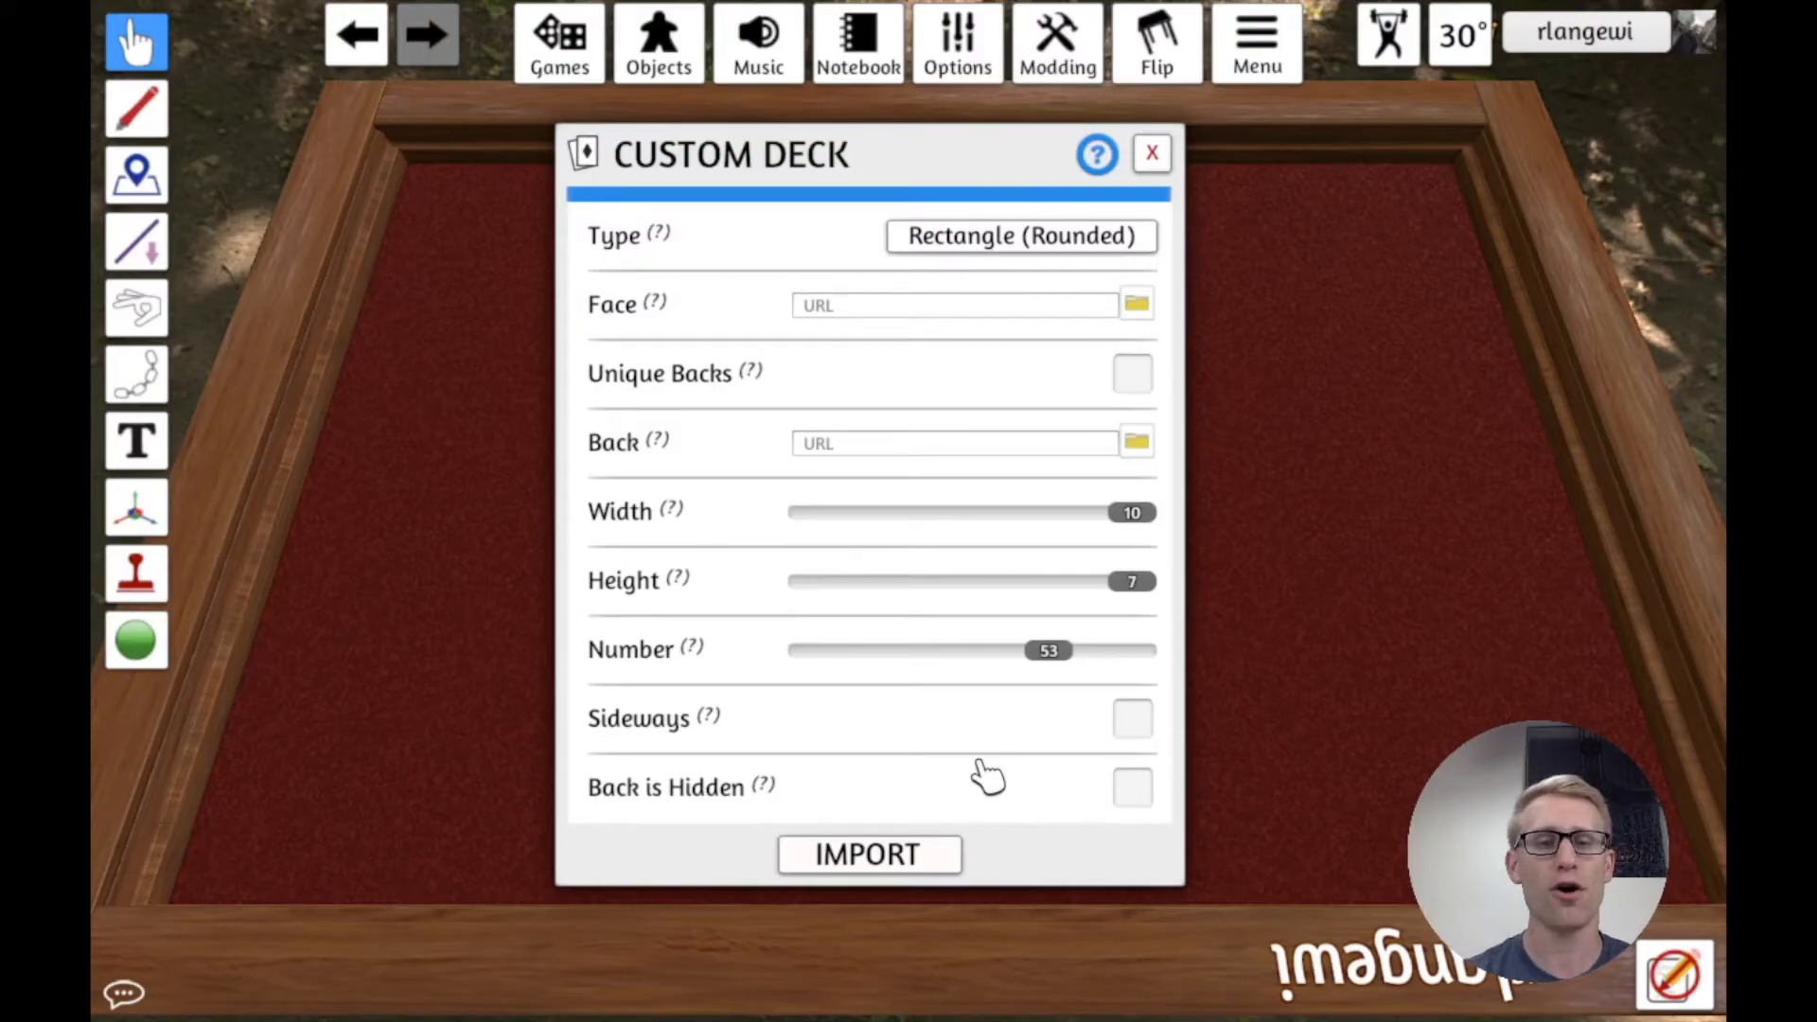
pyautogui.moveTo(892, 759)
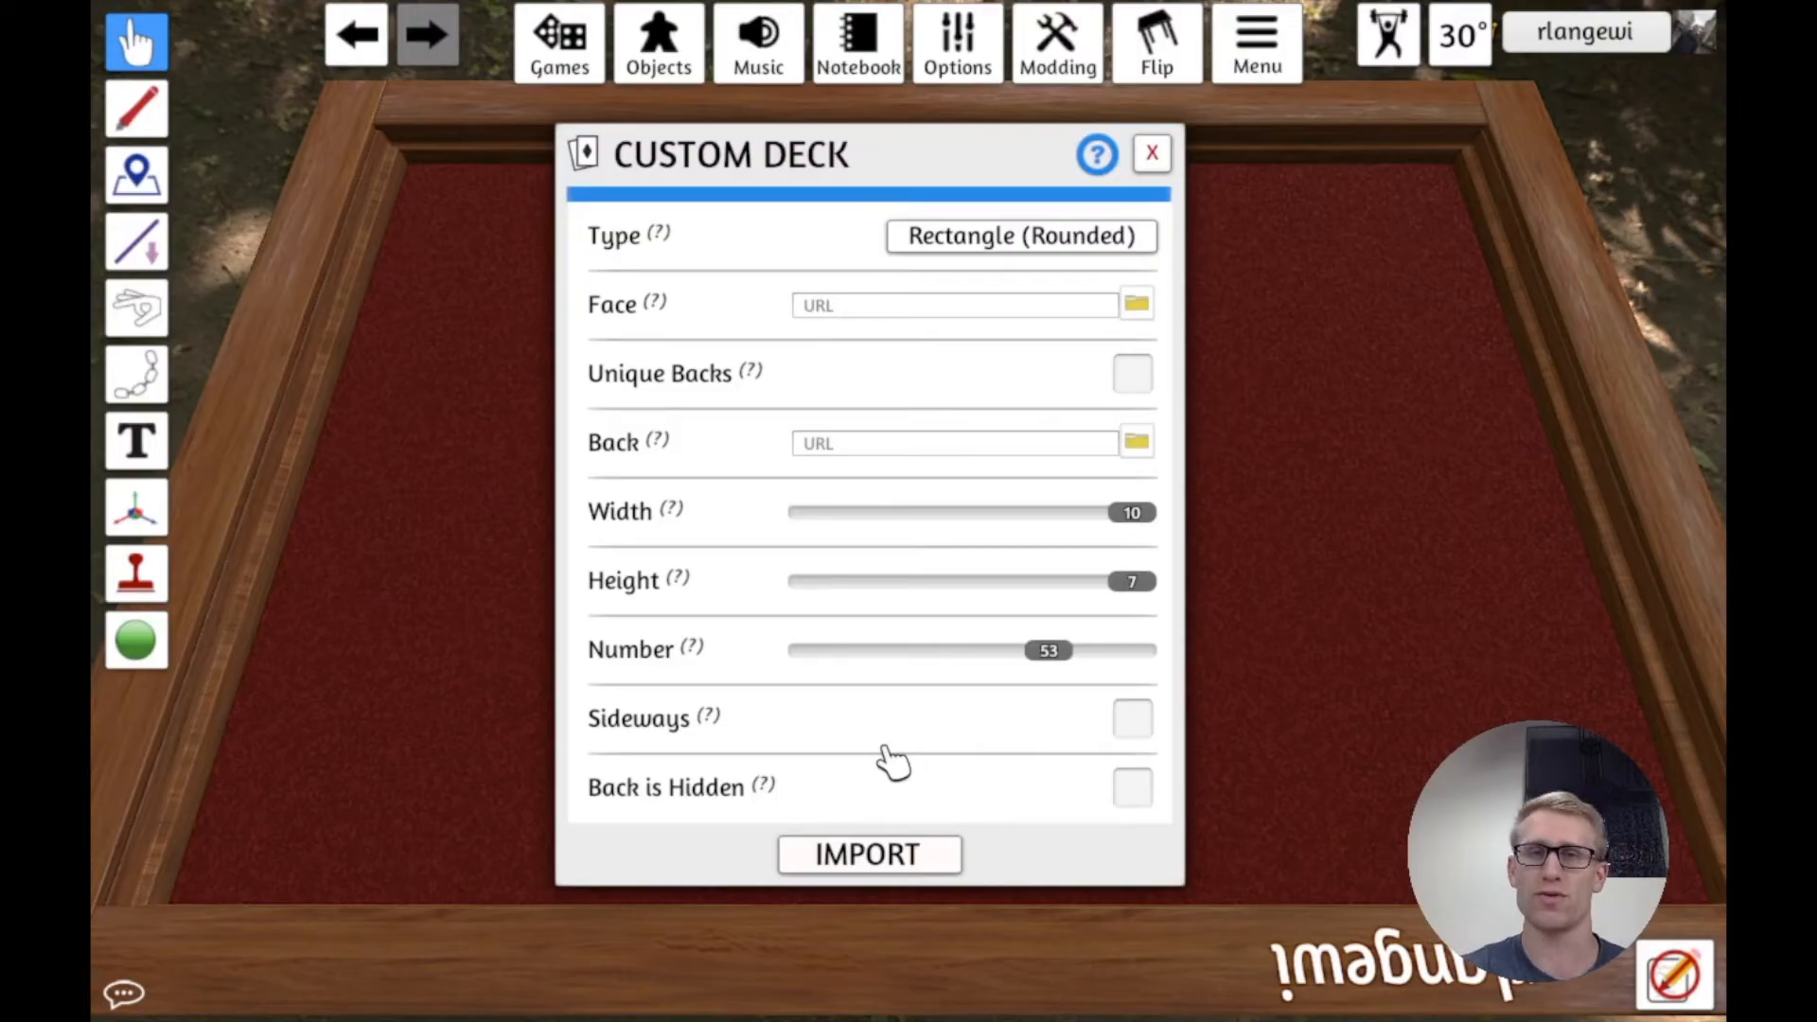
pyautogui.click(1132, 788)
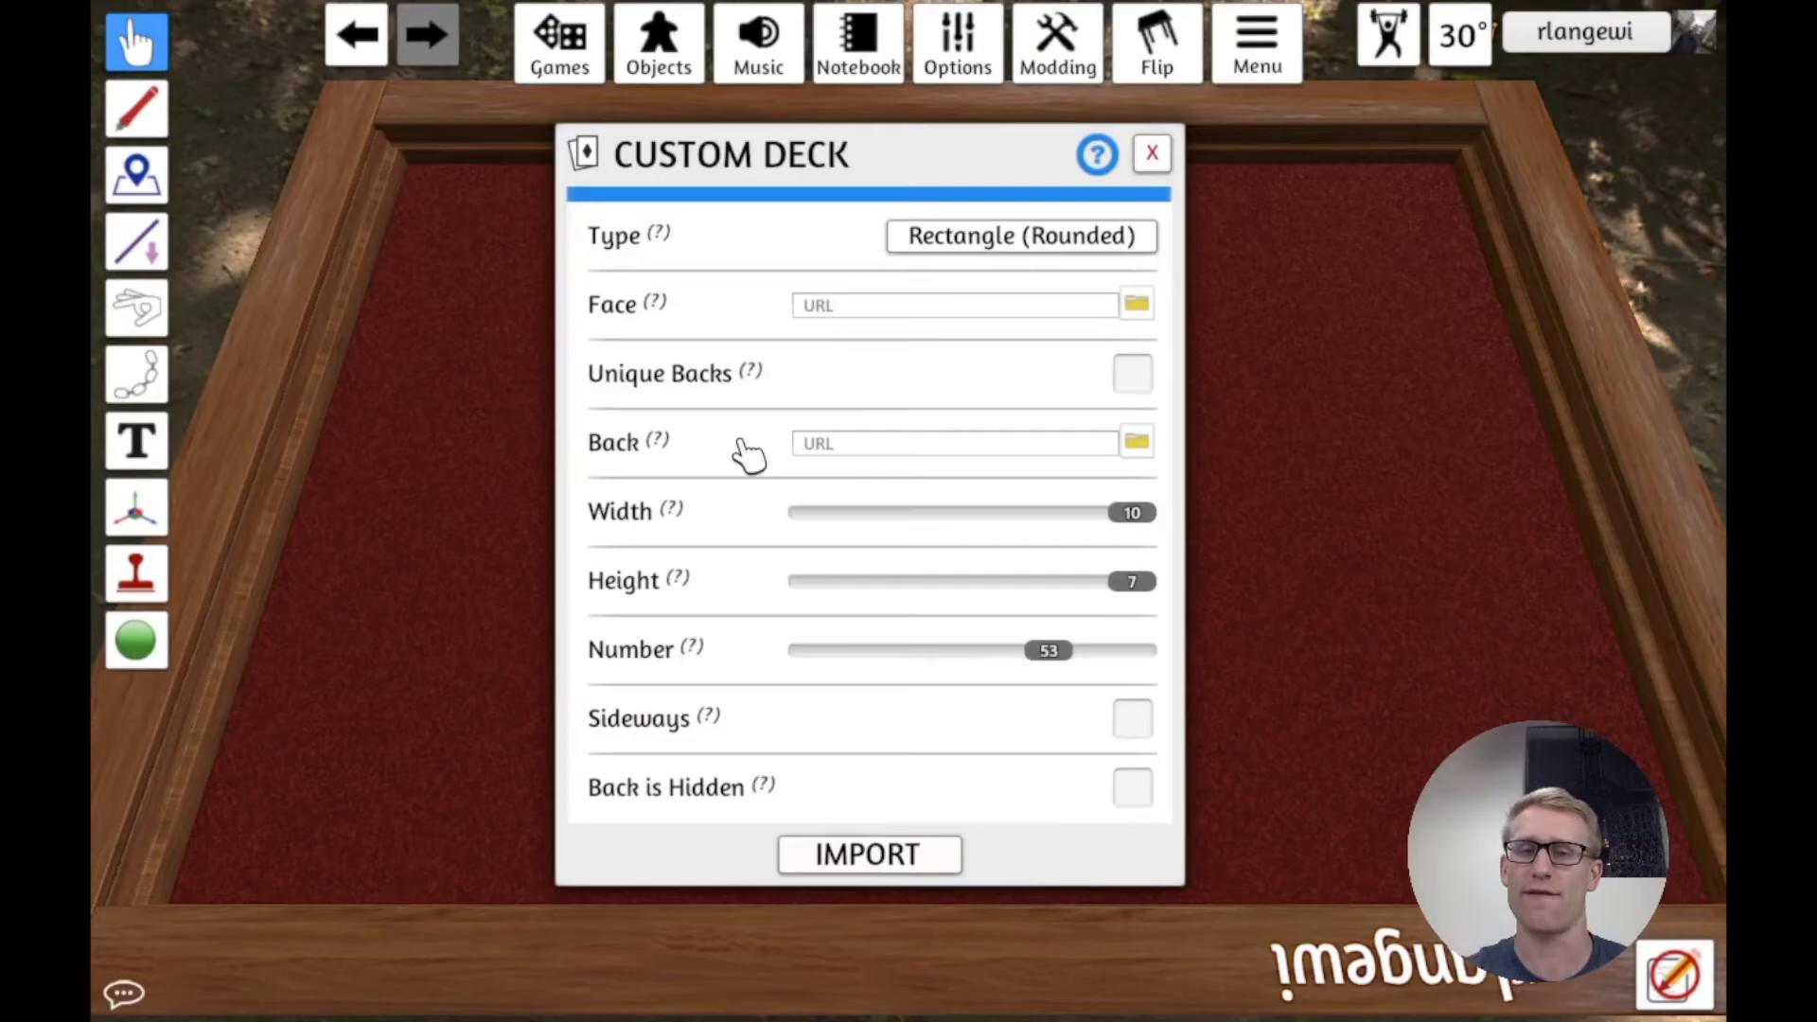
pyautogui.click(1132, 786)
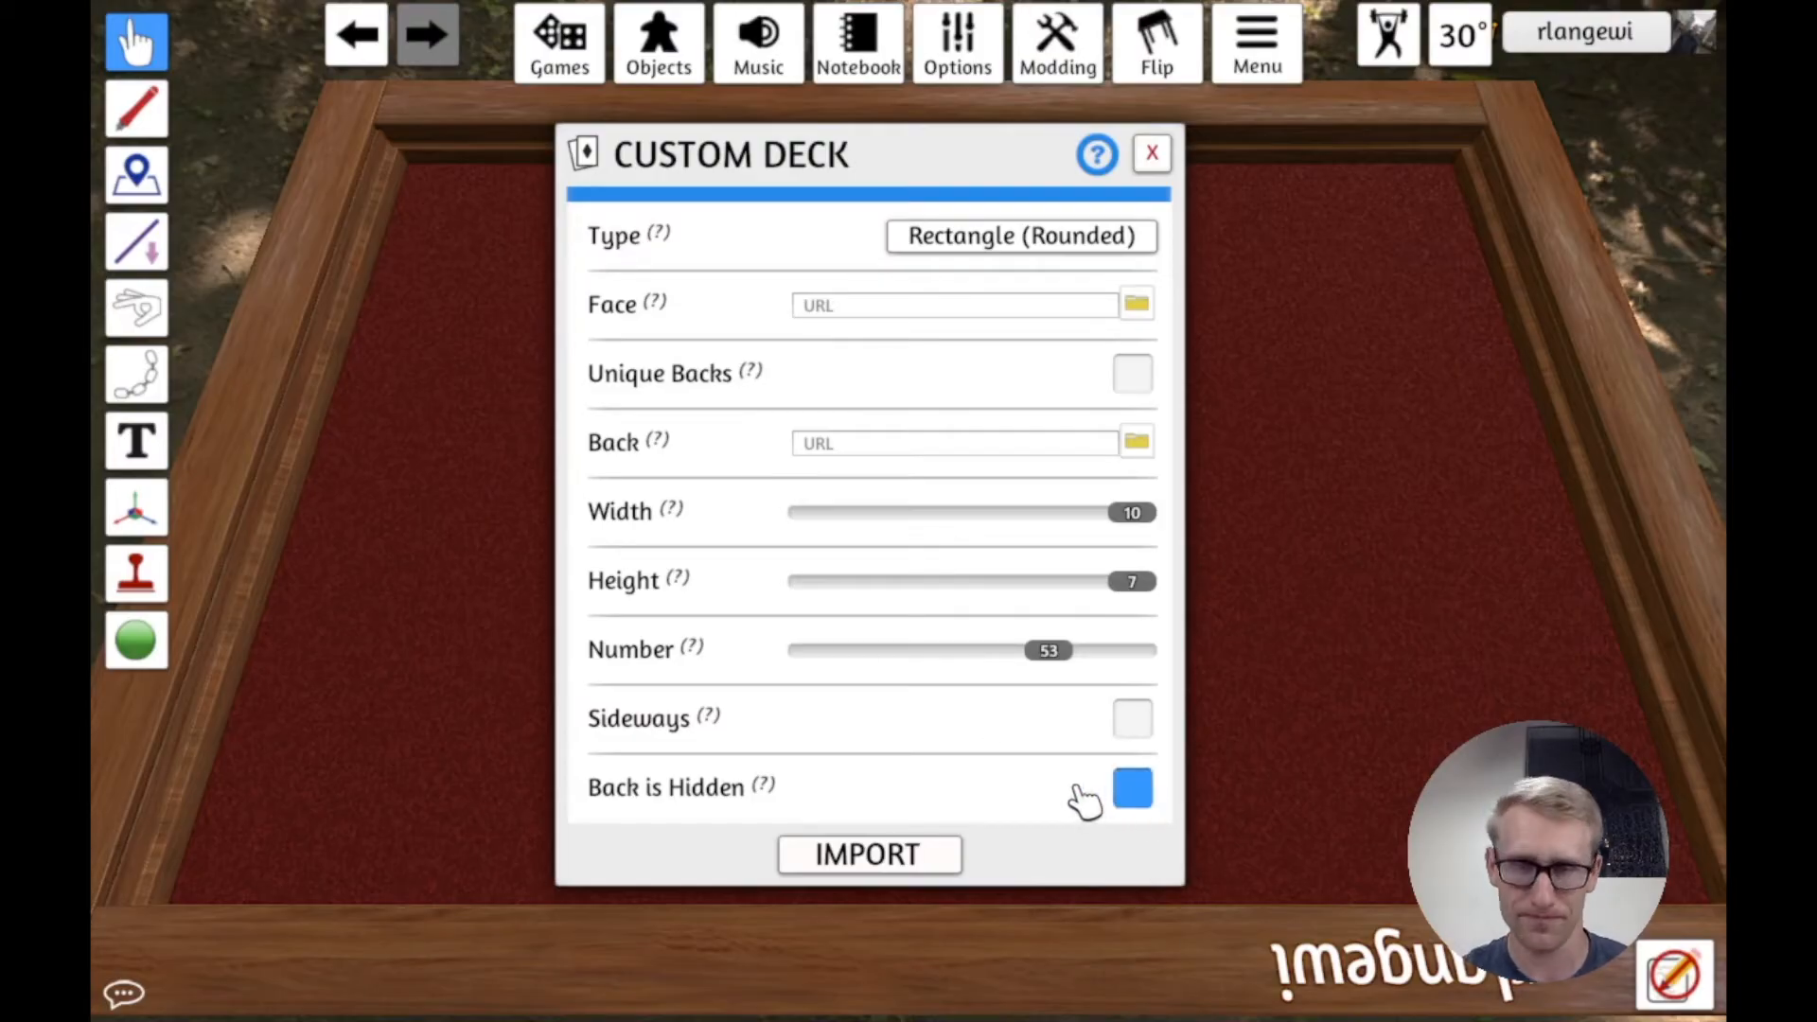
pyautogui.click(1132, 789)
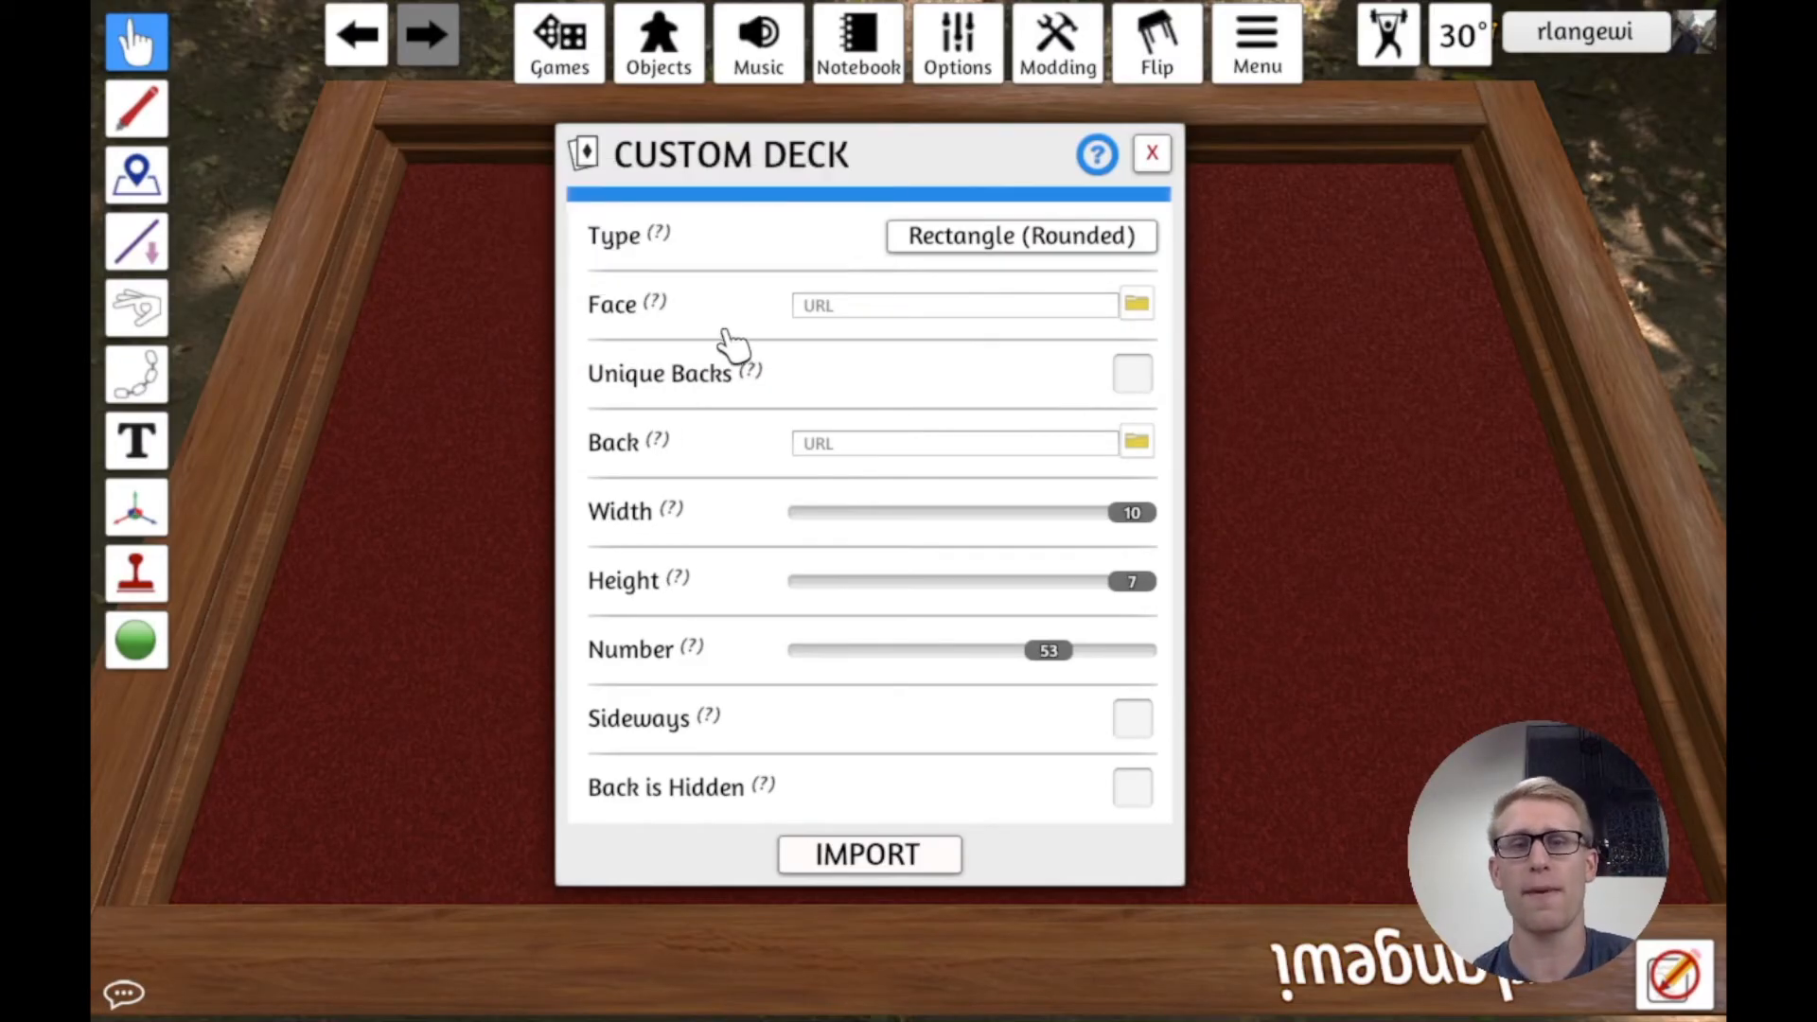
pyautogui.moveTo(655, 303)
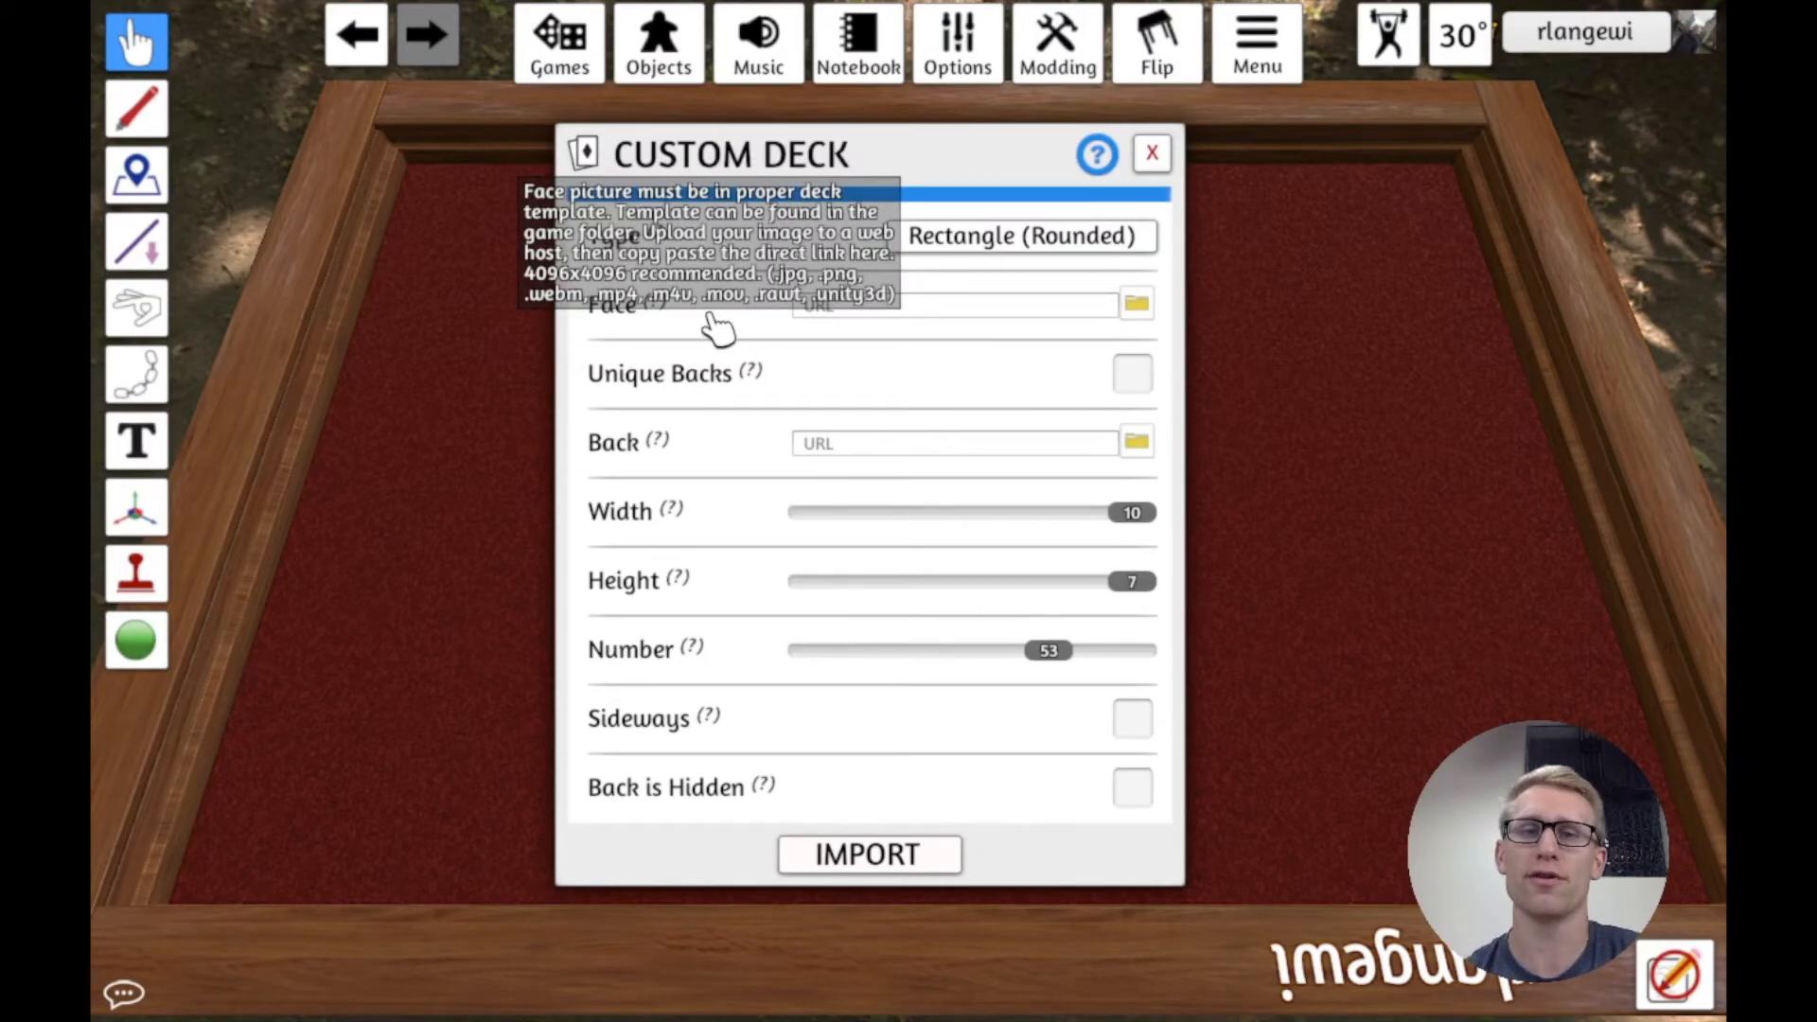
pyautogui.moveTo(748, 321)
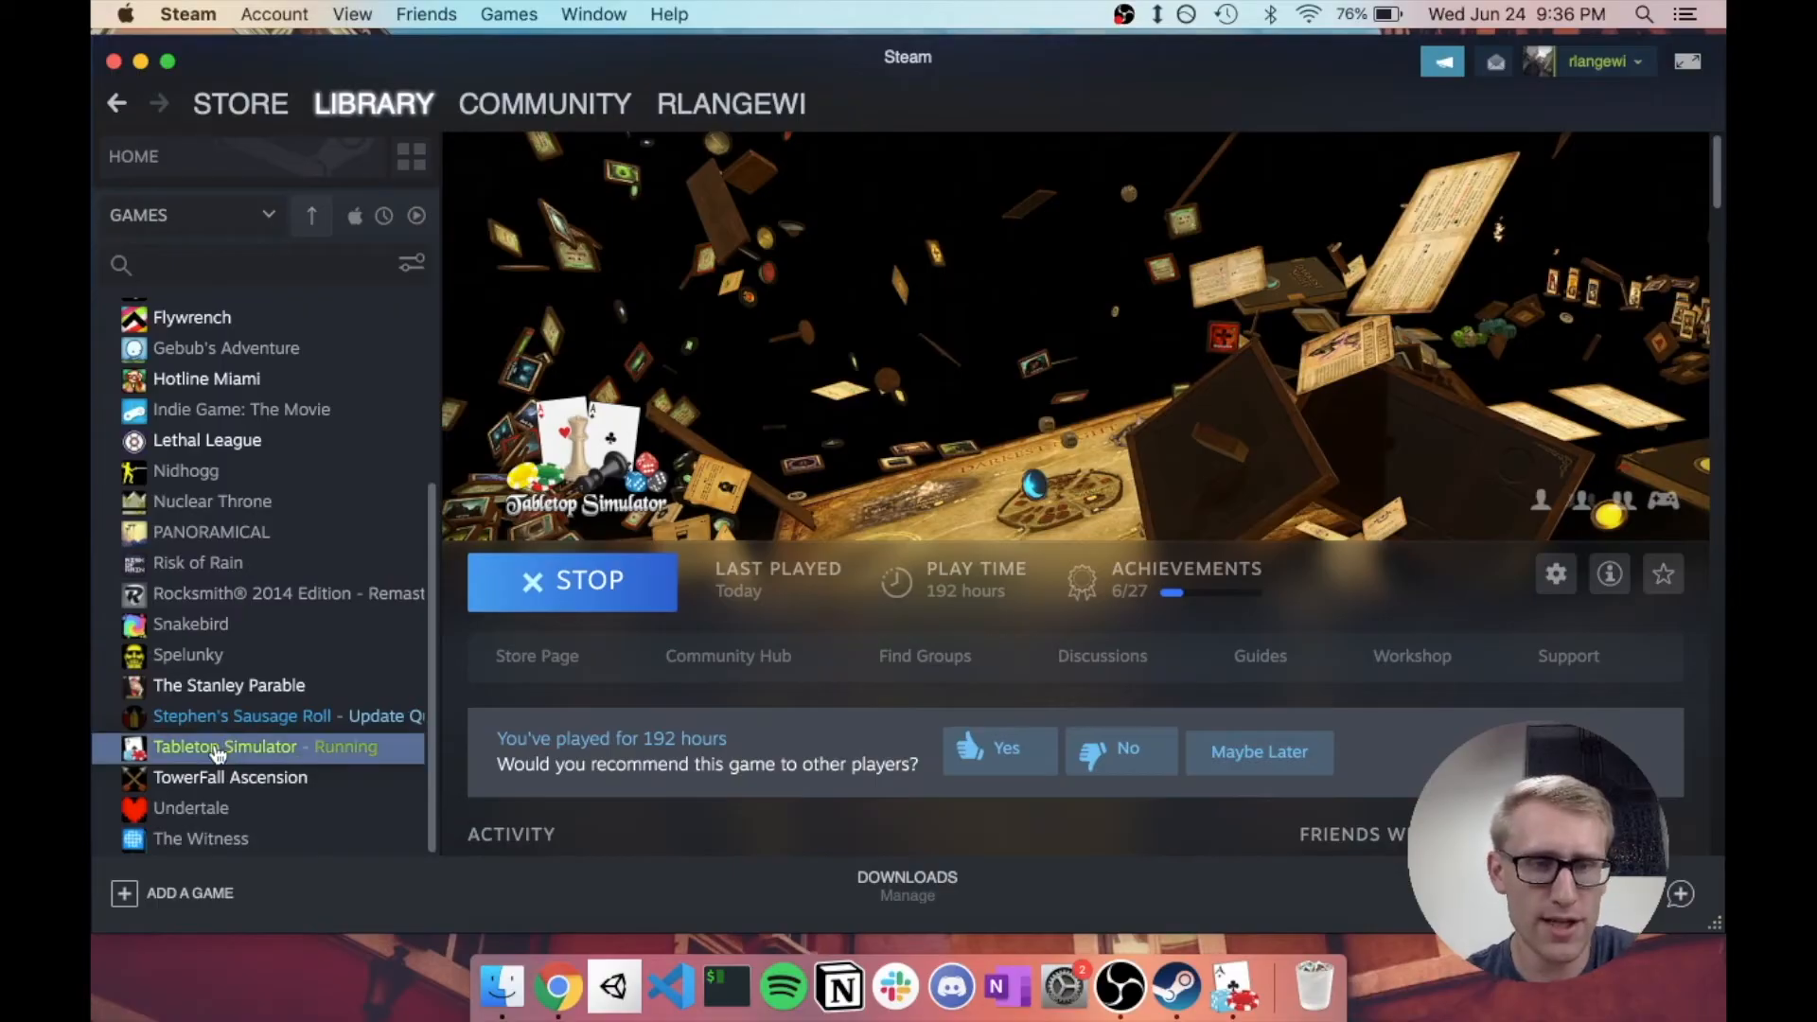
# Step: Browse Tabletop Simulator's local files from its Steam Properties, then close Properties
pyautogui.rightClick(220, 747)
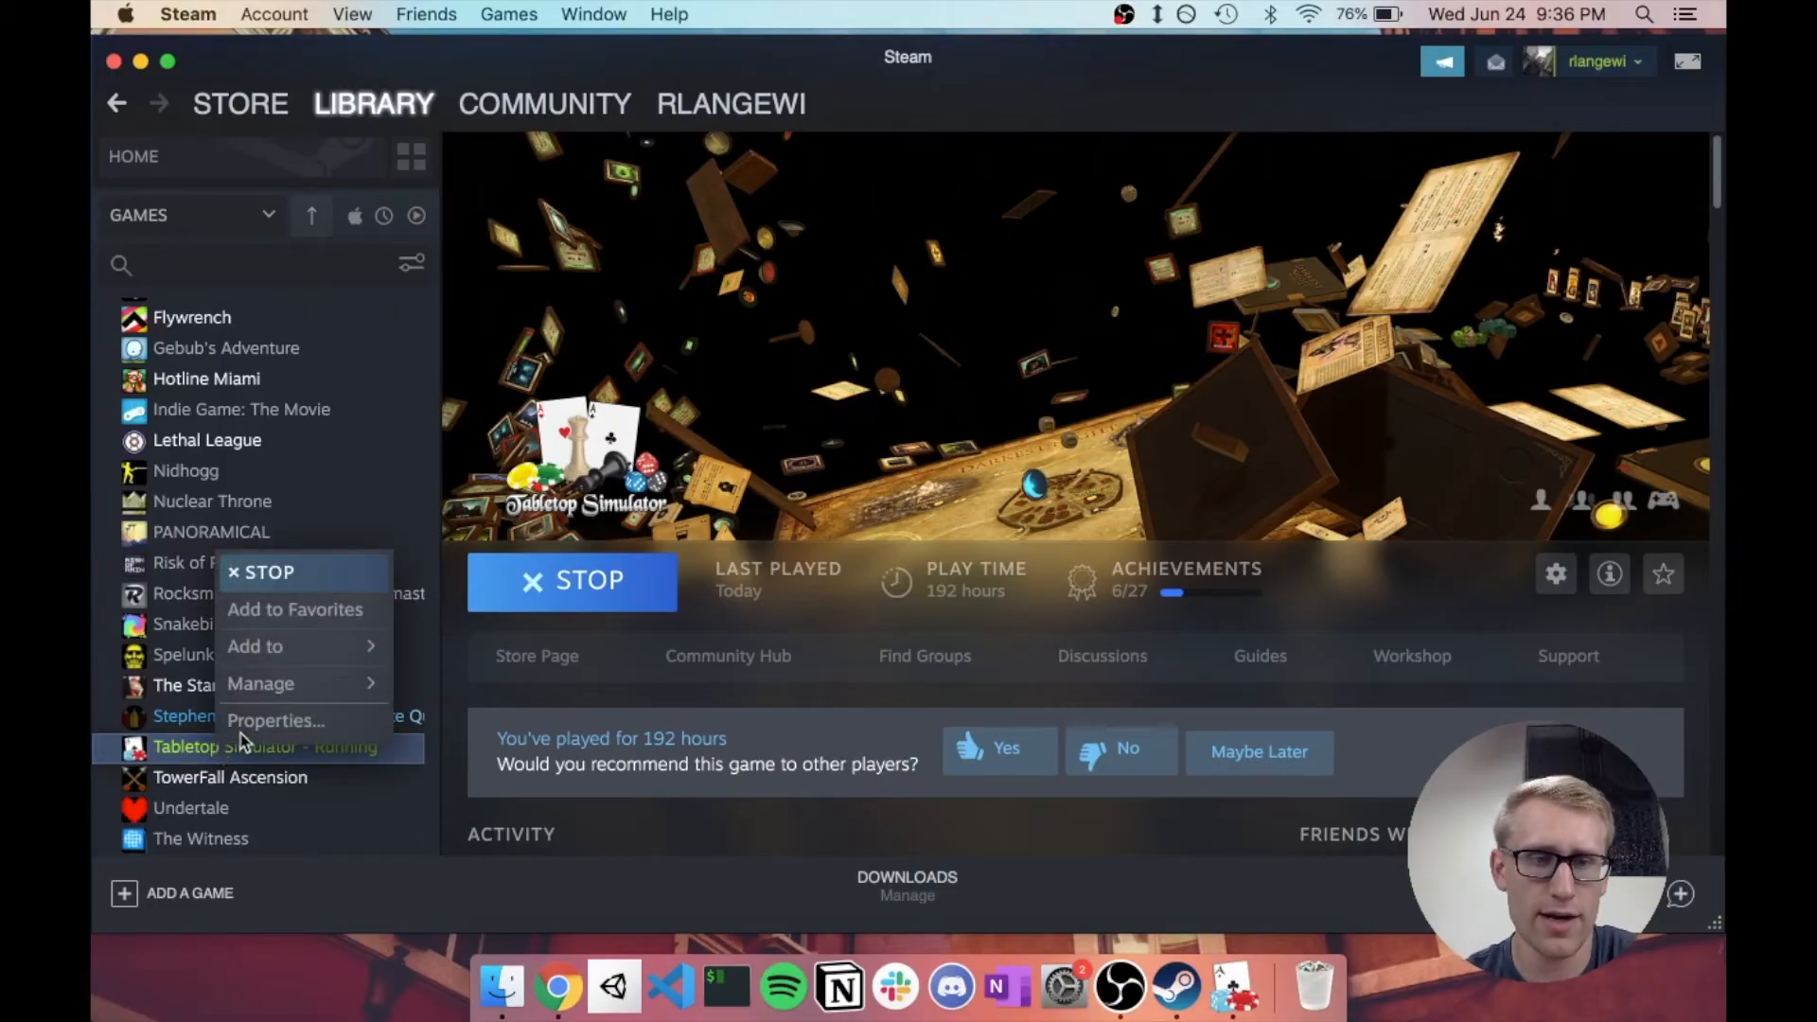
pyautogui.click(275, 720)
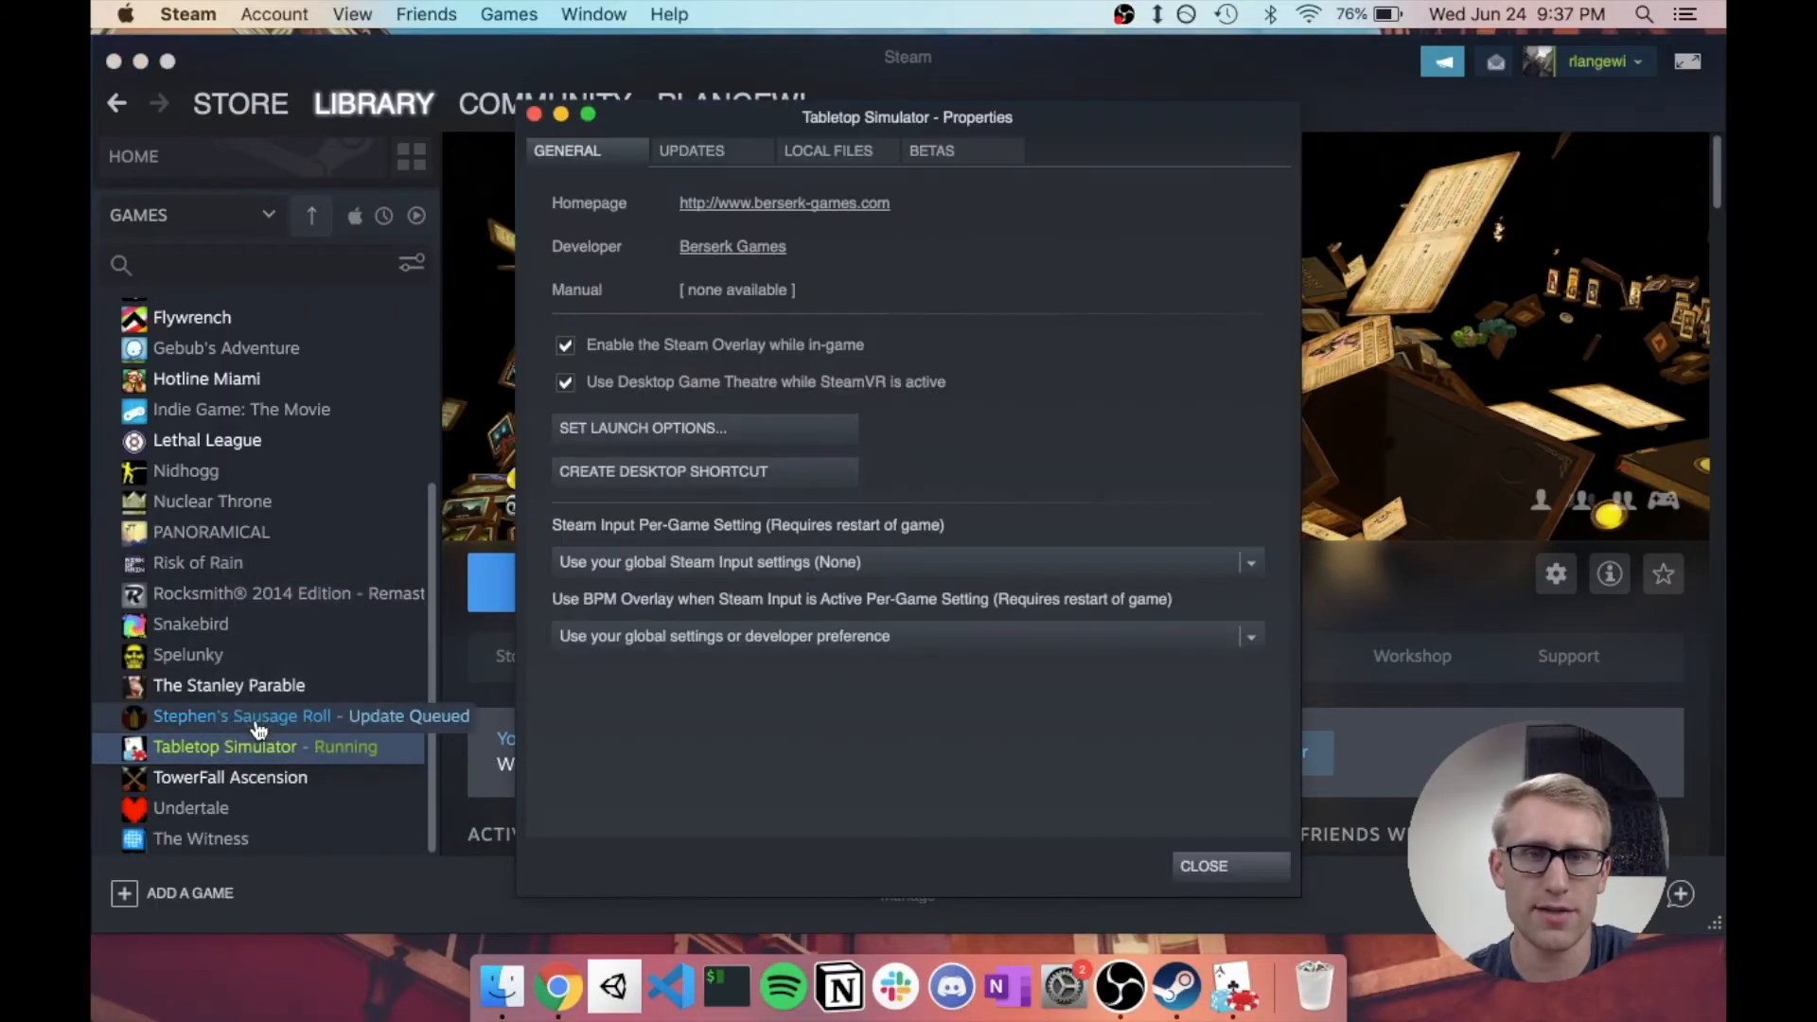
pyautogui.click(827, 149)
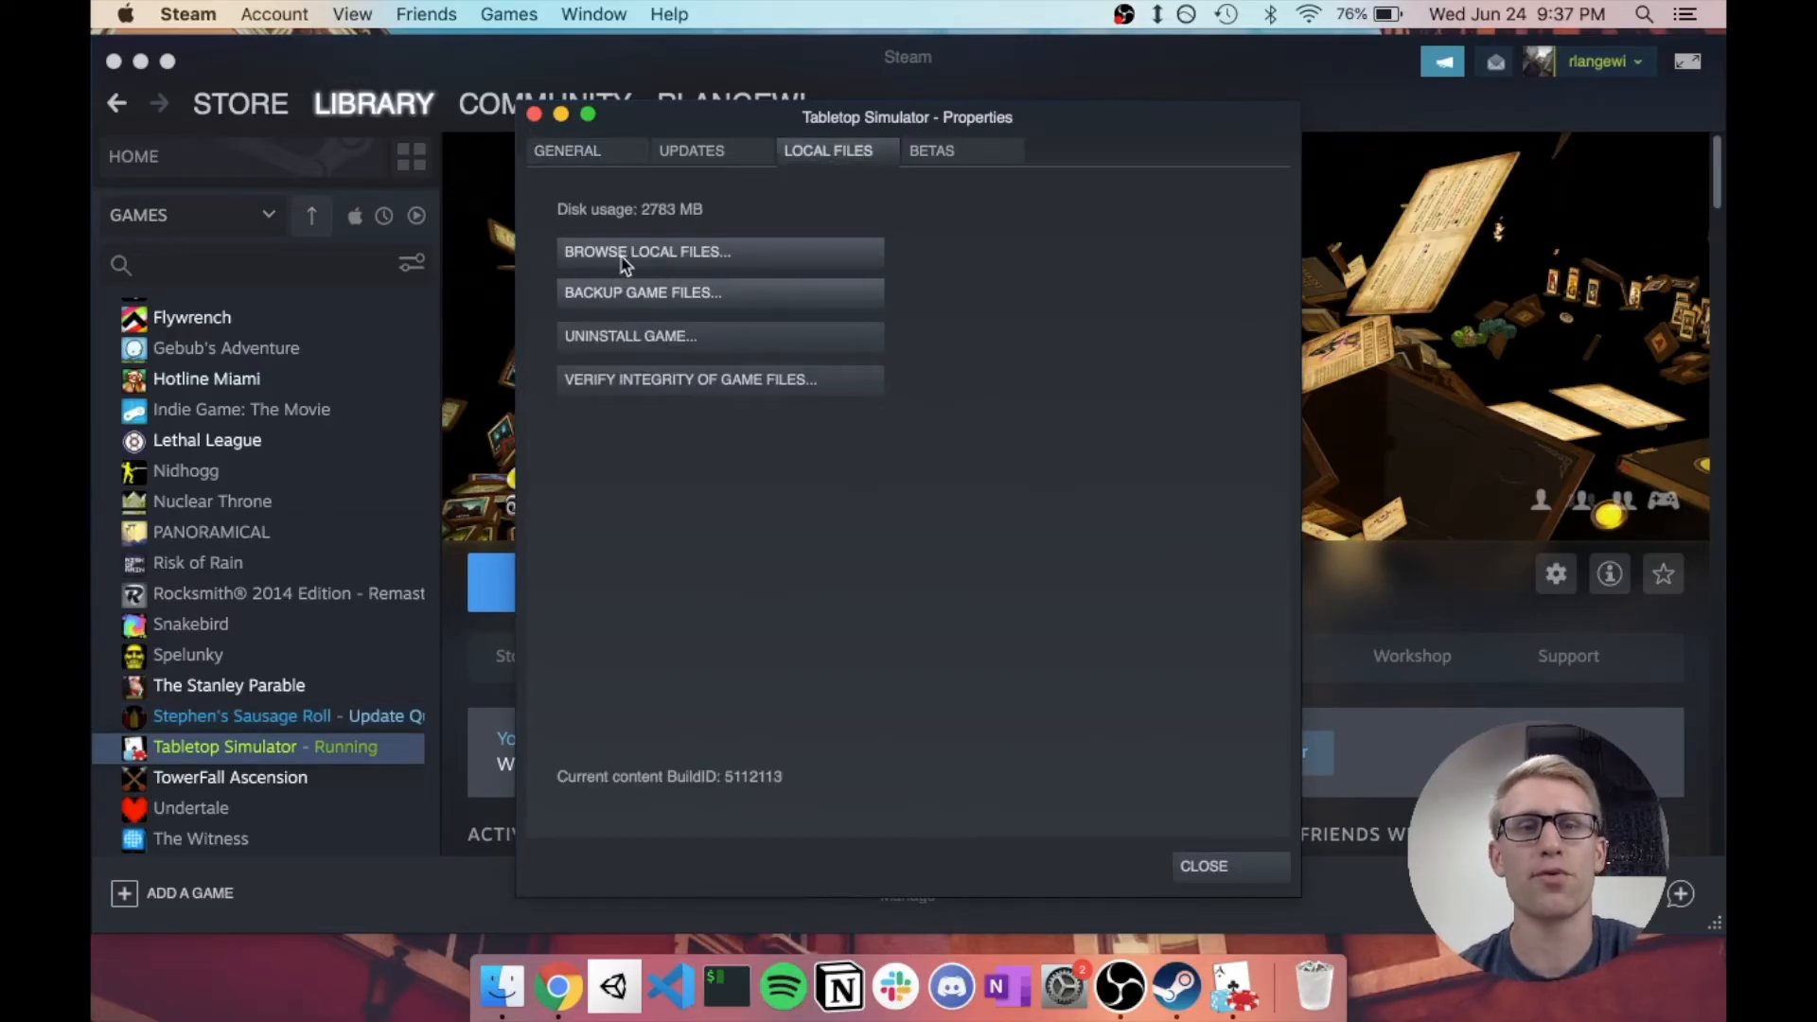
pyautogui.click(646, 252)
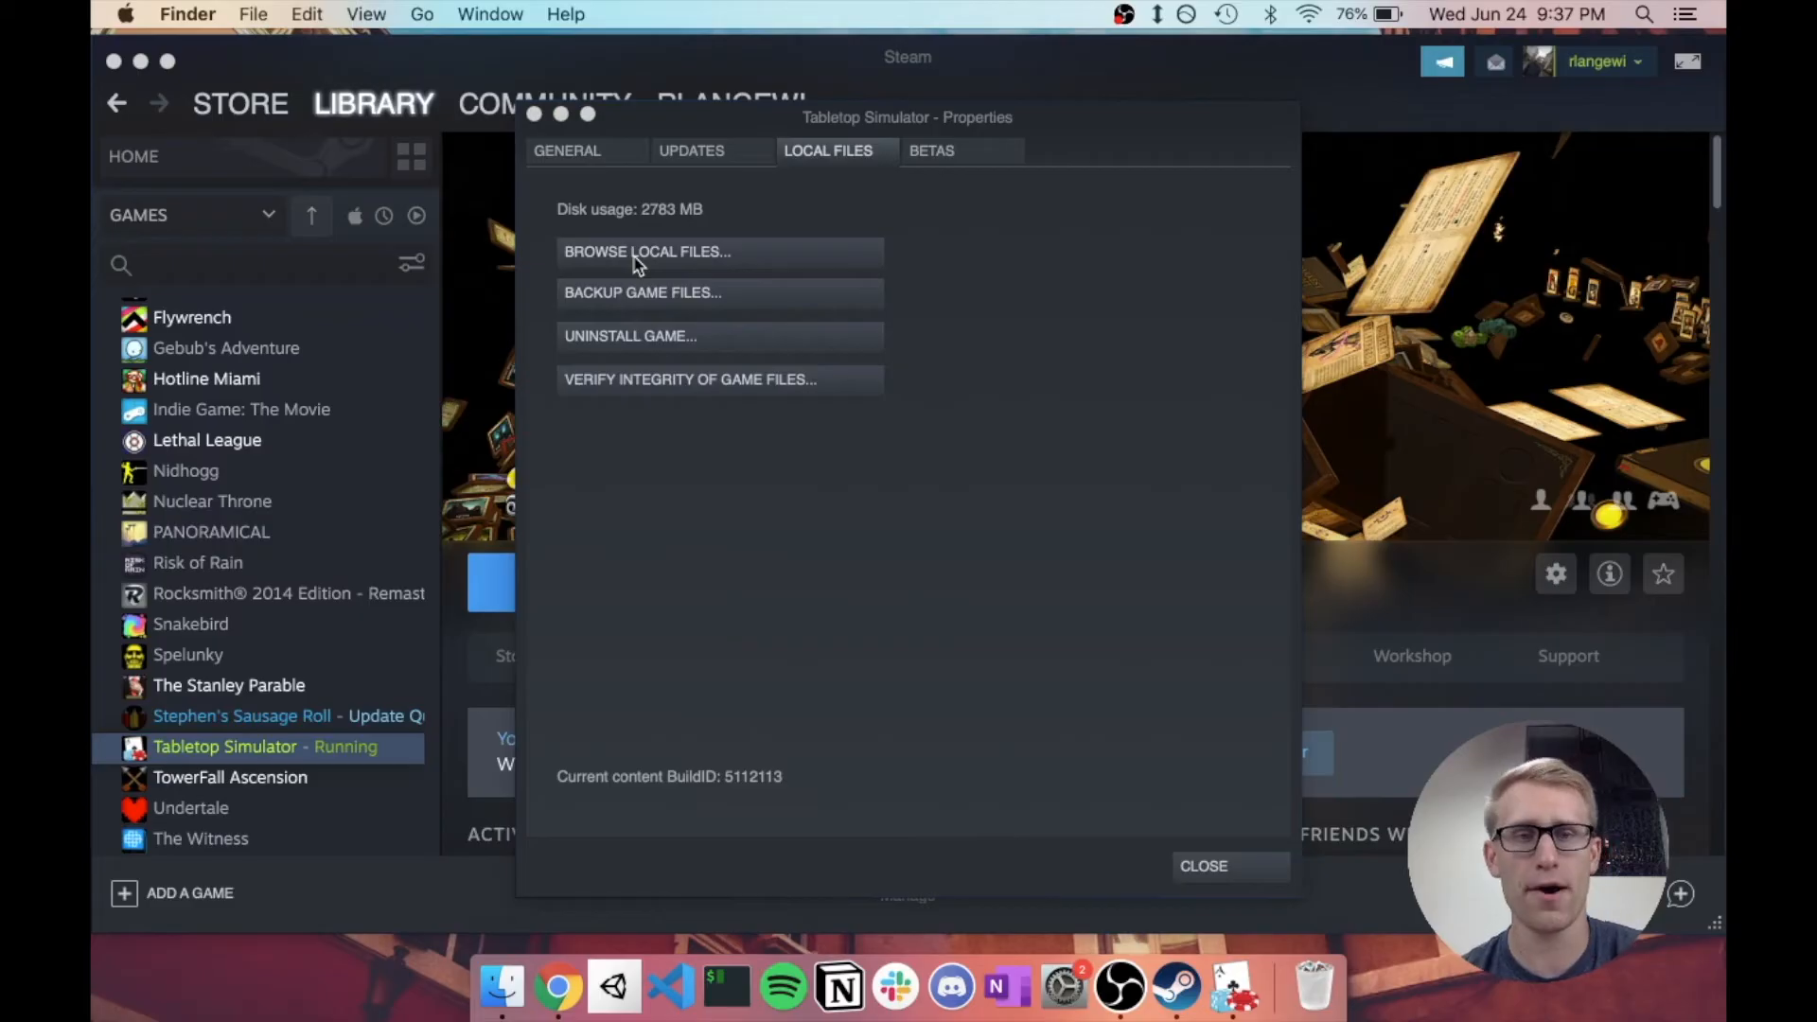
pyautogui.moveTo(722, 119)
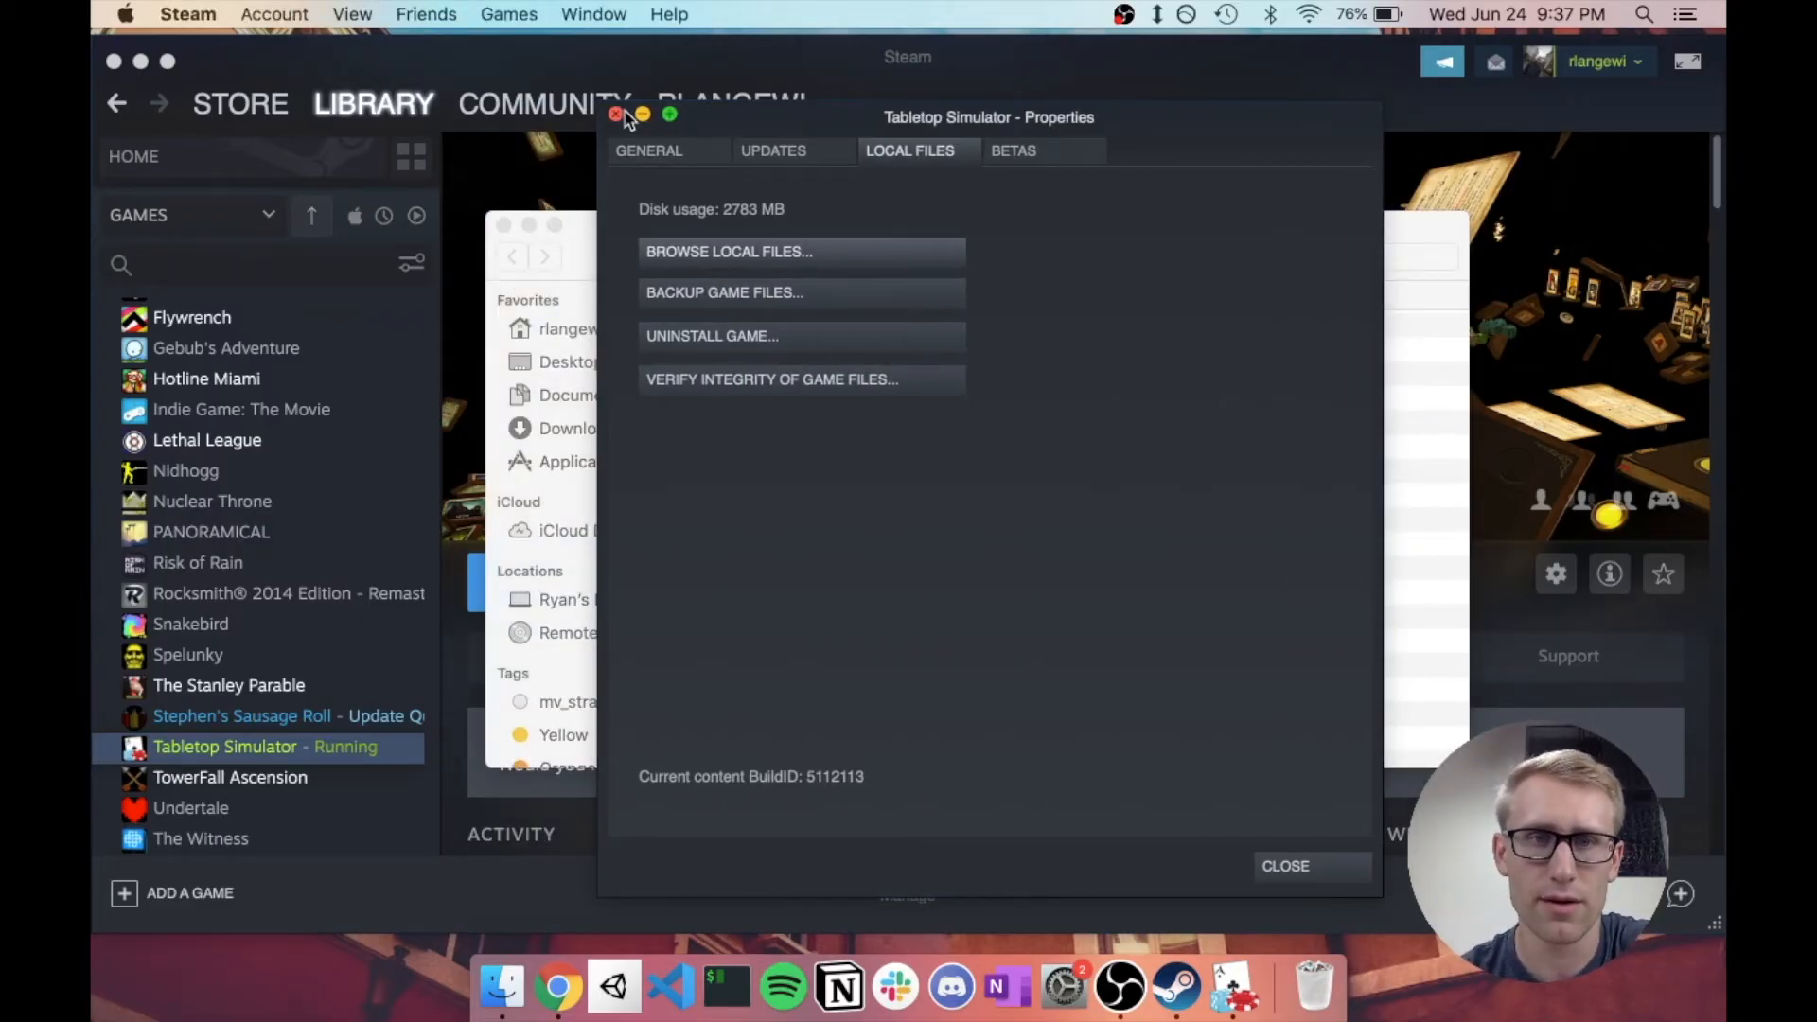
pyautogui.click(728, 252)
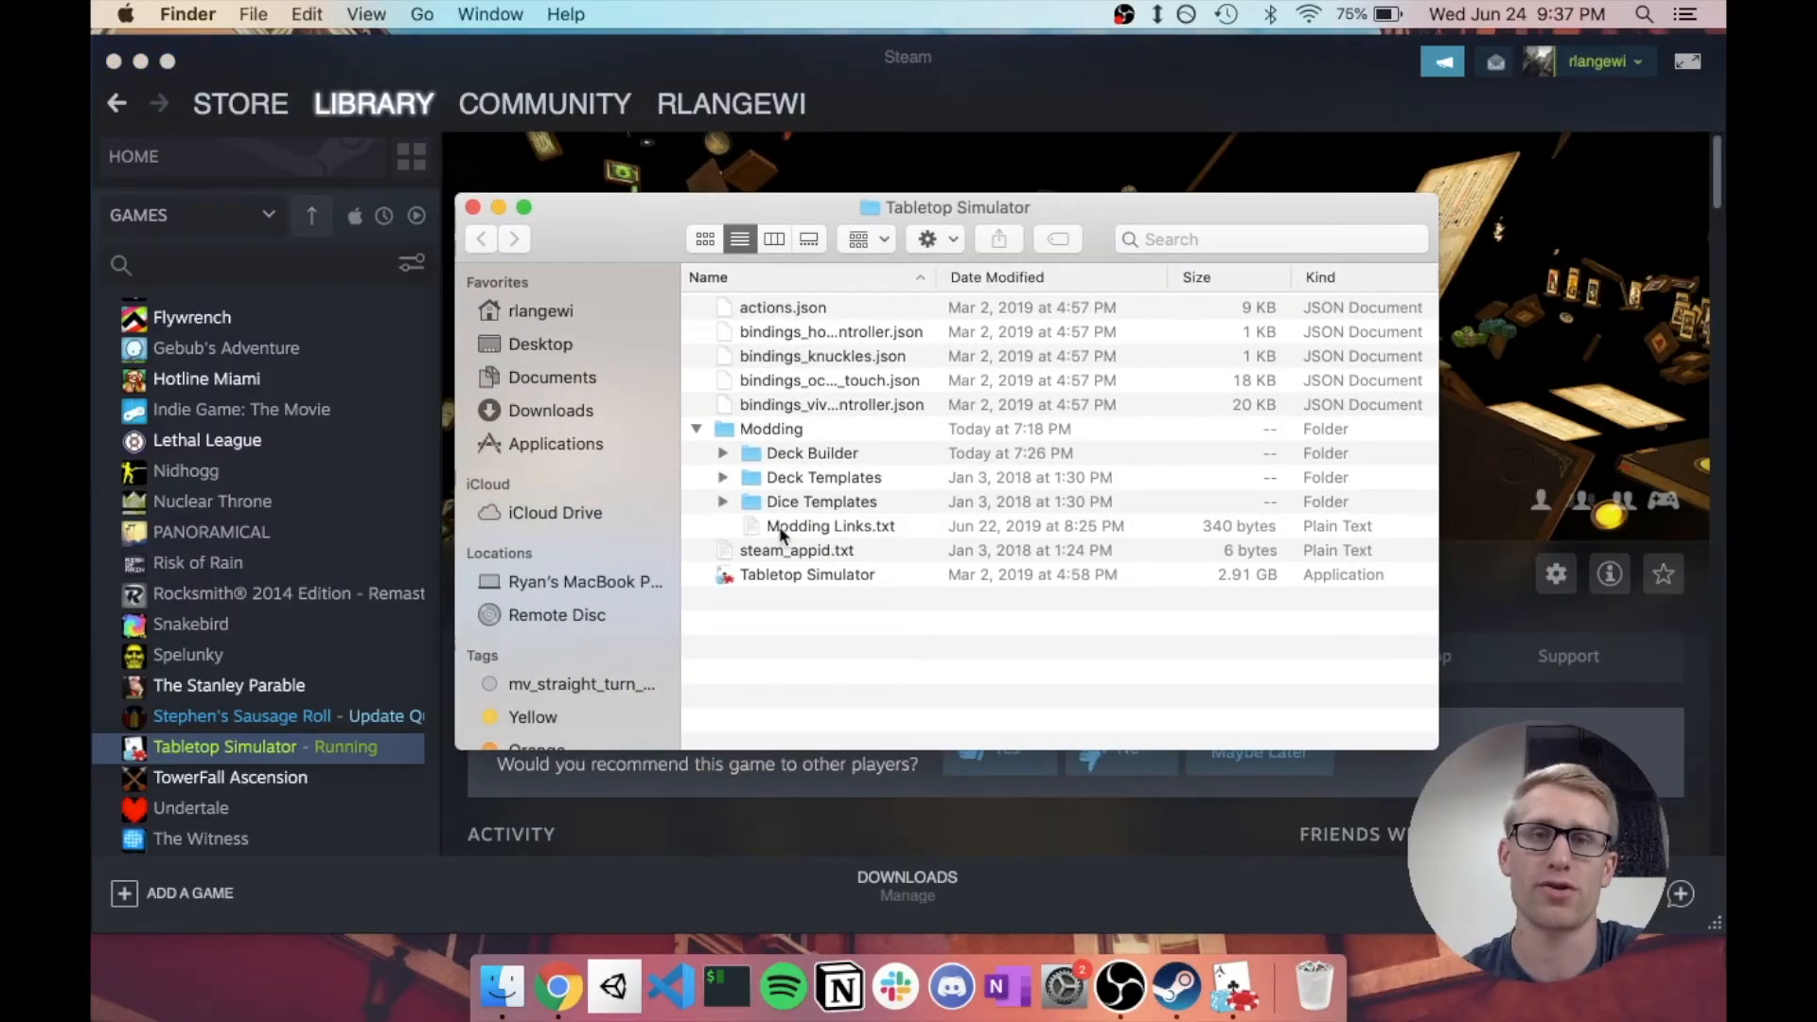
pyautogui.moveTo(872, 579)
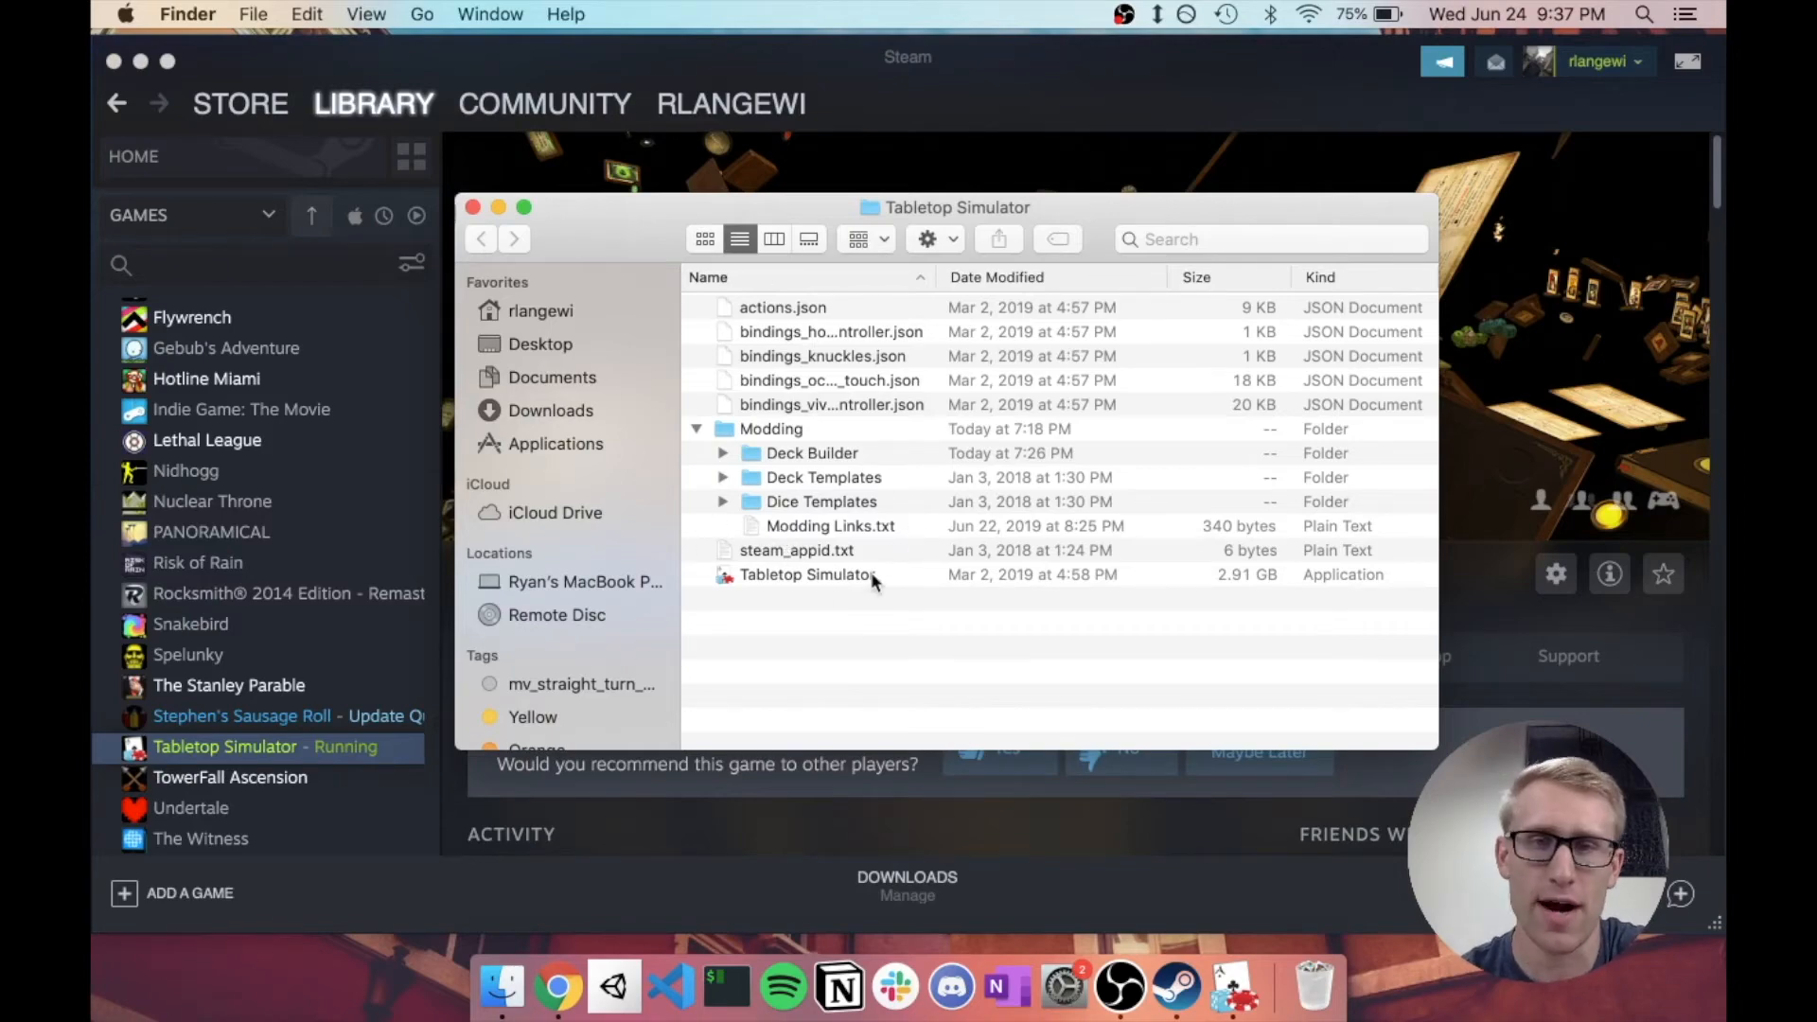
pyautogui.moveTo(855, 586)
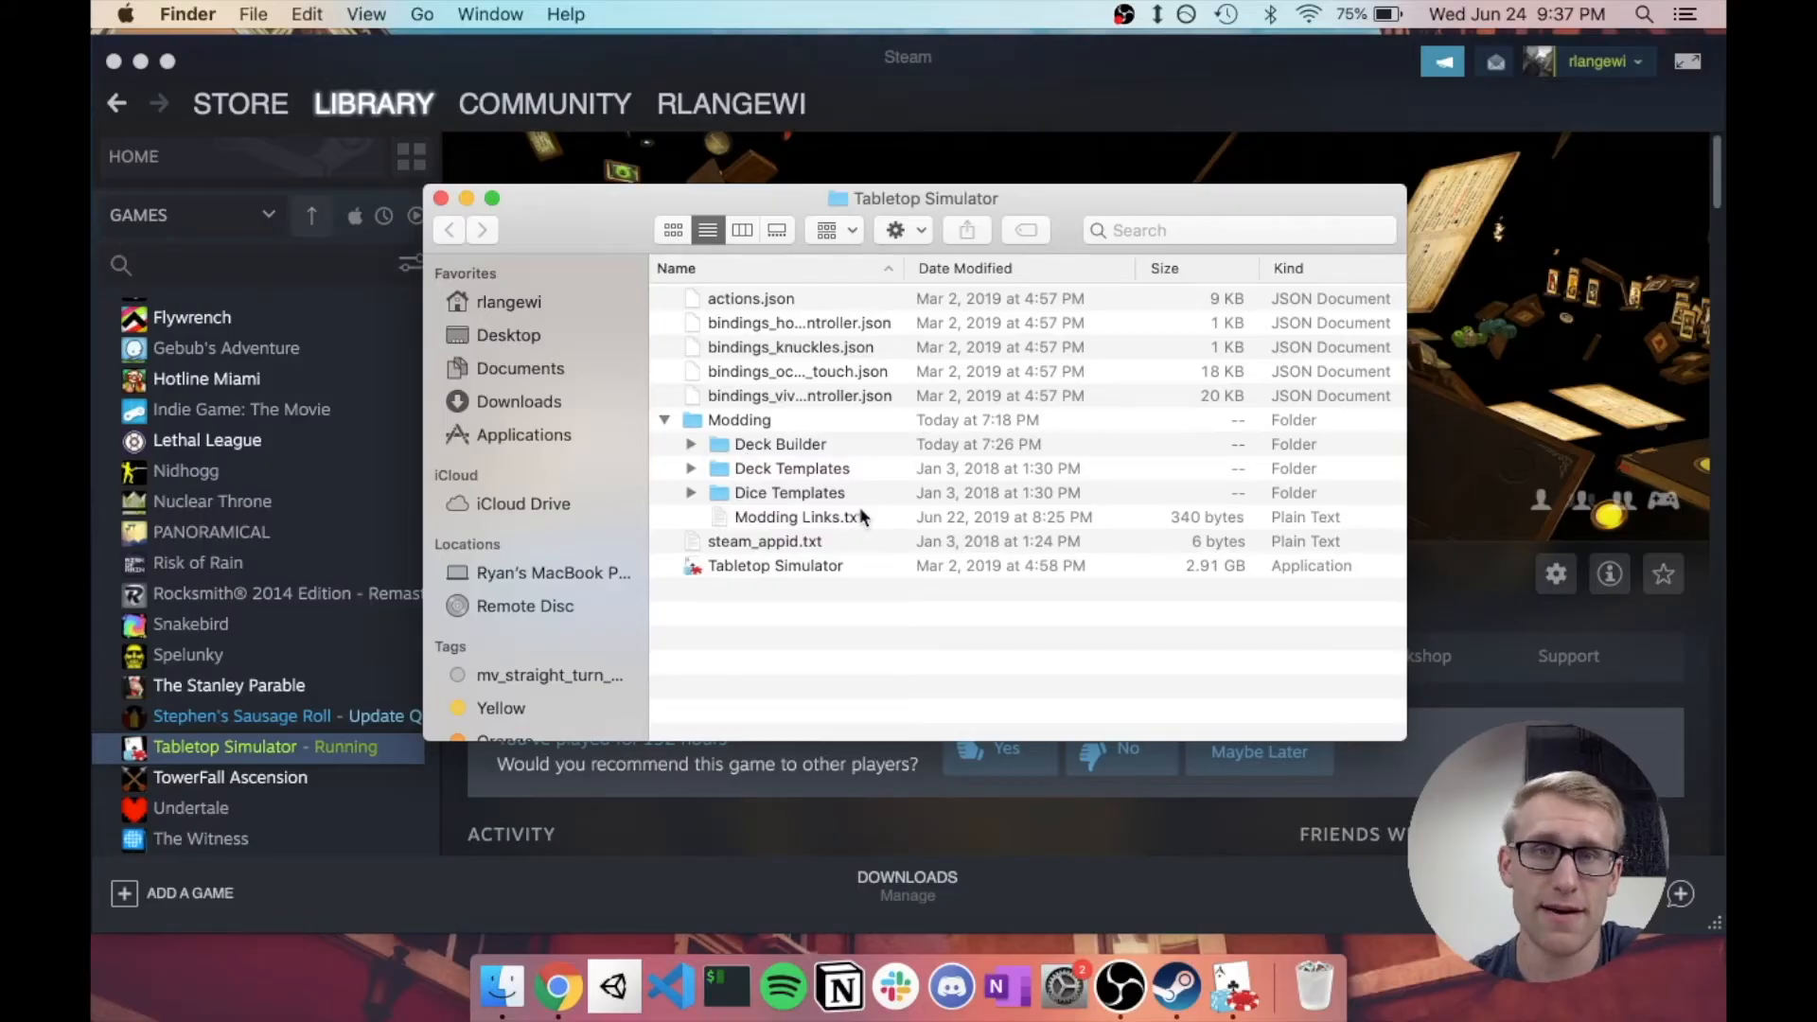
# Step: Expand the Deck Templates folder and select cards_template.jpg
pyautogui.click(791, 469)
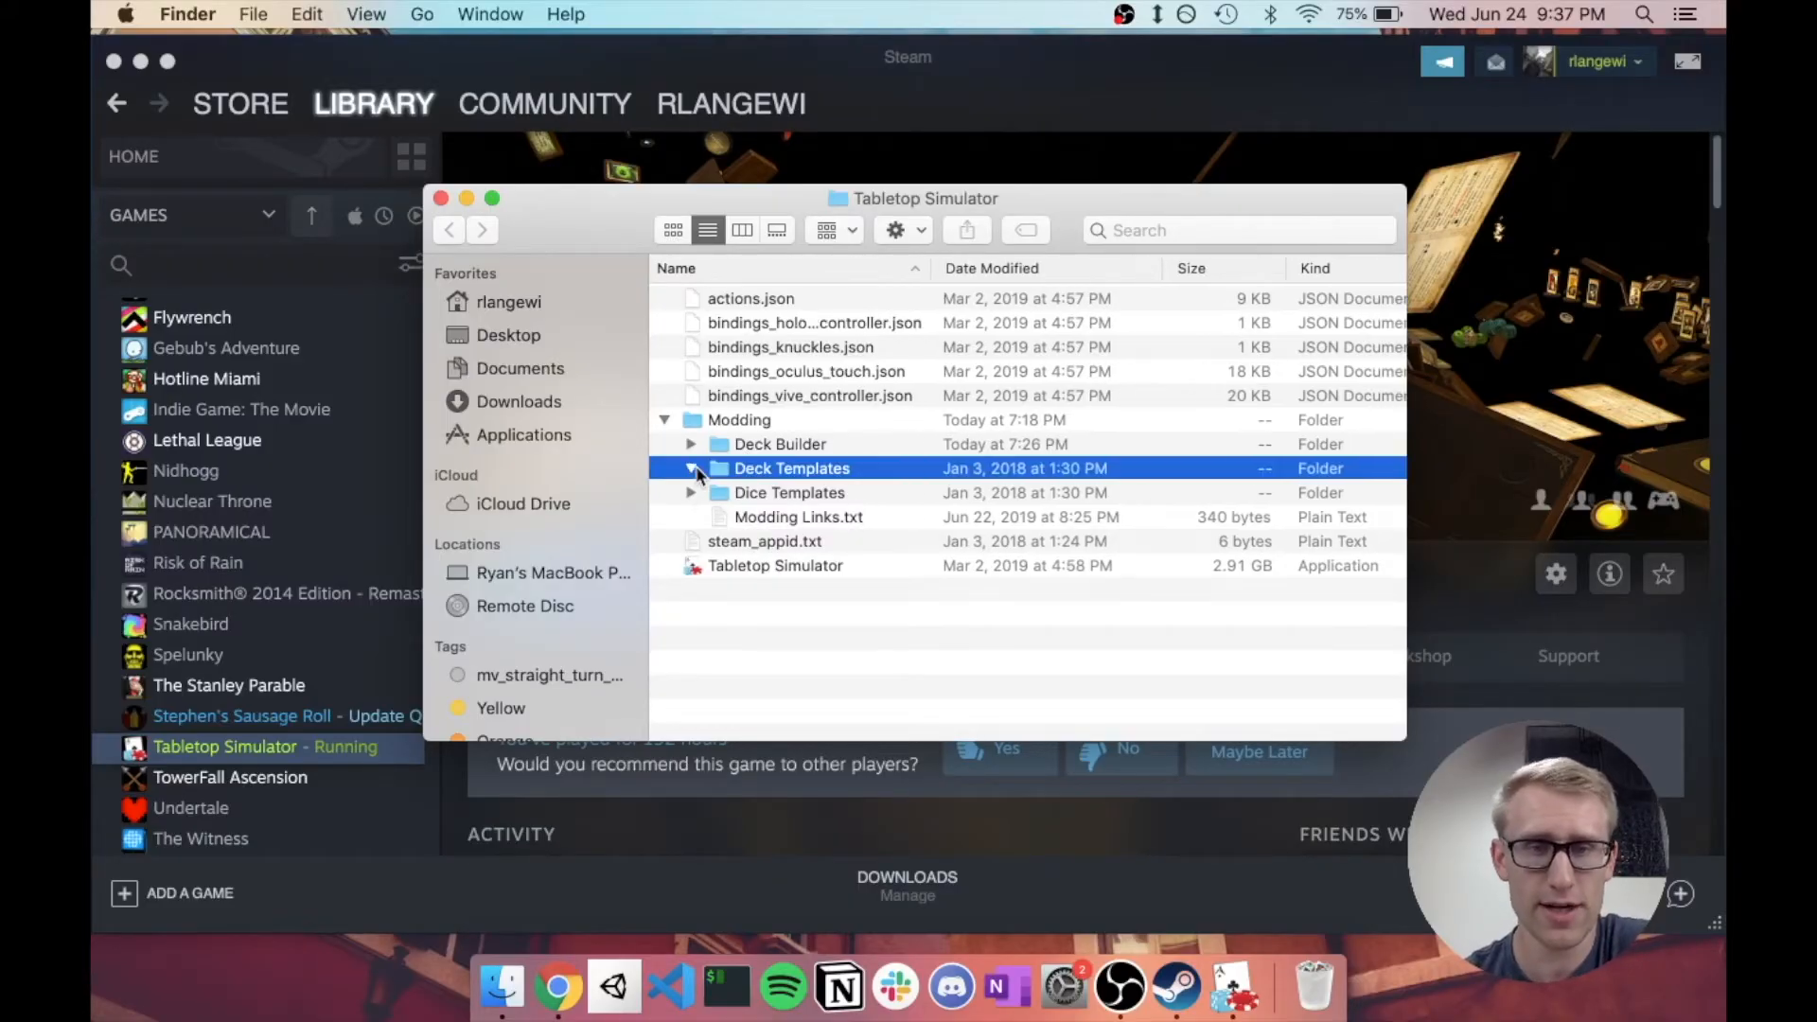
pyautogui.click(691, 468)
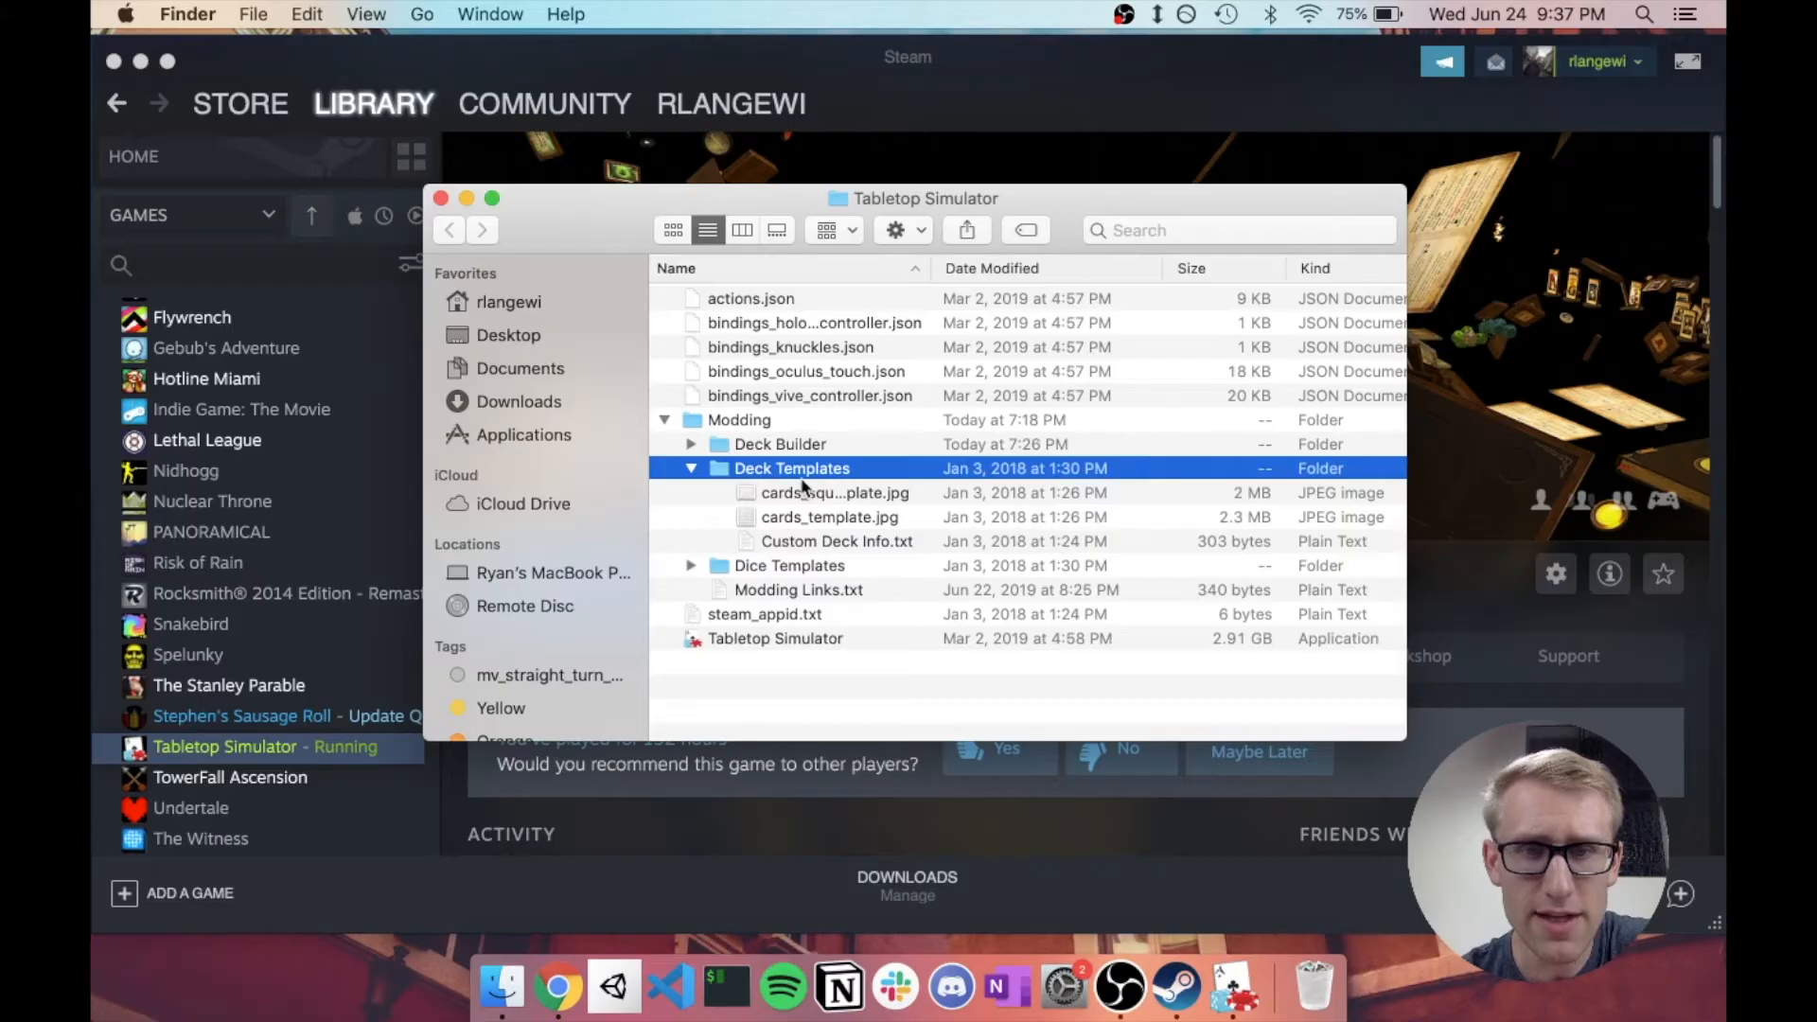
pyautogui.click(827, 516)
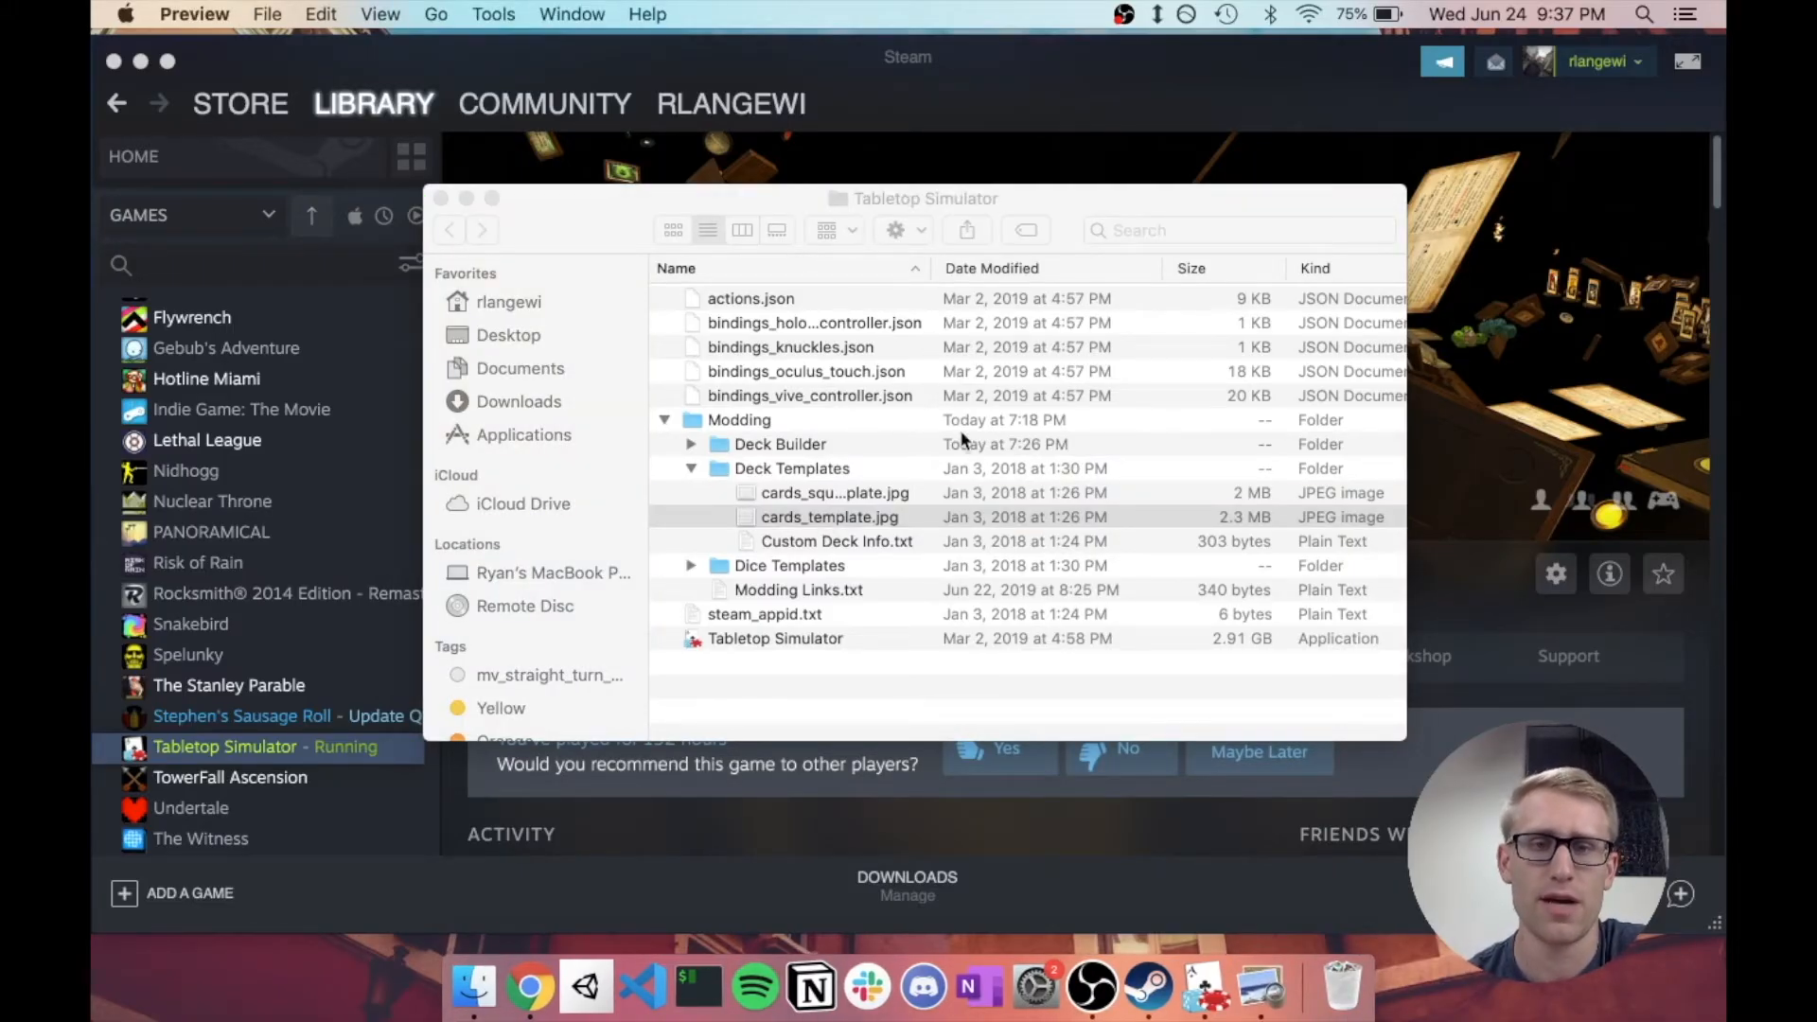
pyautogui.doubleClick(828, 517)
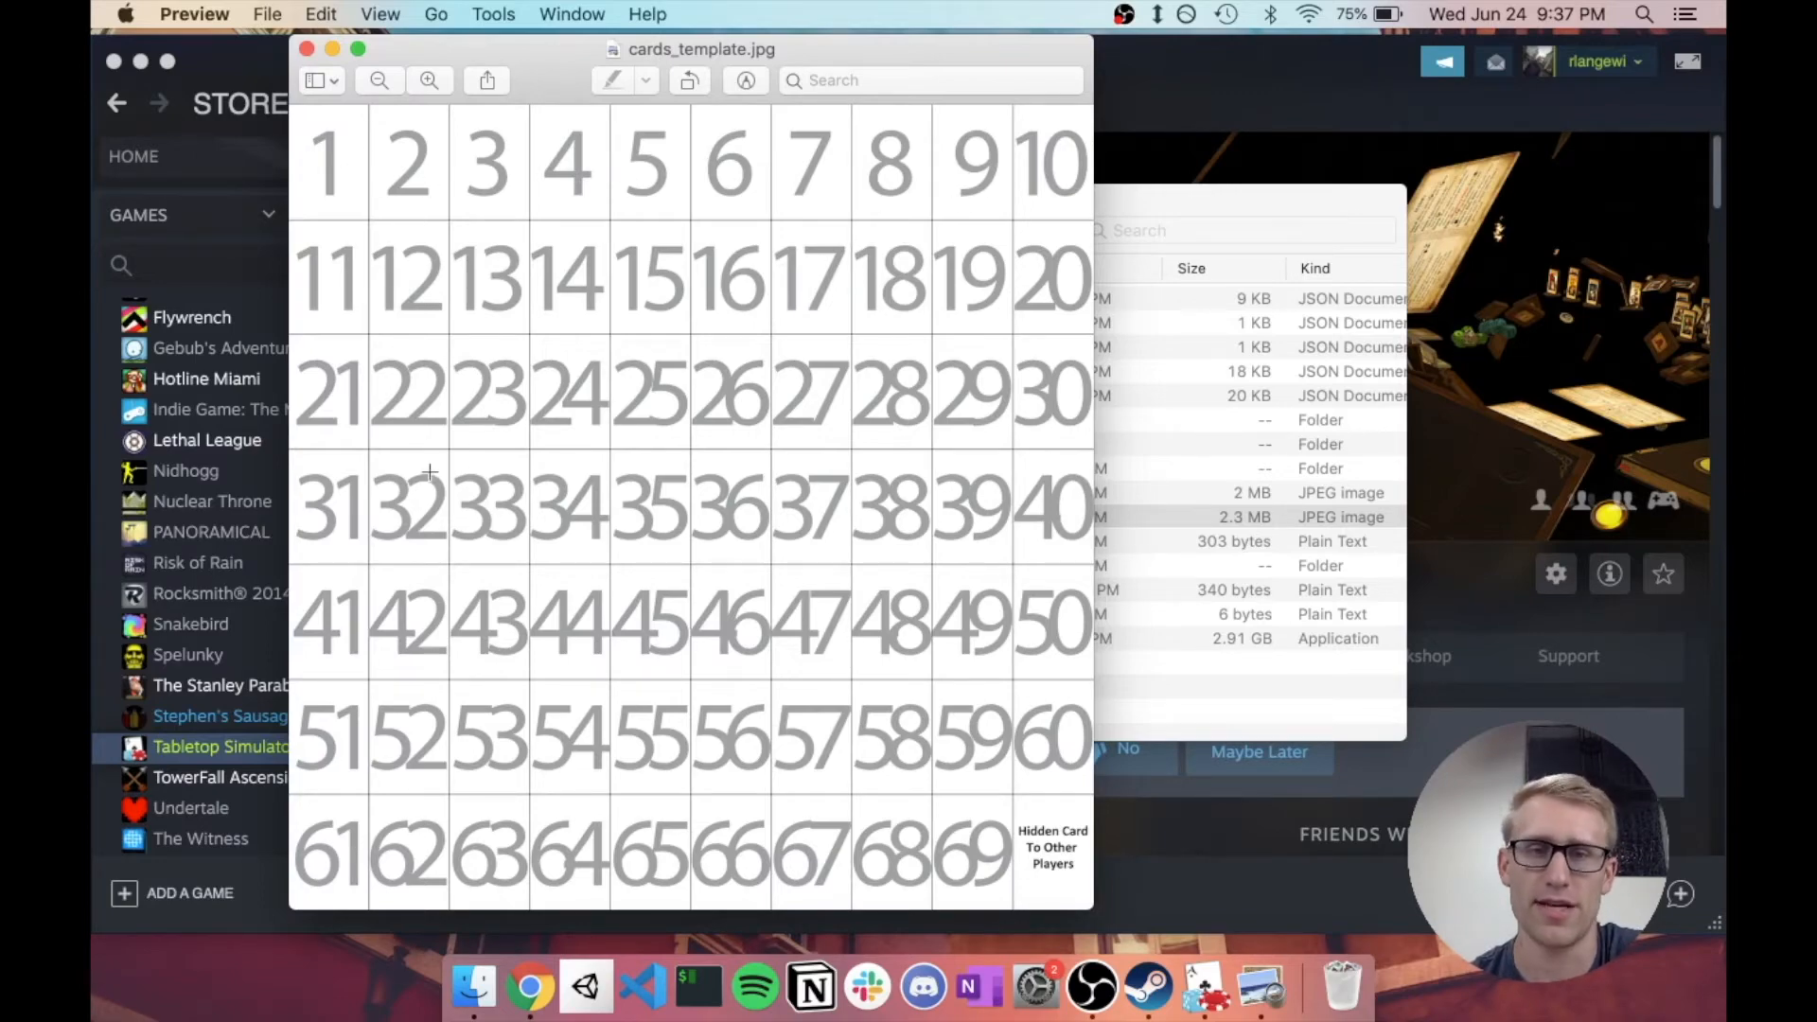
pyautogui.moveTo(513, 673)
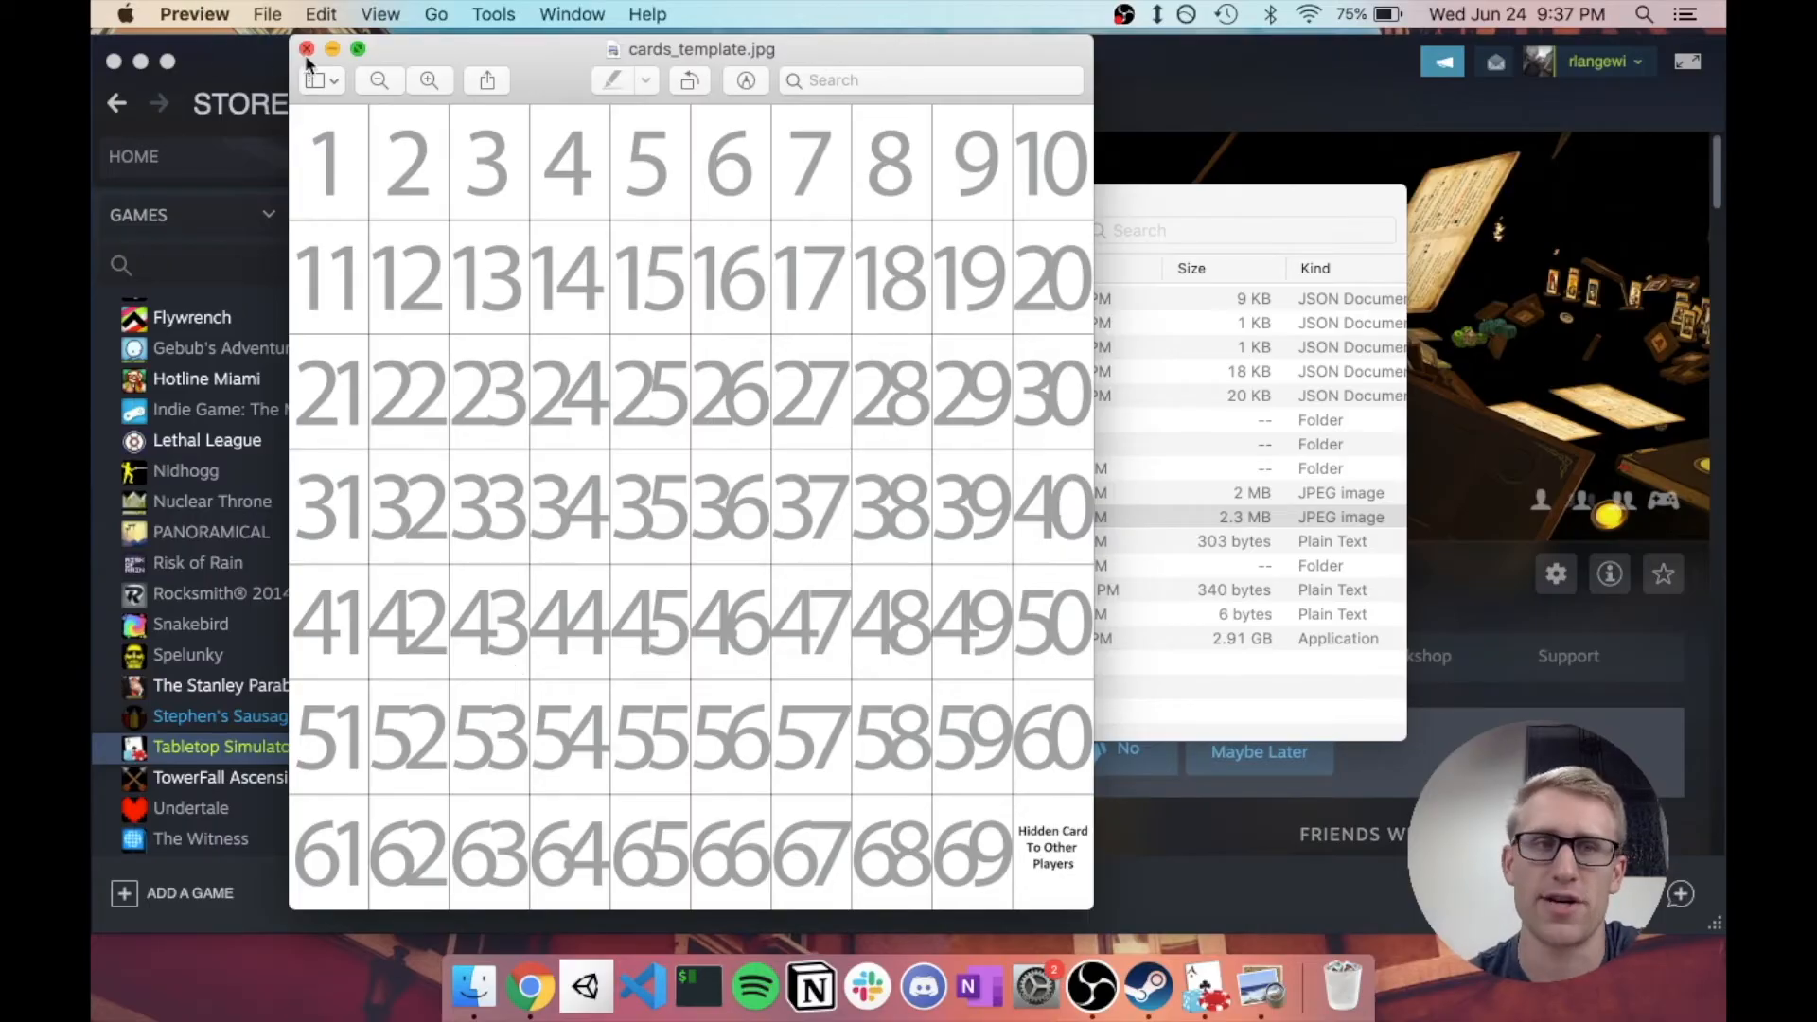
pyautogui.click(307, 48)
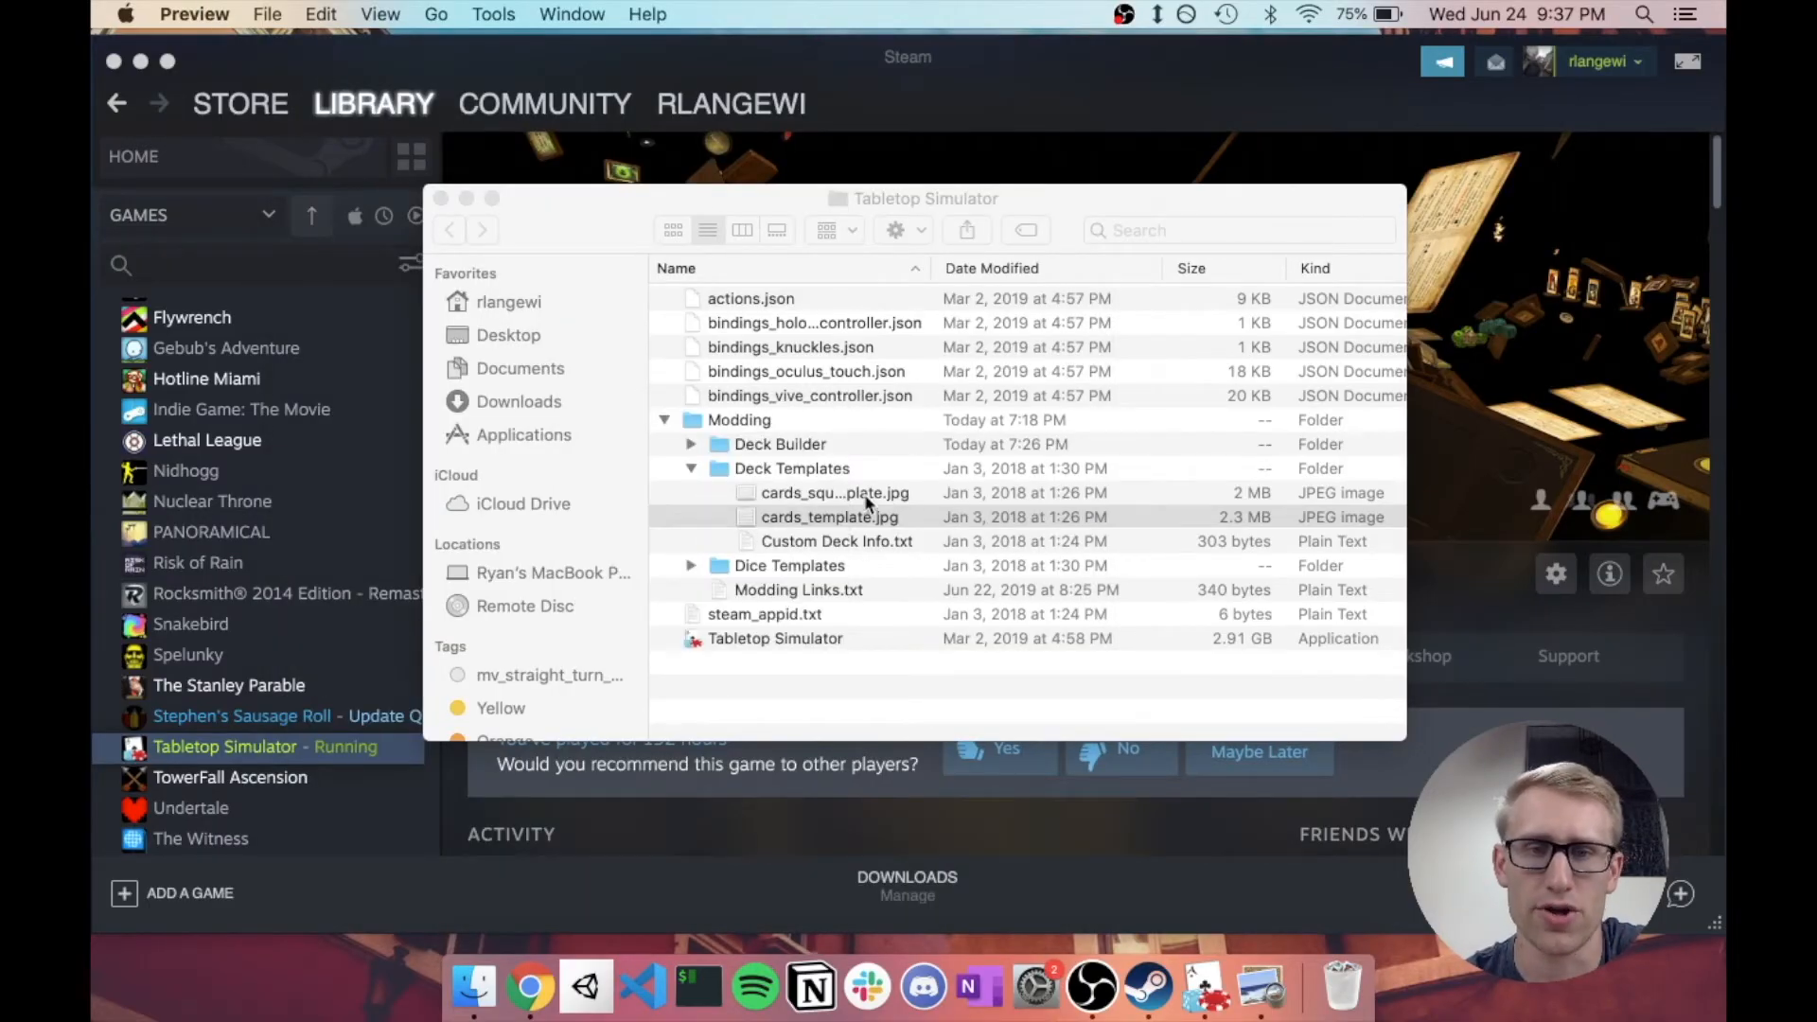
pyautogui.doubleClick(832, 492)
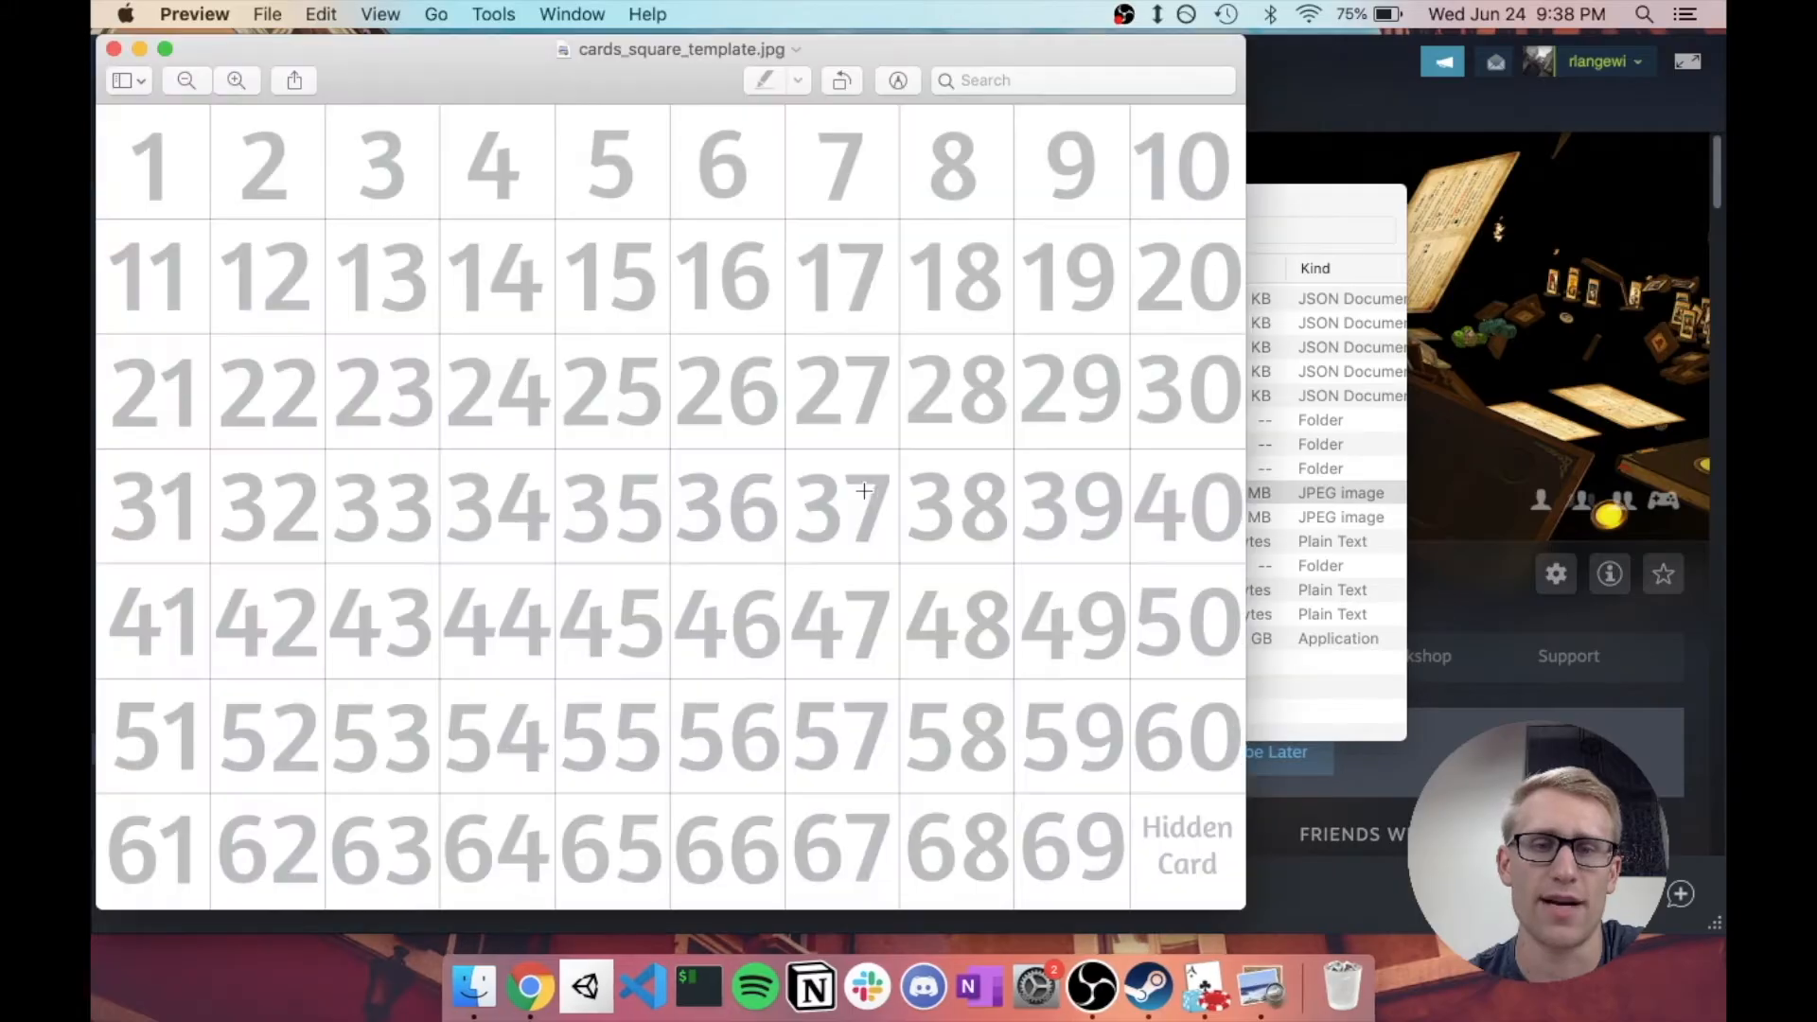
pyautogui.moveTo(212, 414)
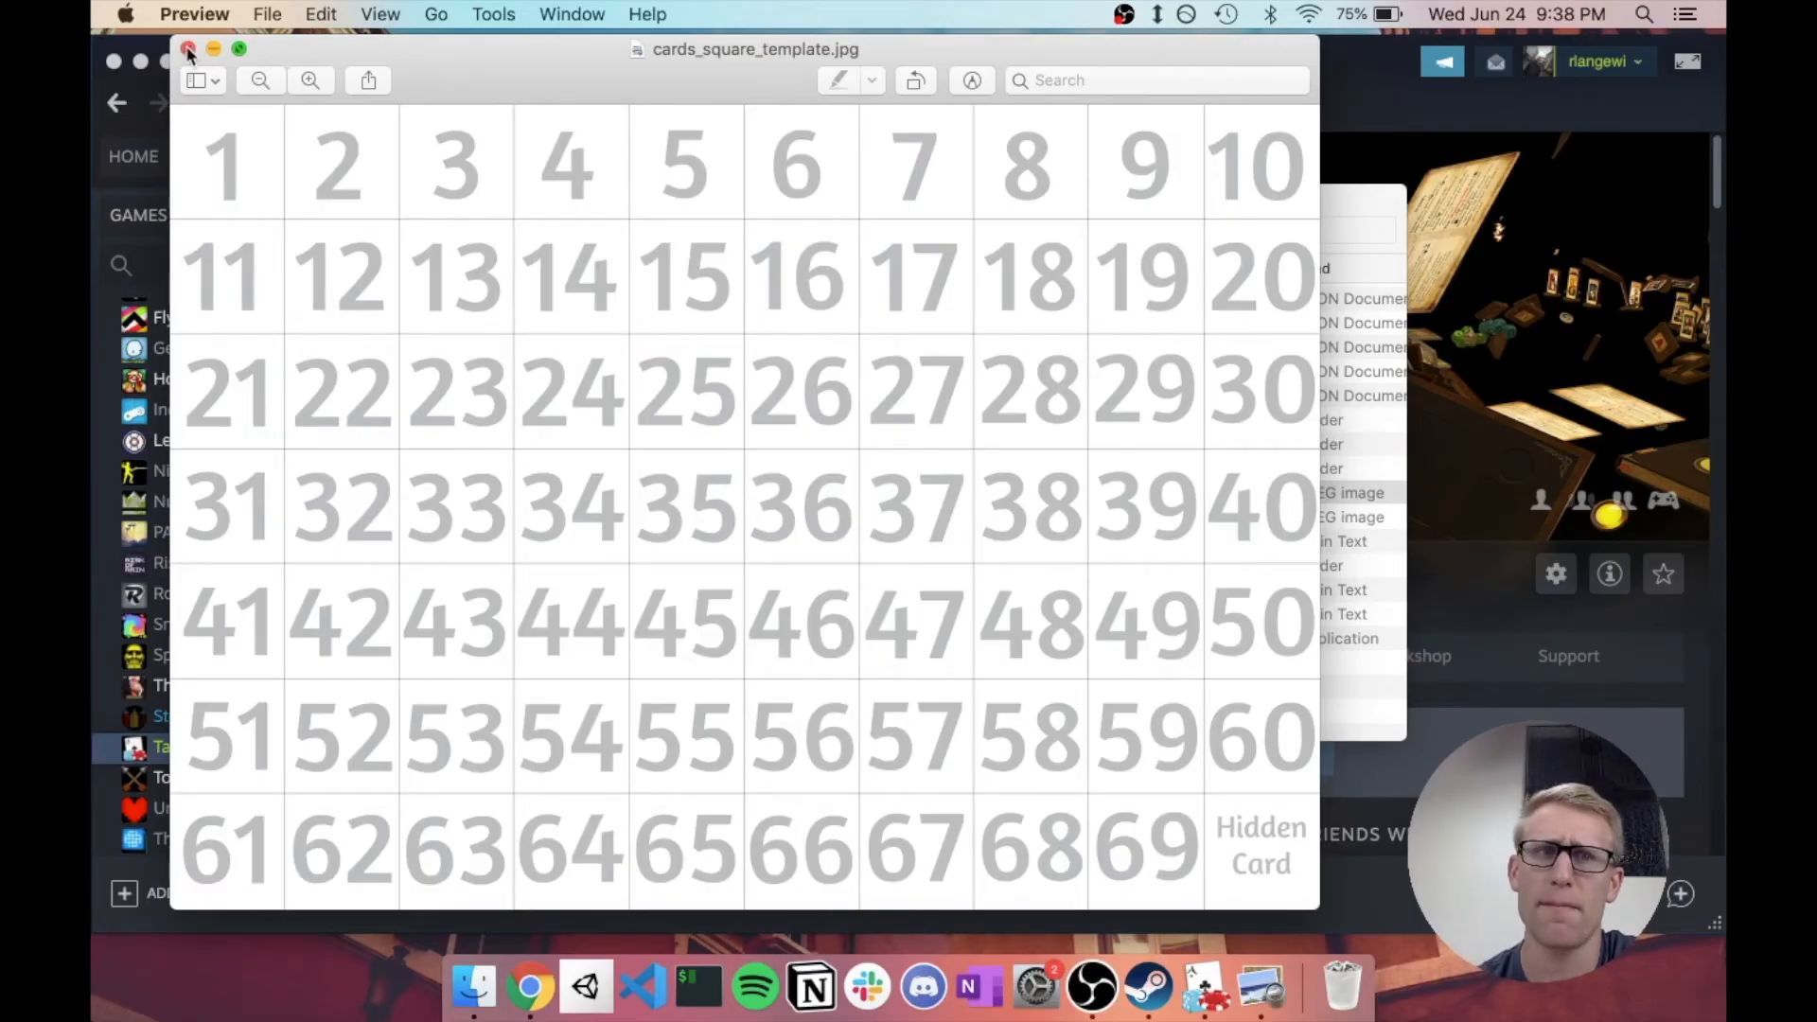
pyautogui.click(190, 49)
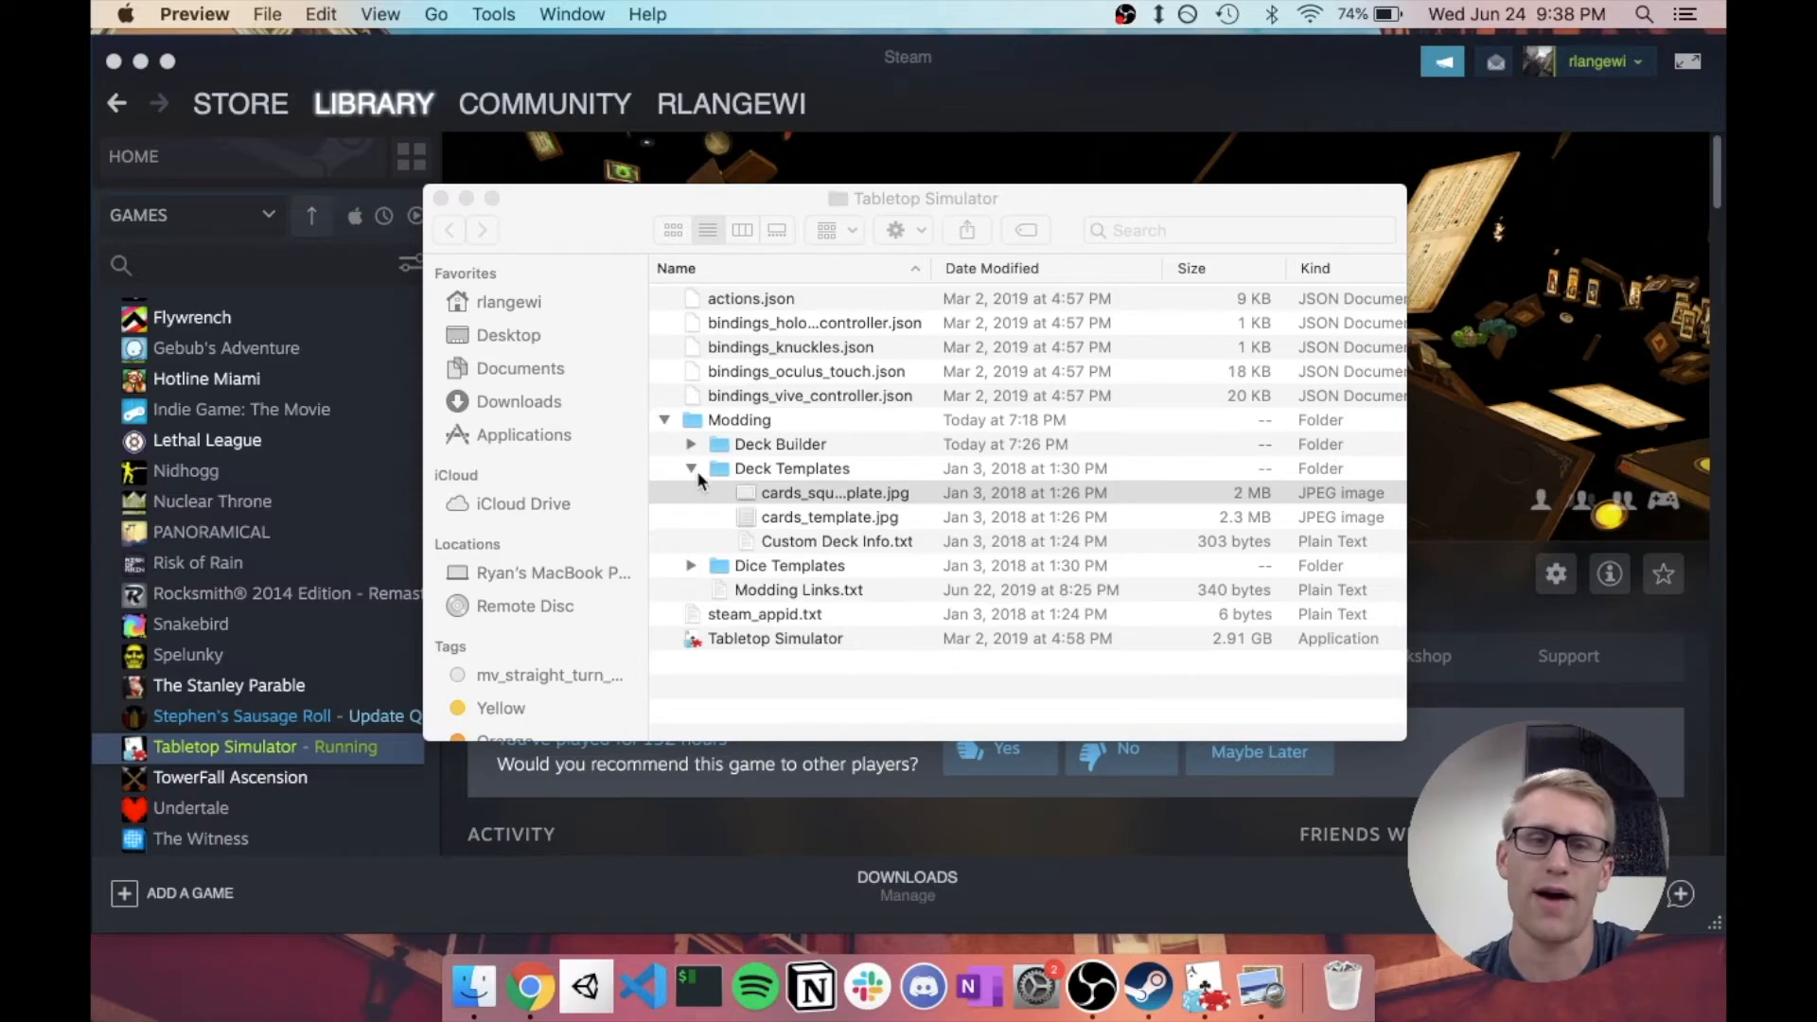
pyautogui.moveTo(788, 545)
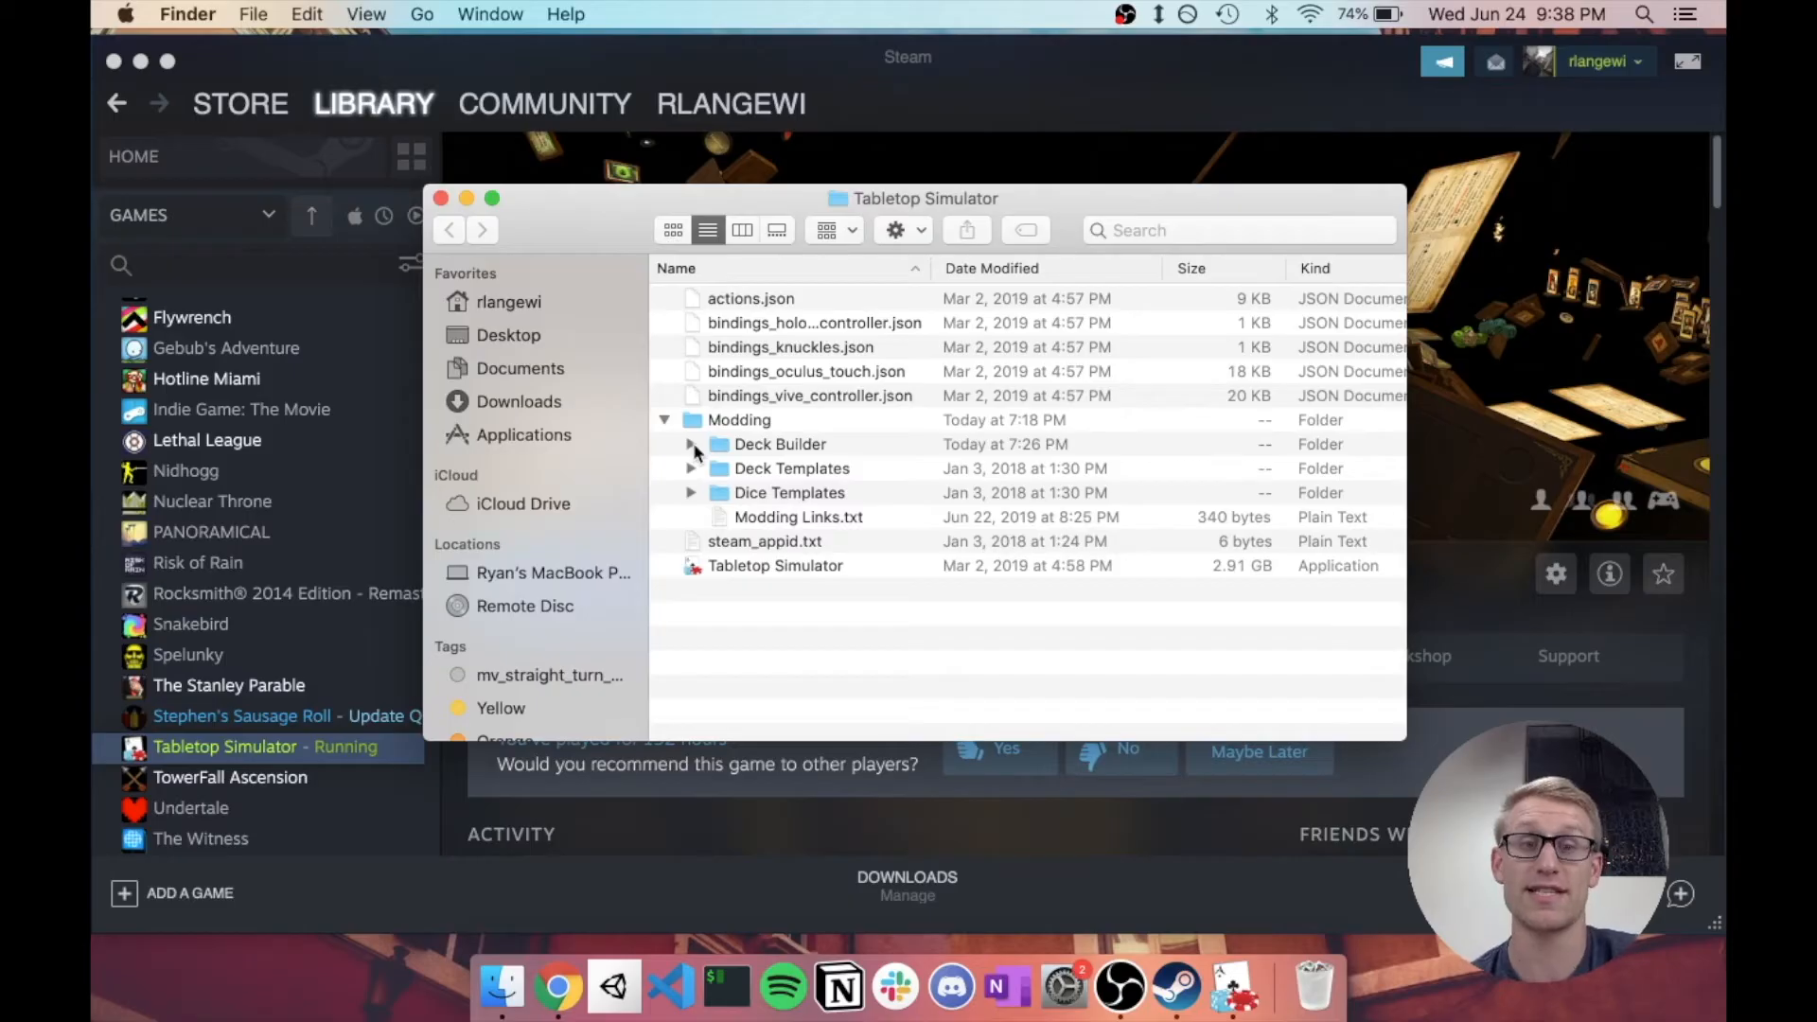
# Step: Expand the Deck Builder folder and run TSDB_v2.3.0.jar
pyautogui.click(692, 444)
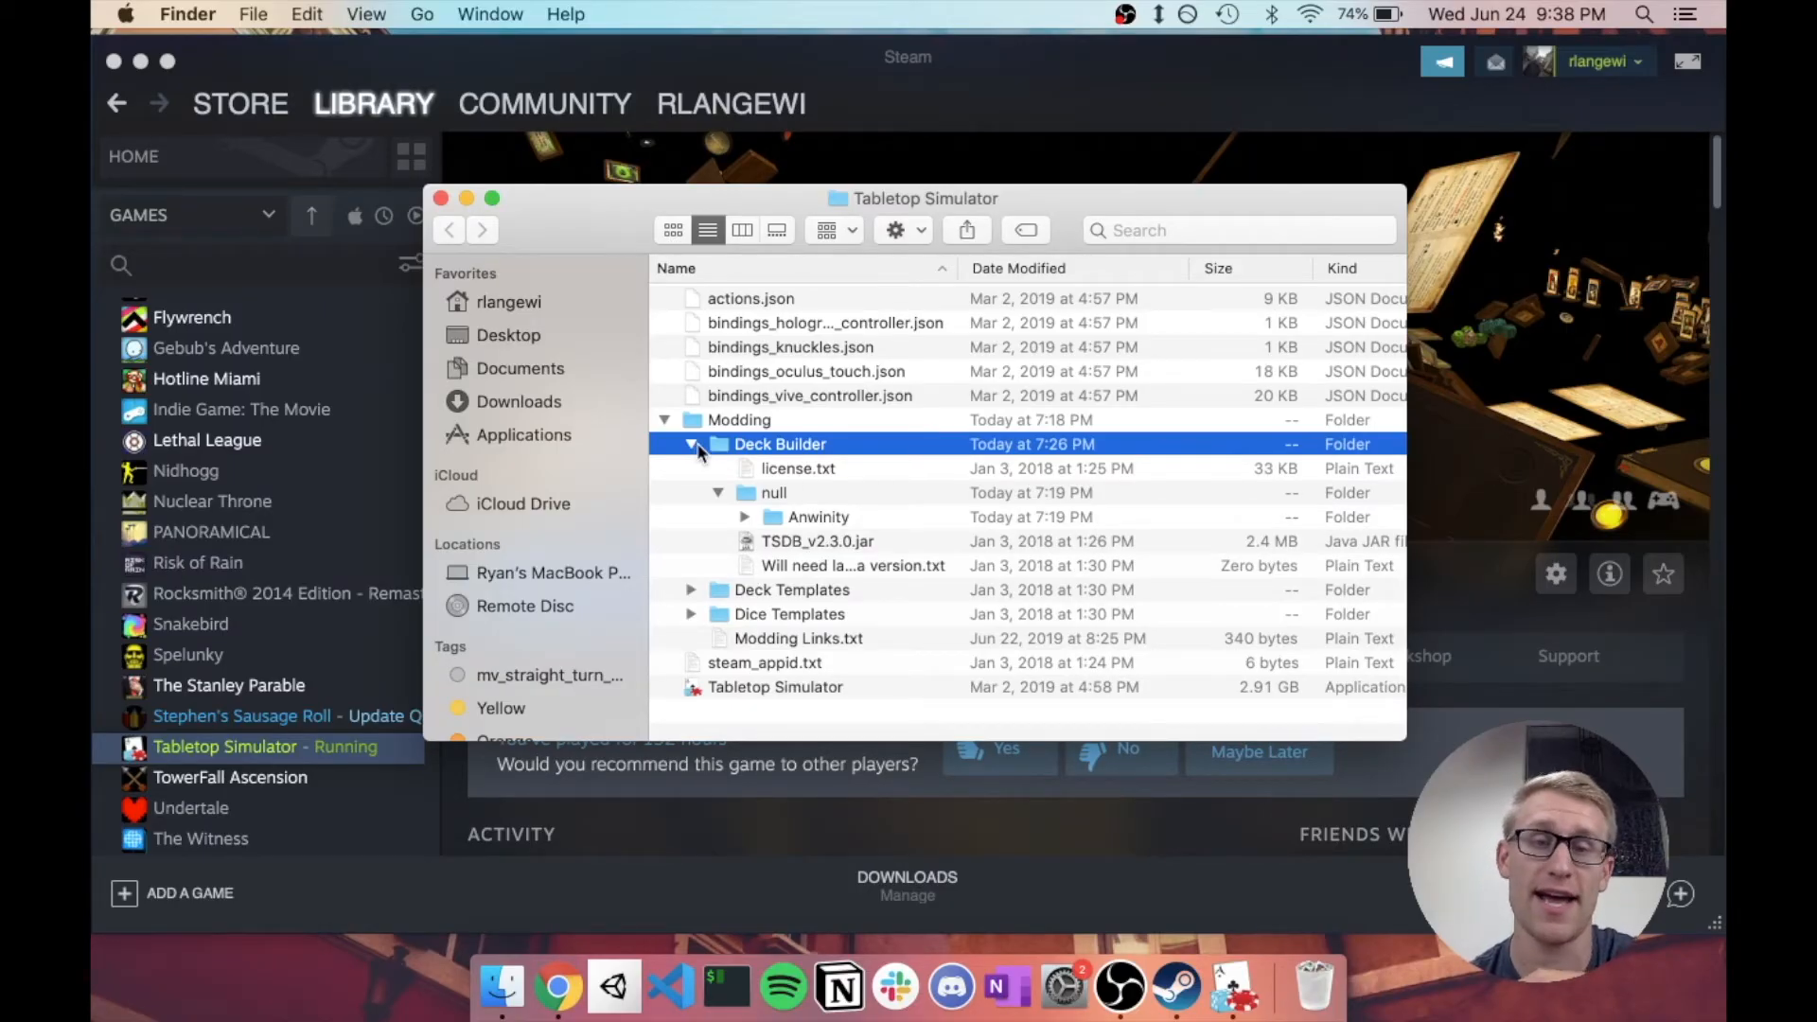
pyautogui.moveTo(843, 577)
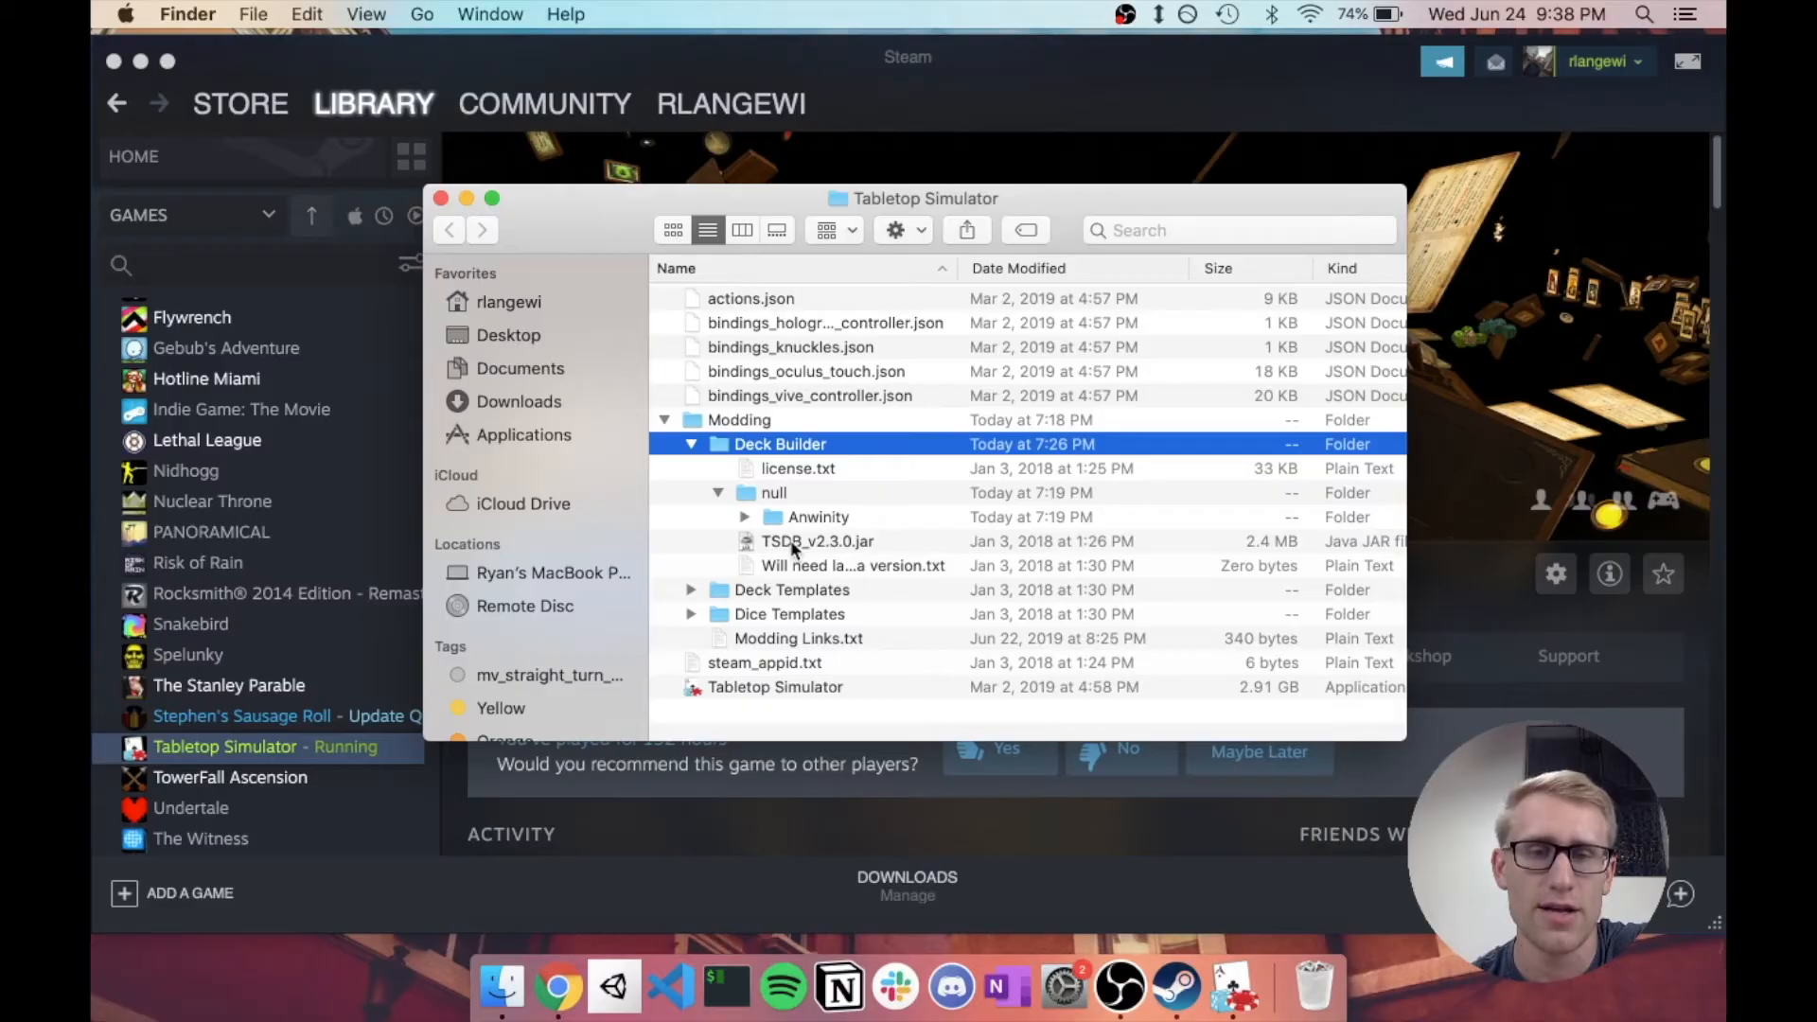
pyautogui.click(817, 541)
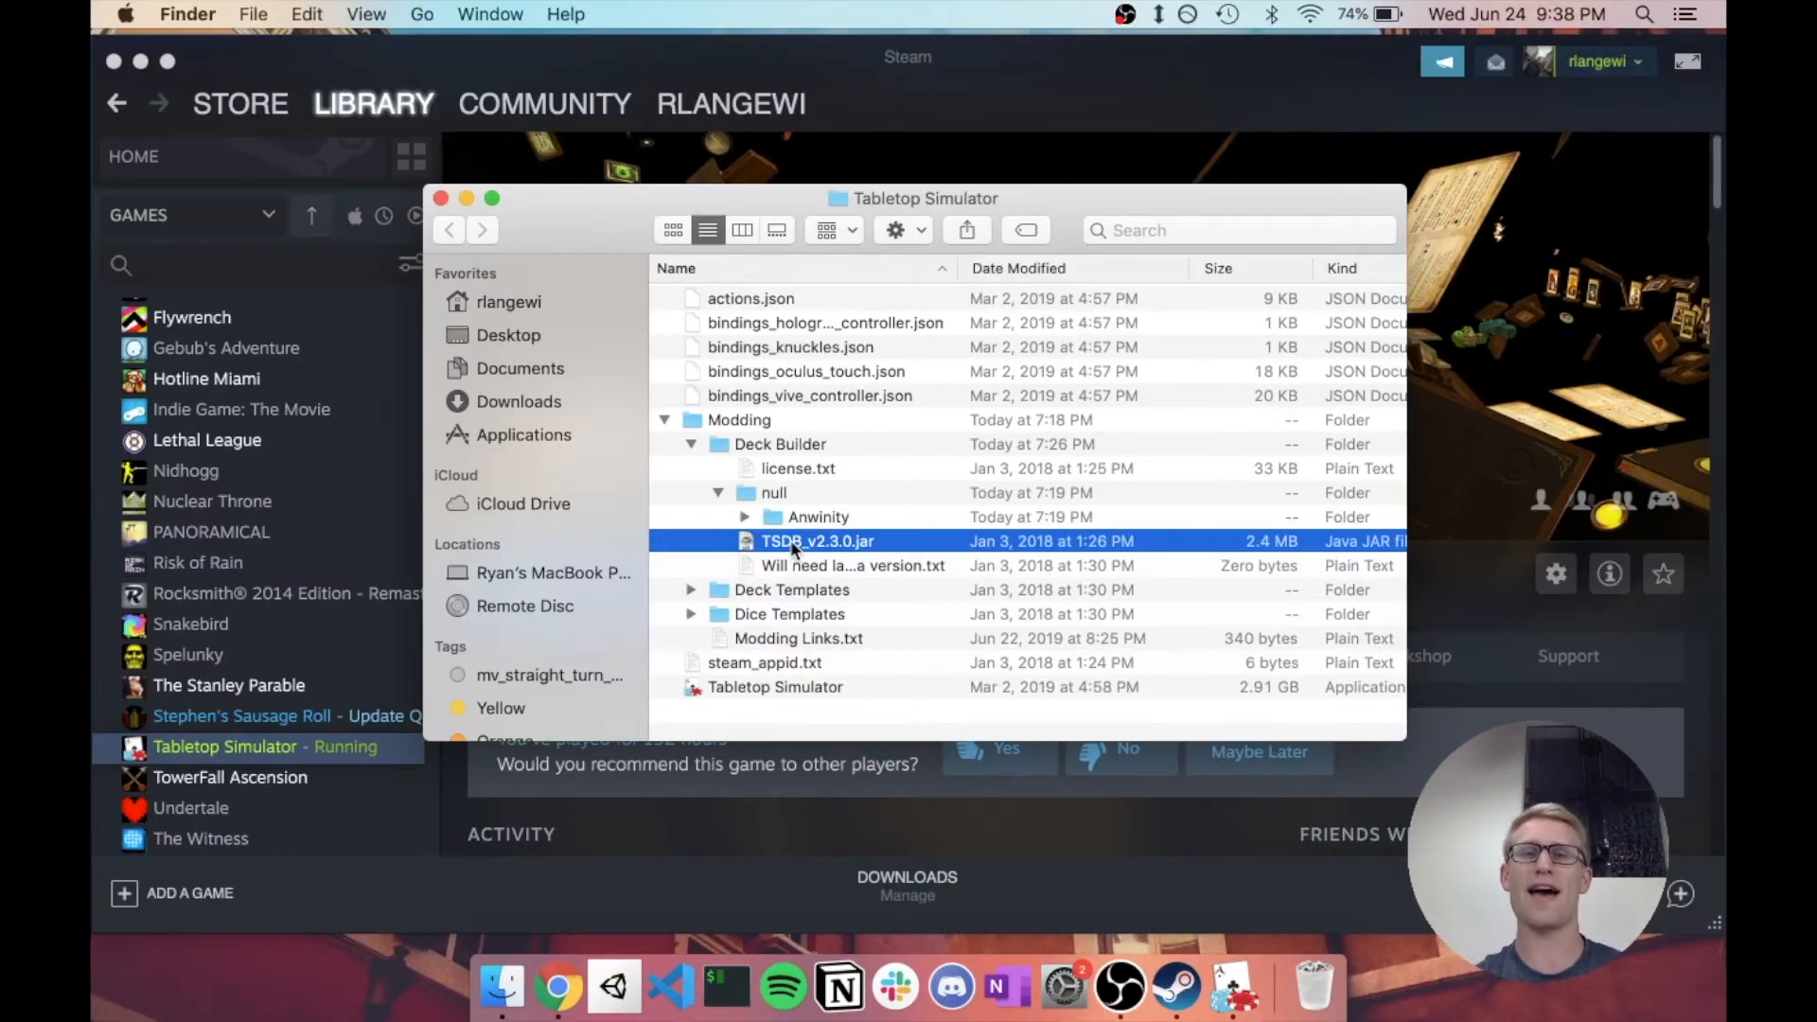
pyautogui.doubleClick(817, 541)
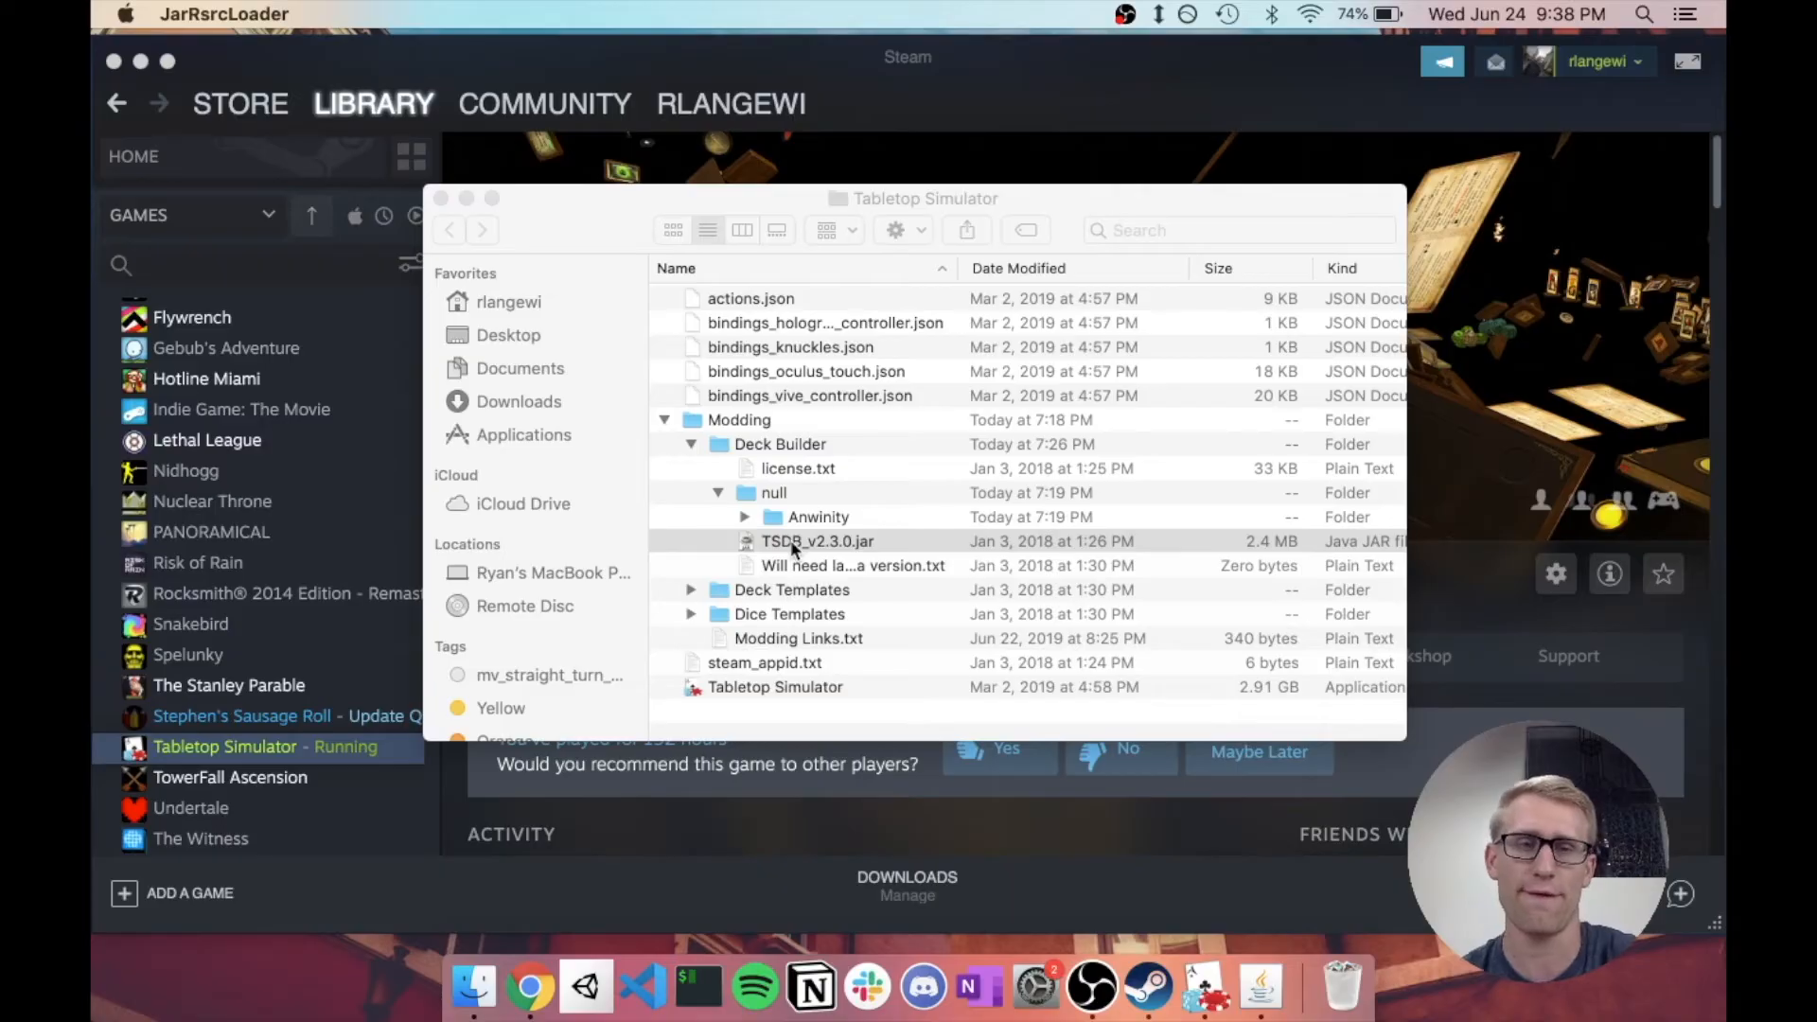
pyautogui.moveTo(632, 226)
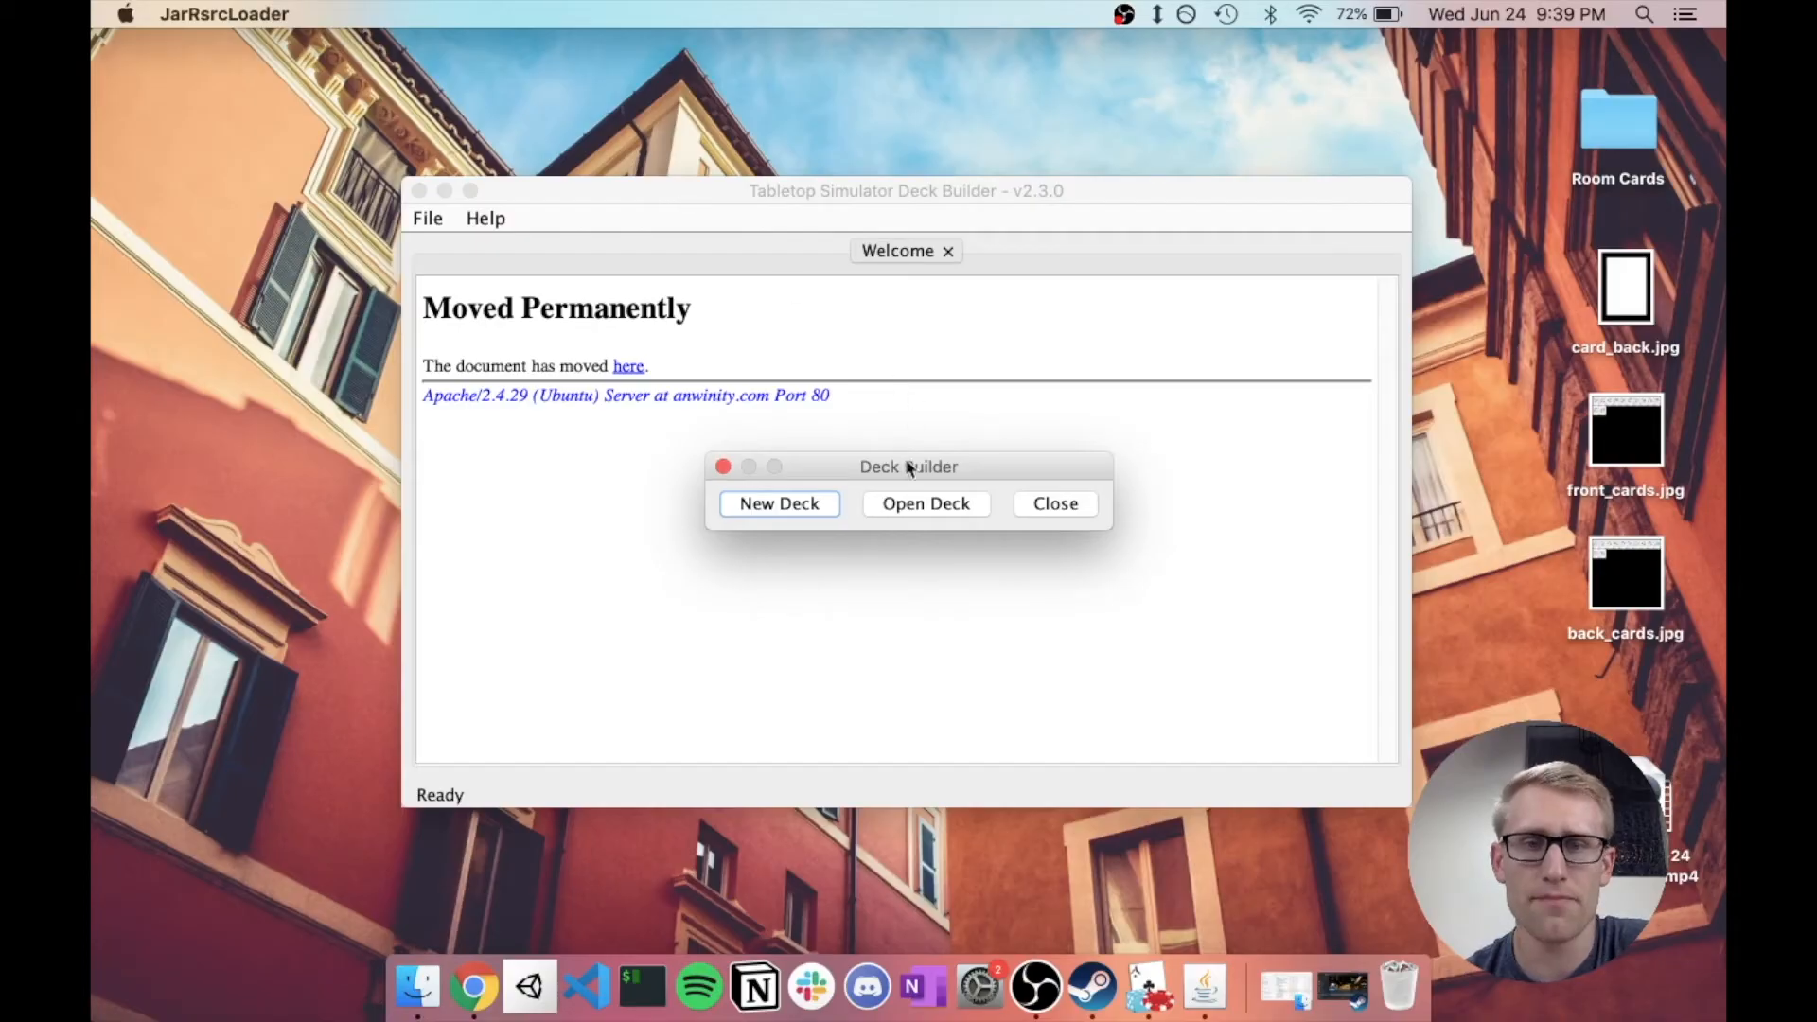
# Step: Create a New Deck and close the Welcome tab
pyautogui.click(1053, 503)
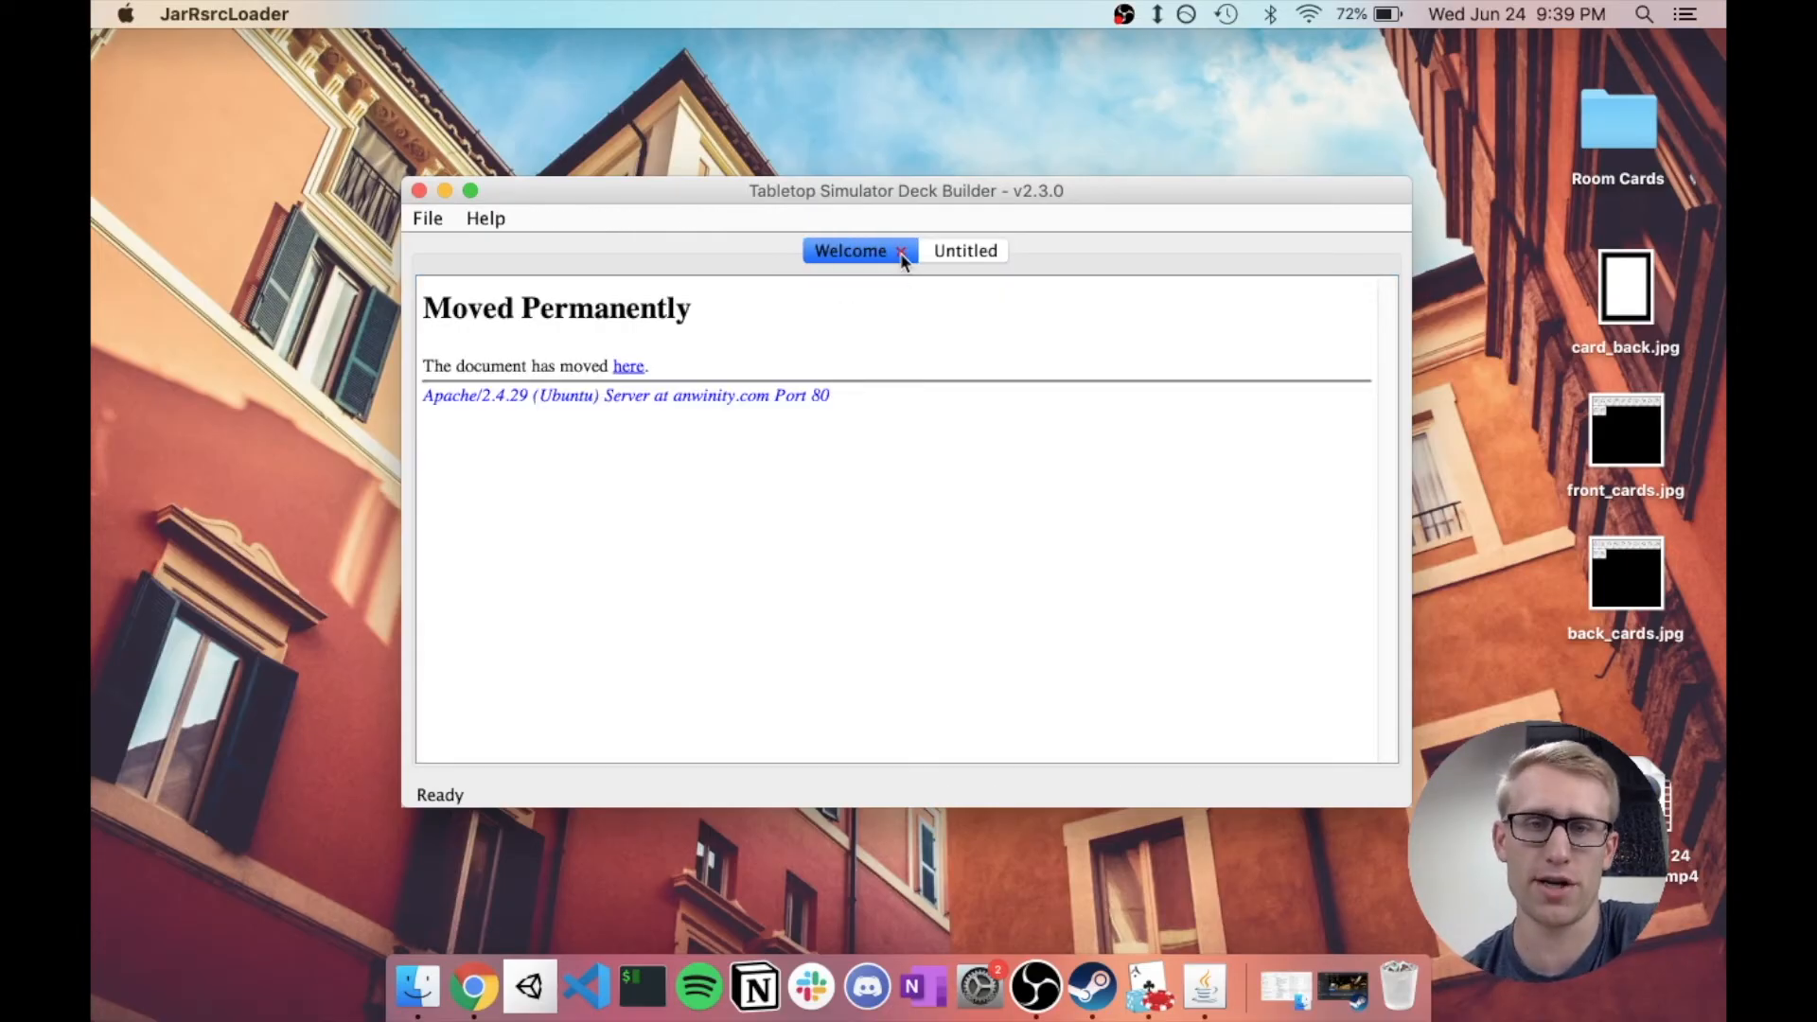
pyautogui.click(901, 250)
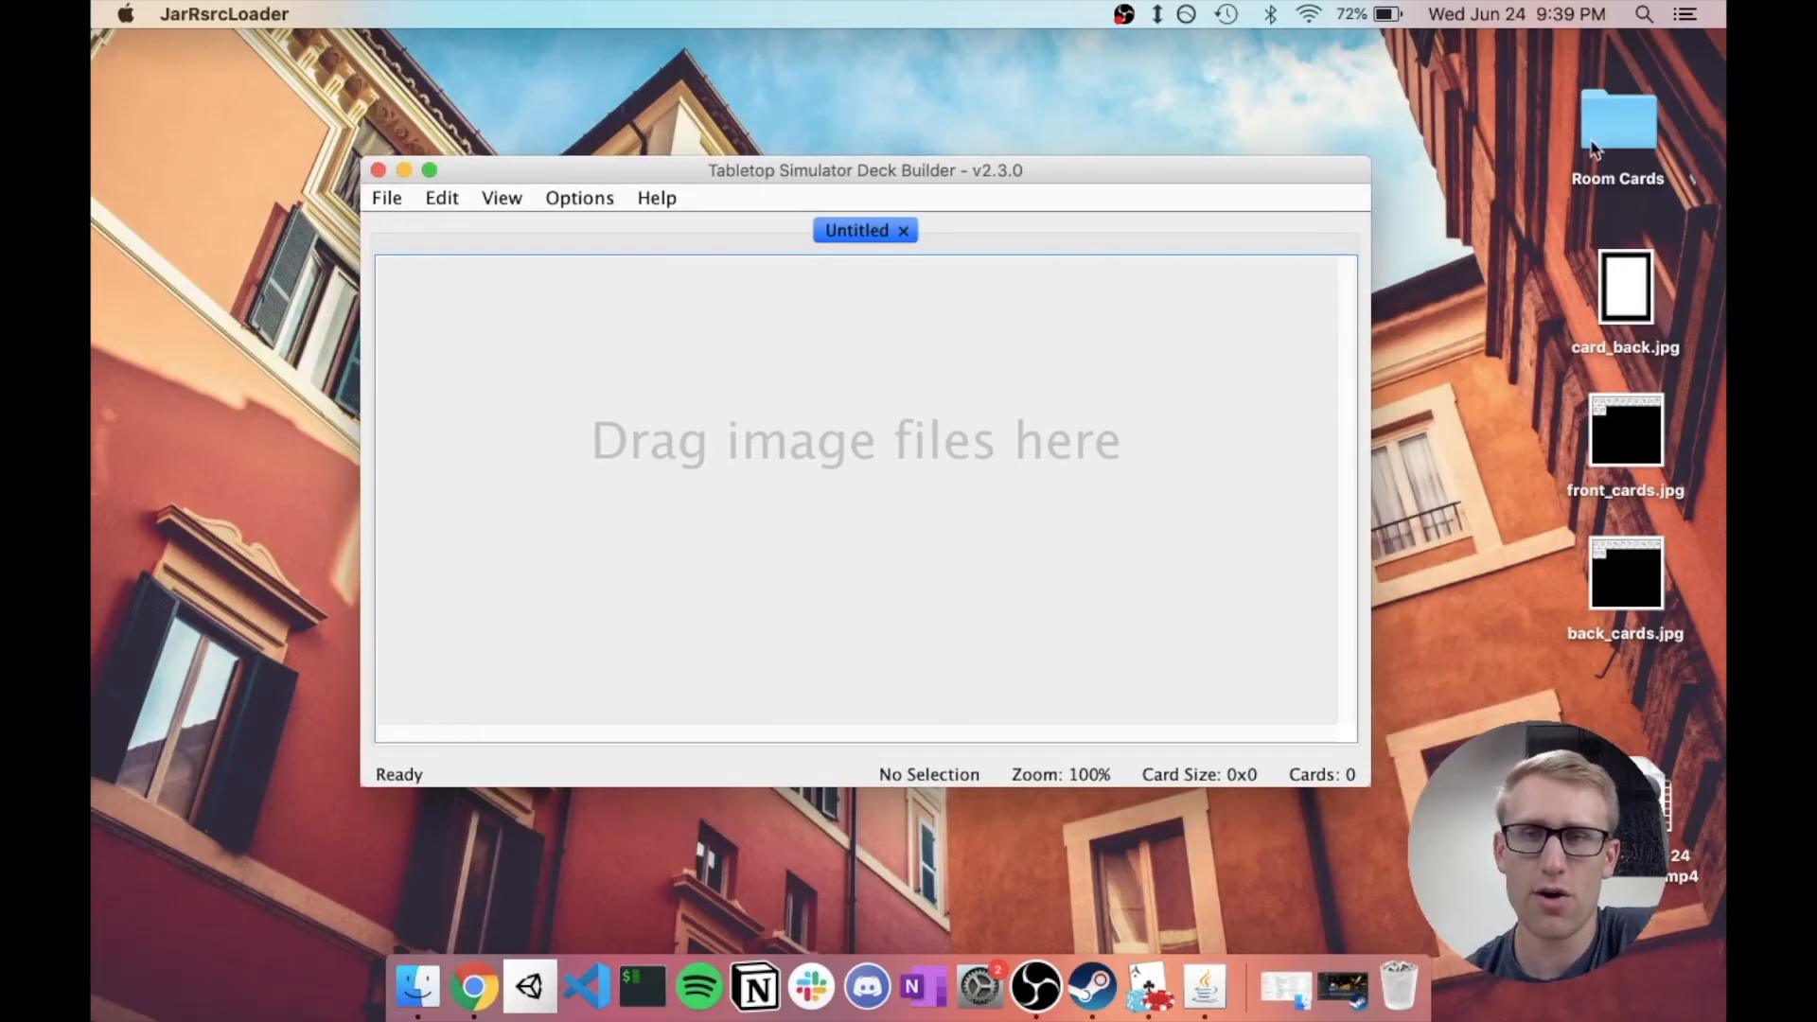
# Step: Open the desktop Room Cards folder and scroll through its legacy_dungeon PNGs
pyautogui.click(1618, 122)
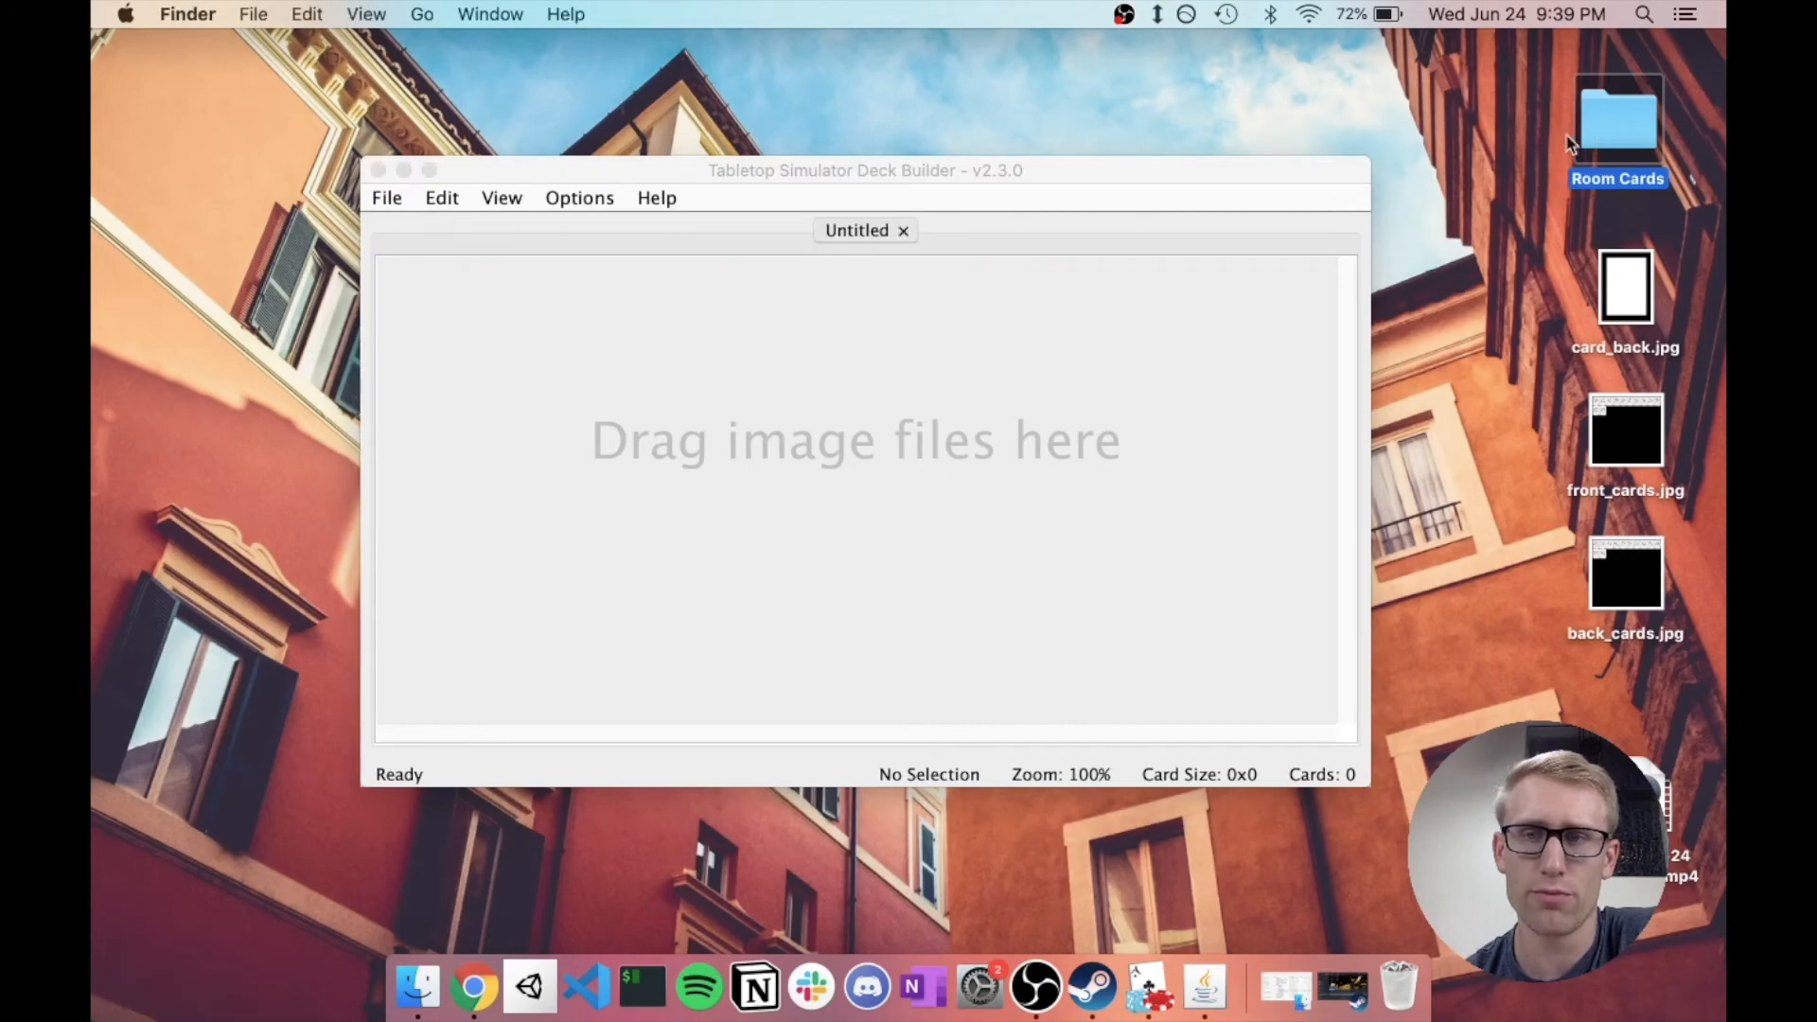
pyautogui.doubleClick(1617, 120)
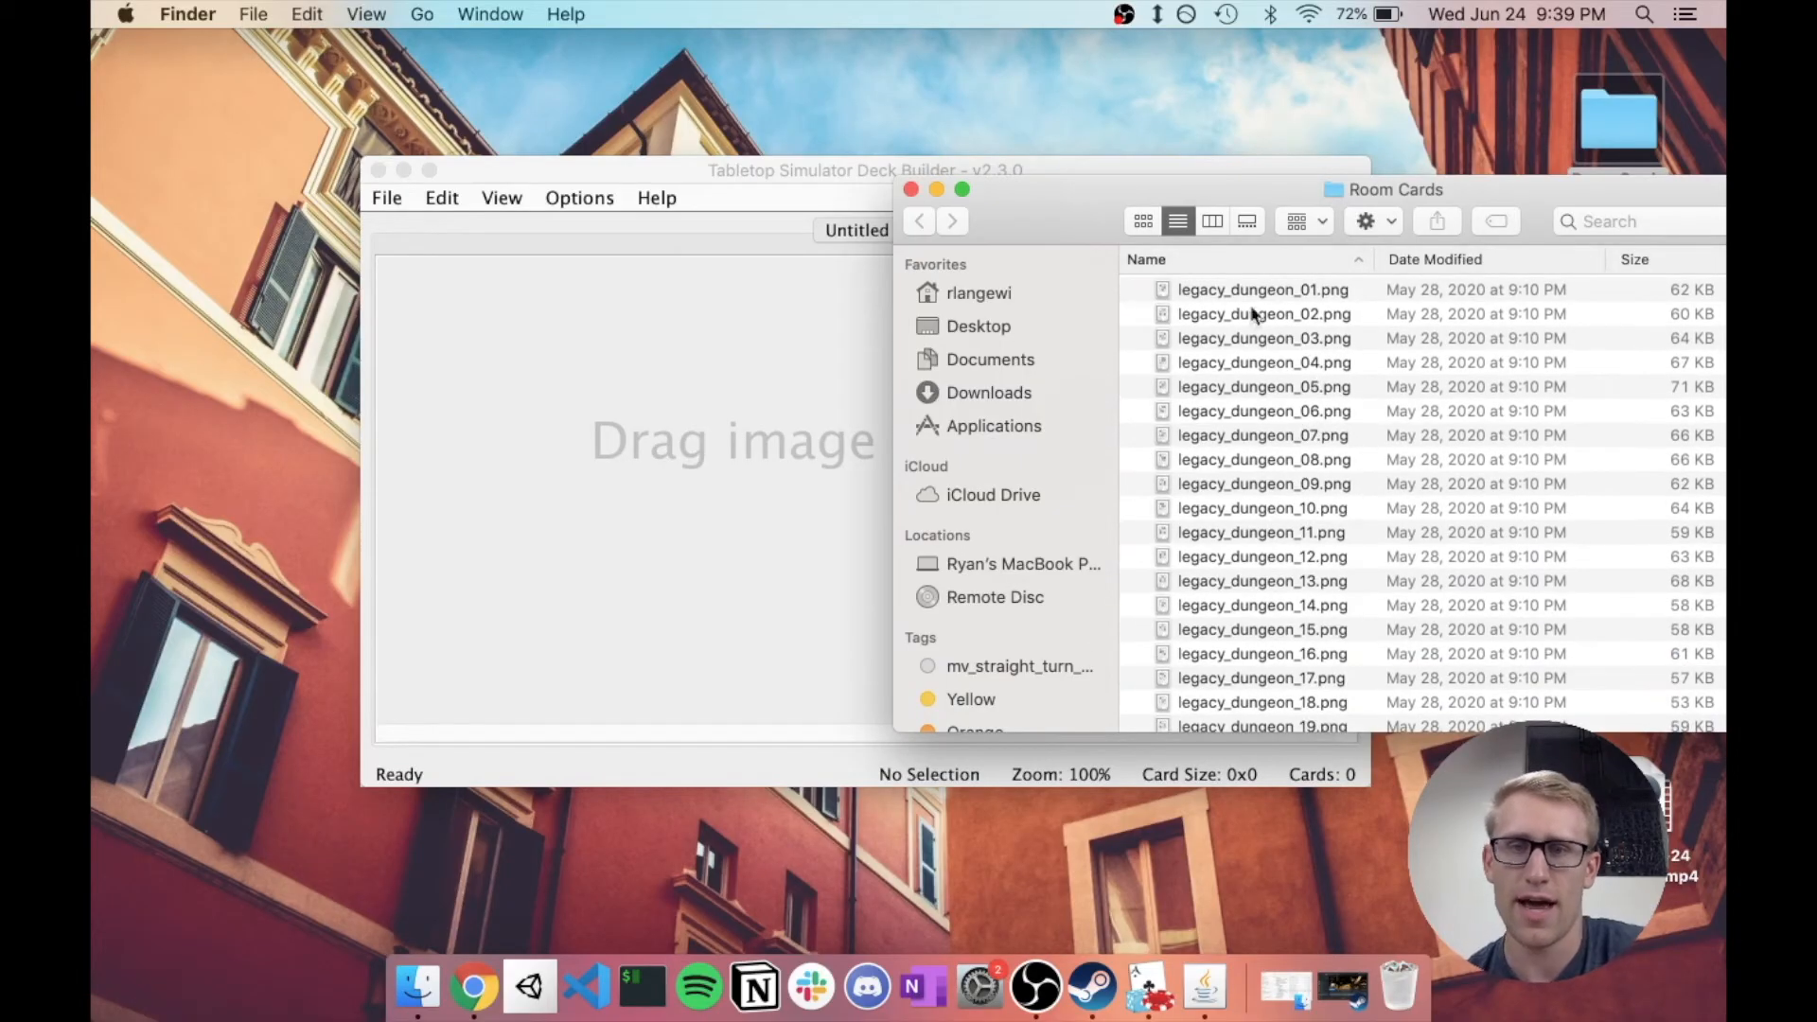
pyautogui.scroll(-3)
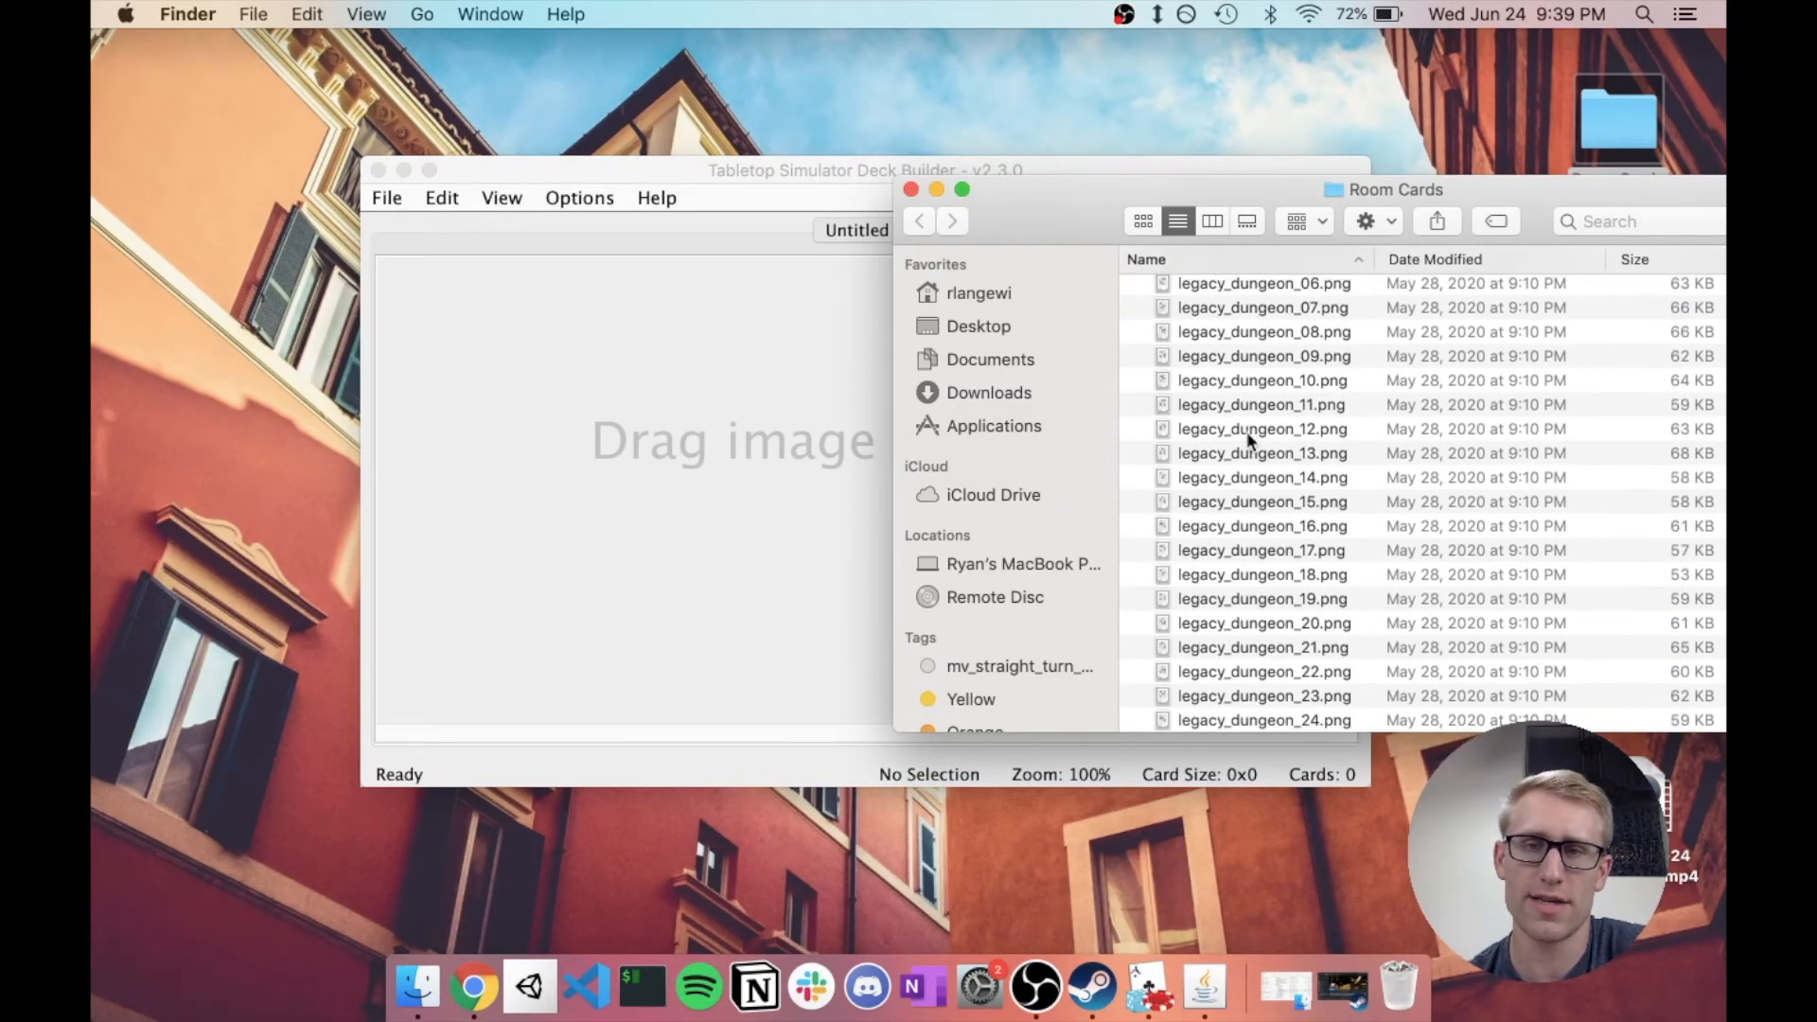
pyautogui.moveTo(1249, 662)
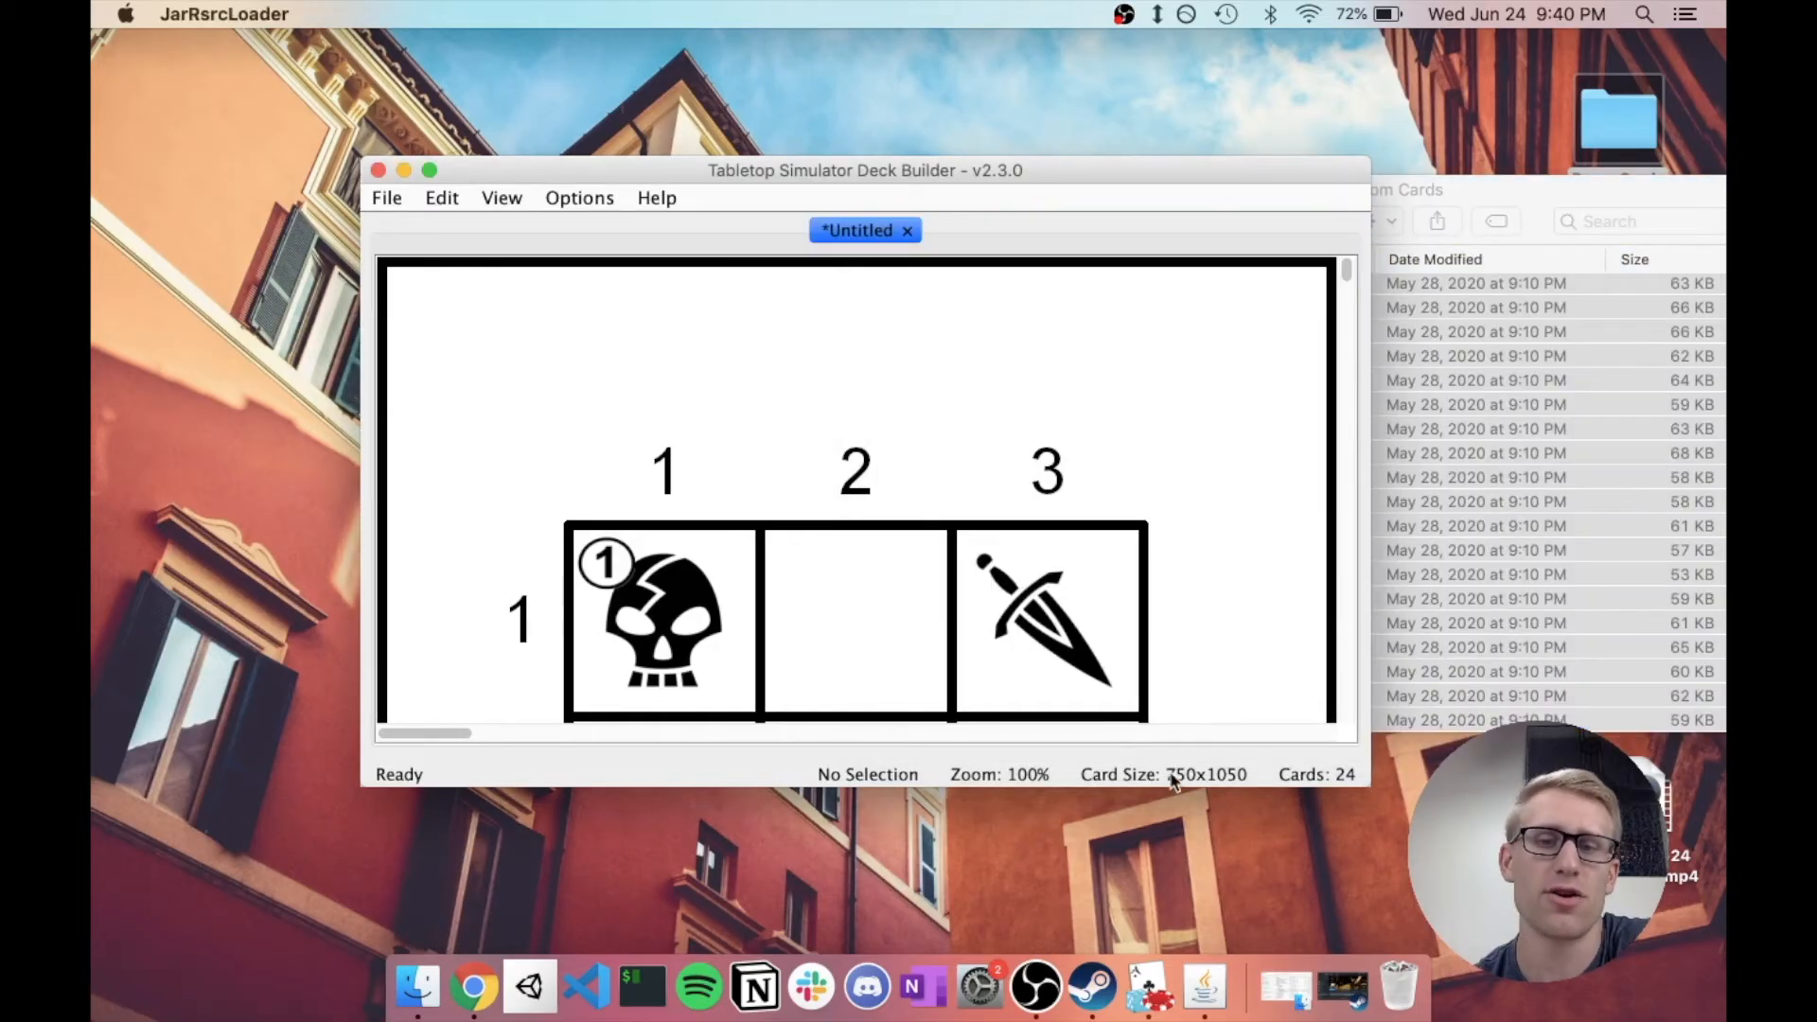
pyautogui.moveTo(1275, 728)
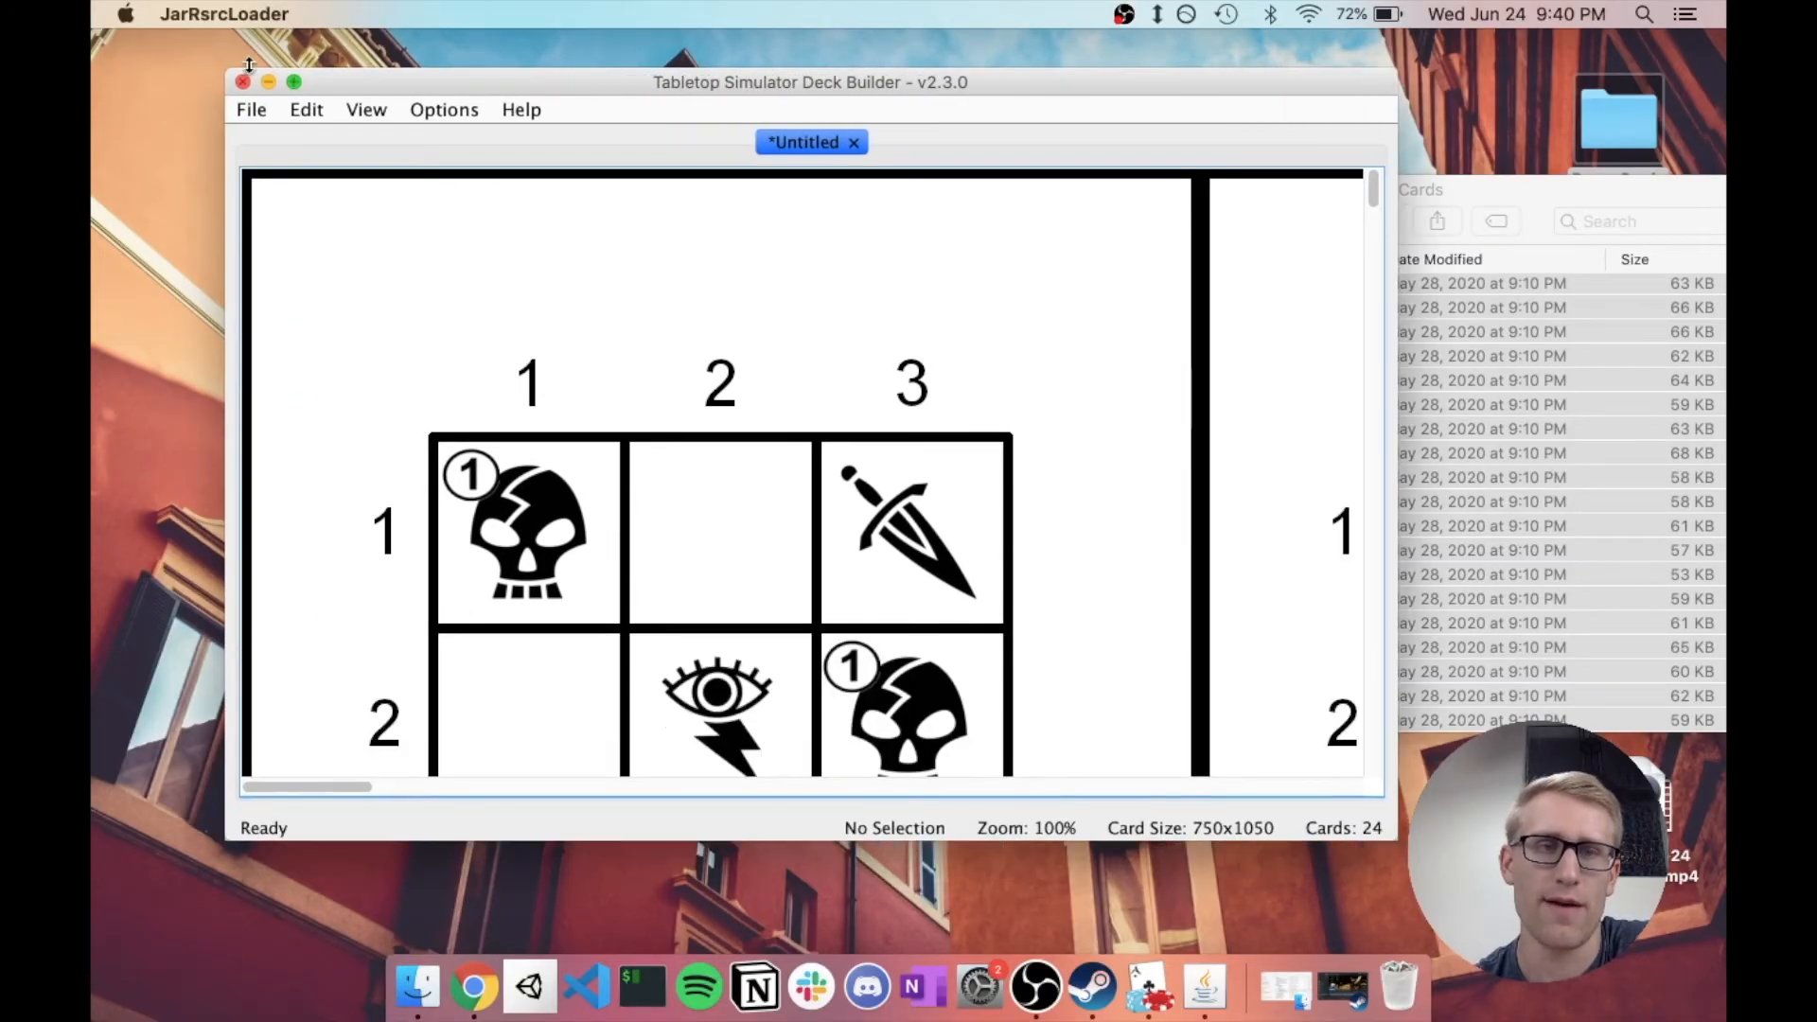
# Step: Zoom the deck view to 25% and scroll across the room card grid
pyautogui.click(366, 109)
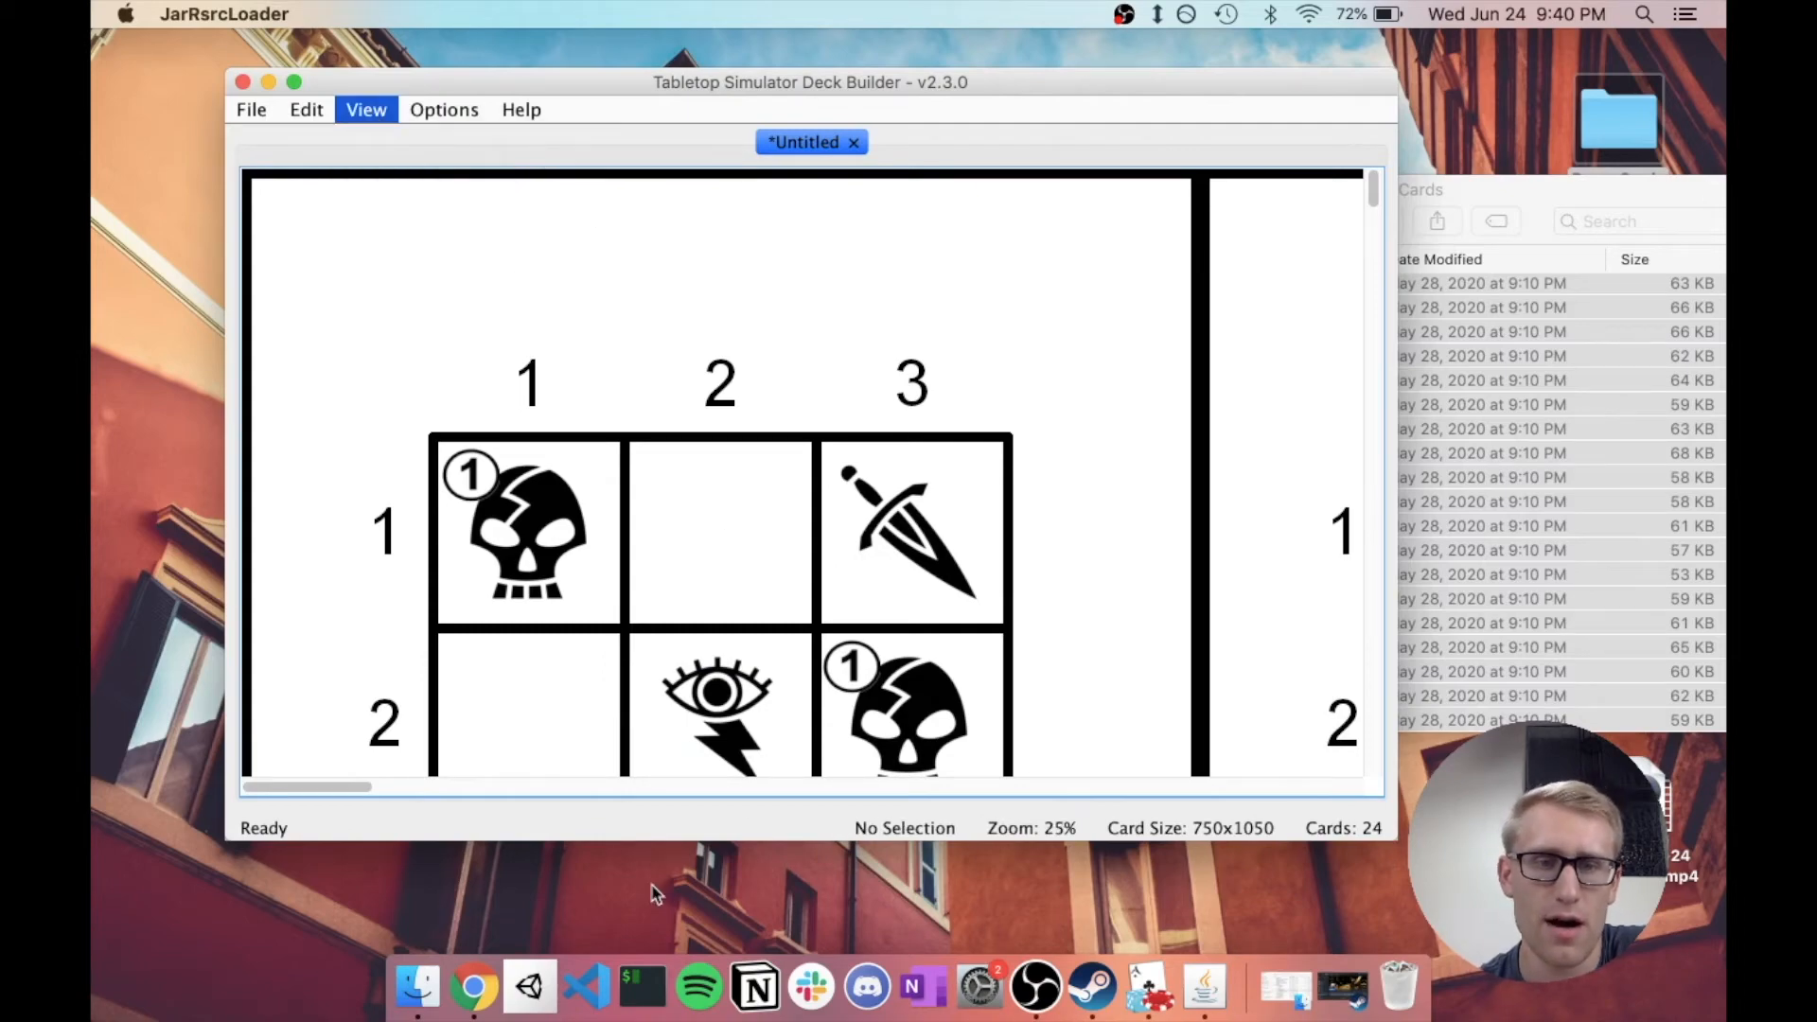
pyautogui.moveTo(649, 678)
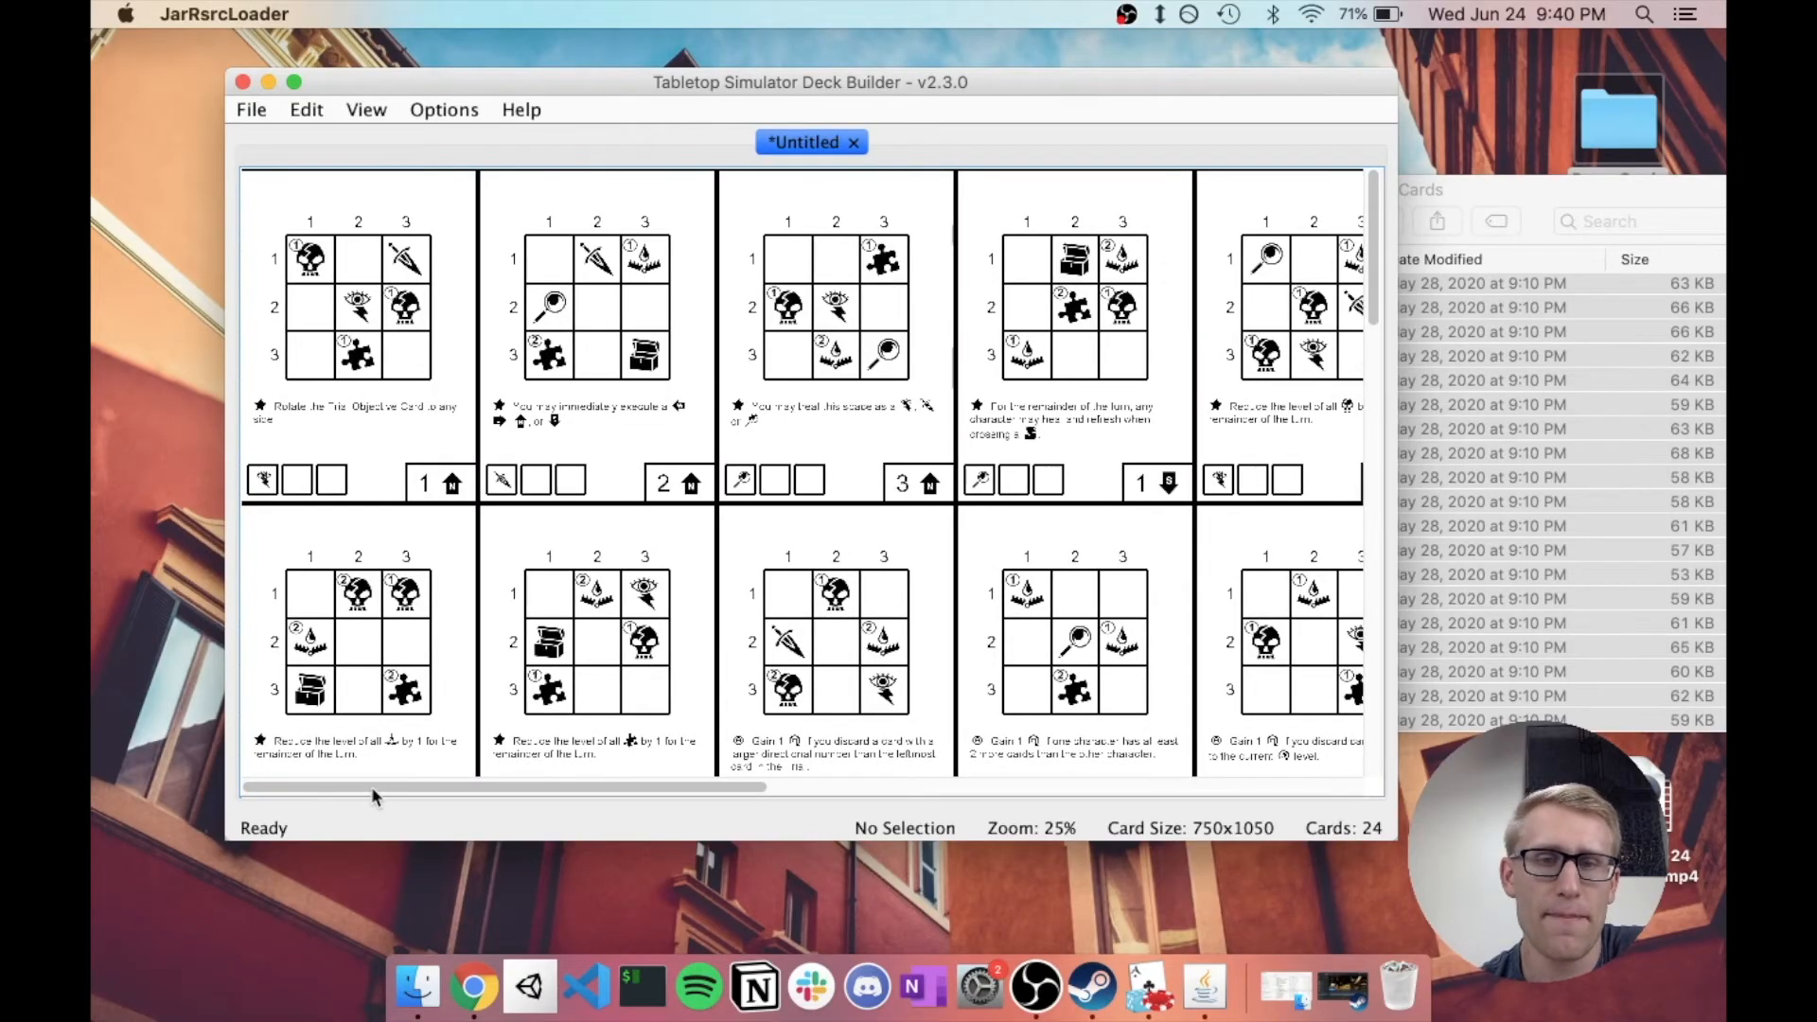
pyautogui.hscroll(3)
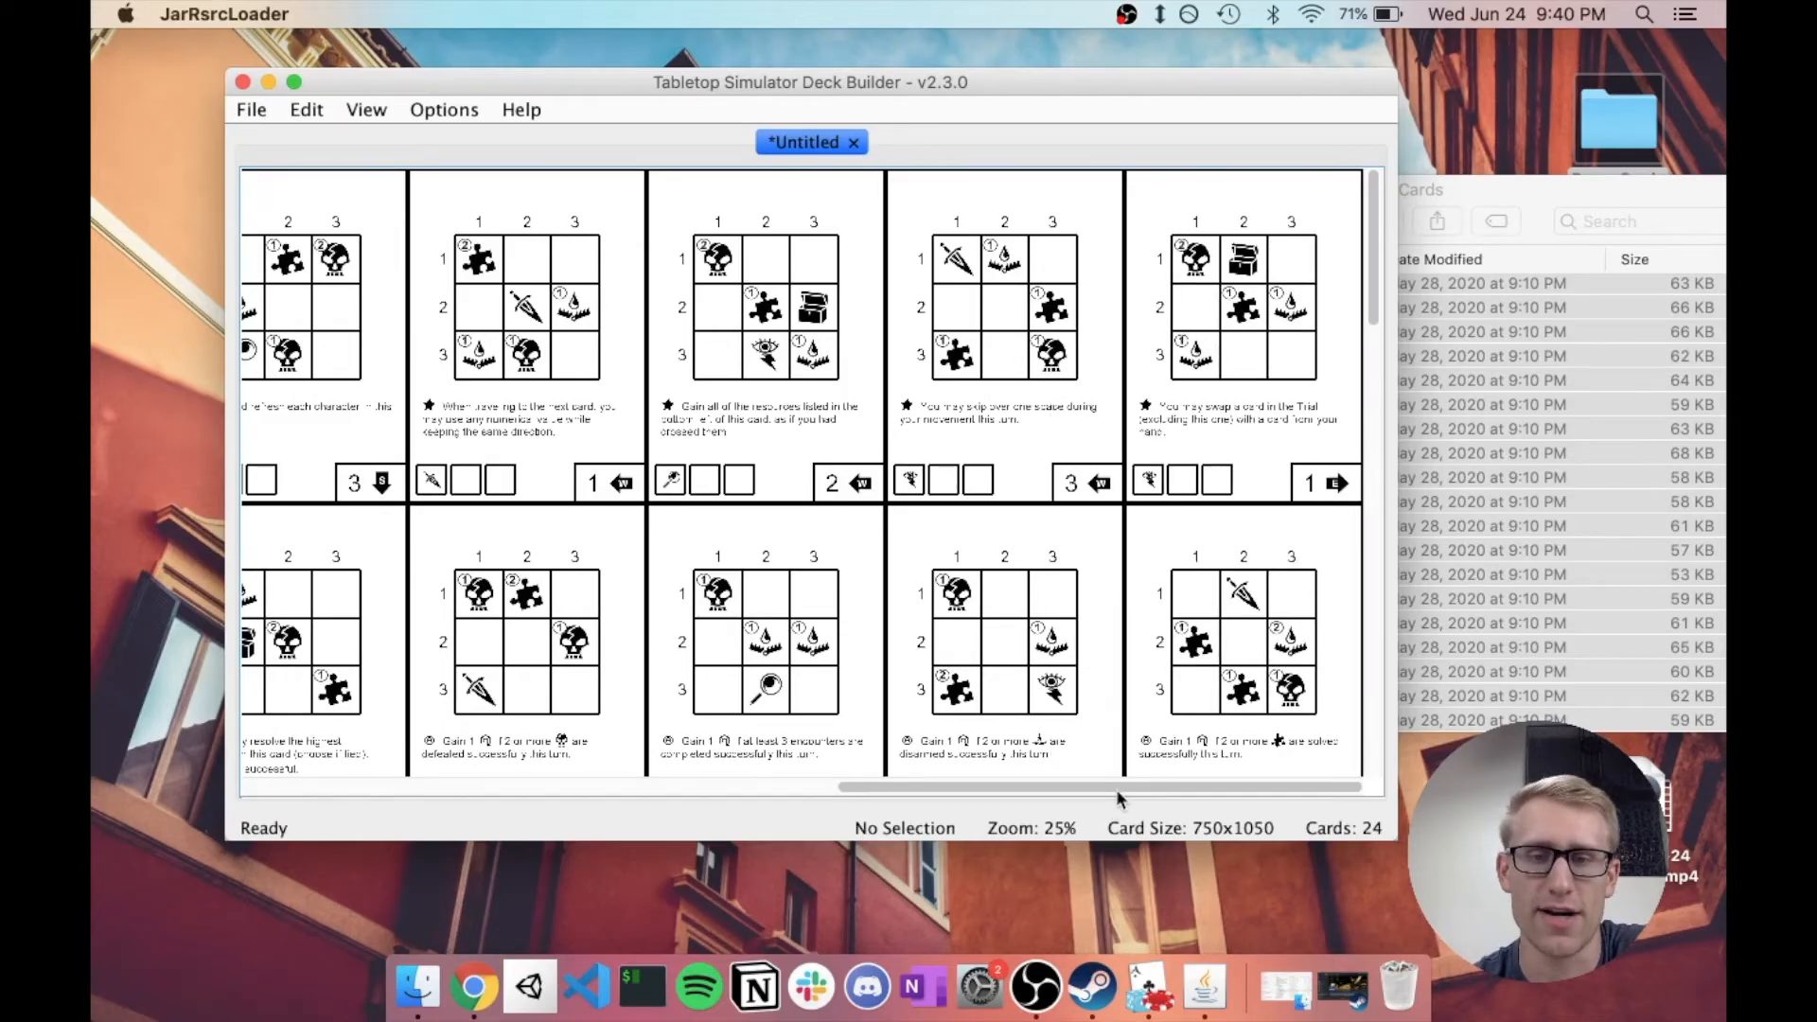
pyautogui.hscroll(-3)
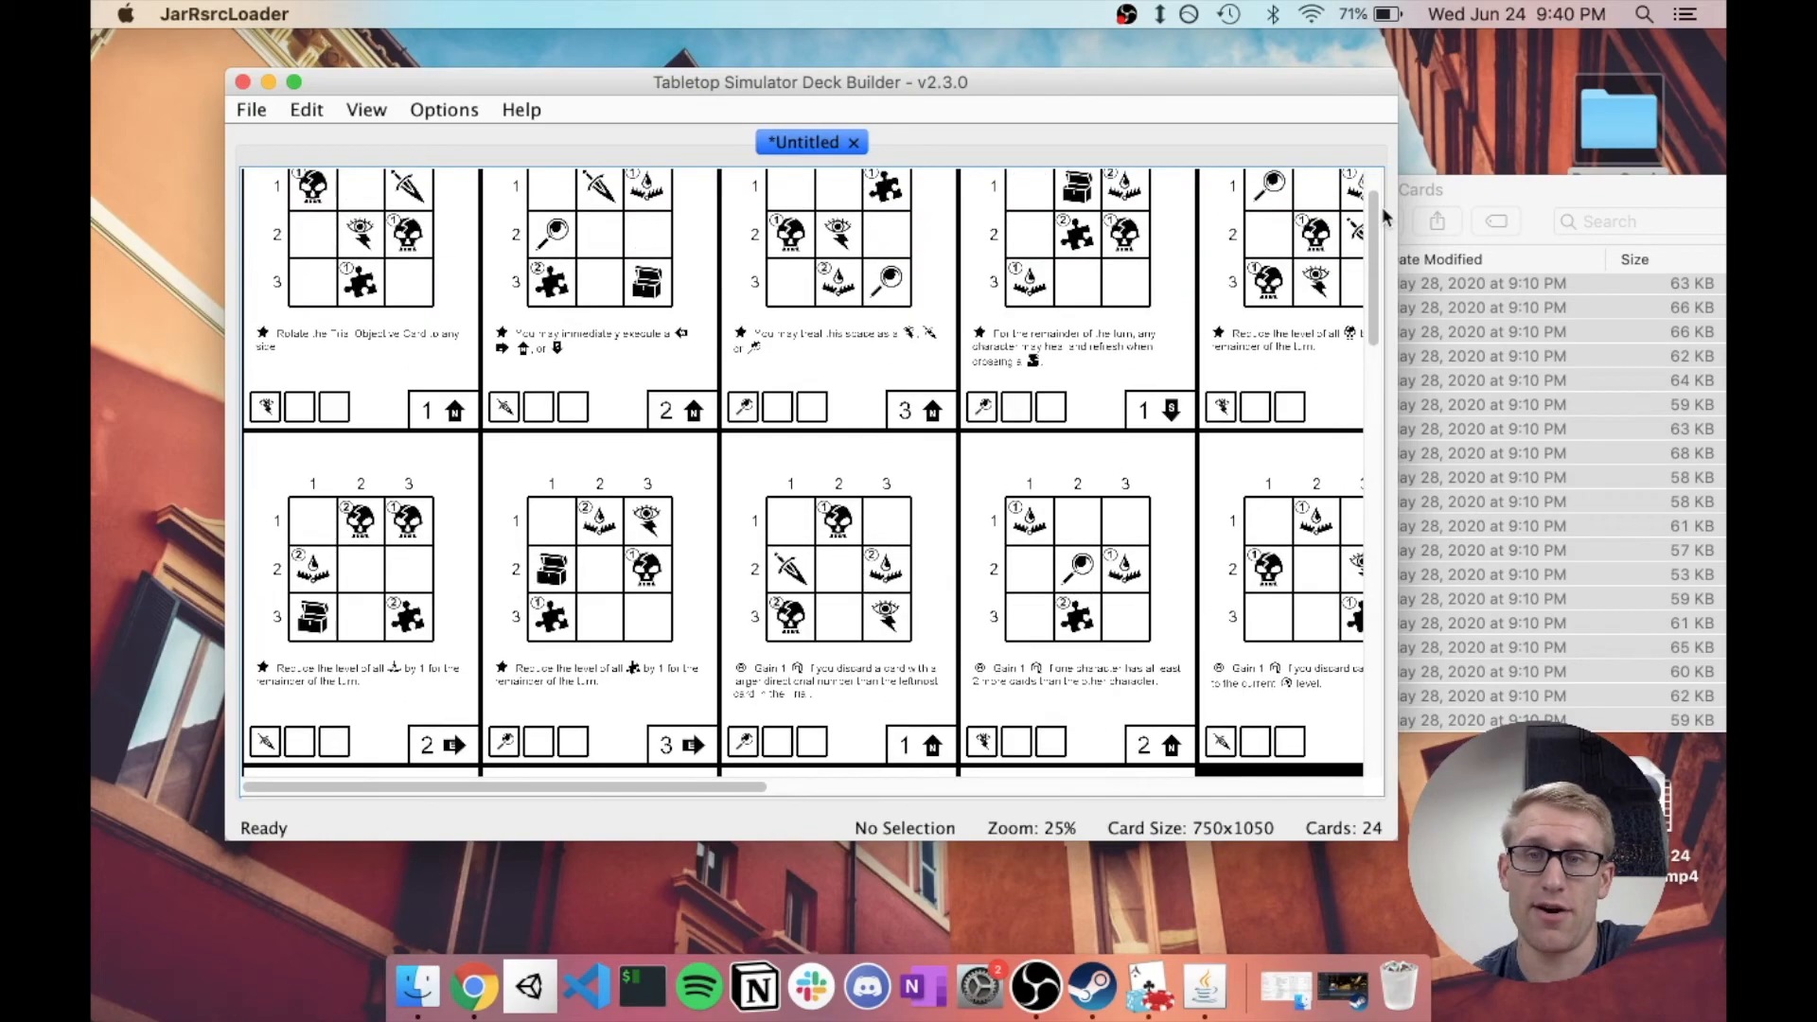
# Step: Export the deck with Bicubic scaling as JPG sheet 'tts_card' on the Desktop
pyautogui.click(250, 109)
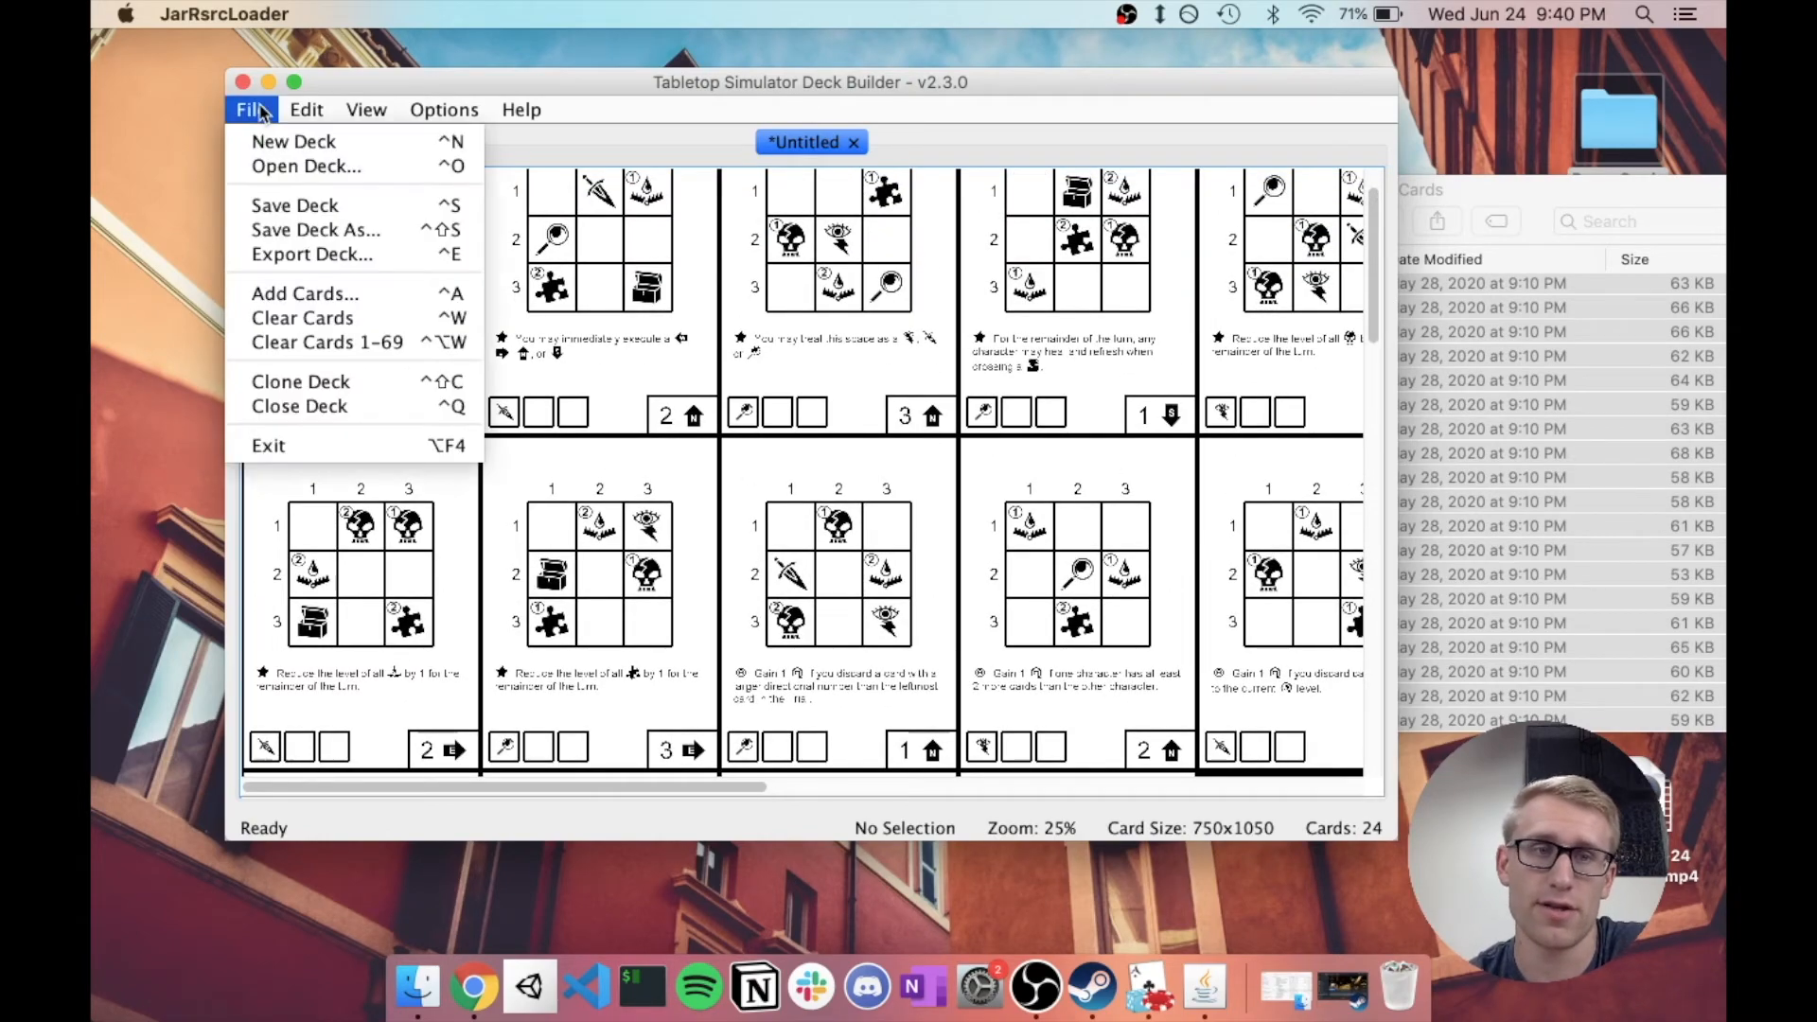
pyautogui.click(311, 253)
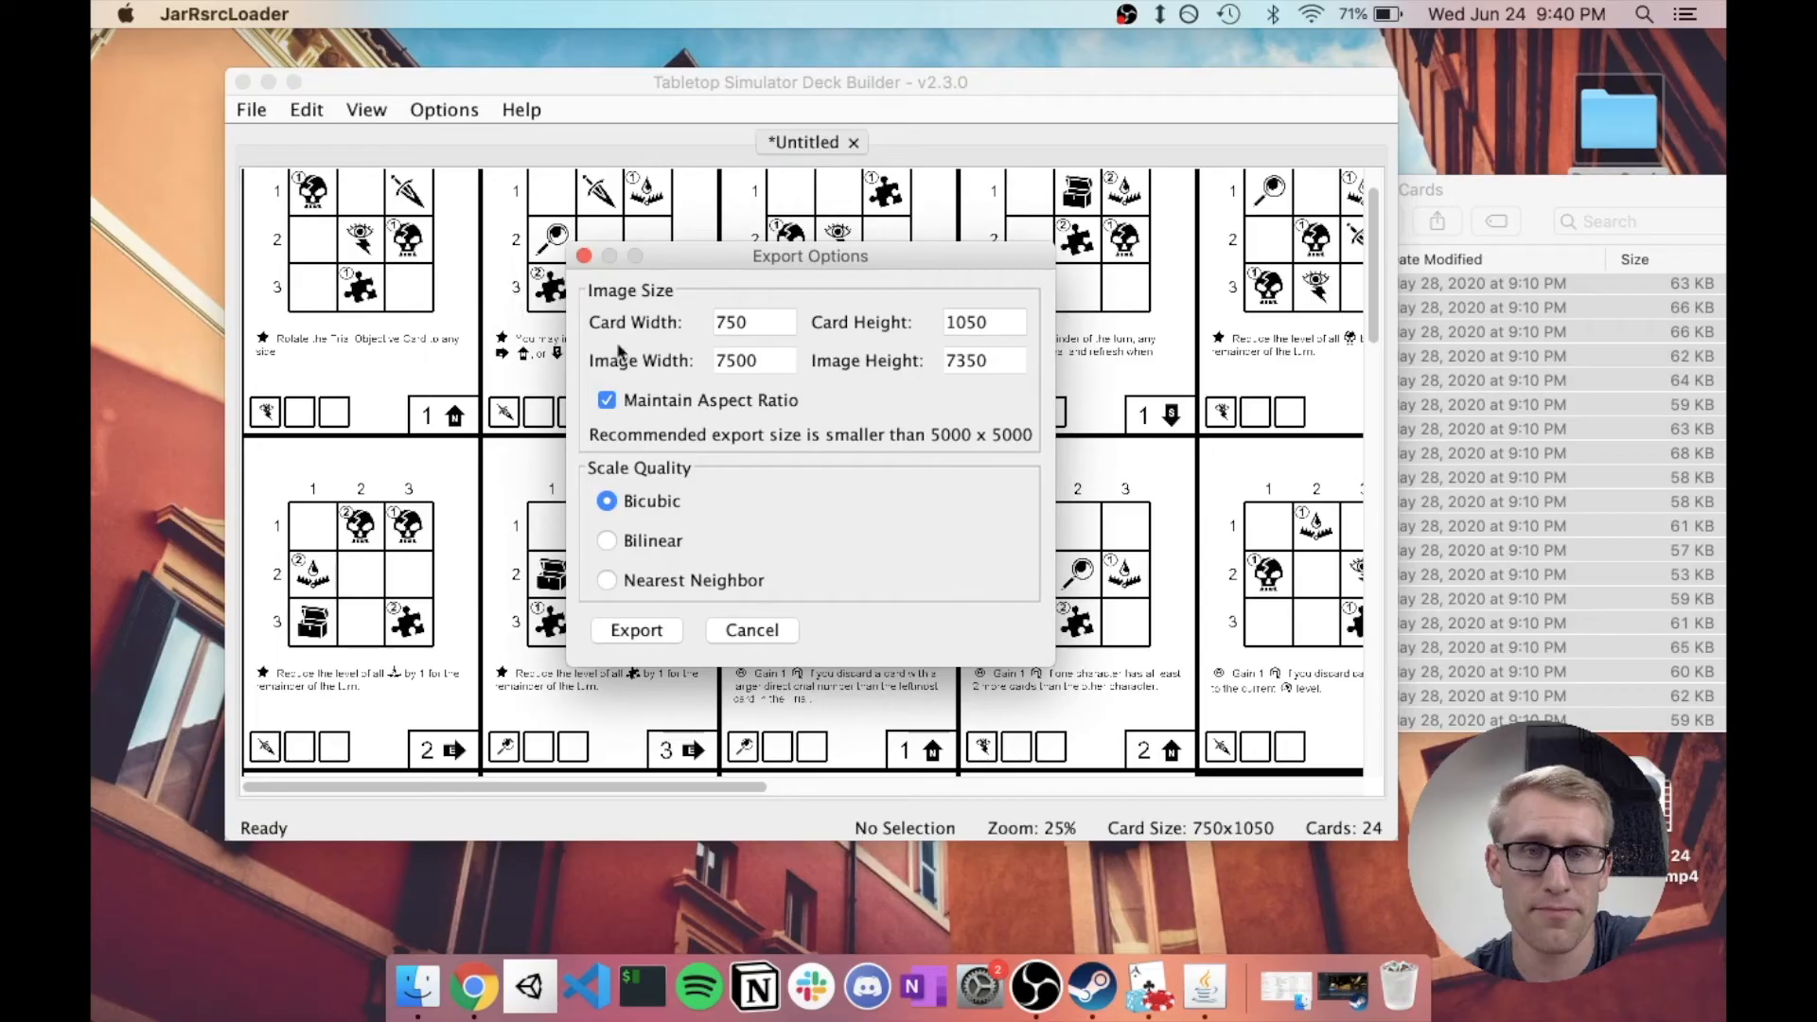
pyautogui.click(754, 321)
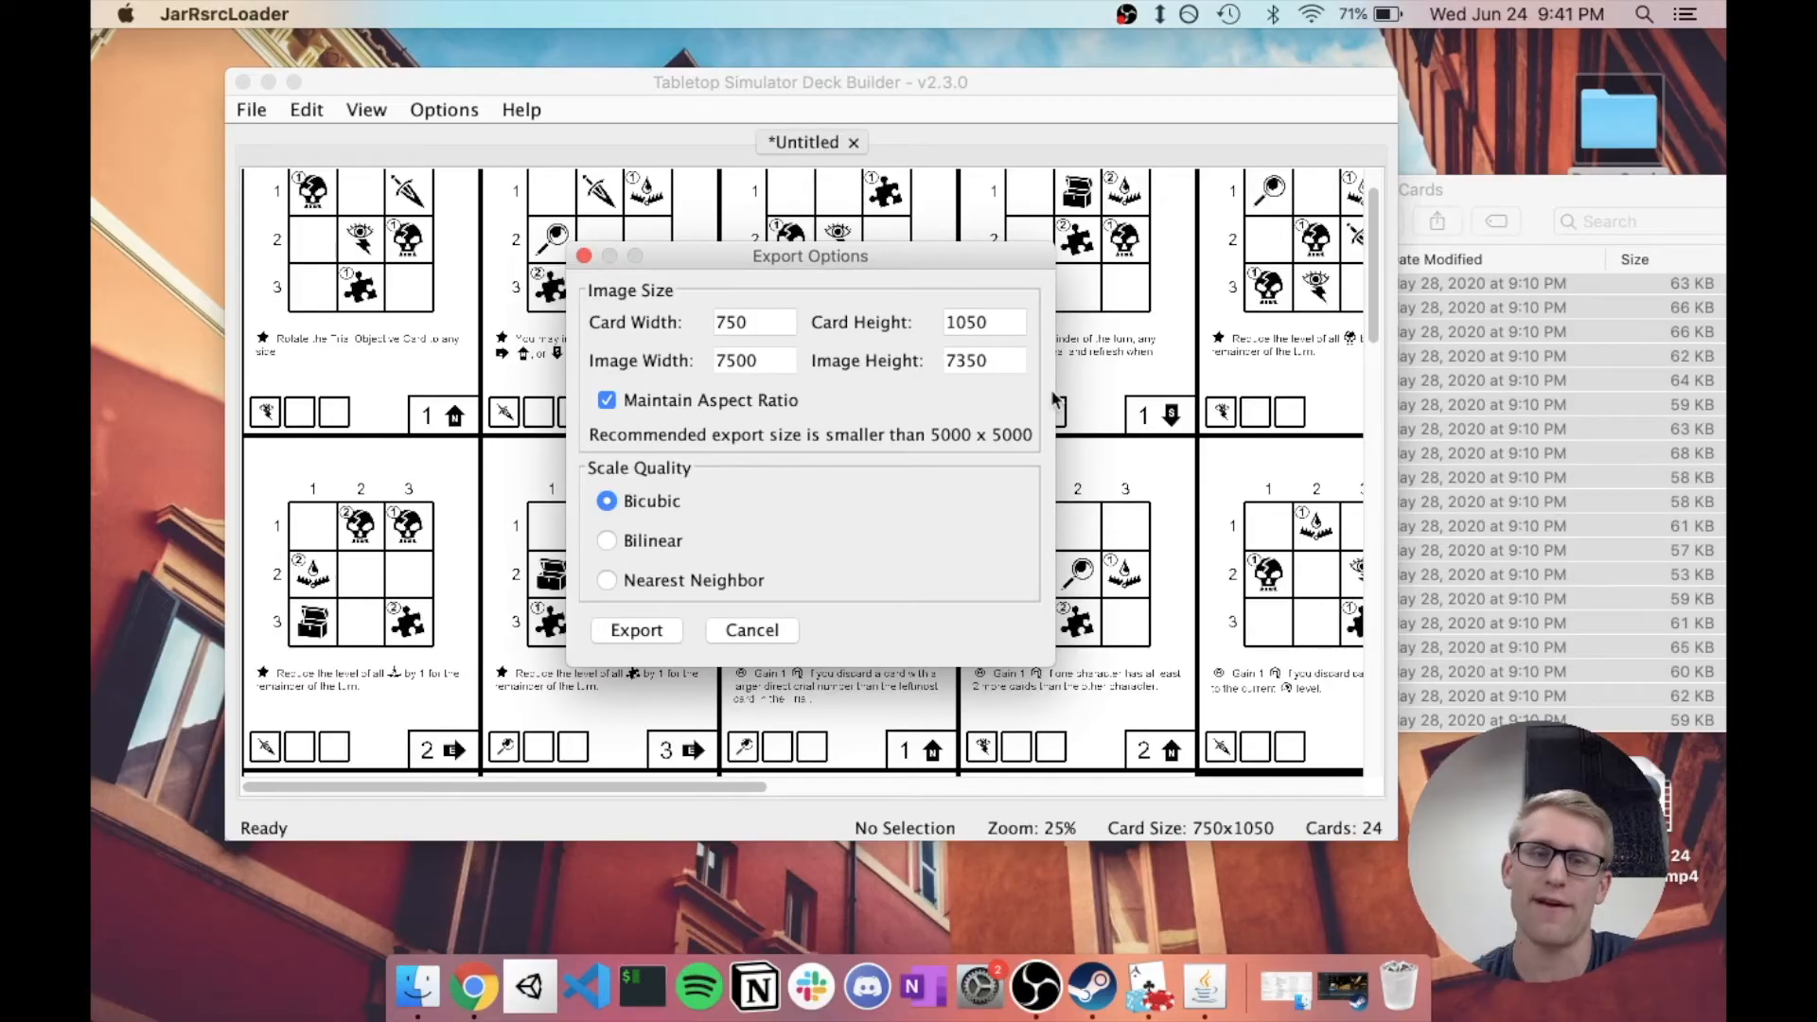
pyautogui.moveTo(649, 539)
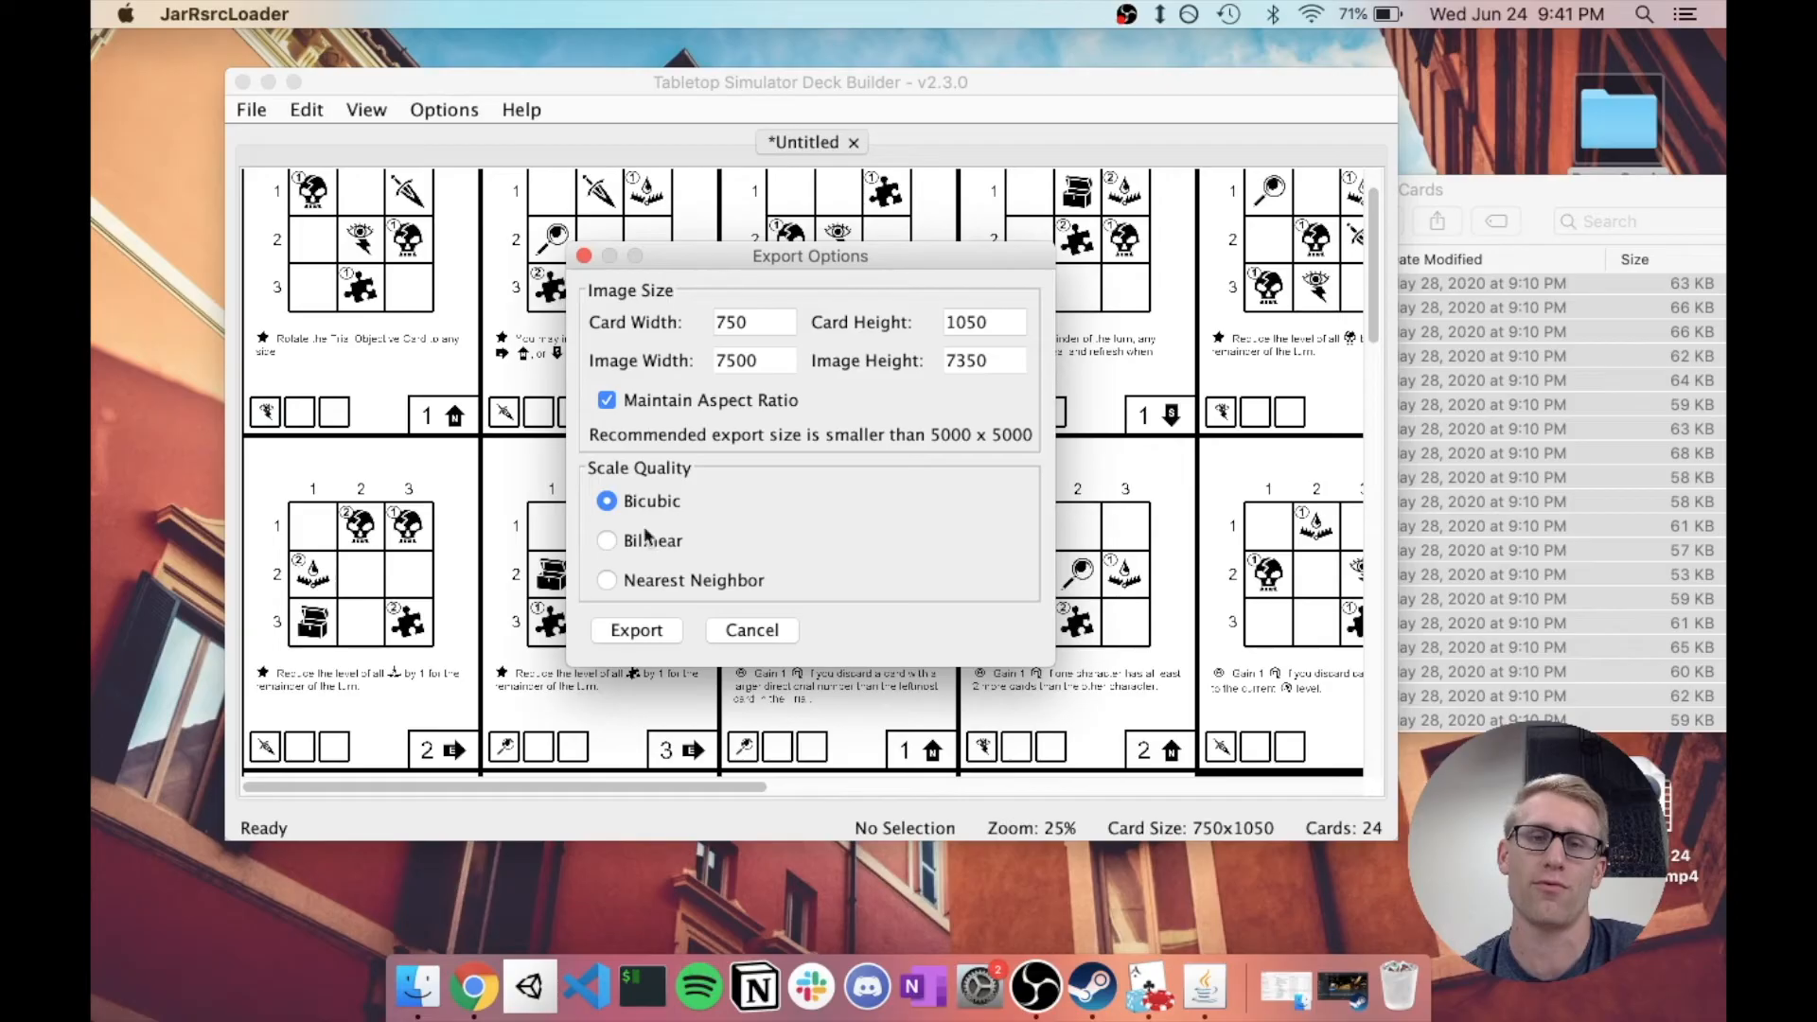
pyautogui.moveTo(874, 553)
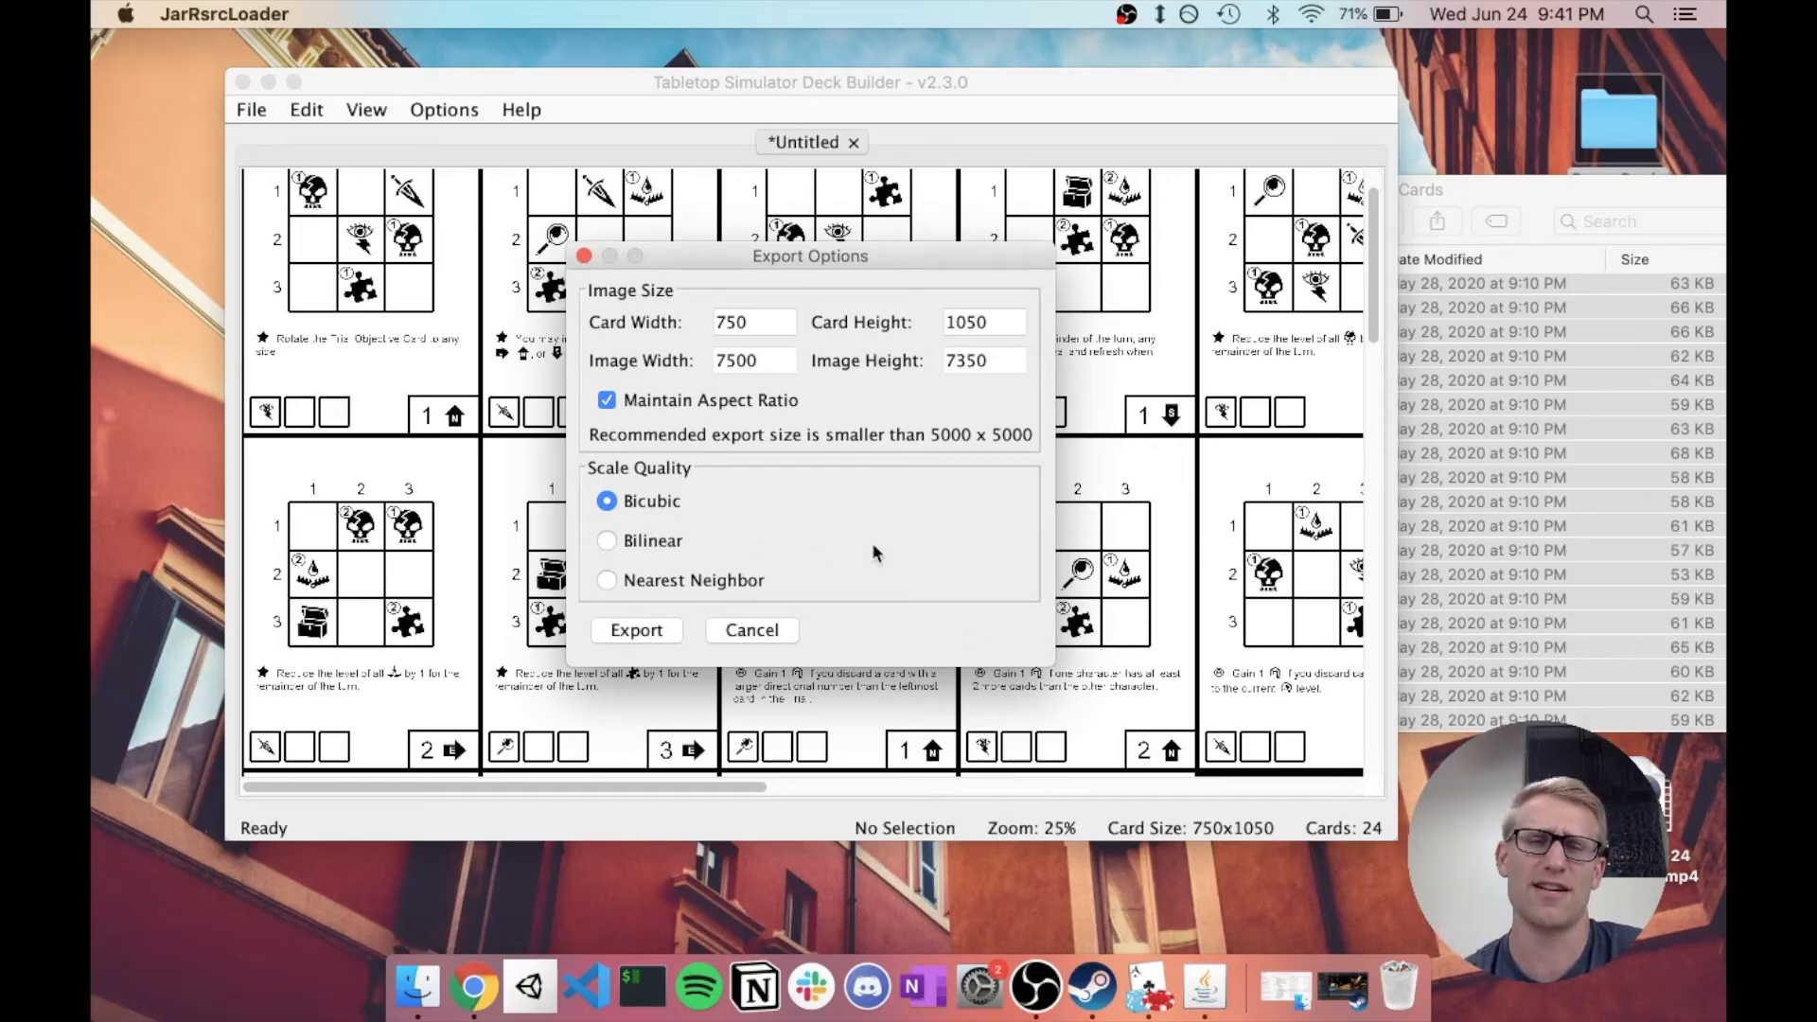
pyautogui.moveTo(775, 535)
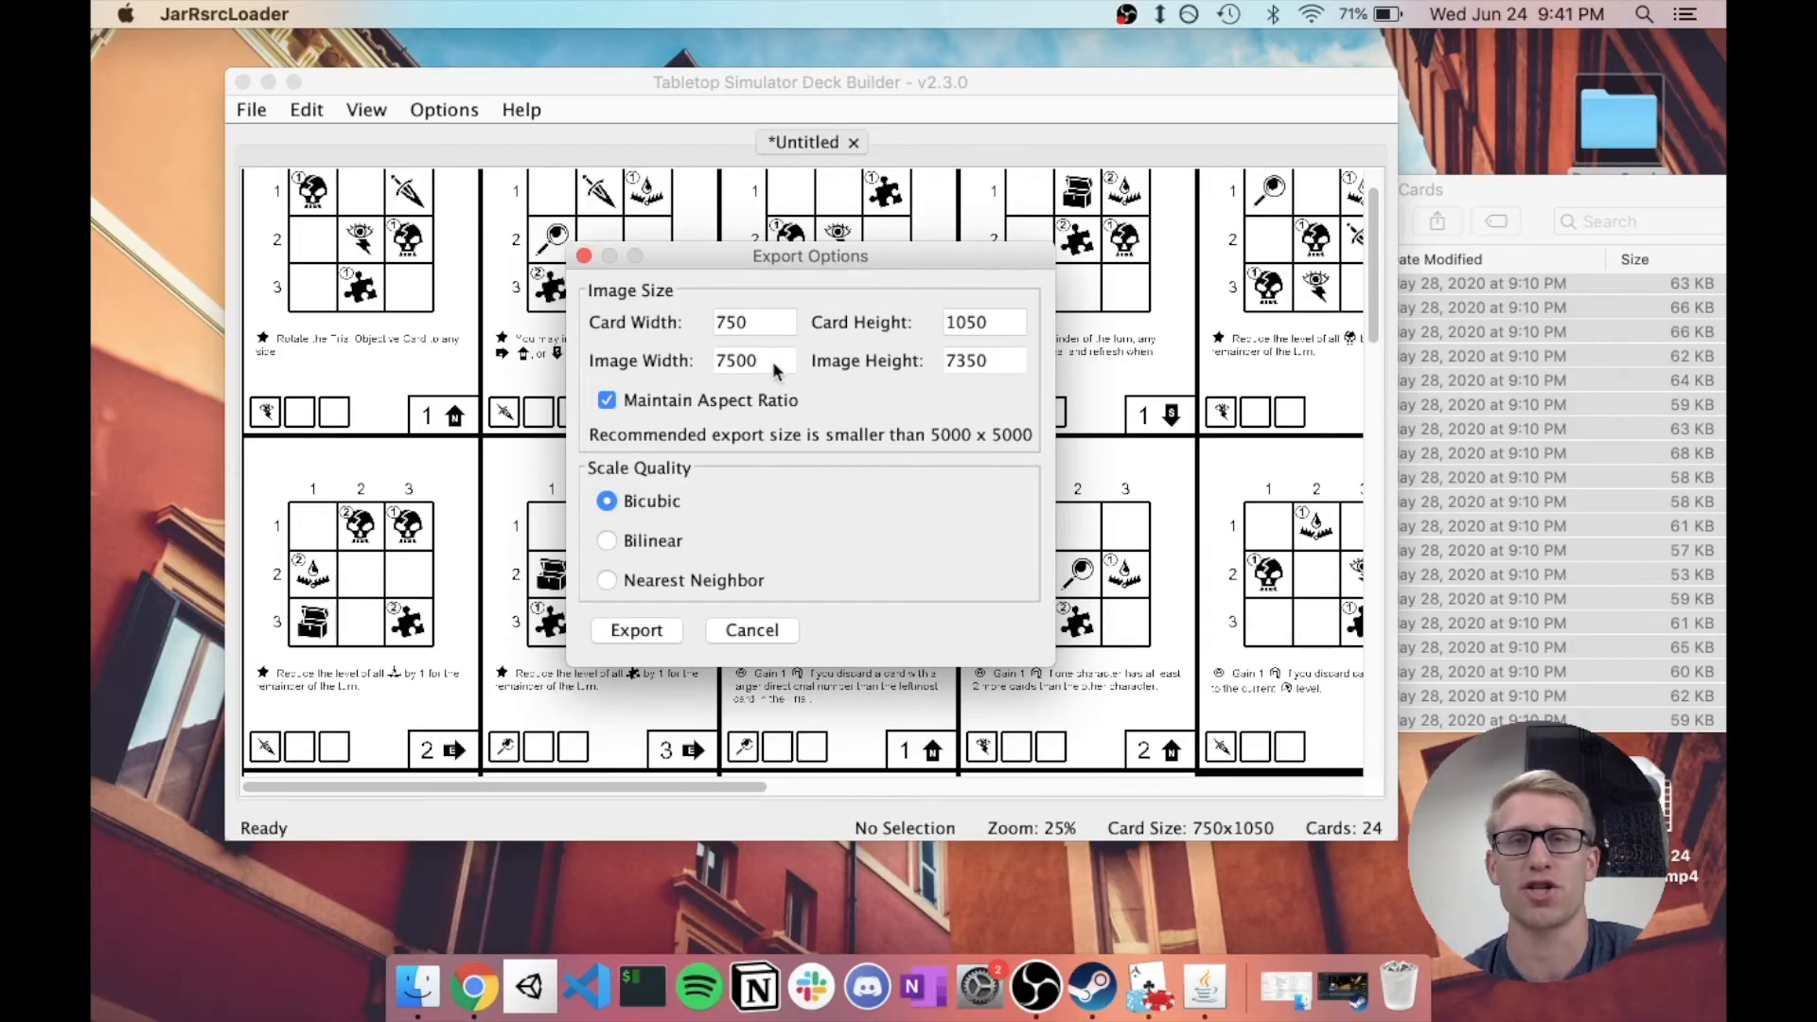
pyautogui.moveTo(771, 383)
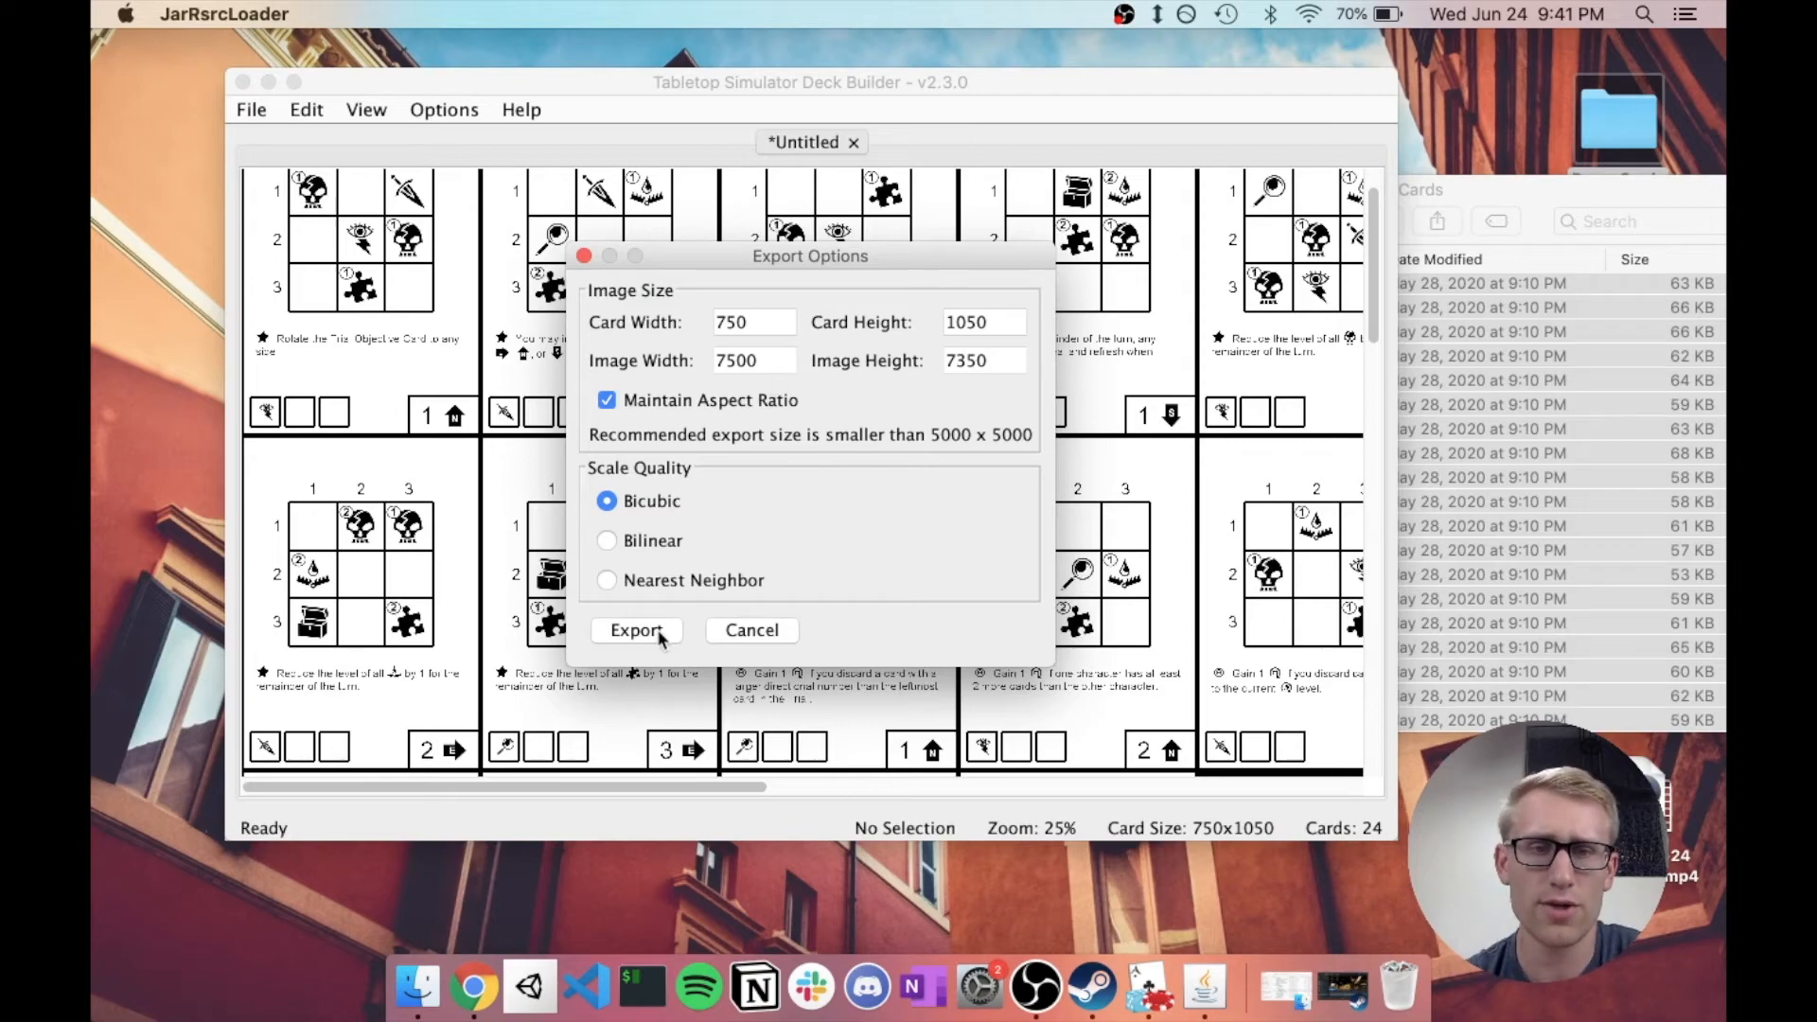
pyautogui.click(635, 630)
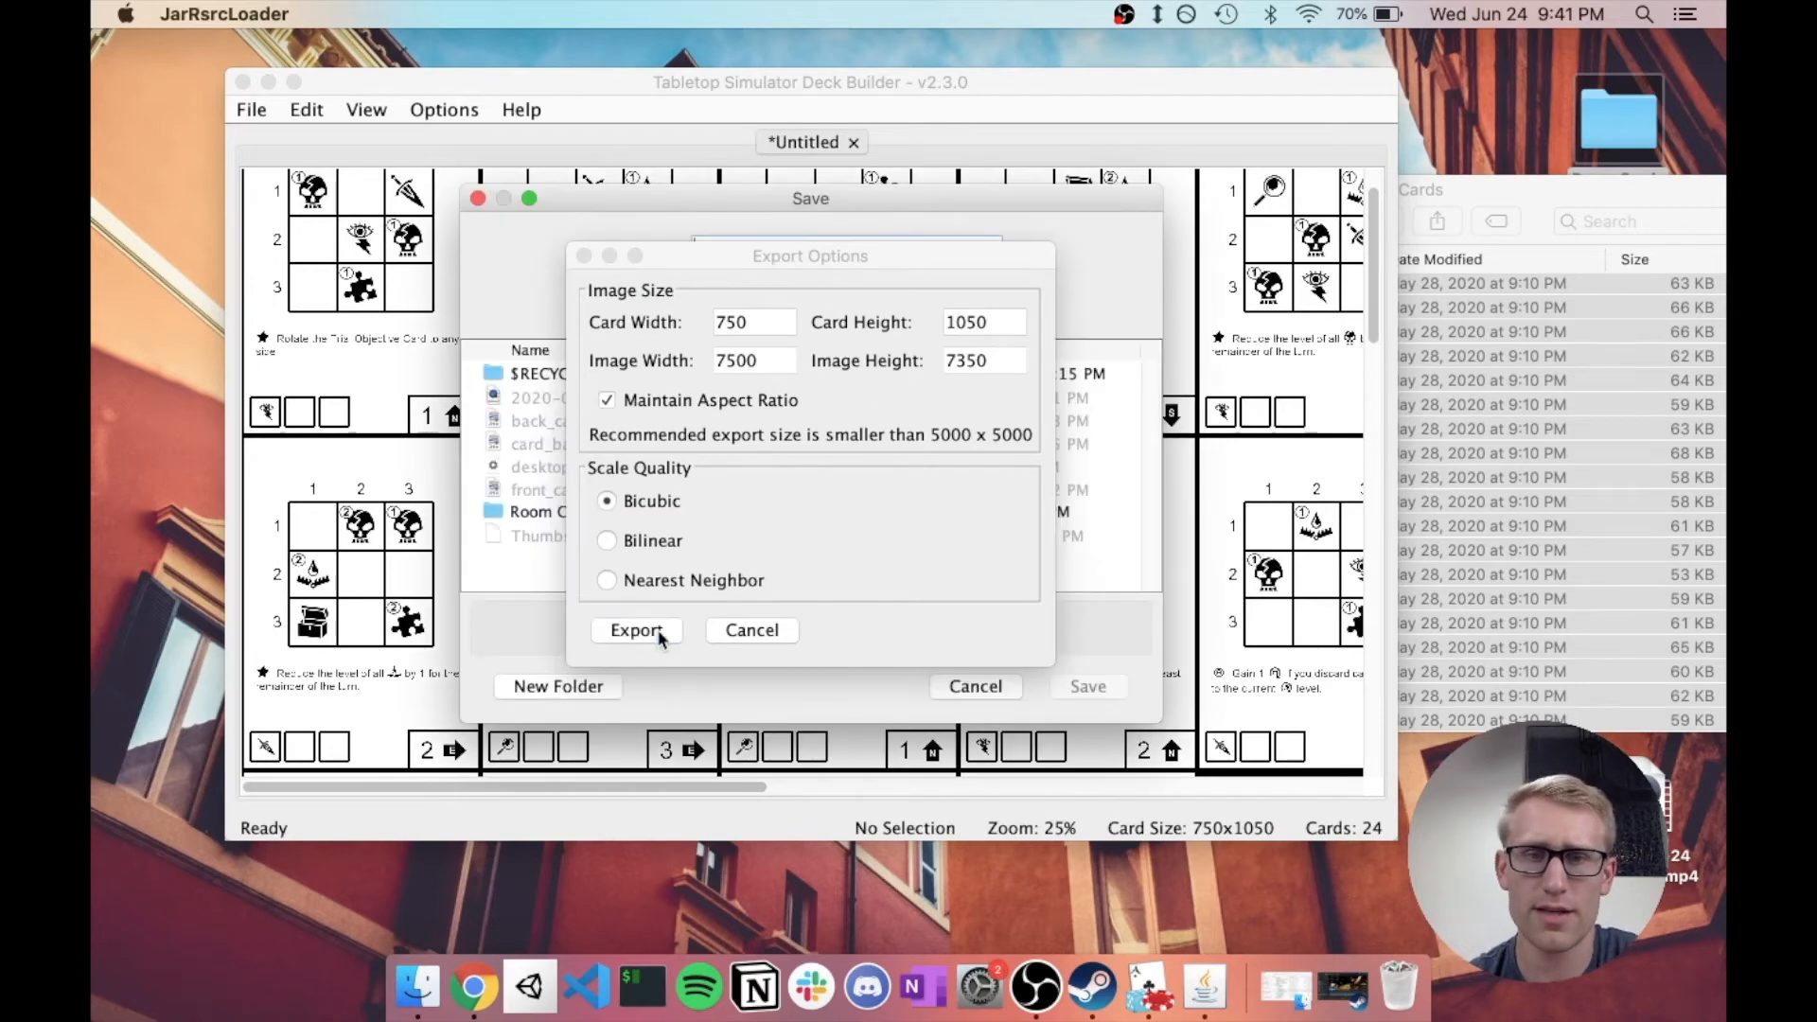
pyautogui.click(635, 630)
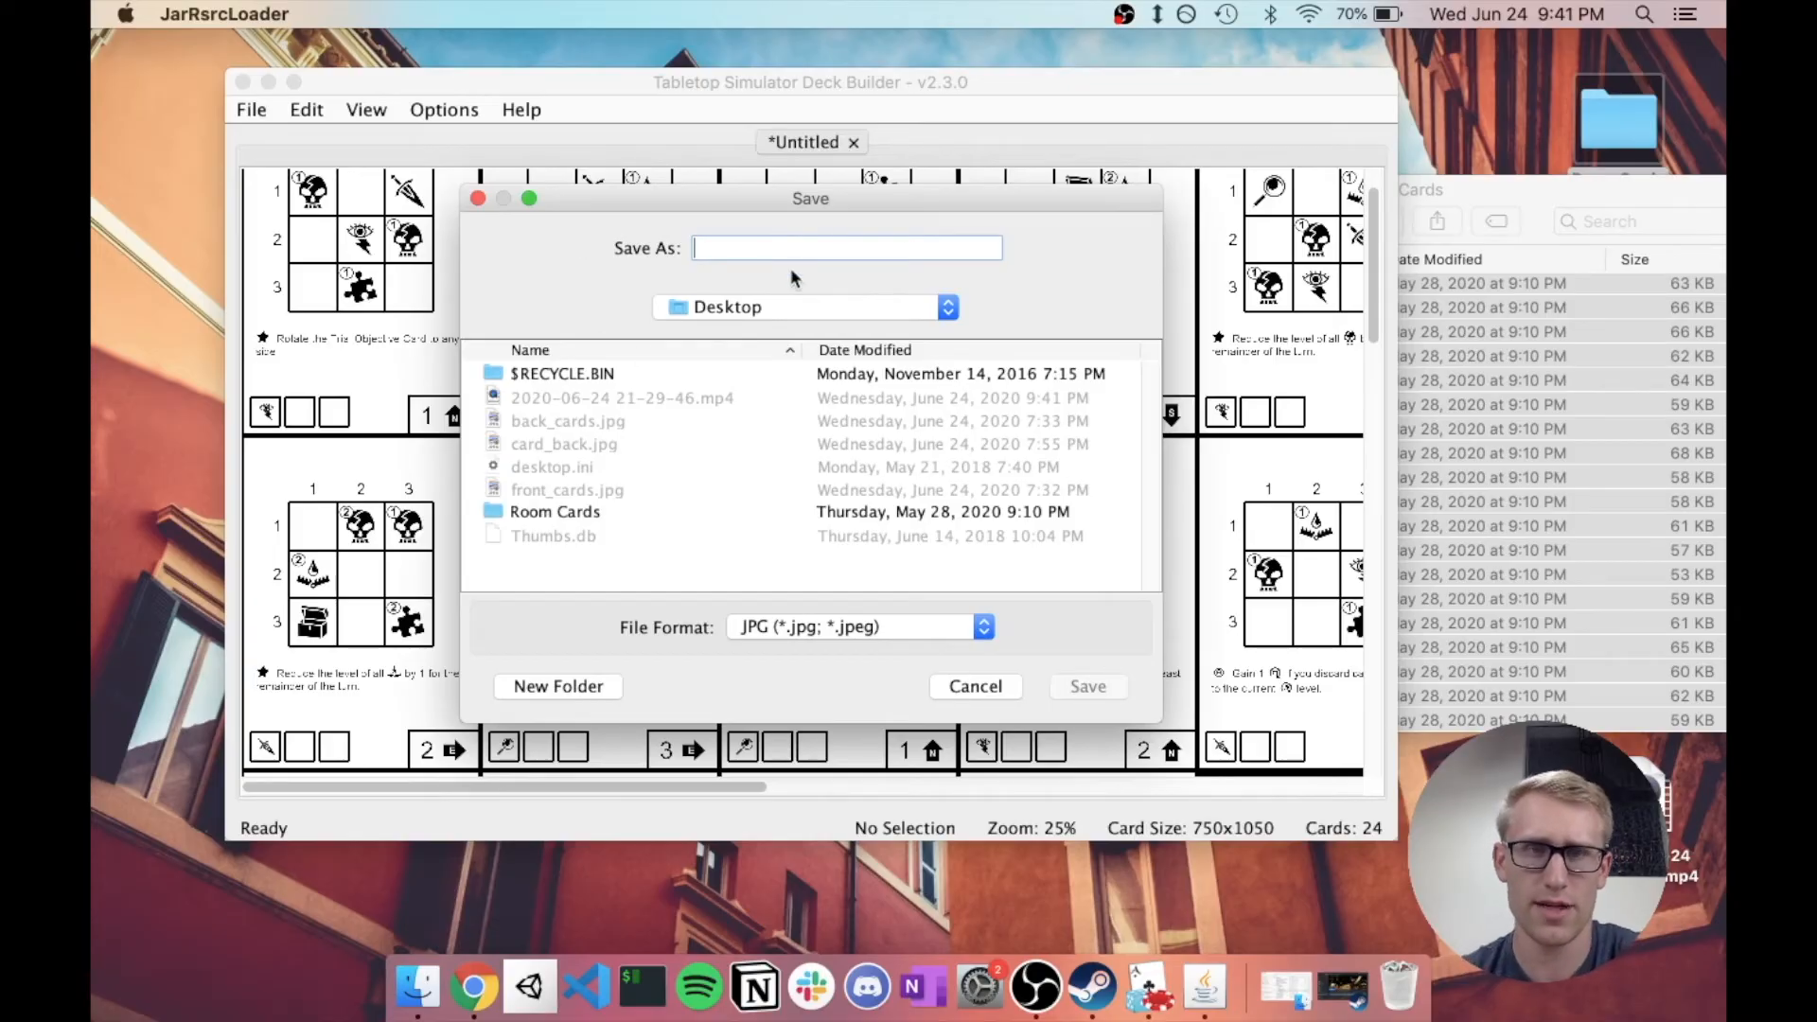
pyautogui.write('tts_card')
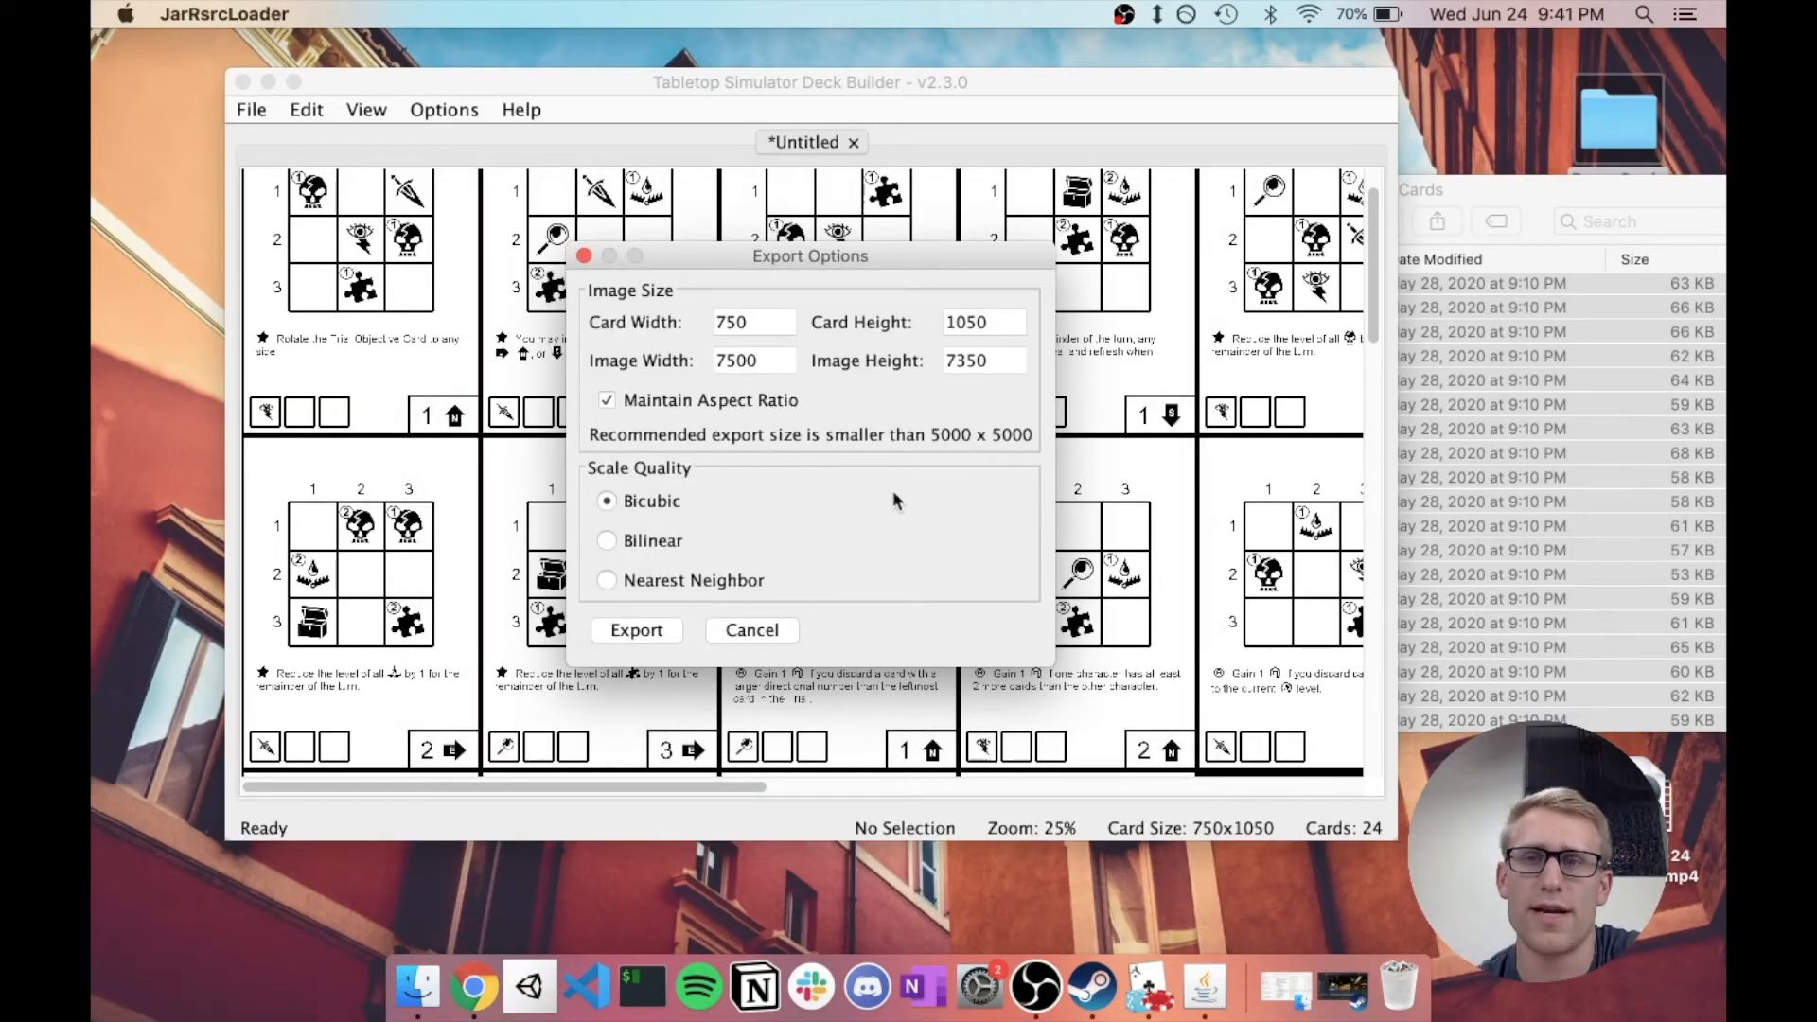
pyautogui.moveTo(971, 415)
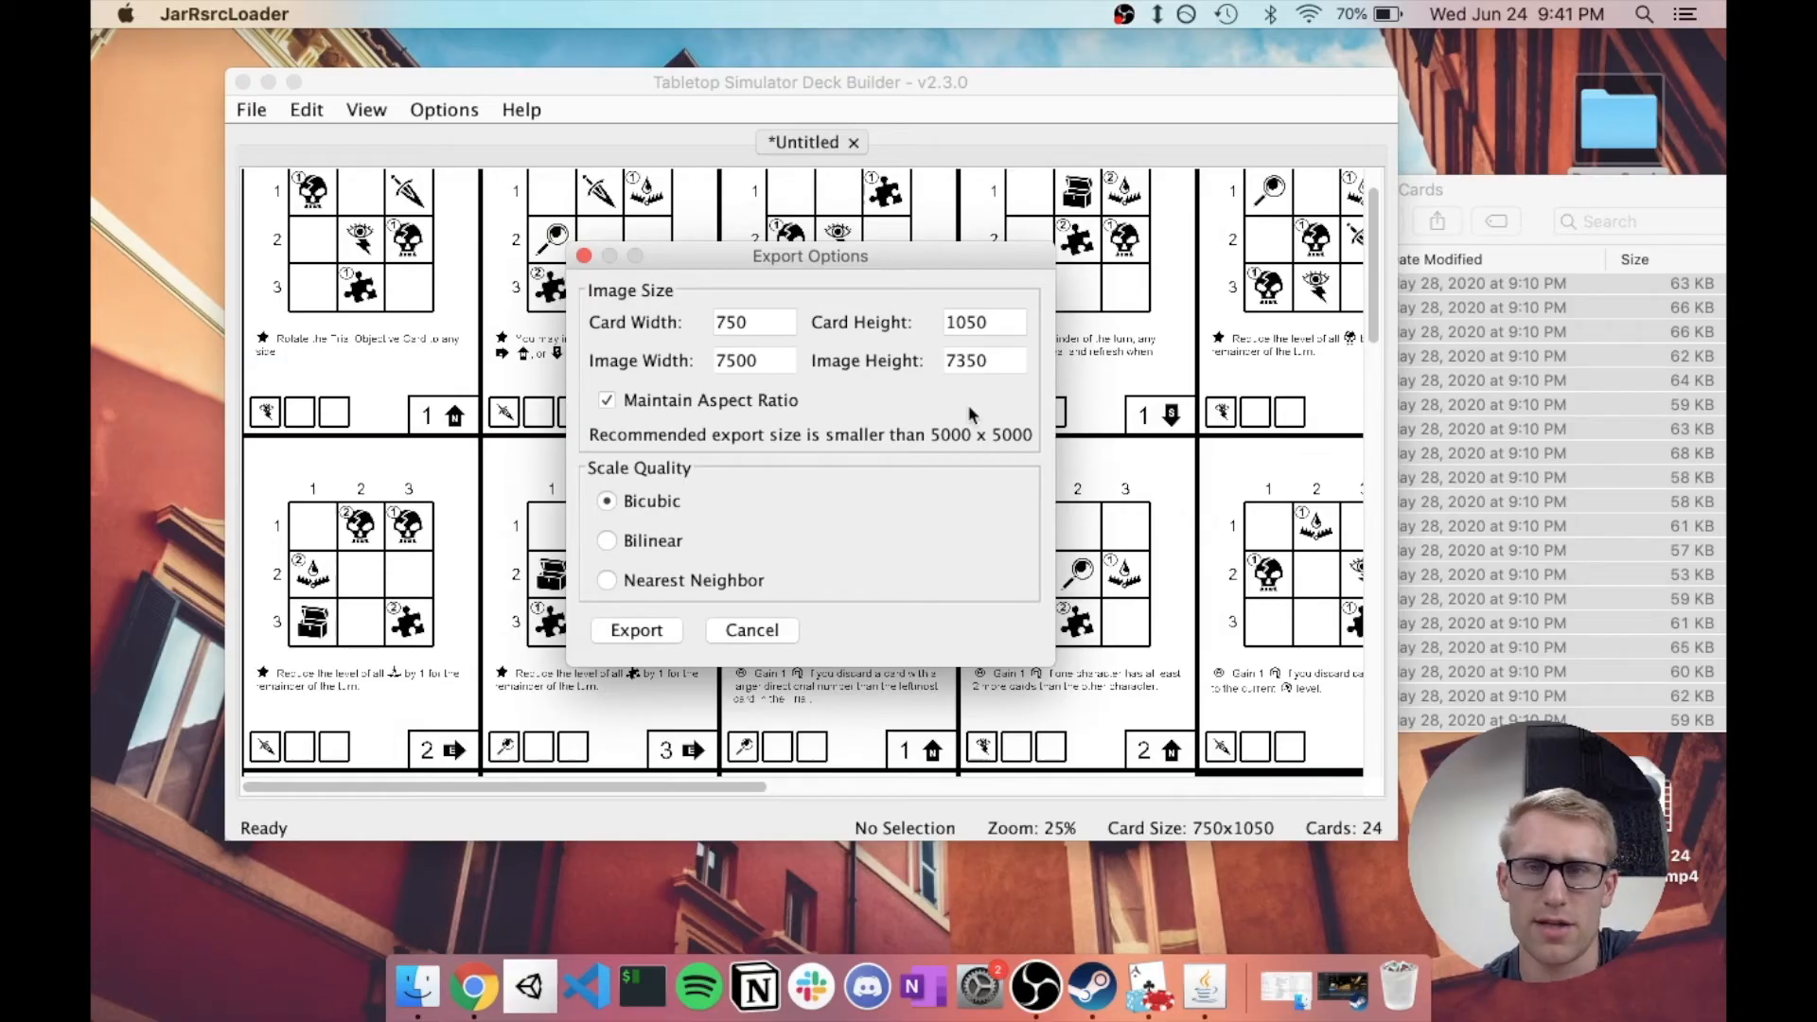
pyautogui.moveTo(986, 512)
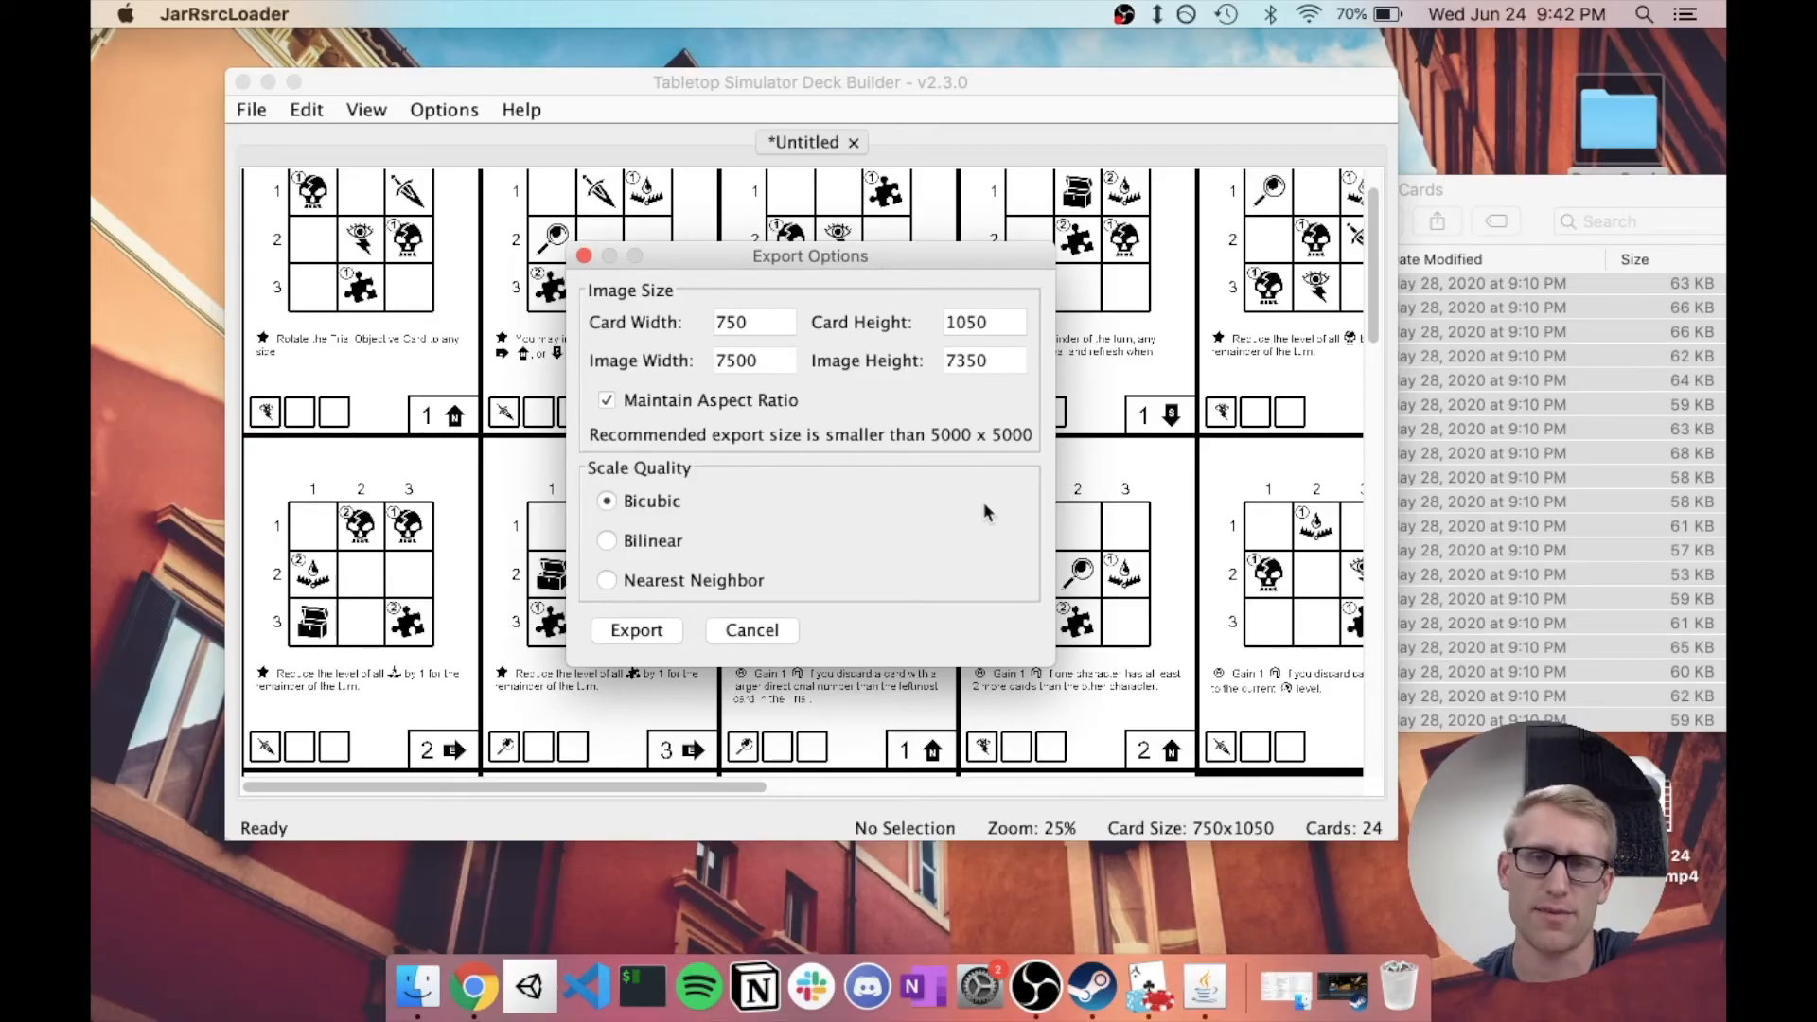
pyautogui.moveTo(851, 481)
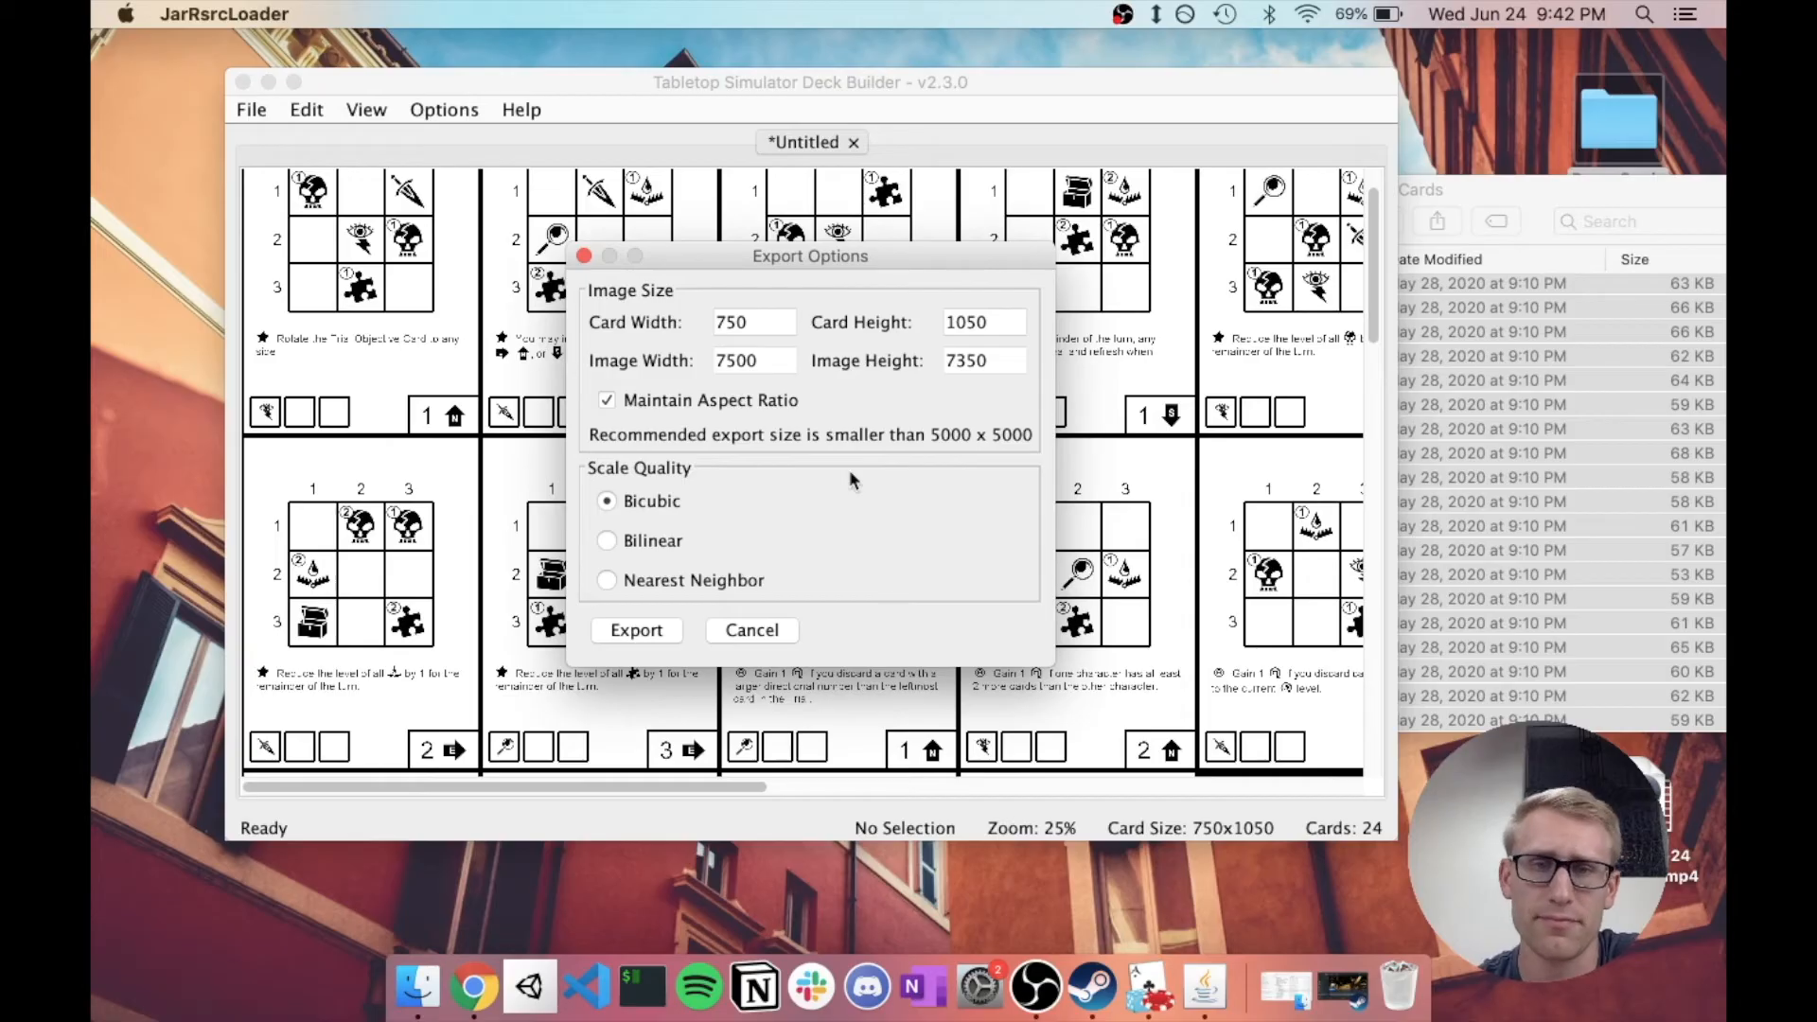
pyautogui.moveTo(1032, 475)
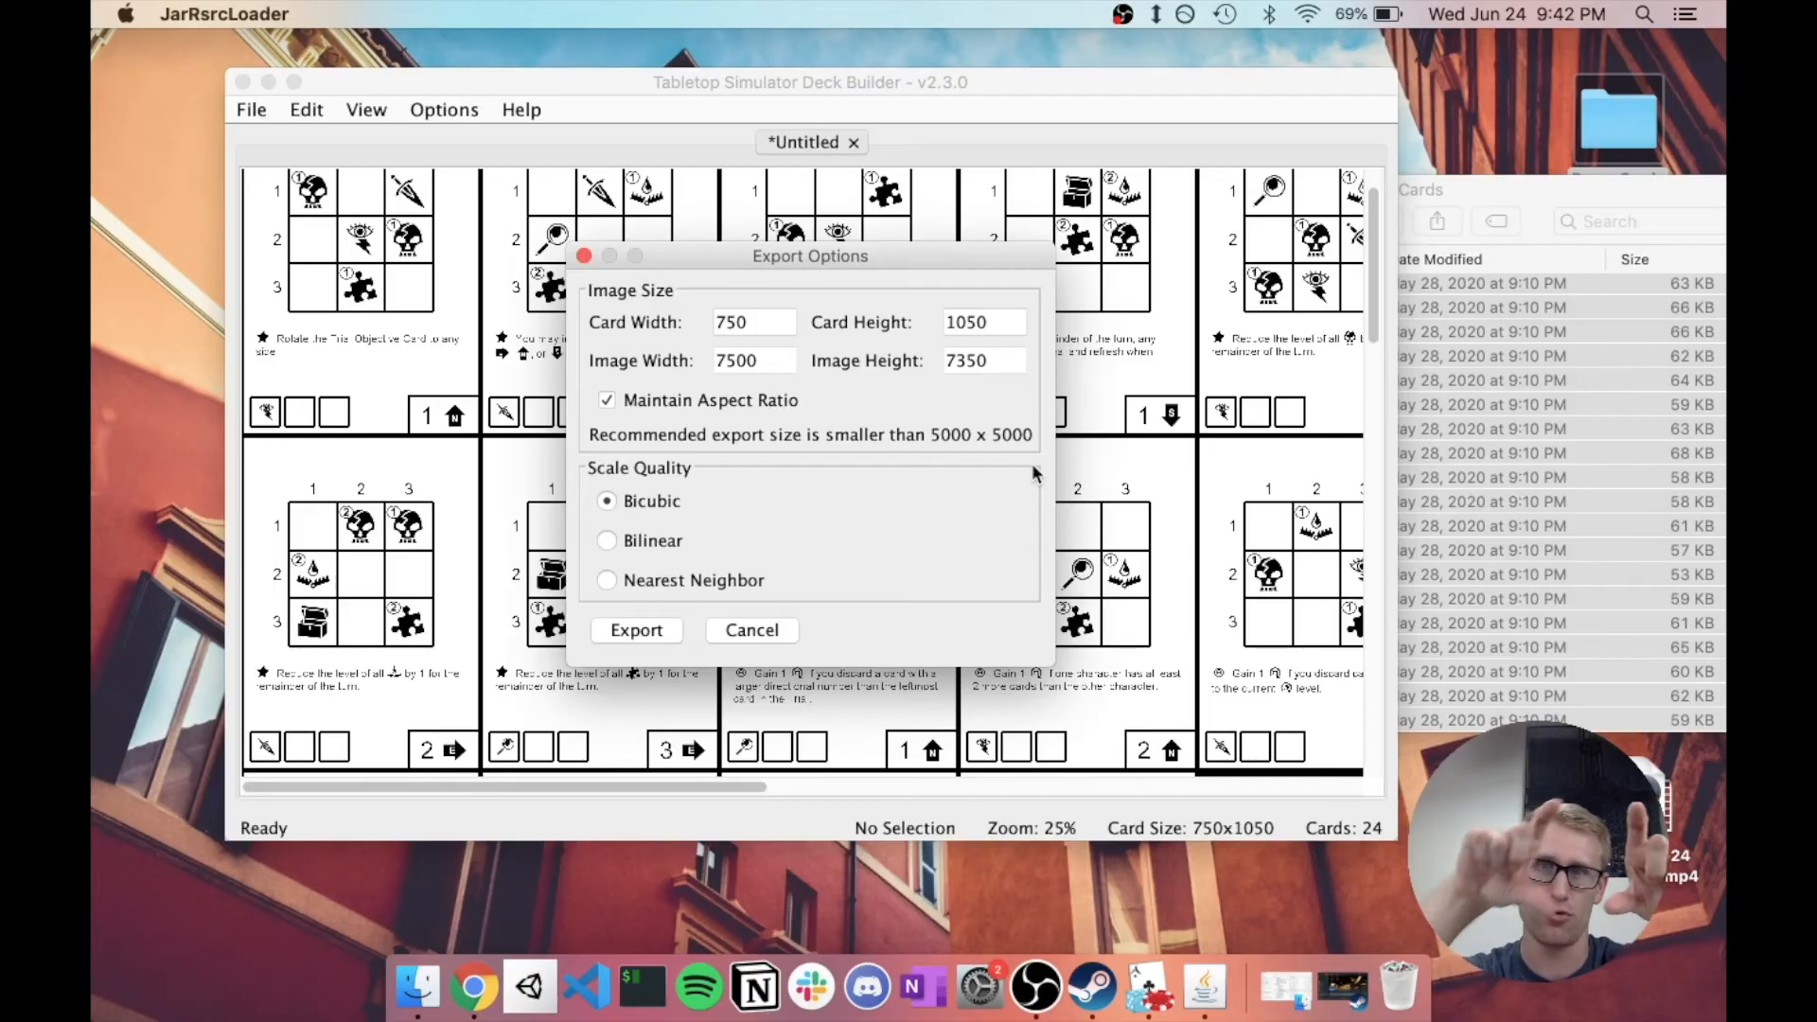
pyautogui.moveTo(603, 357)
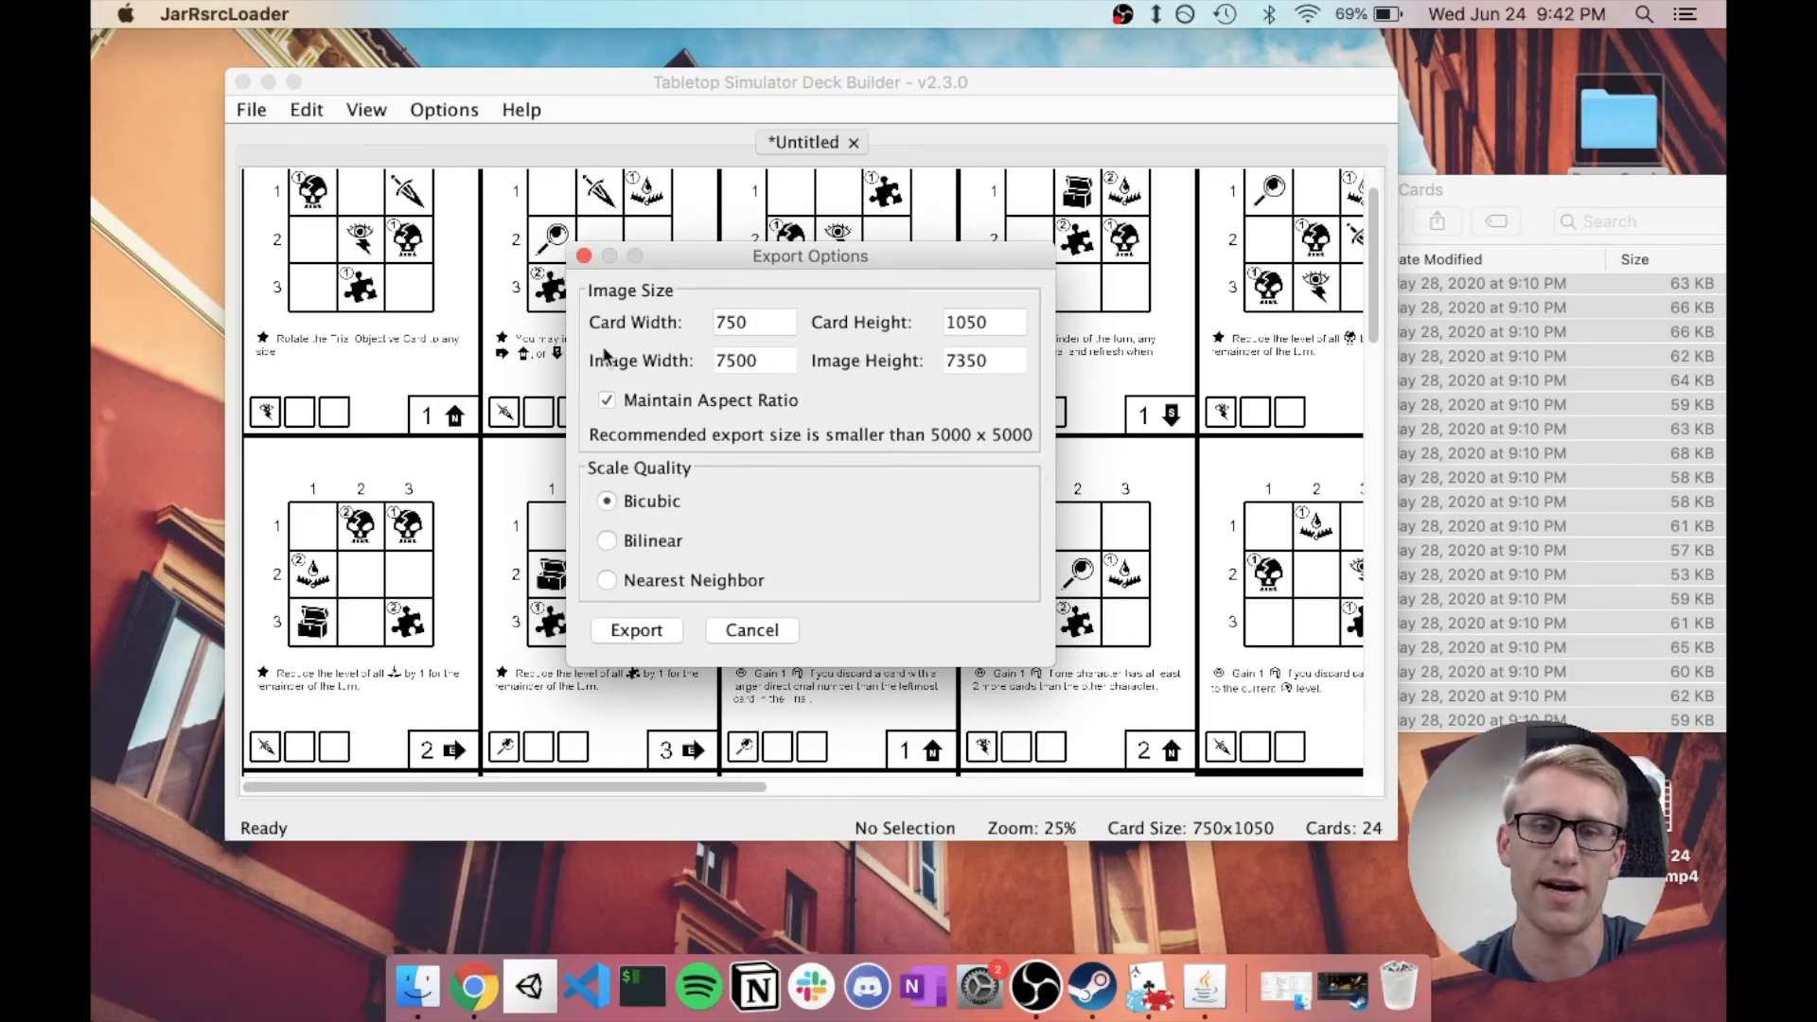
pyautogui.click(636, 630)
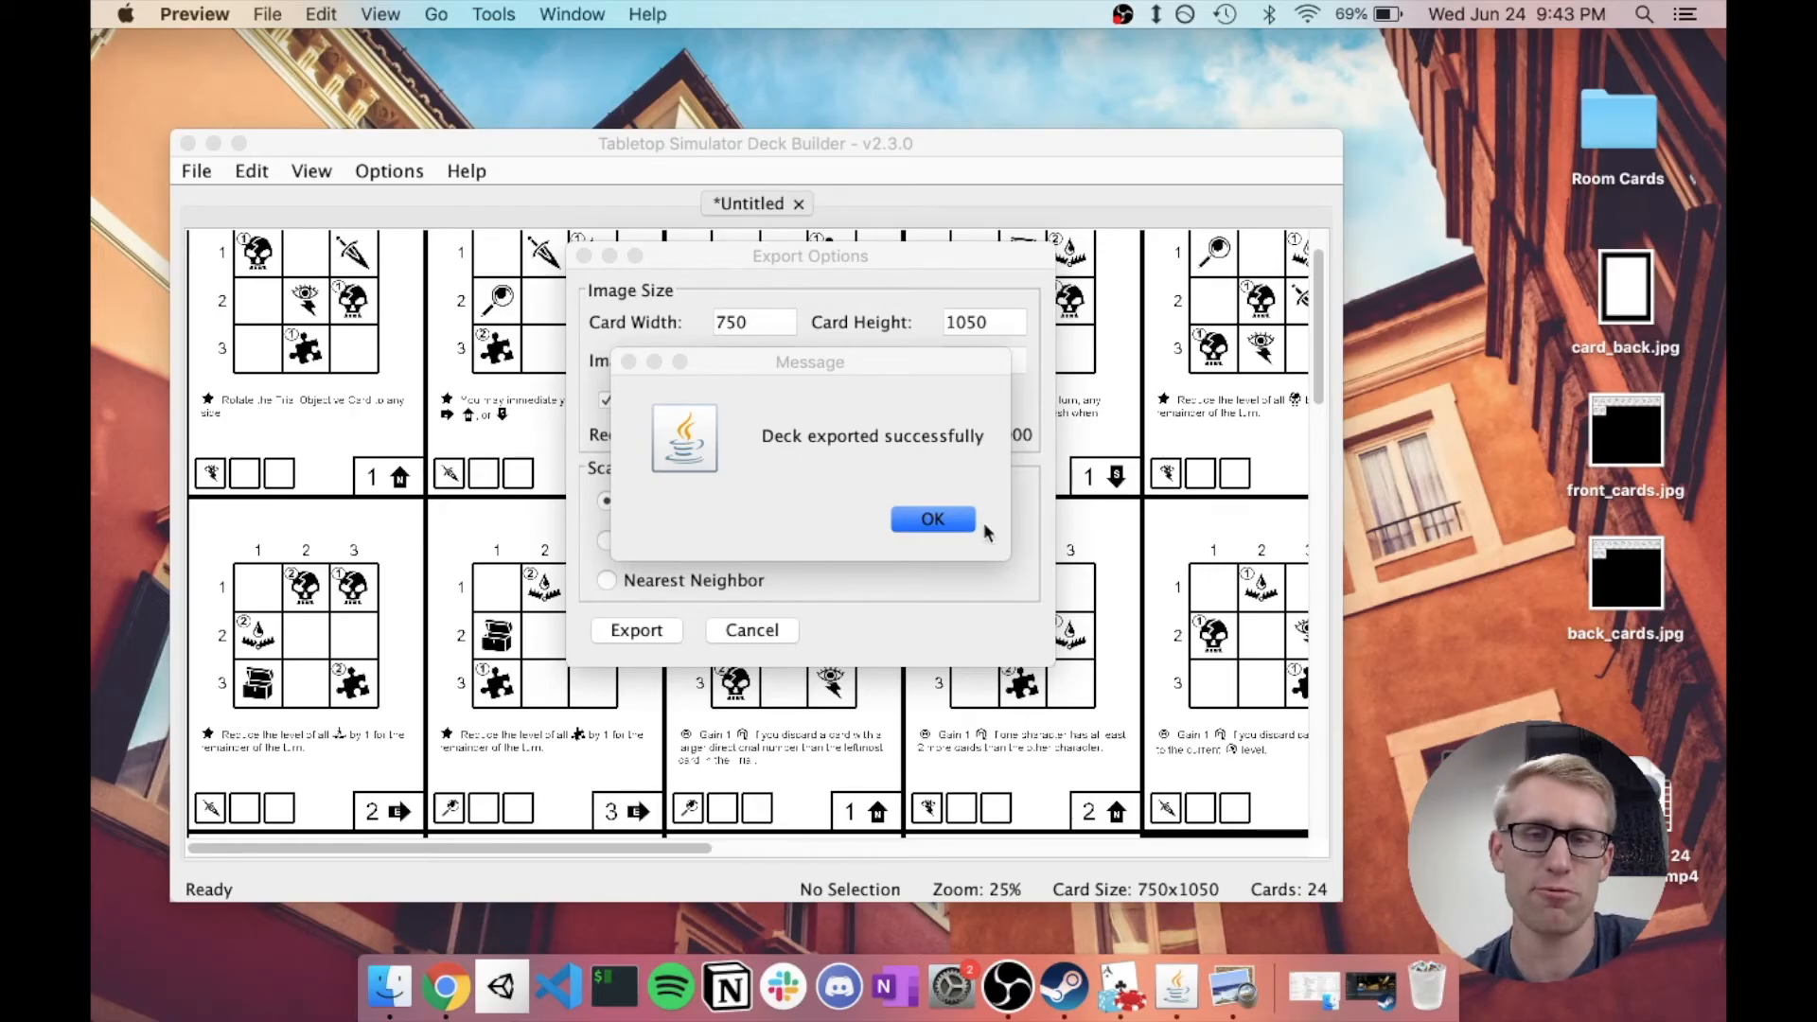
# Step: Dismiss the export success message and open tts_cards.jpg in Preview
pyautogui.click(932, 518)
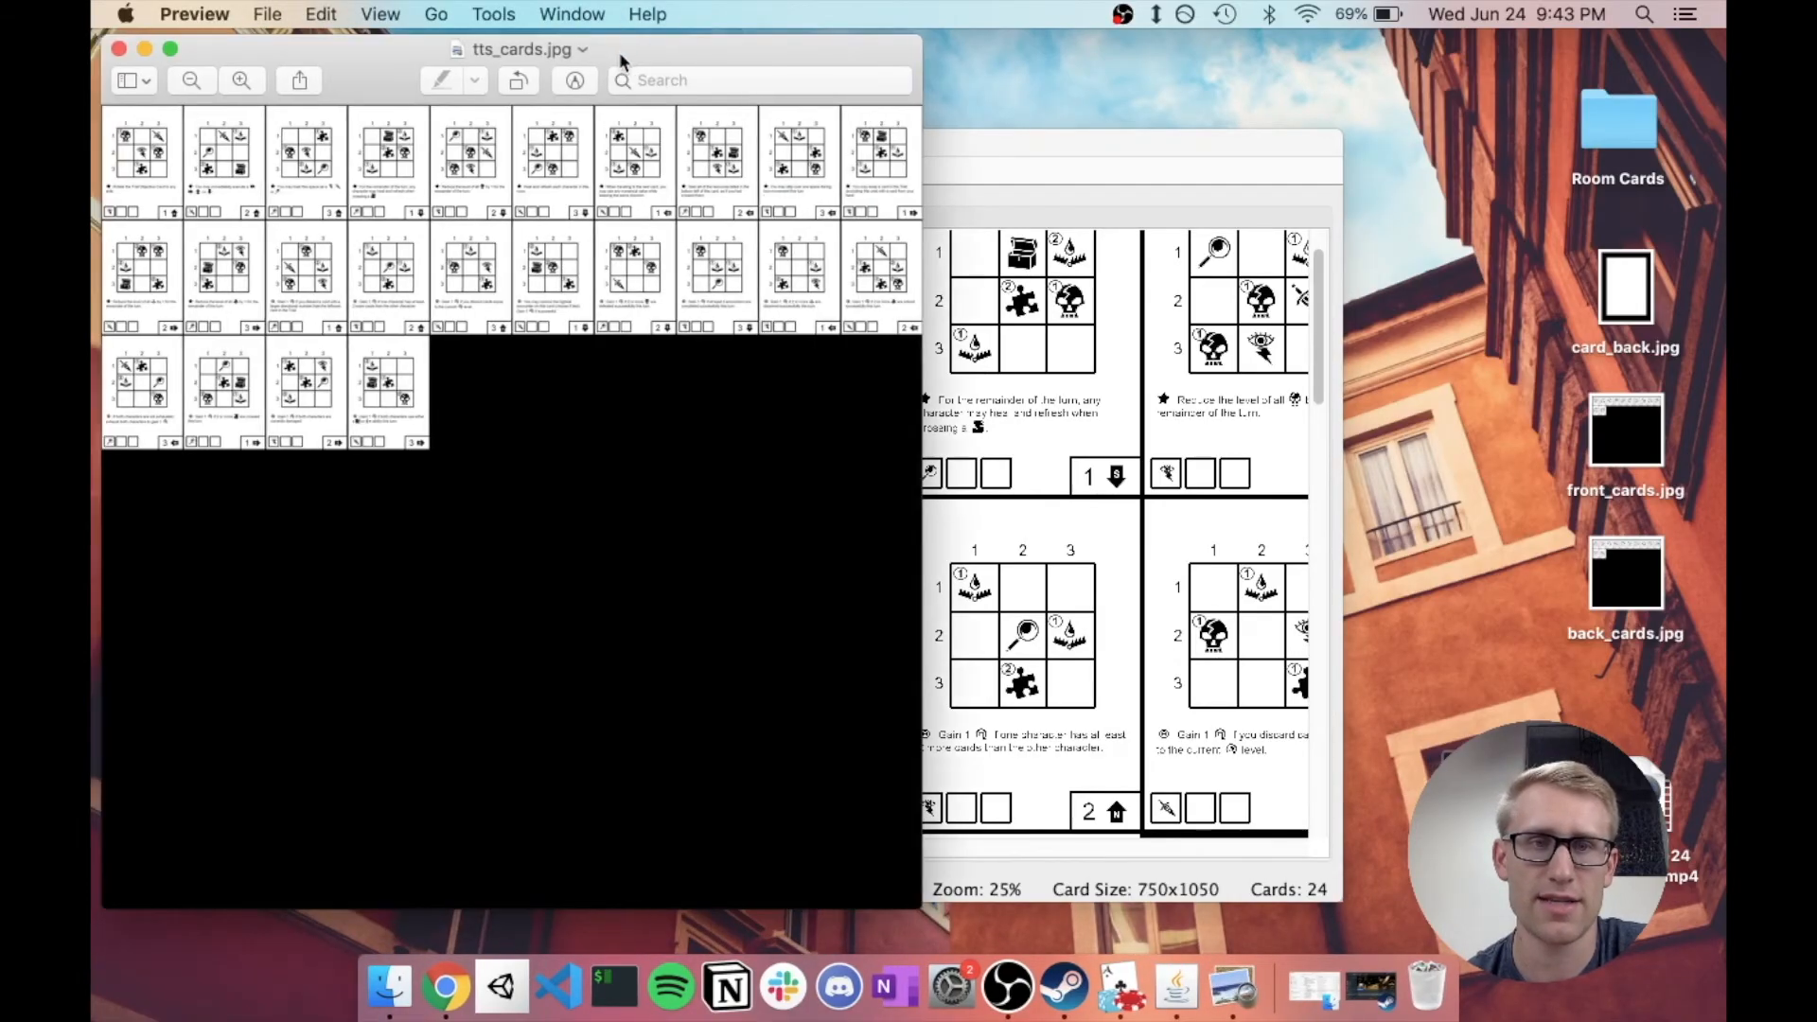
pyautogui.moveTo(524, 49); pyautogui.dragTo(776, 63)
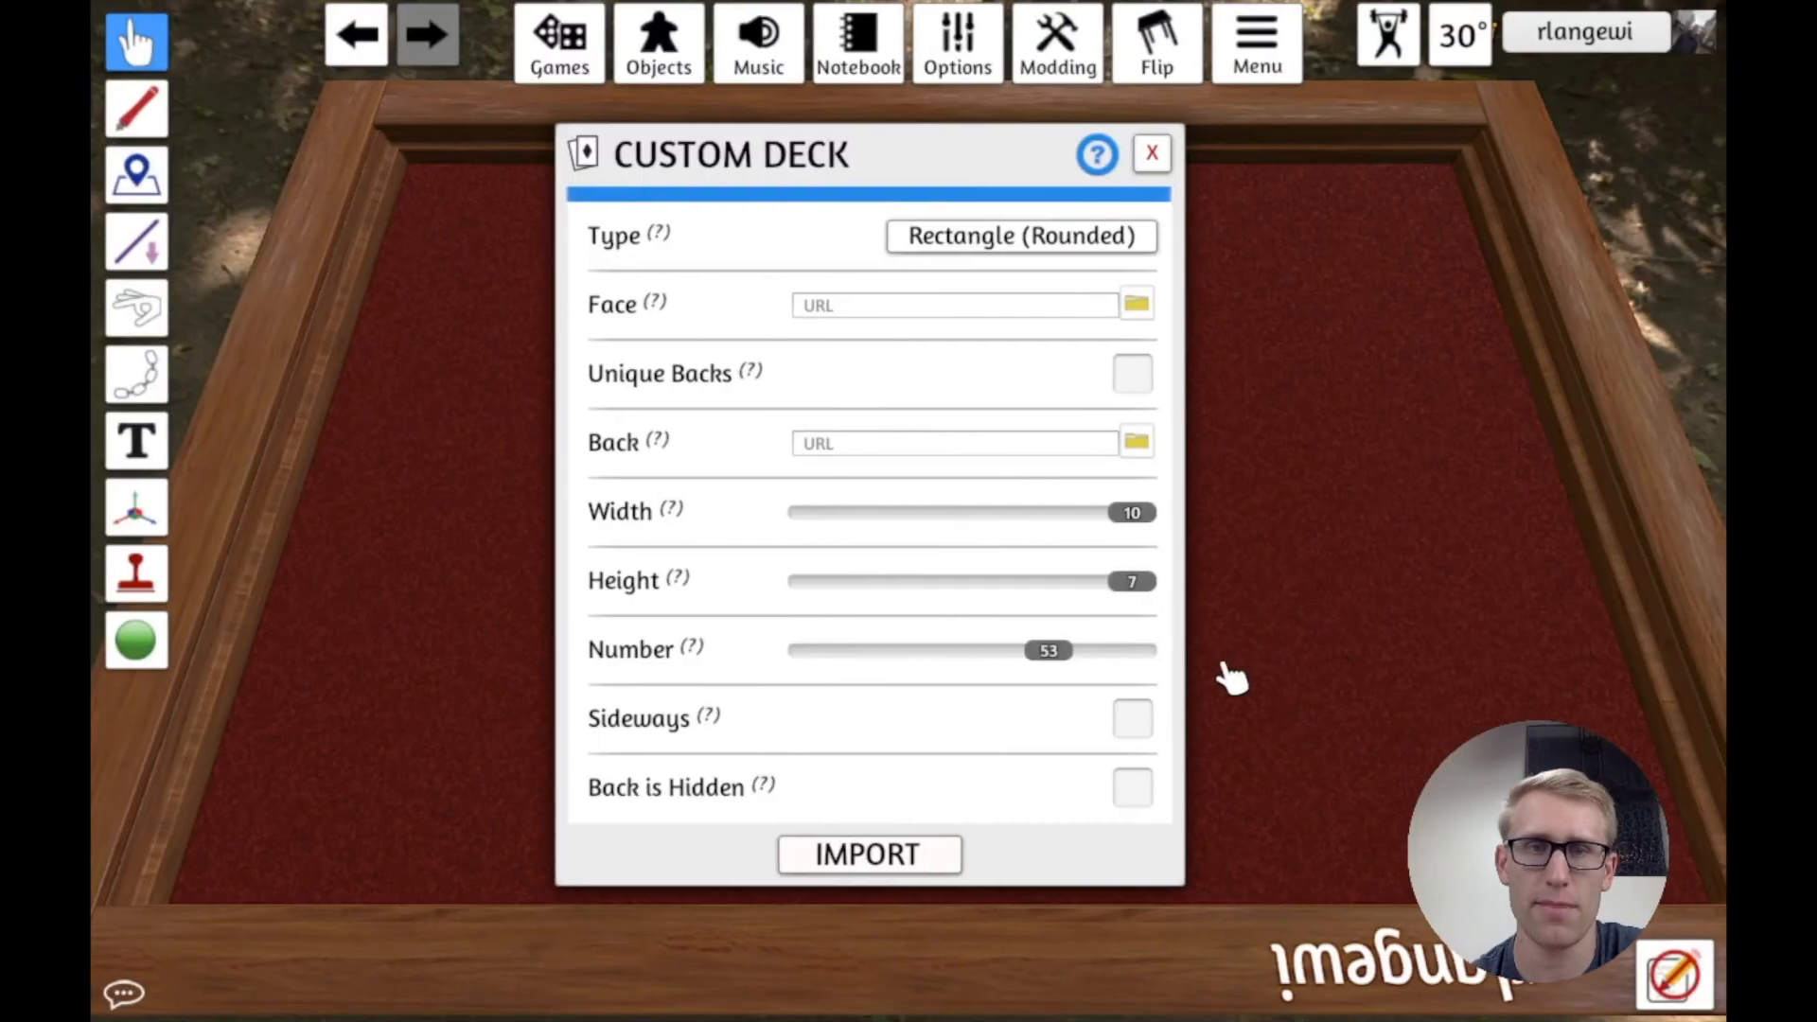
pyautogui.moveTo(1020, 368)
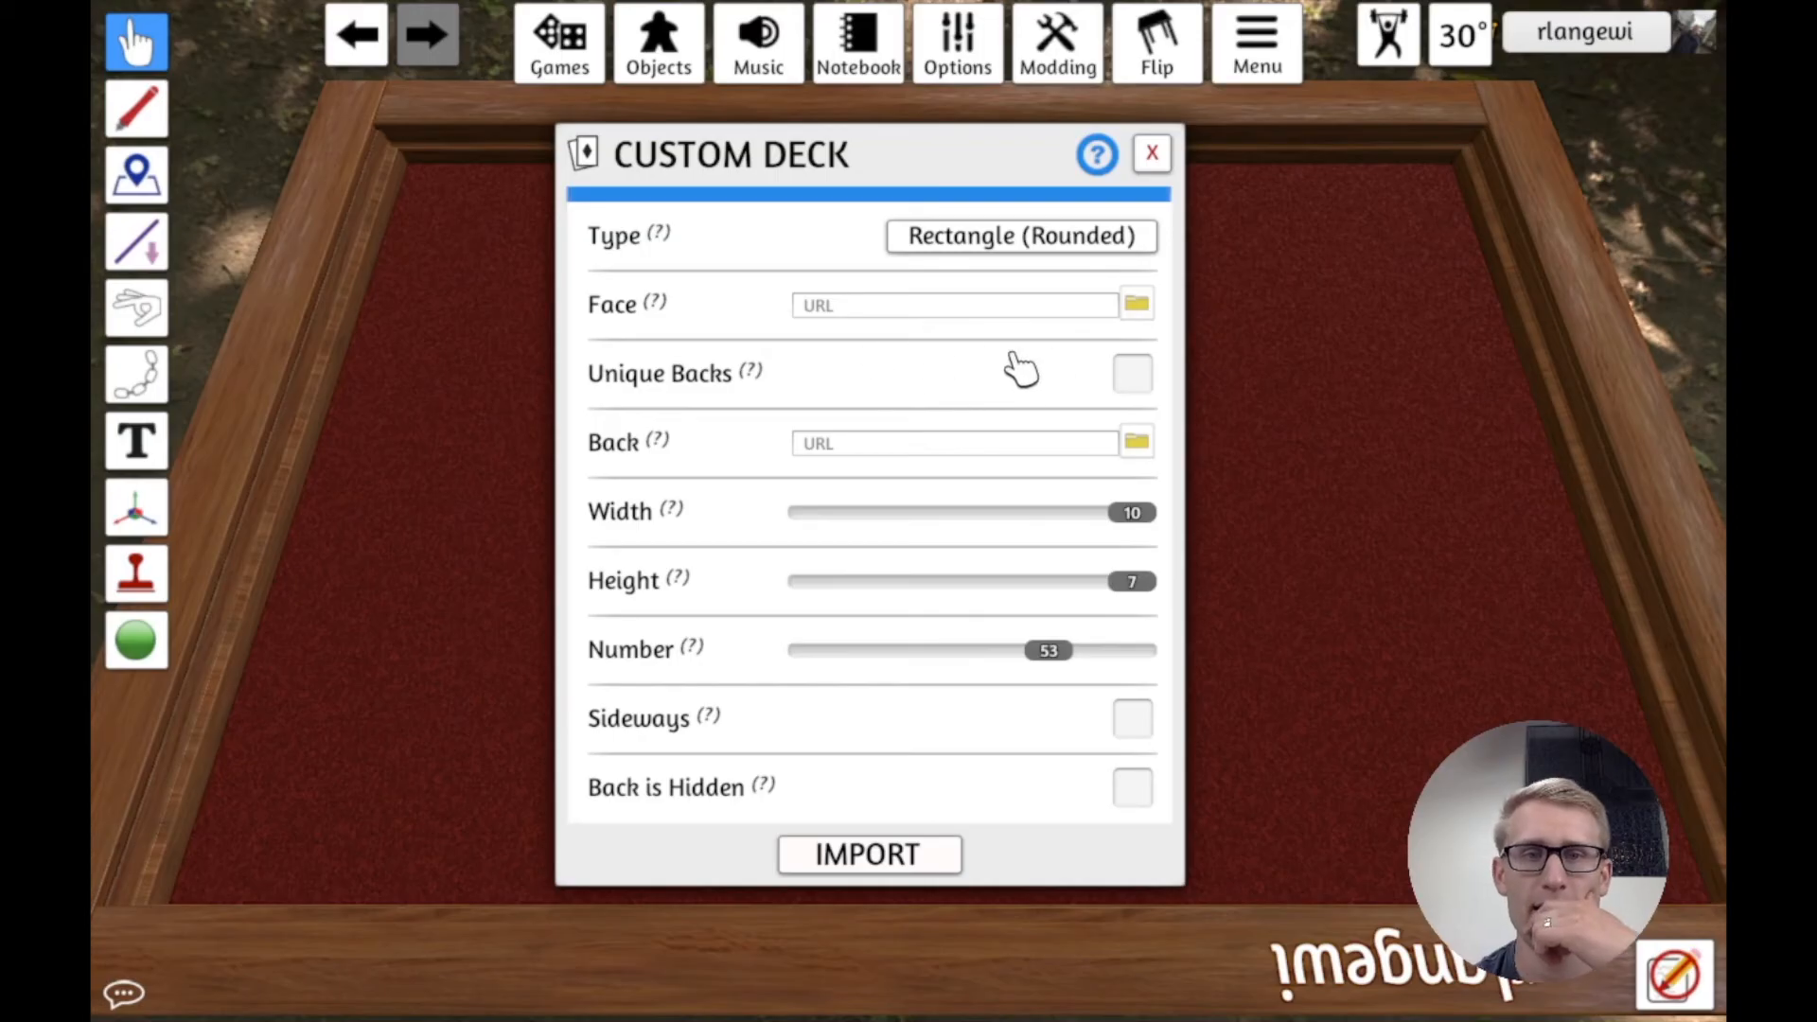
# Step: Load tts_cards.jpg from local disk as the custom deck's face image
pyautogui.click(1136, 303)
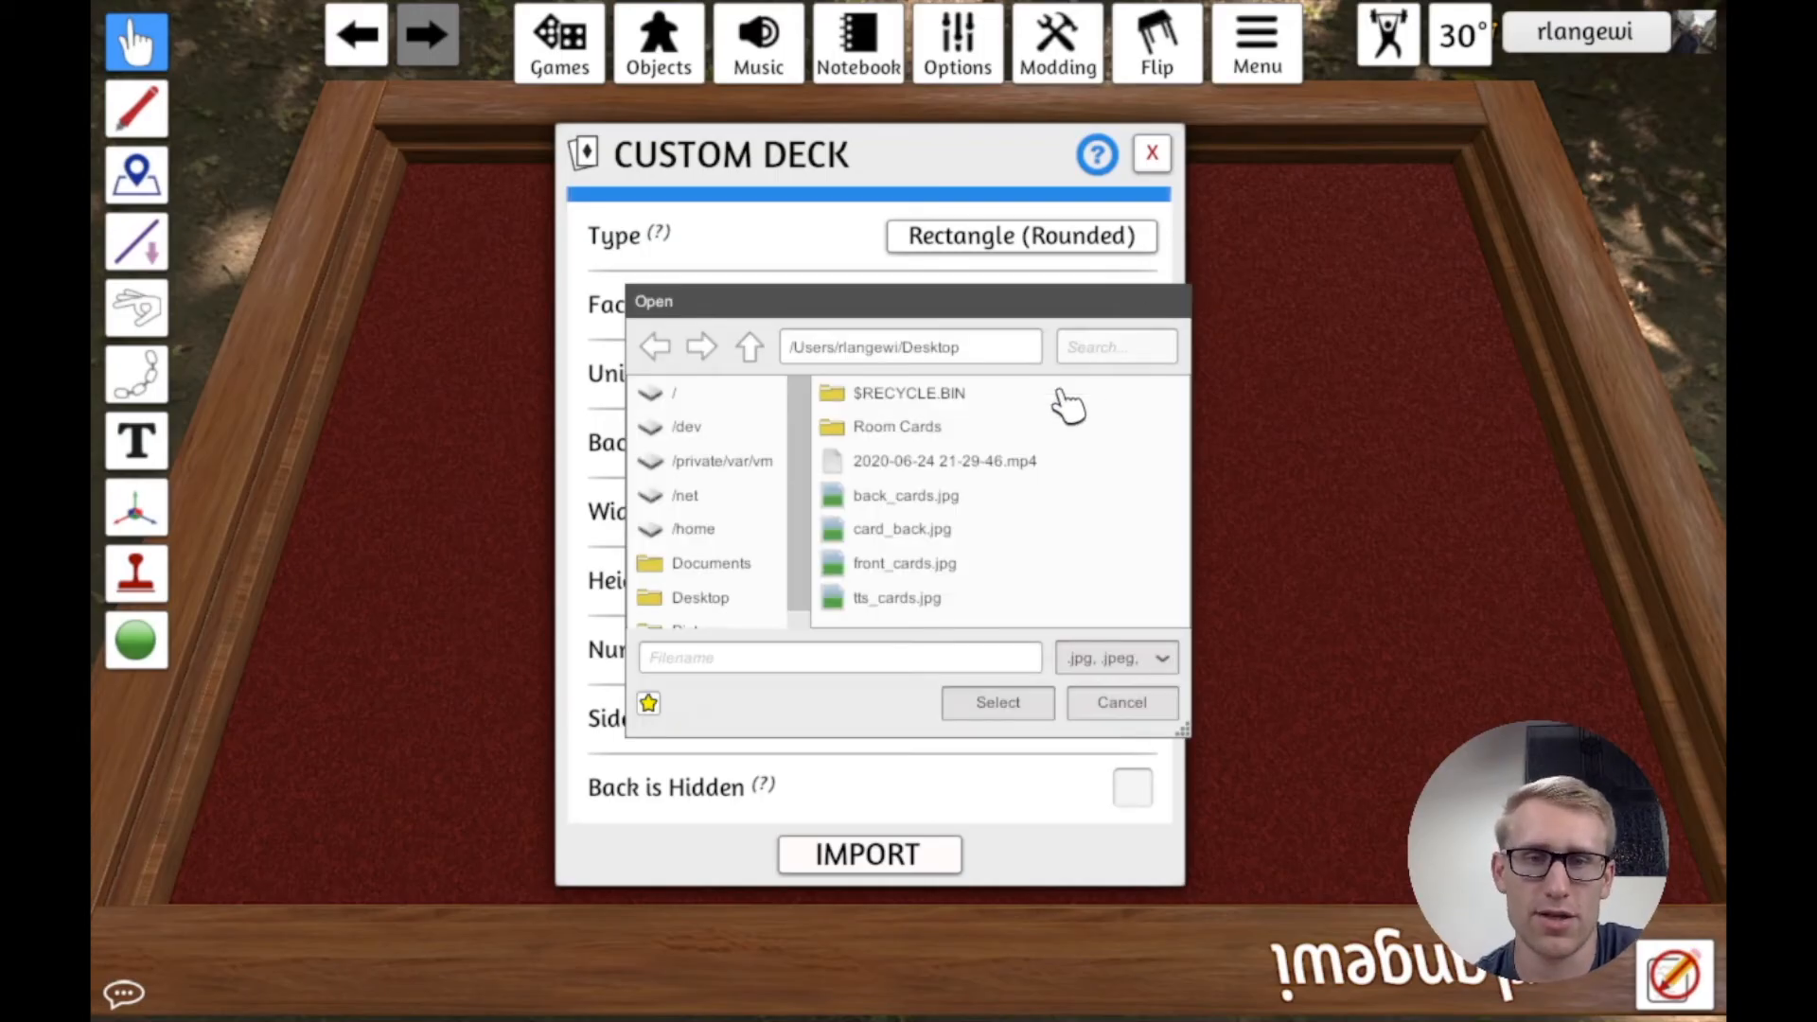
pyautogui.click(897, 597)
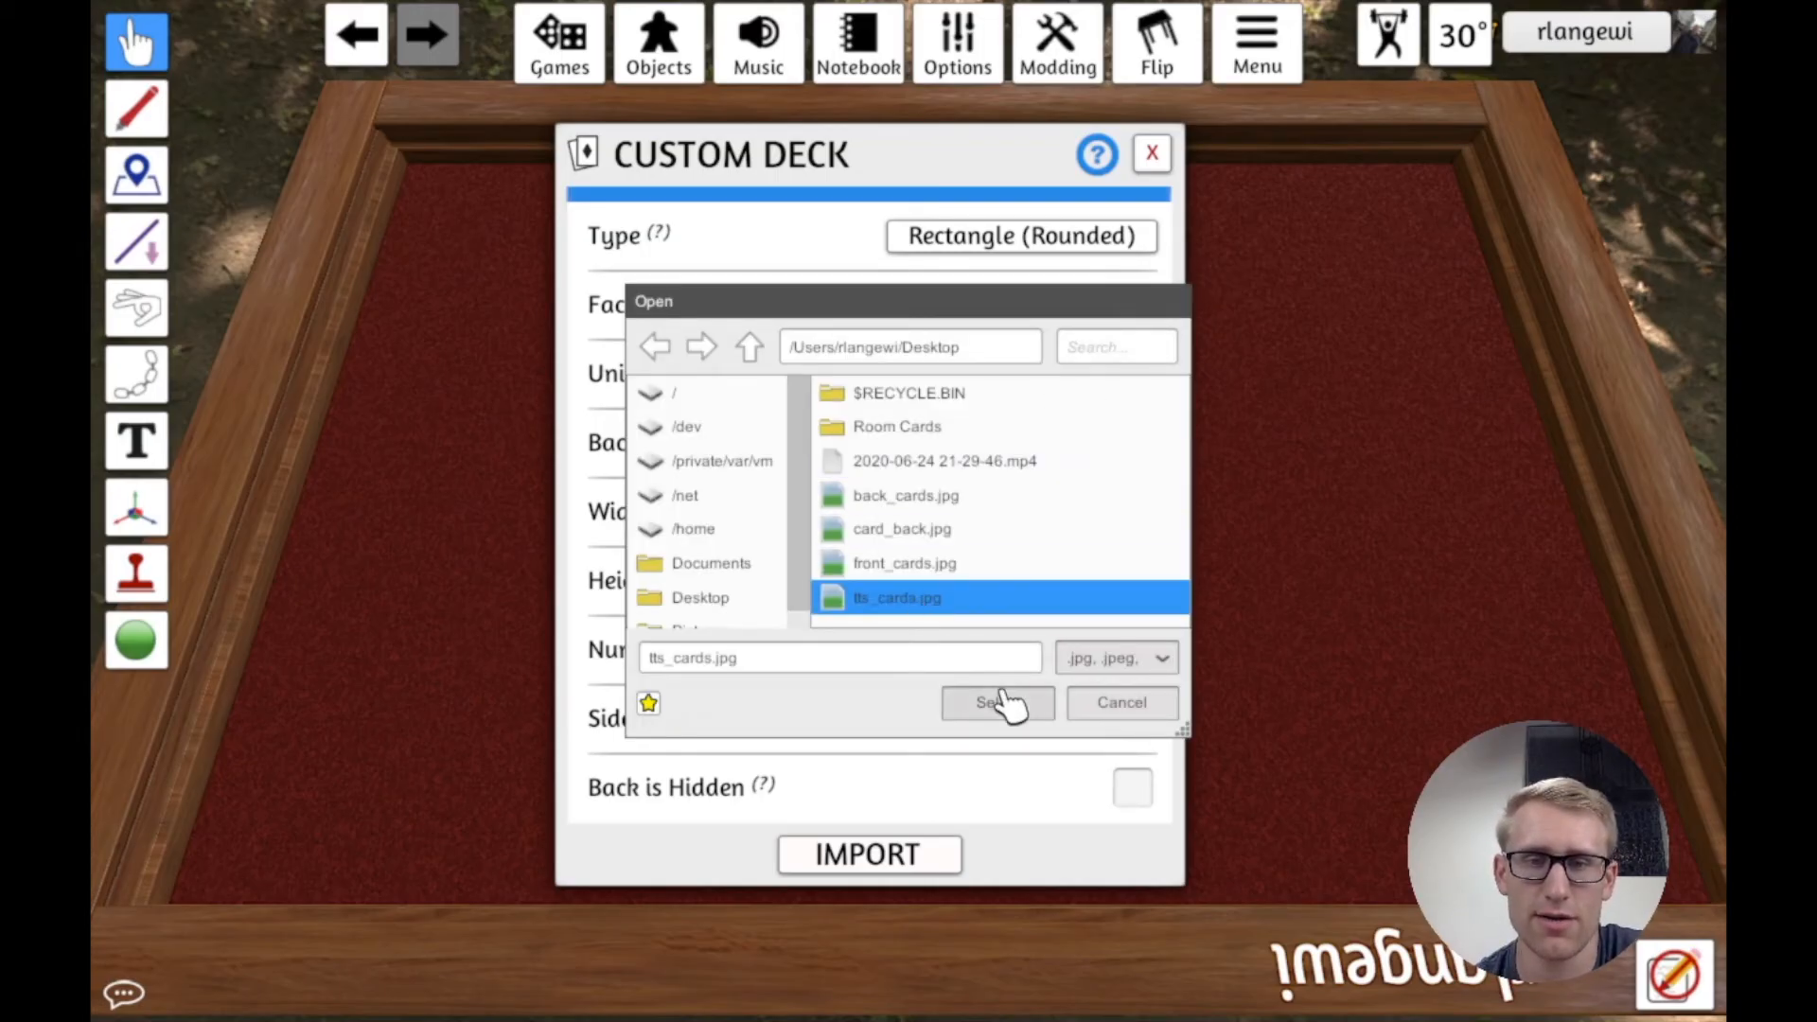
pyautogui.click(996, 702)
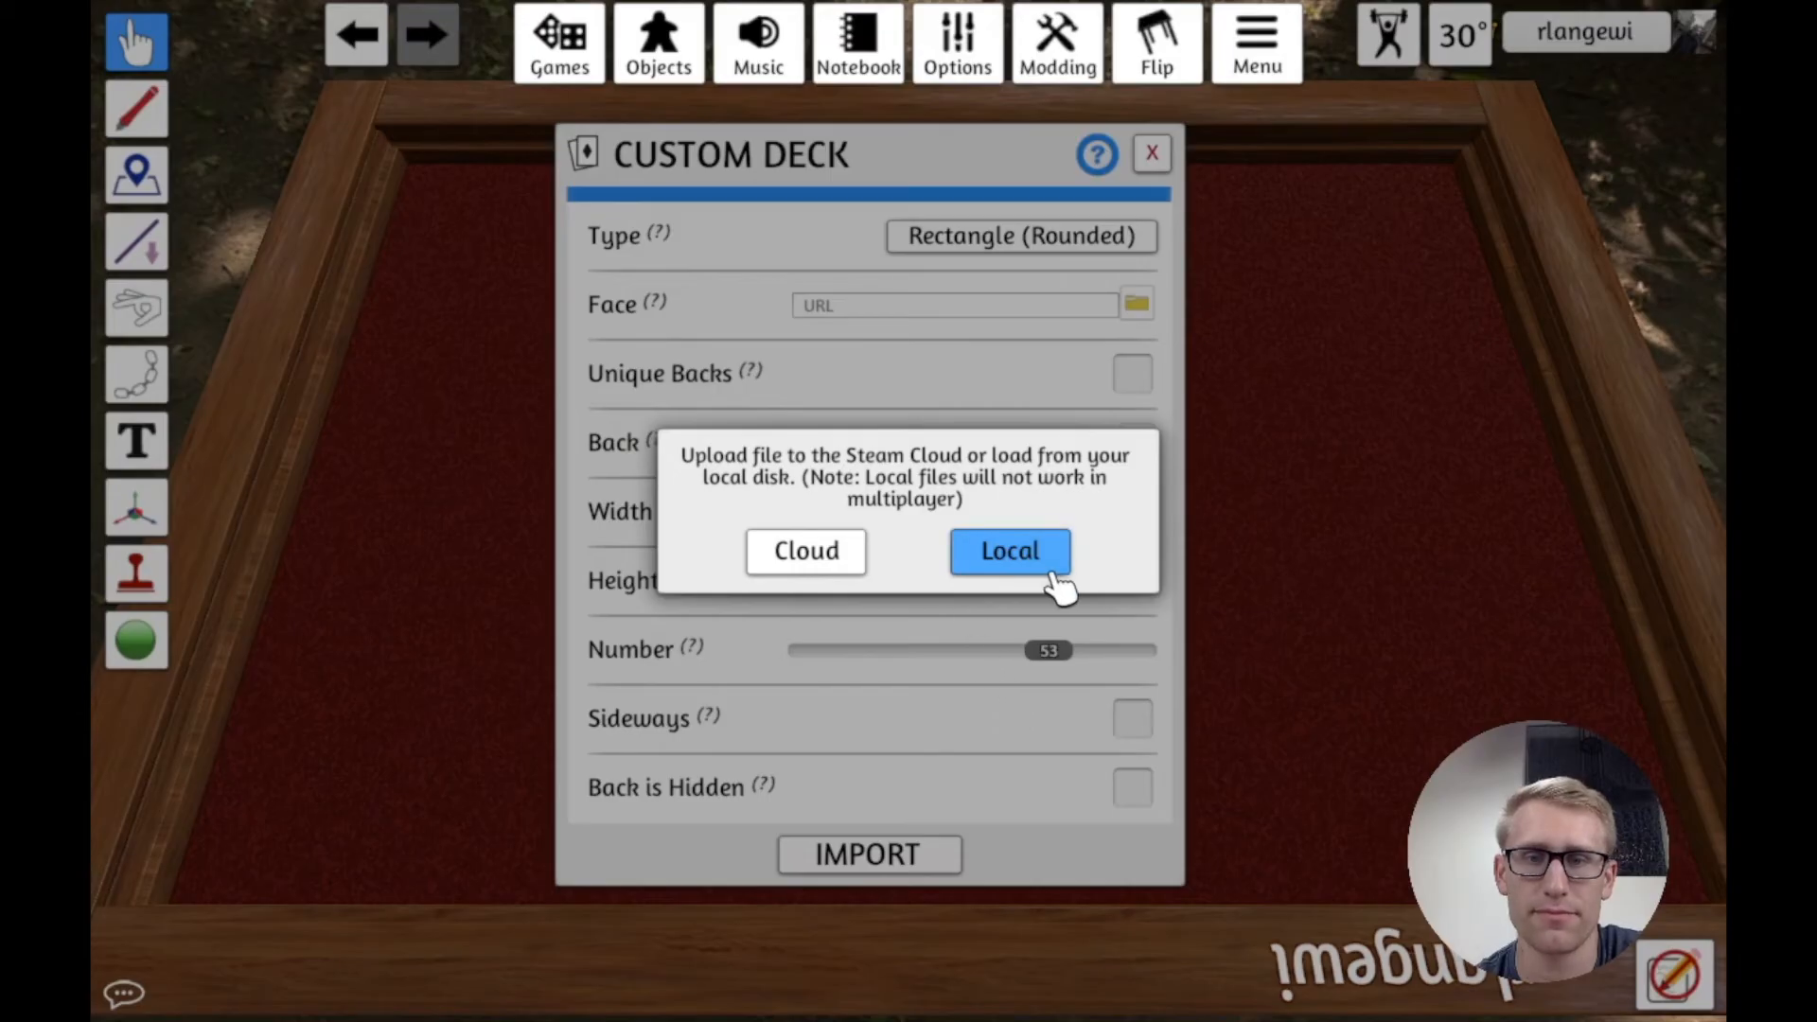
pyautogui.click(1008, 551)
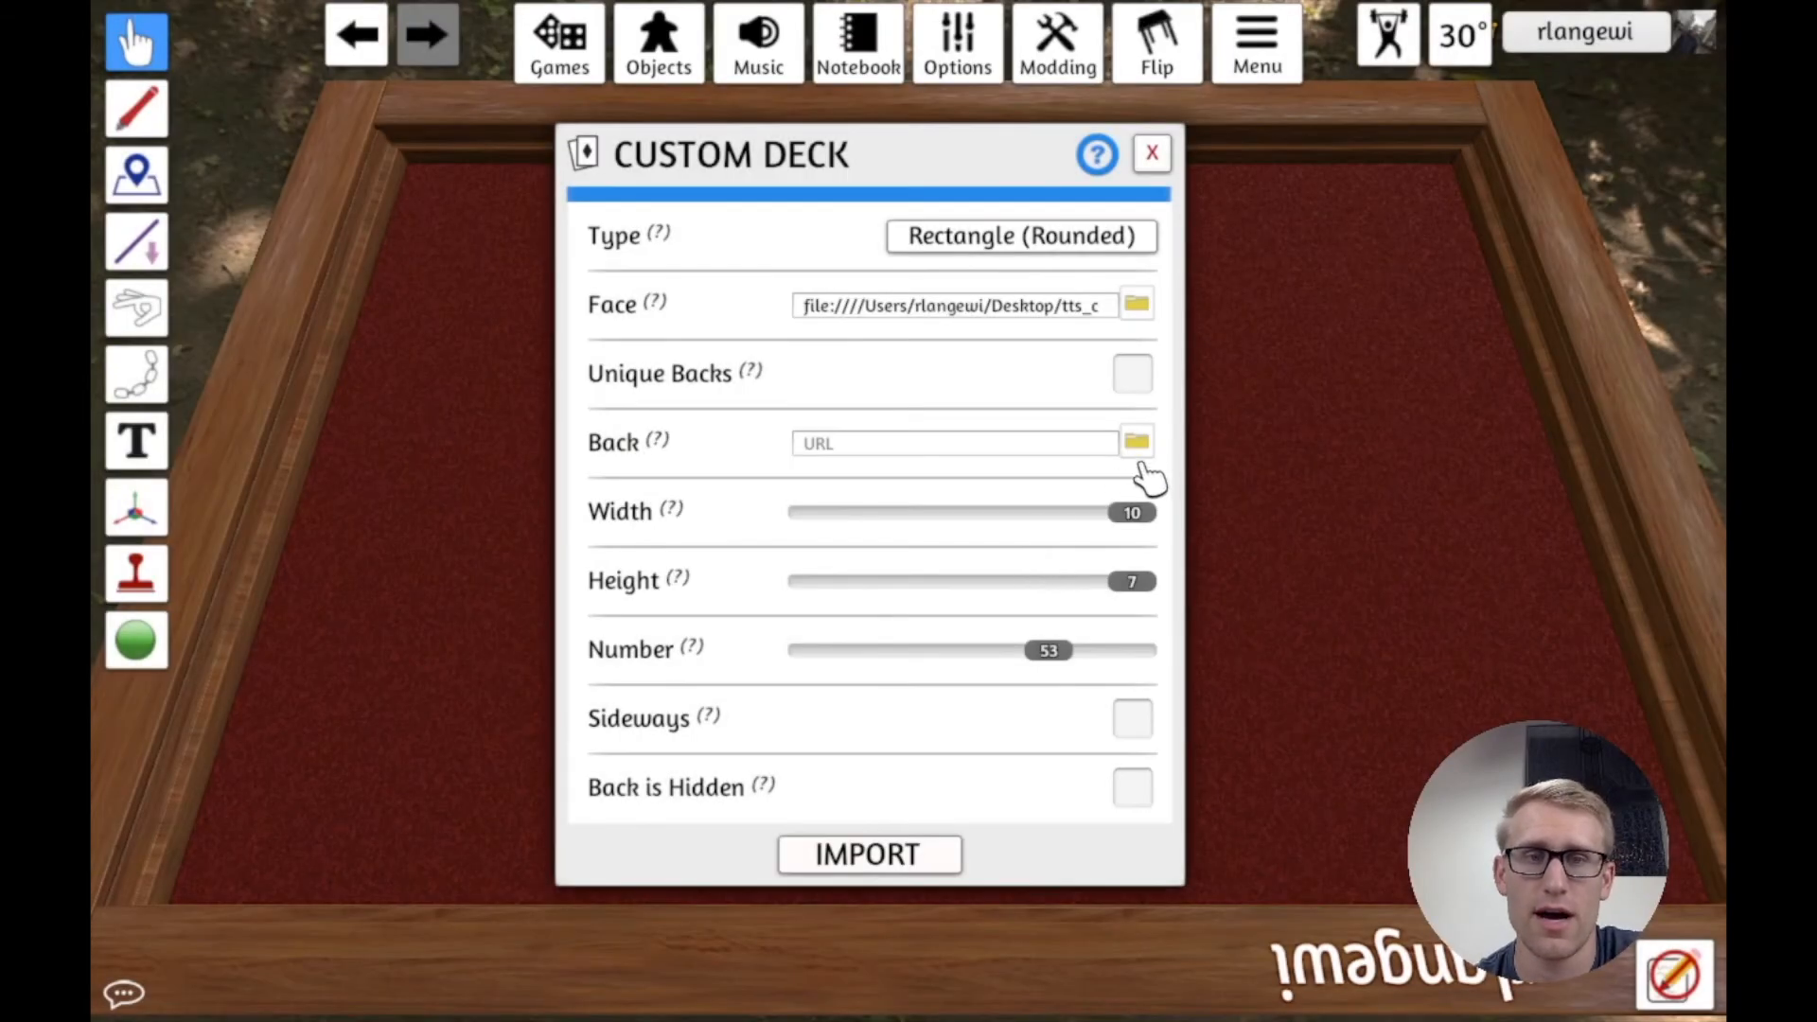
# Step: Set card_back.jpg as the shared back, 24 cards, and import the deck
pyautogui.click(1135, 442)
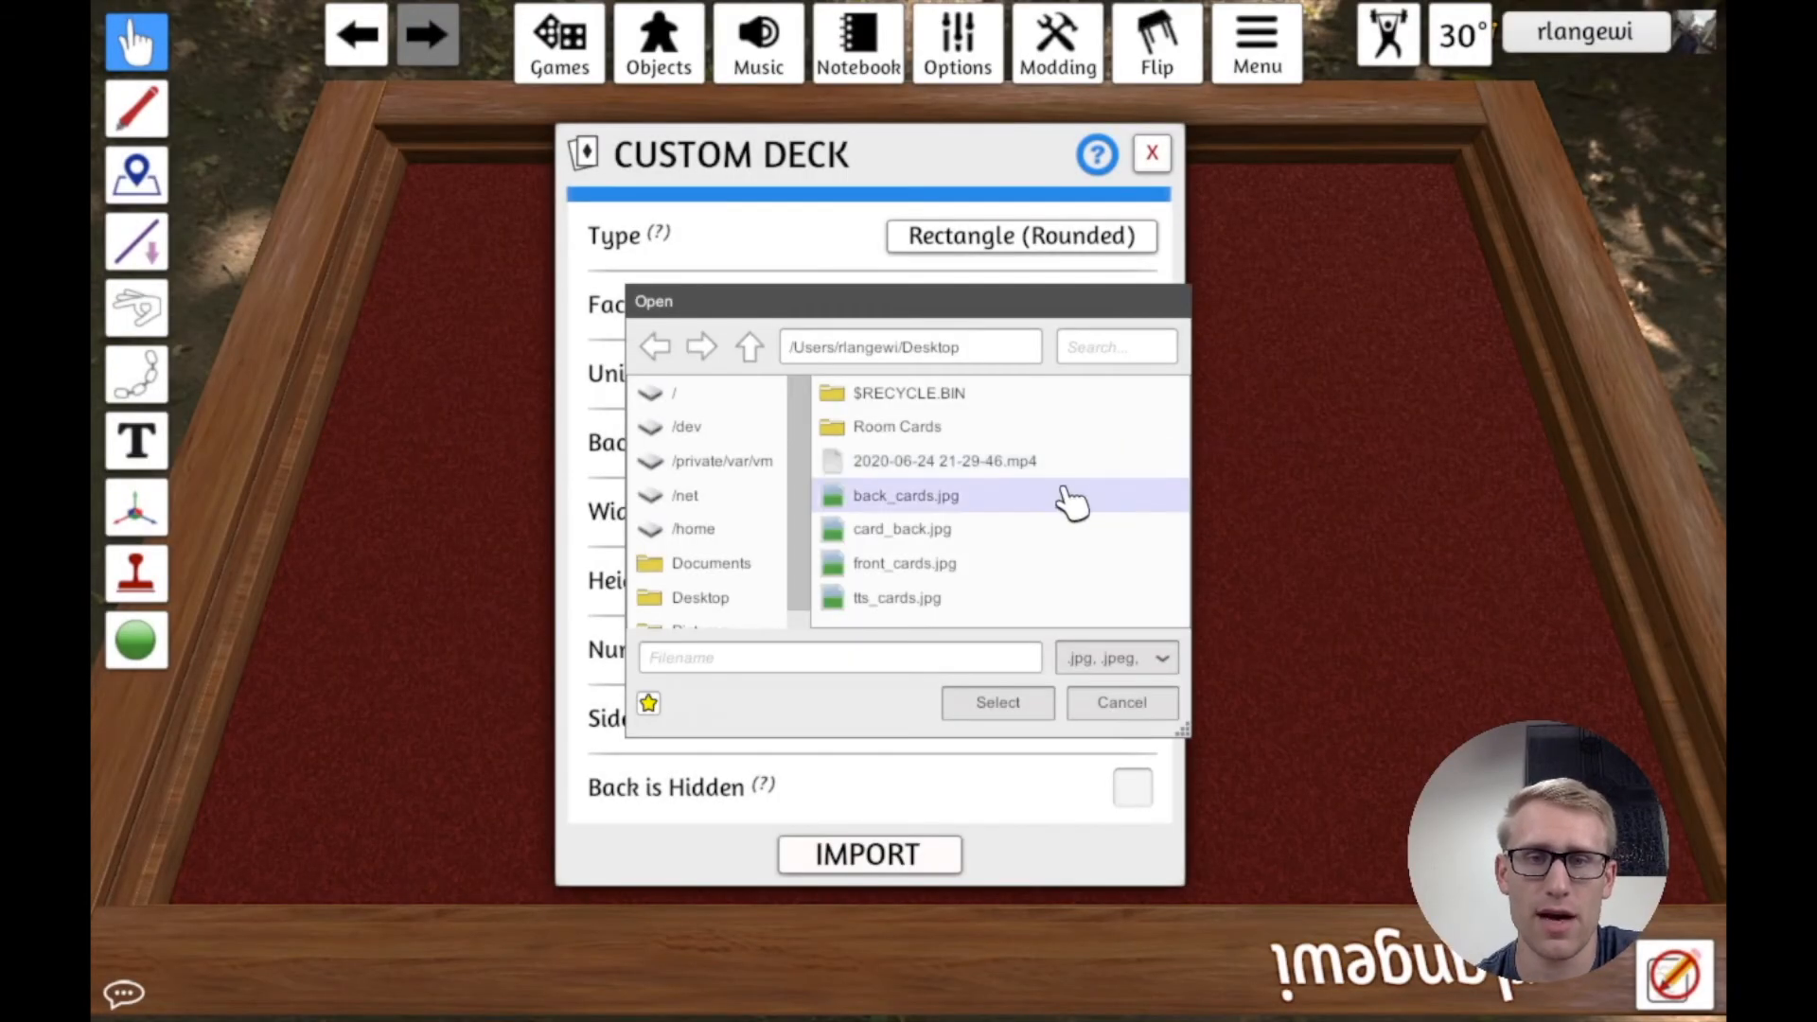
pyautogui.click(903, 528)
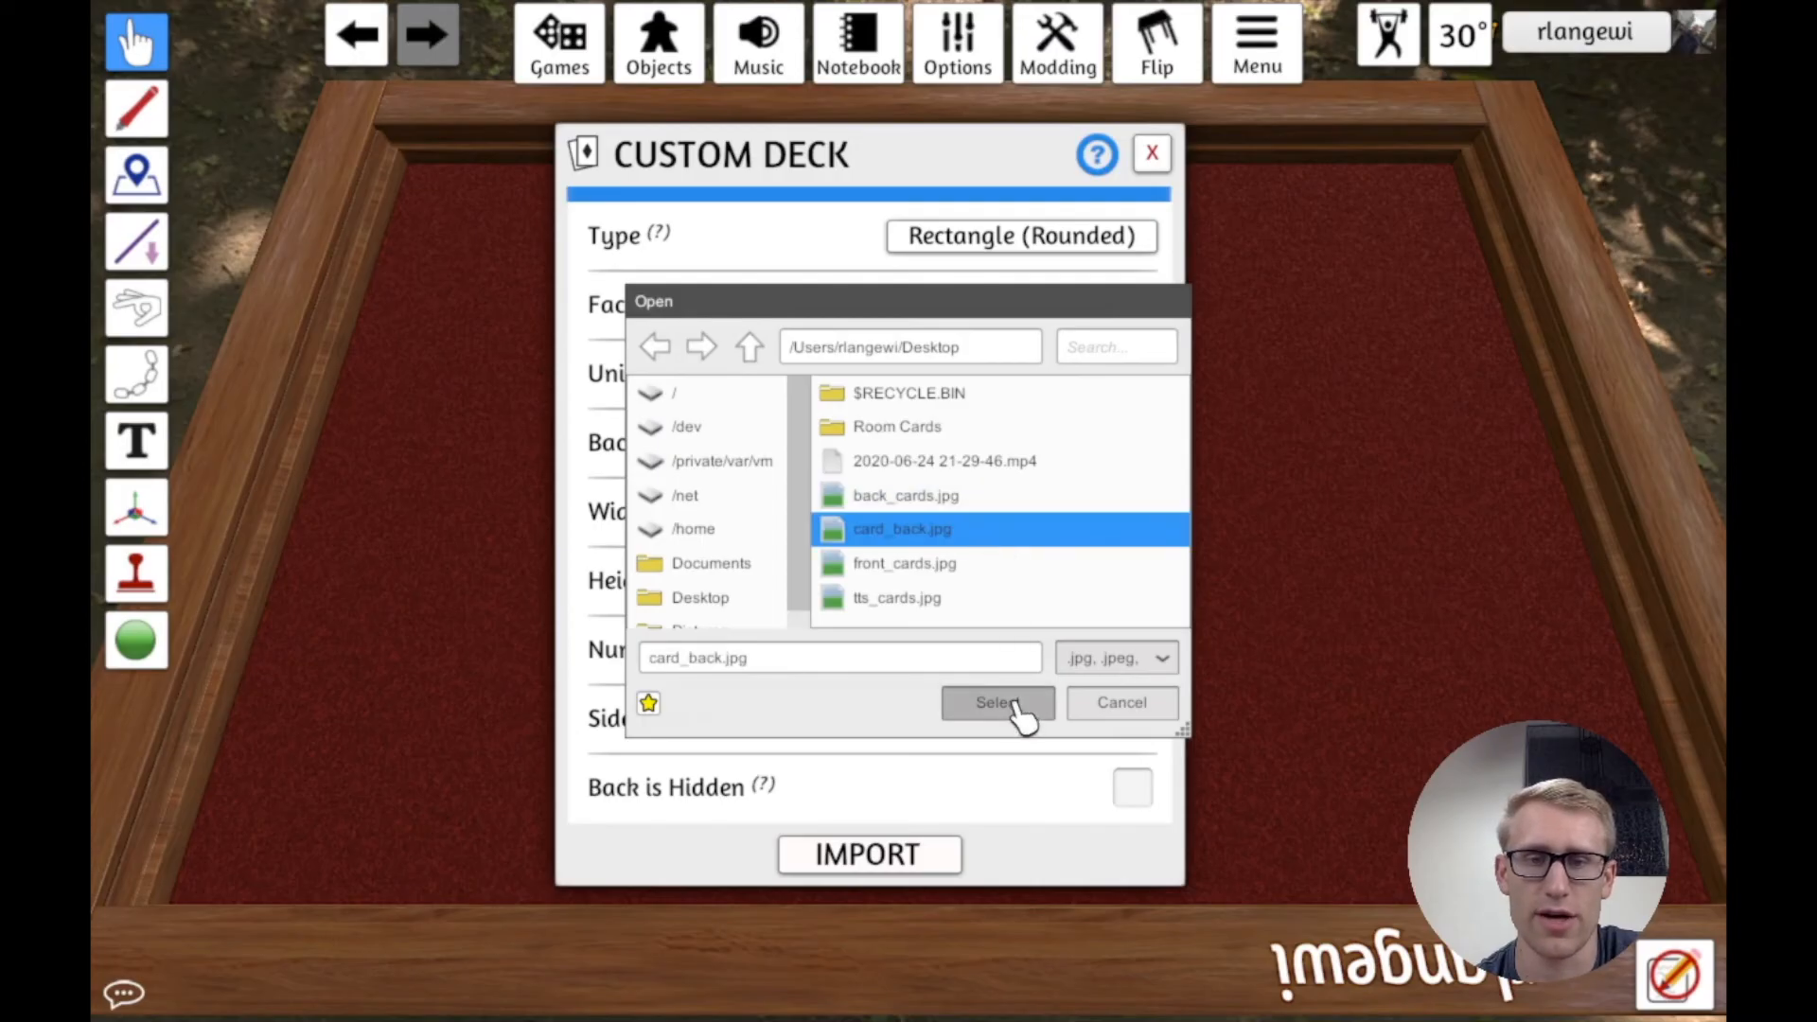
pyautogui.click(997, 702)
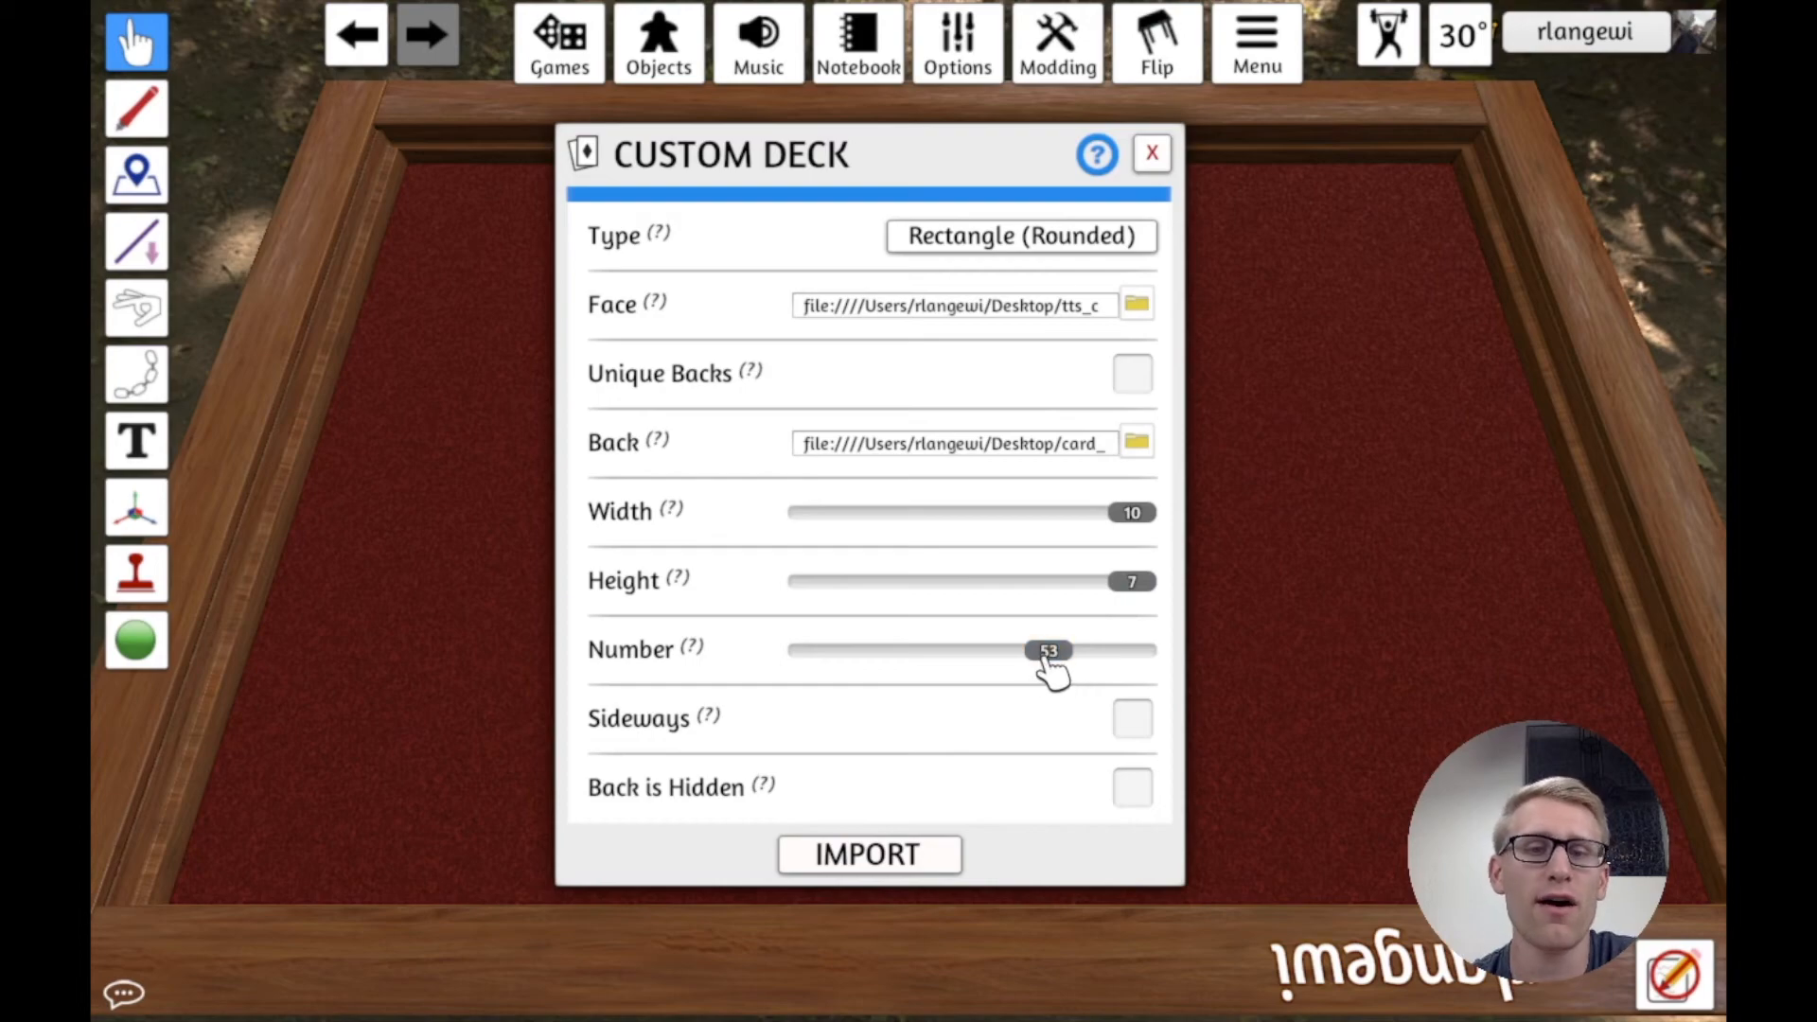
pyautogui.moveTo(1048, 650); pyautogui.dragTo(908, 649)
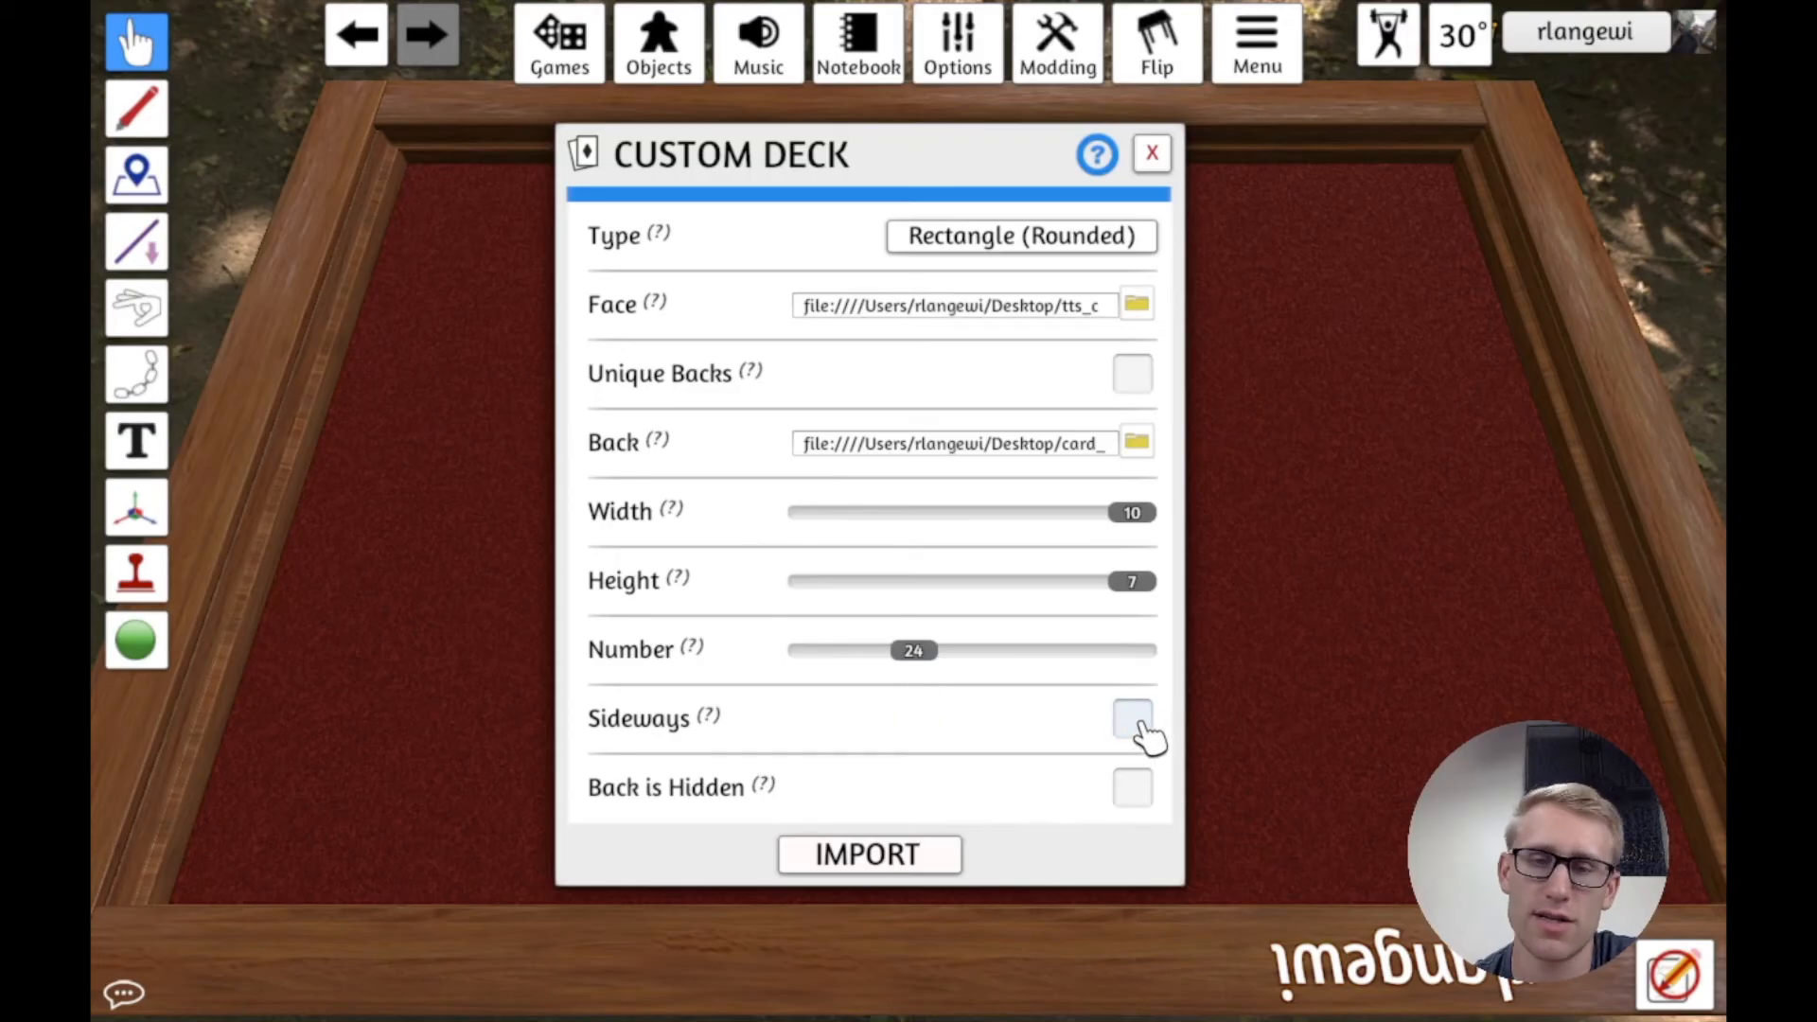
pyautogui.moveTo(1132, 800)
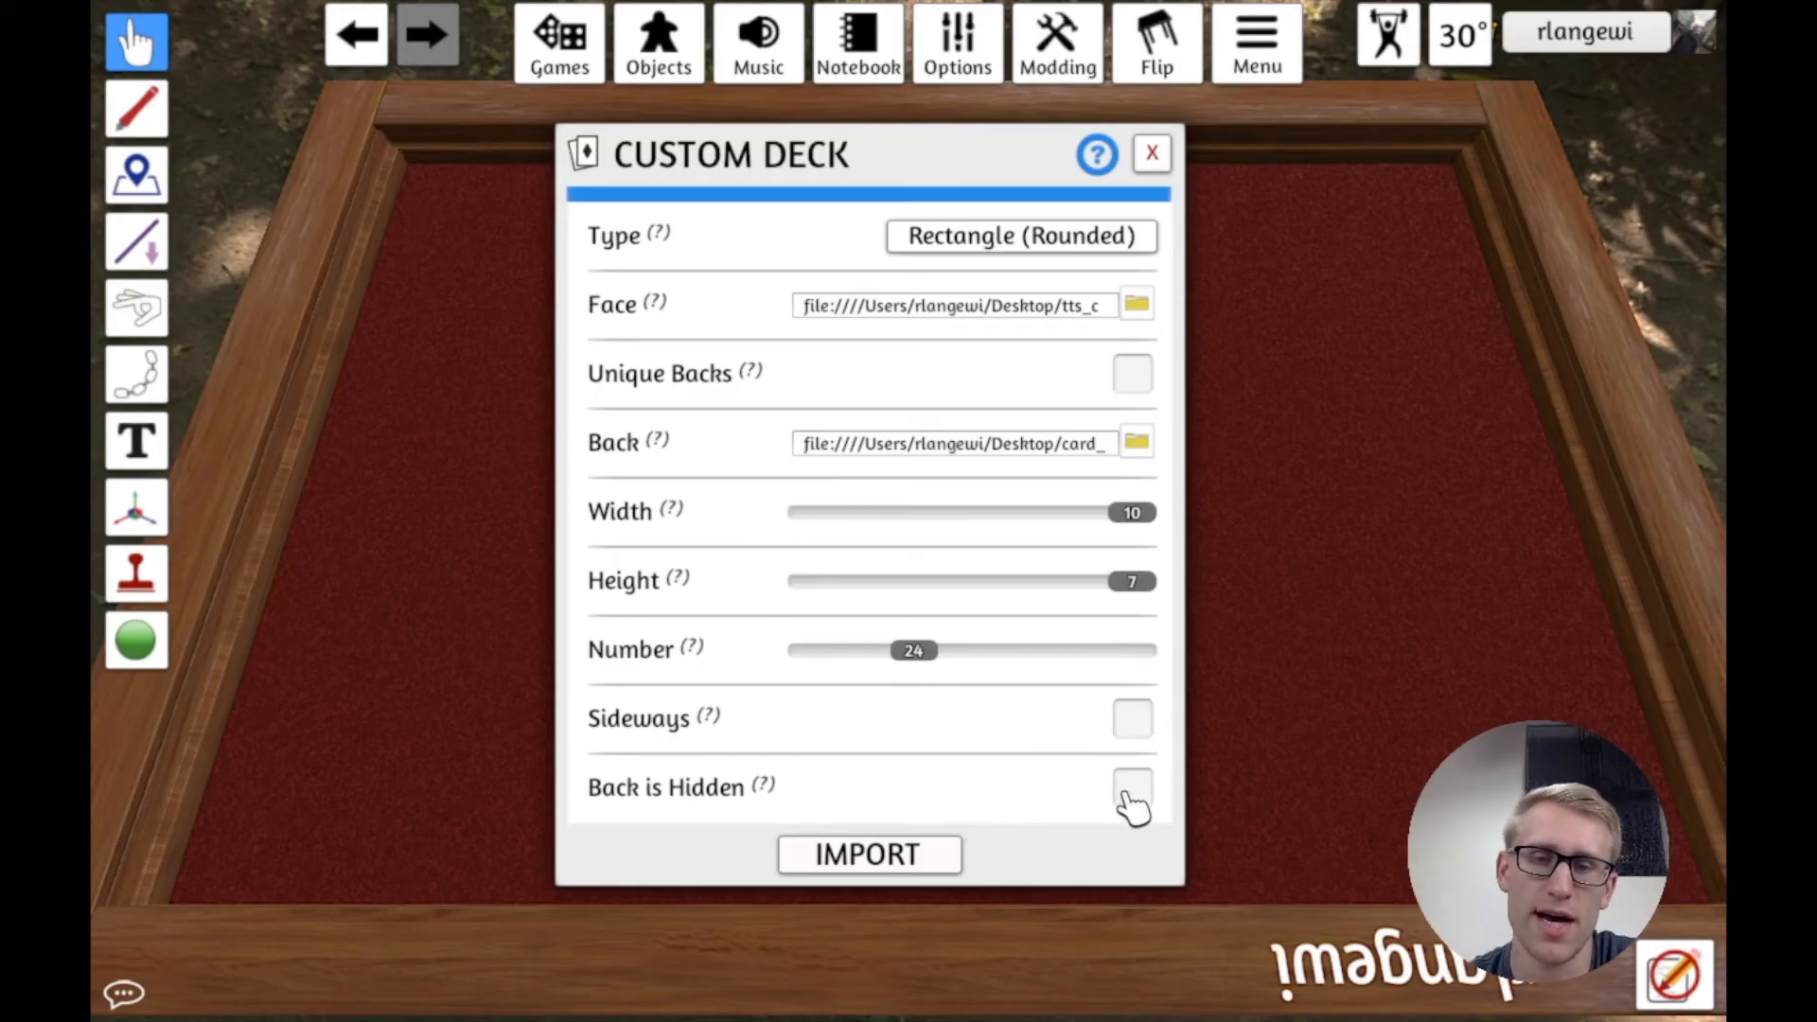
pyautogui.moveTo(869, 856)
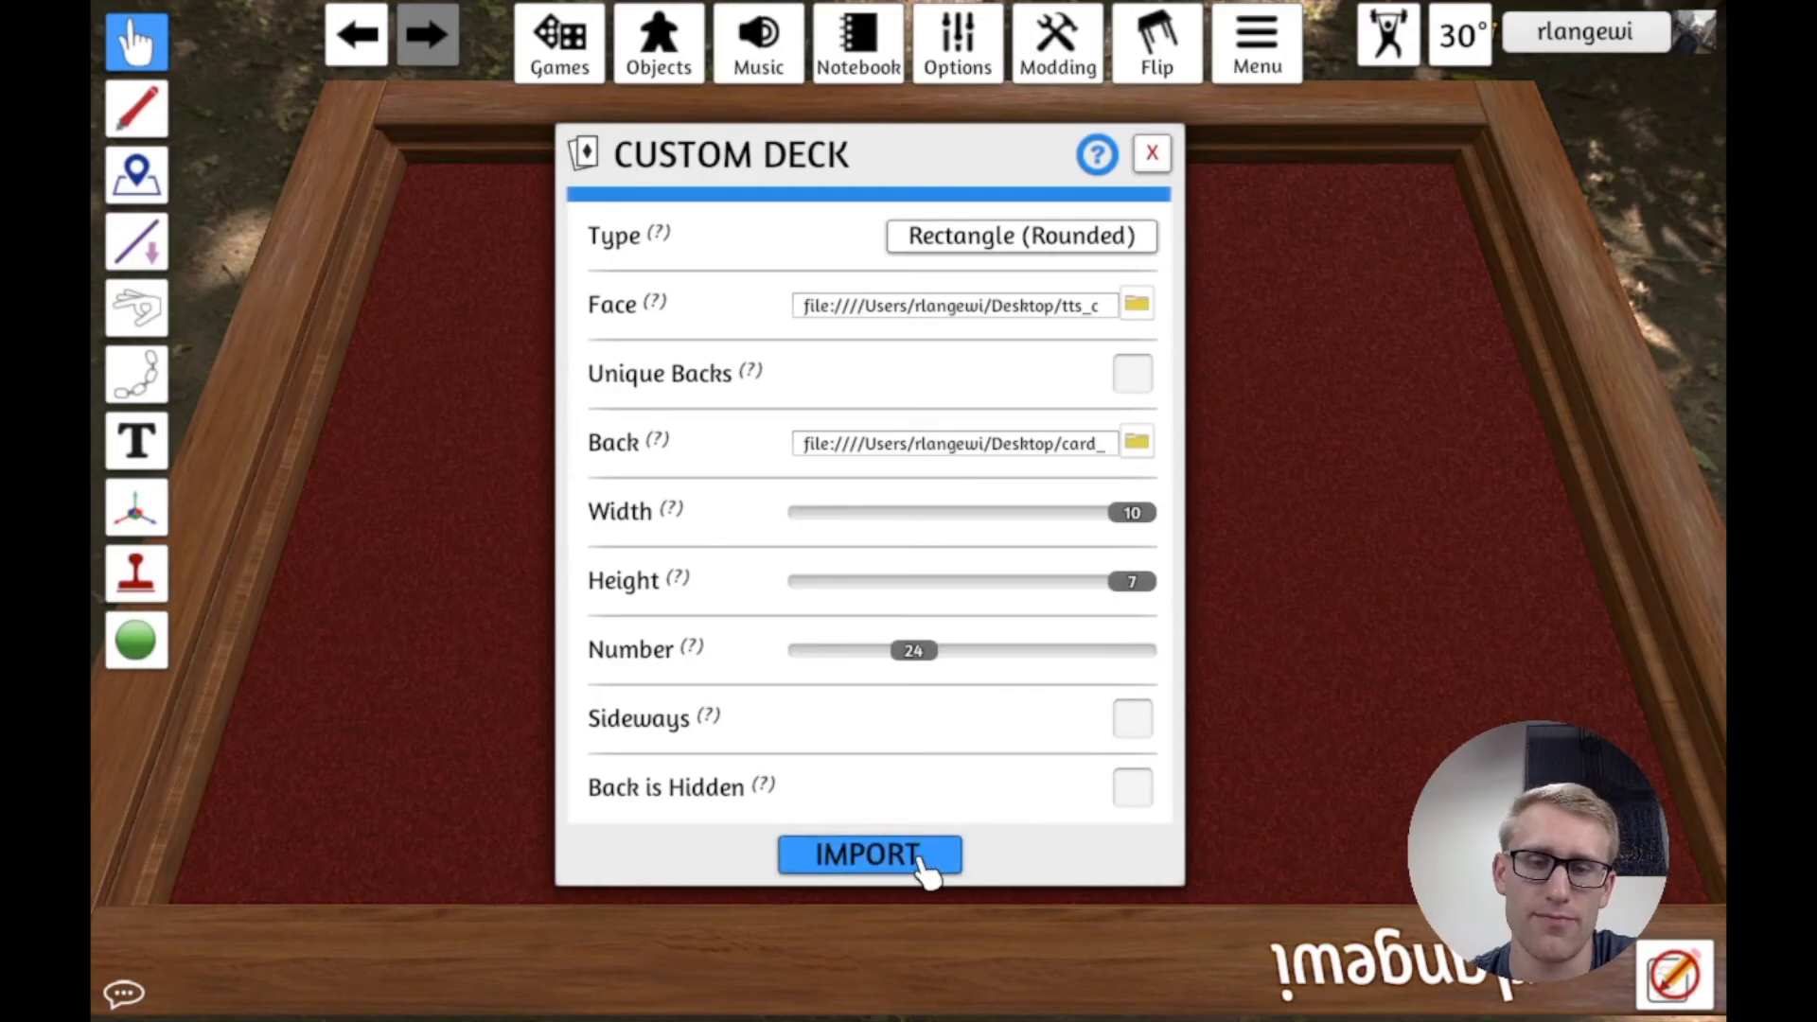
pyautogui.click(869, 853)
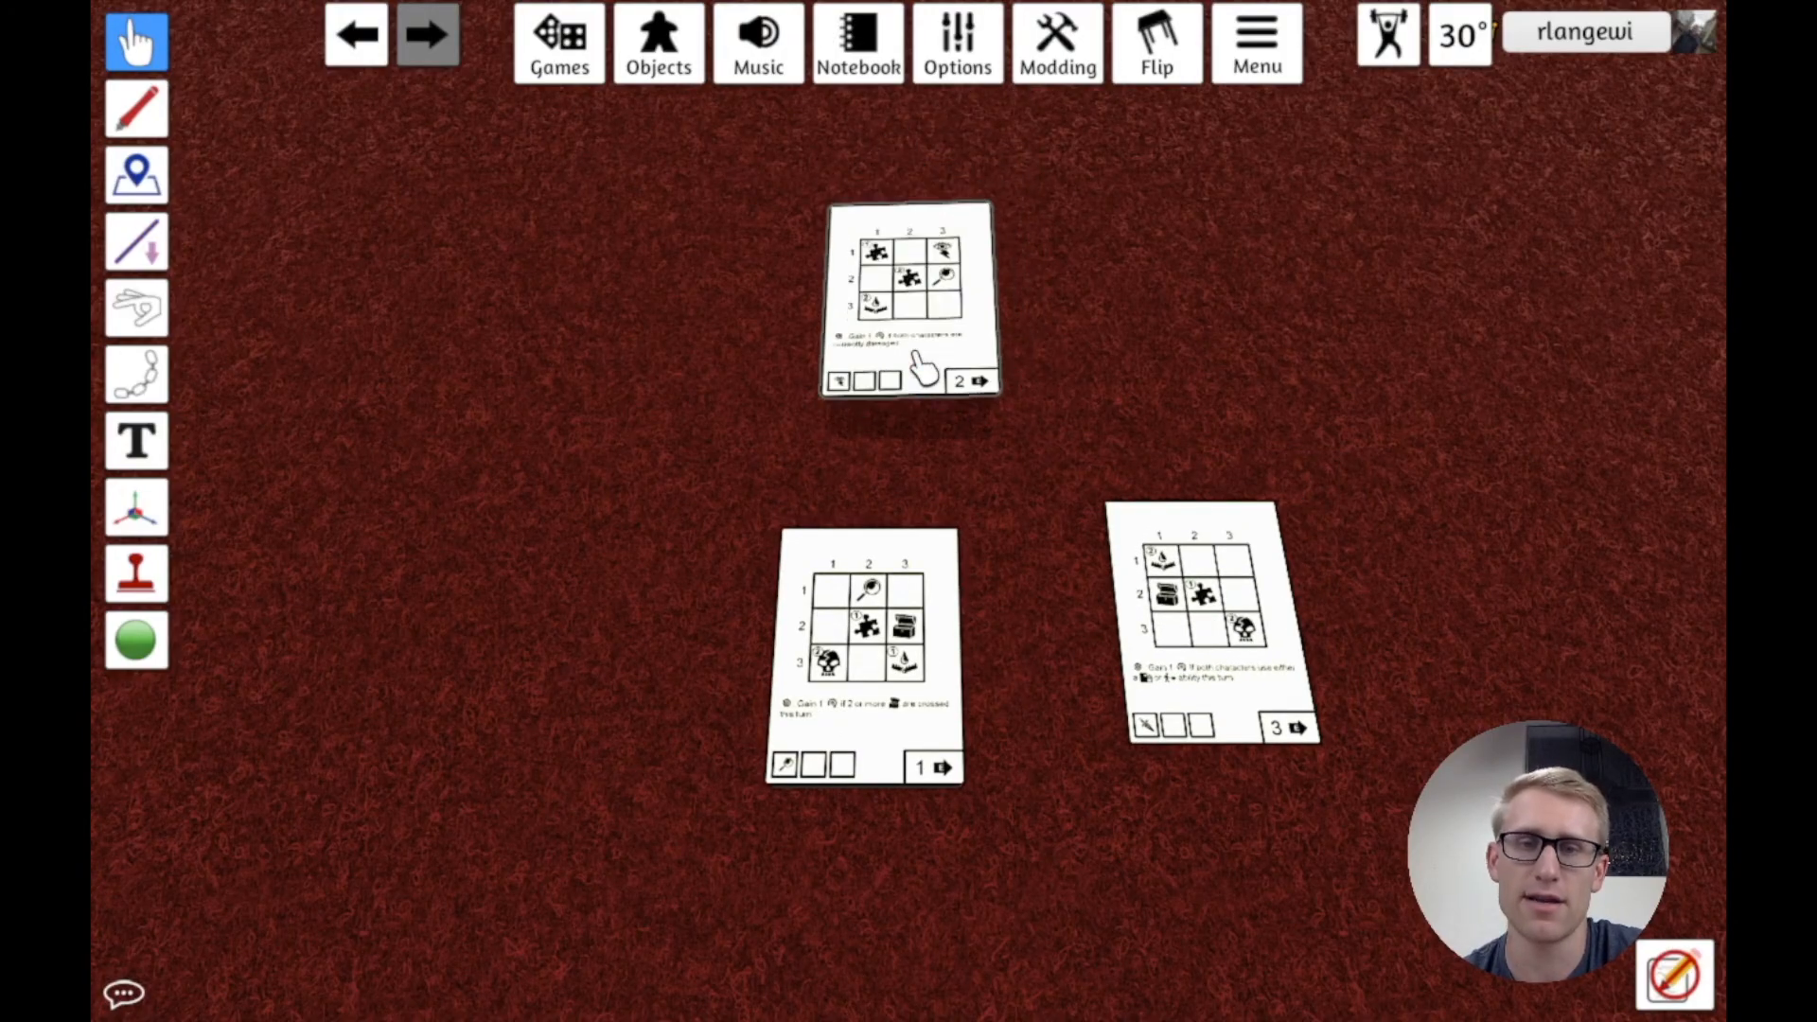
# Step: Pick up one of the imported room cards from the table
pyautogui.click(910, 296)
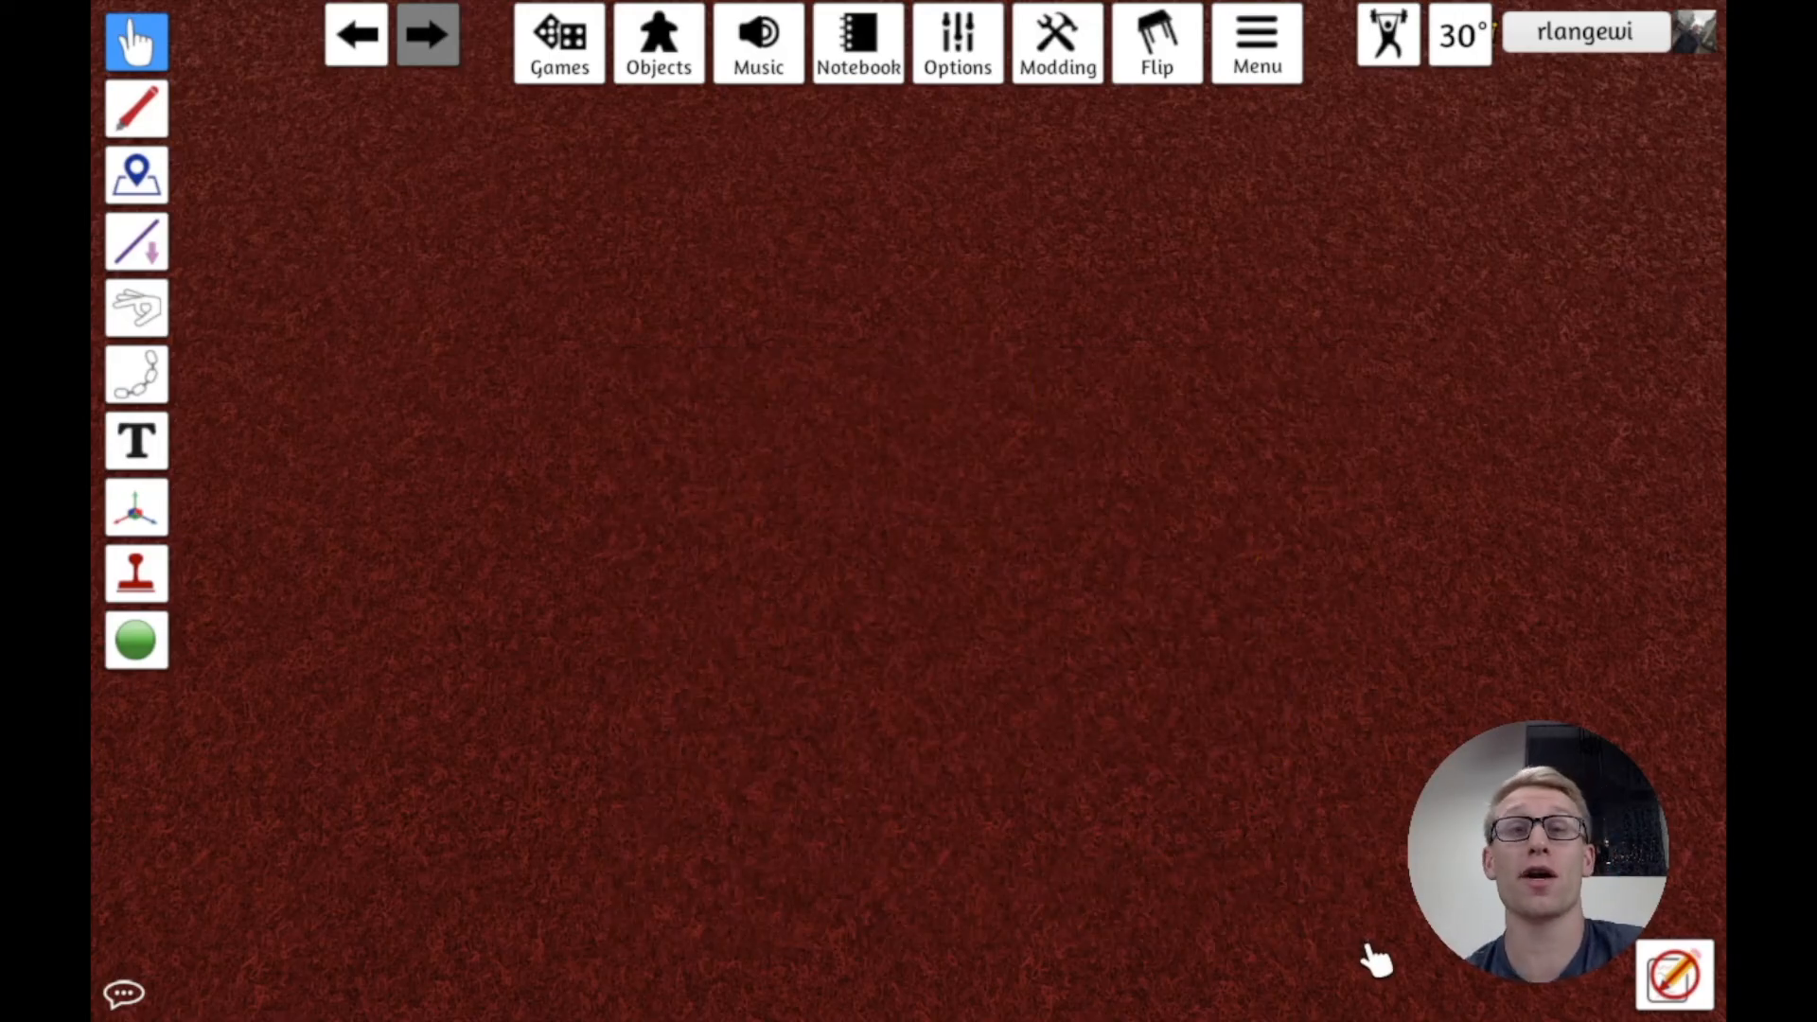
pyautogui.moveTo(577, 368)
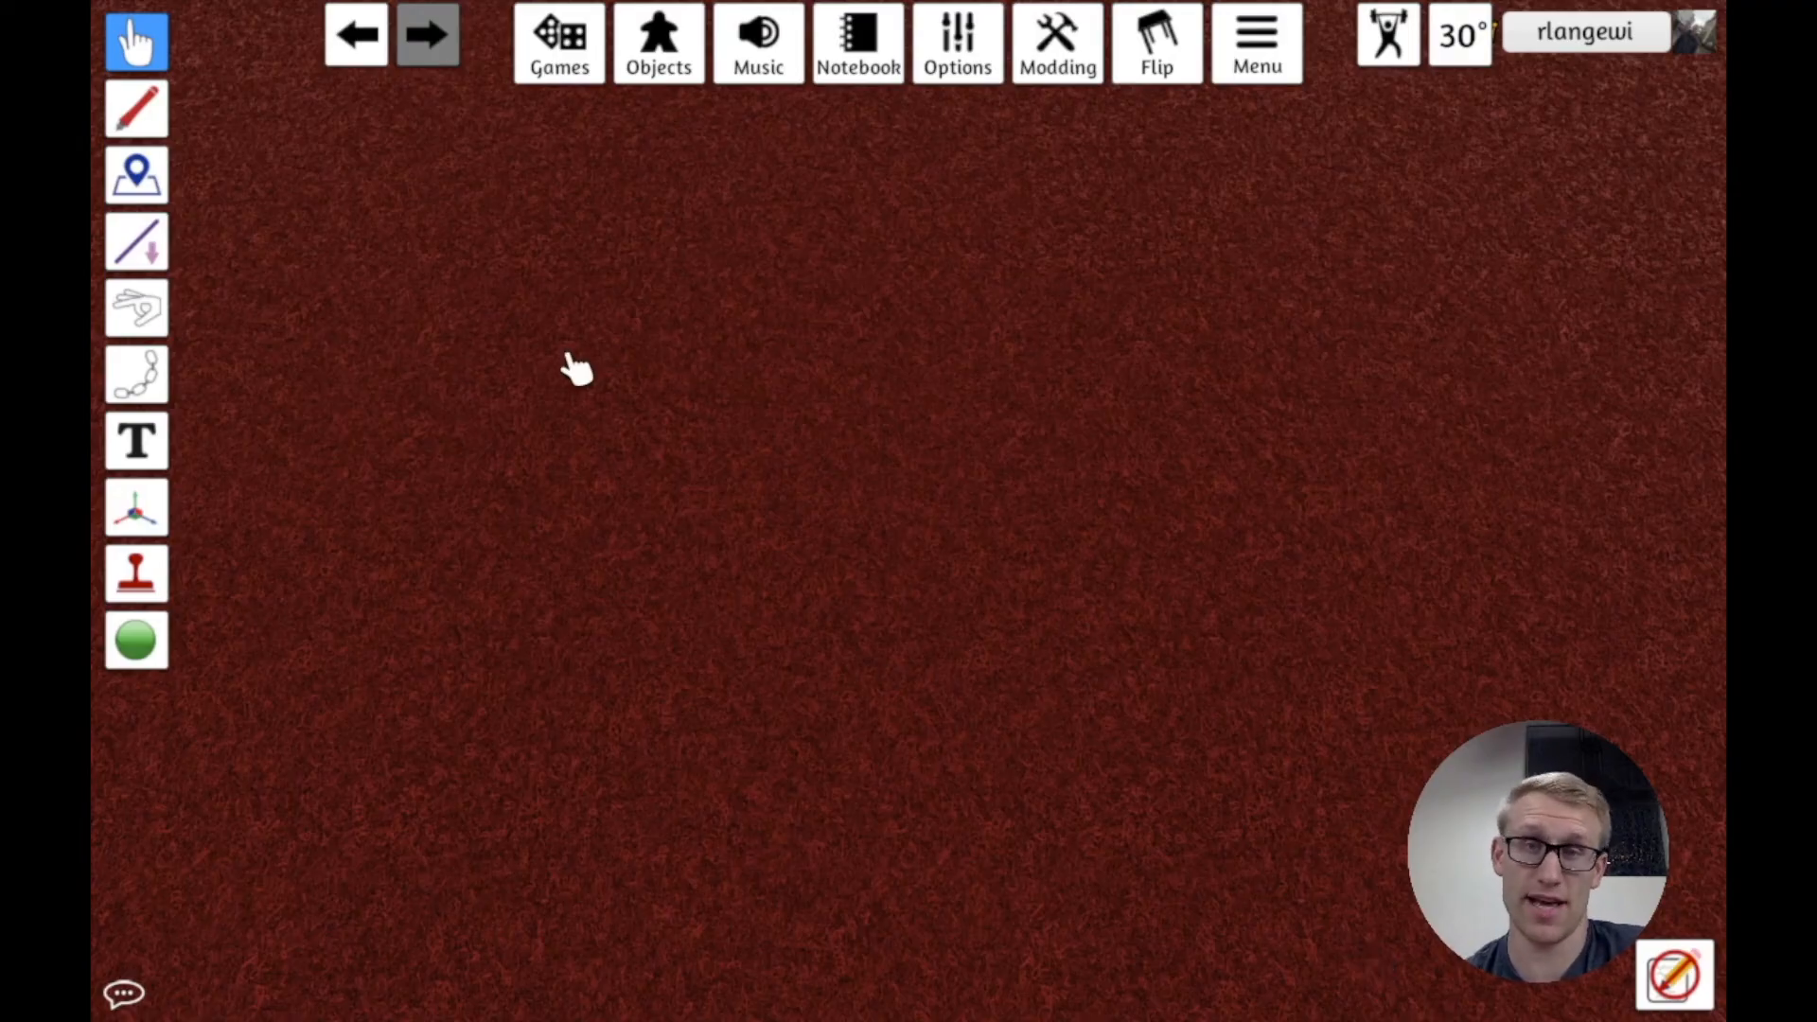
# Step: Add a Custom Deck from Objects > Components and browse local files for its face
pyautogui.click(657, 43)
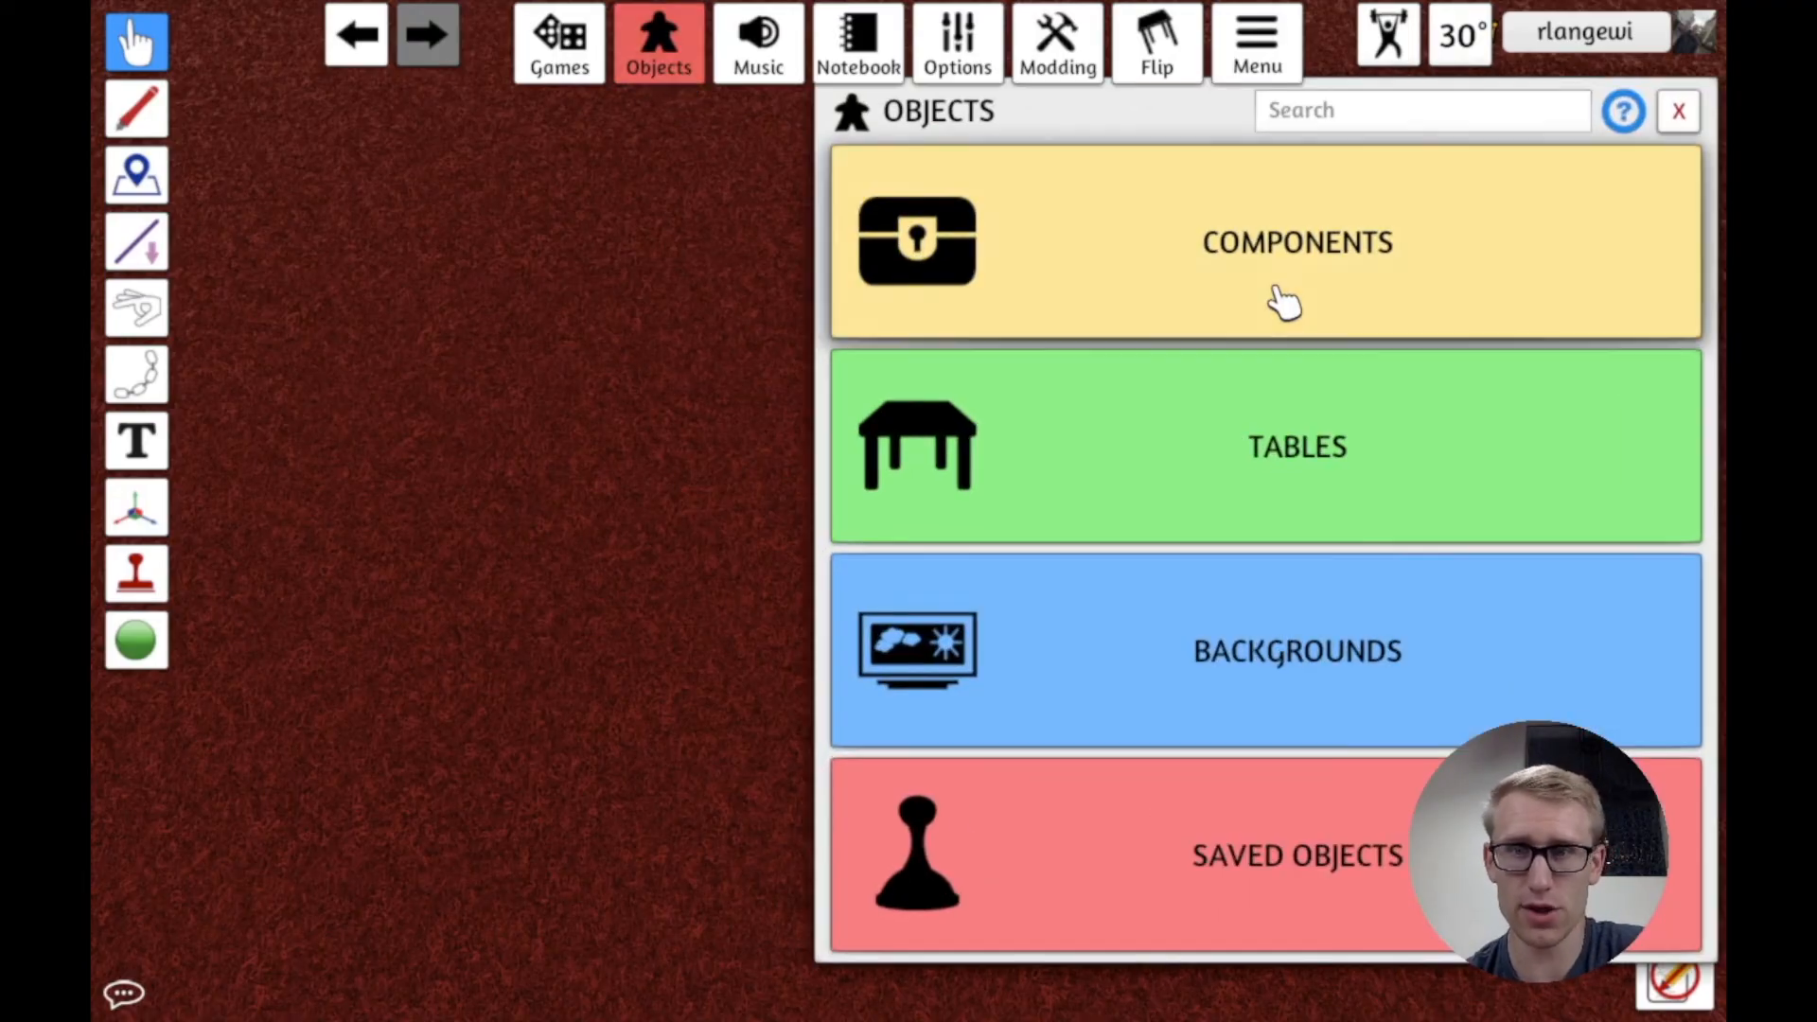
pyautogui.click(1297, 241)
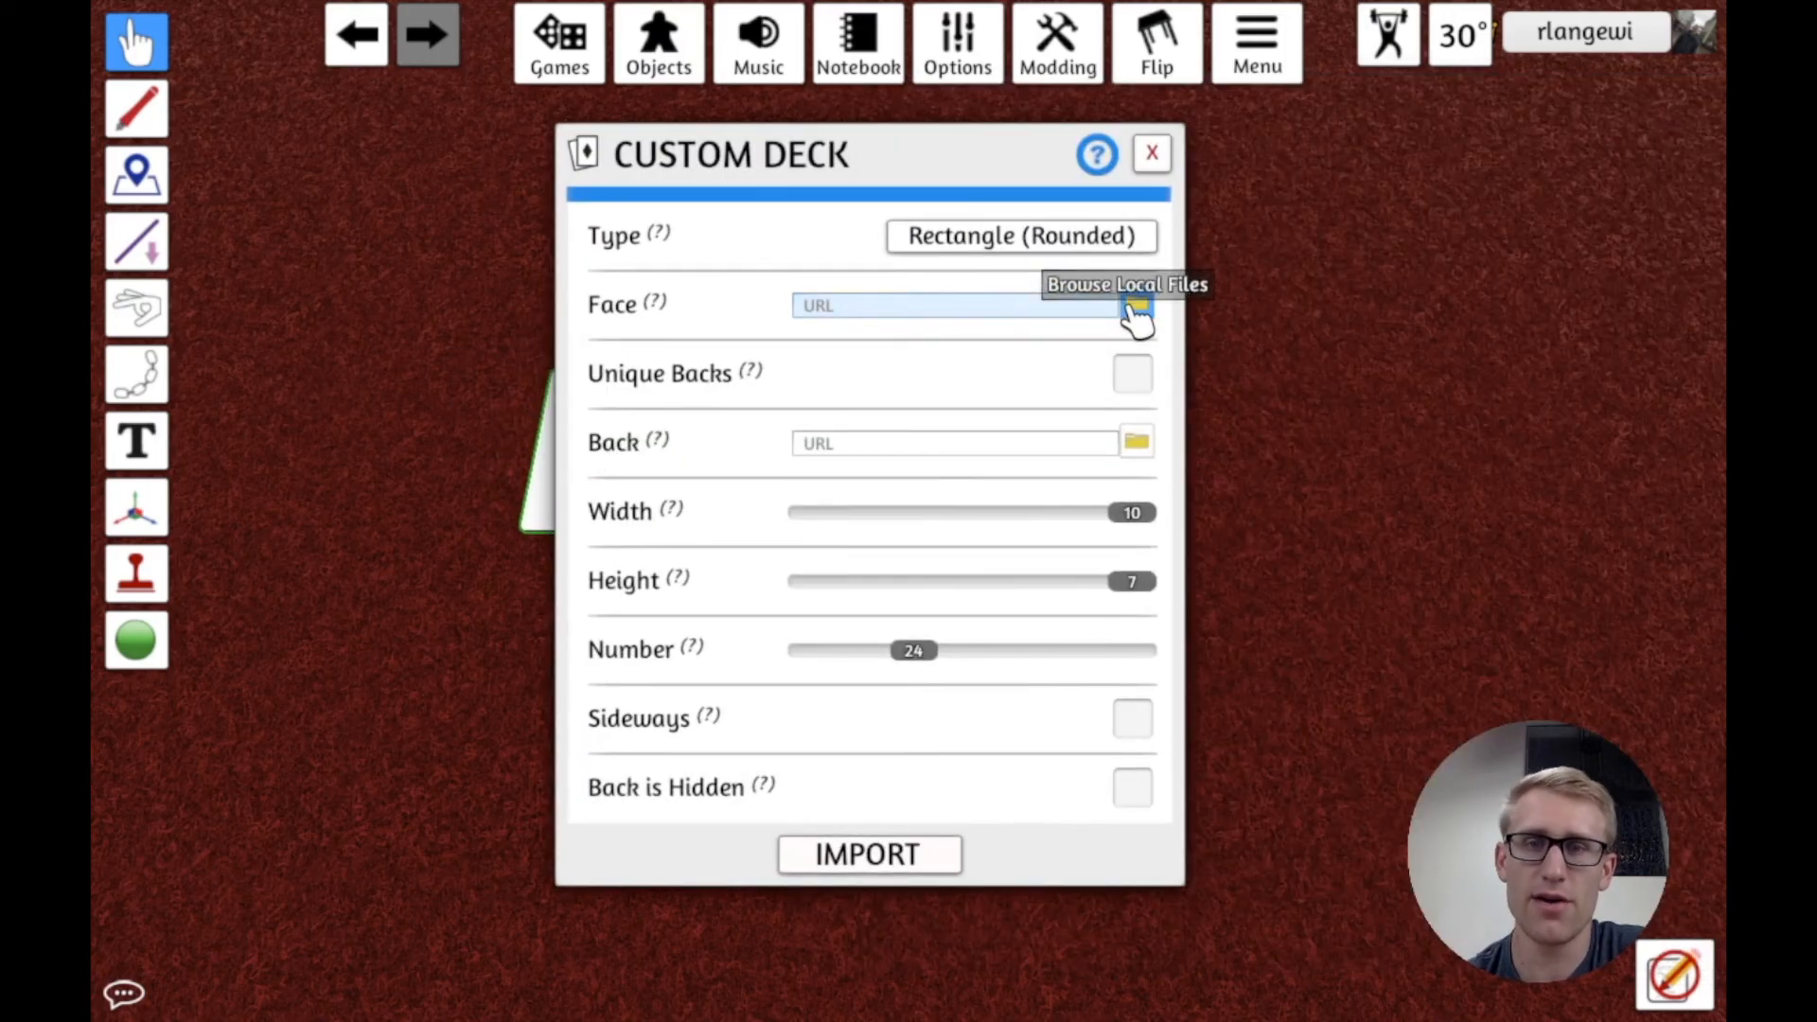
pyautogui.click(950, 305)
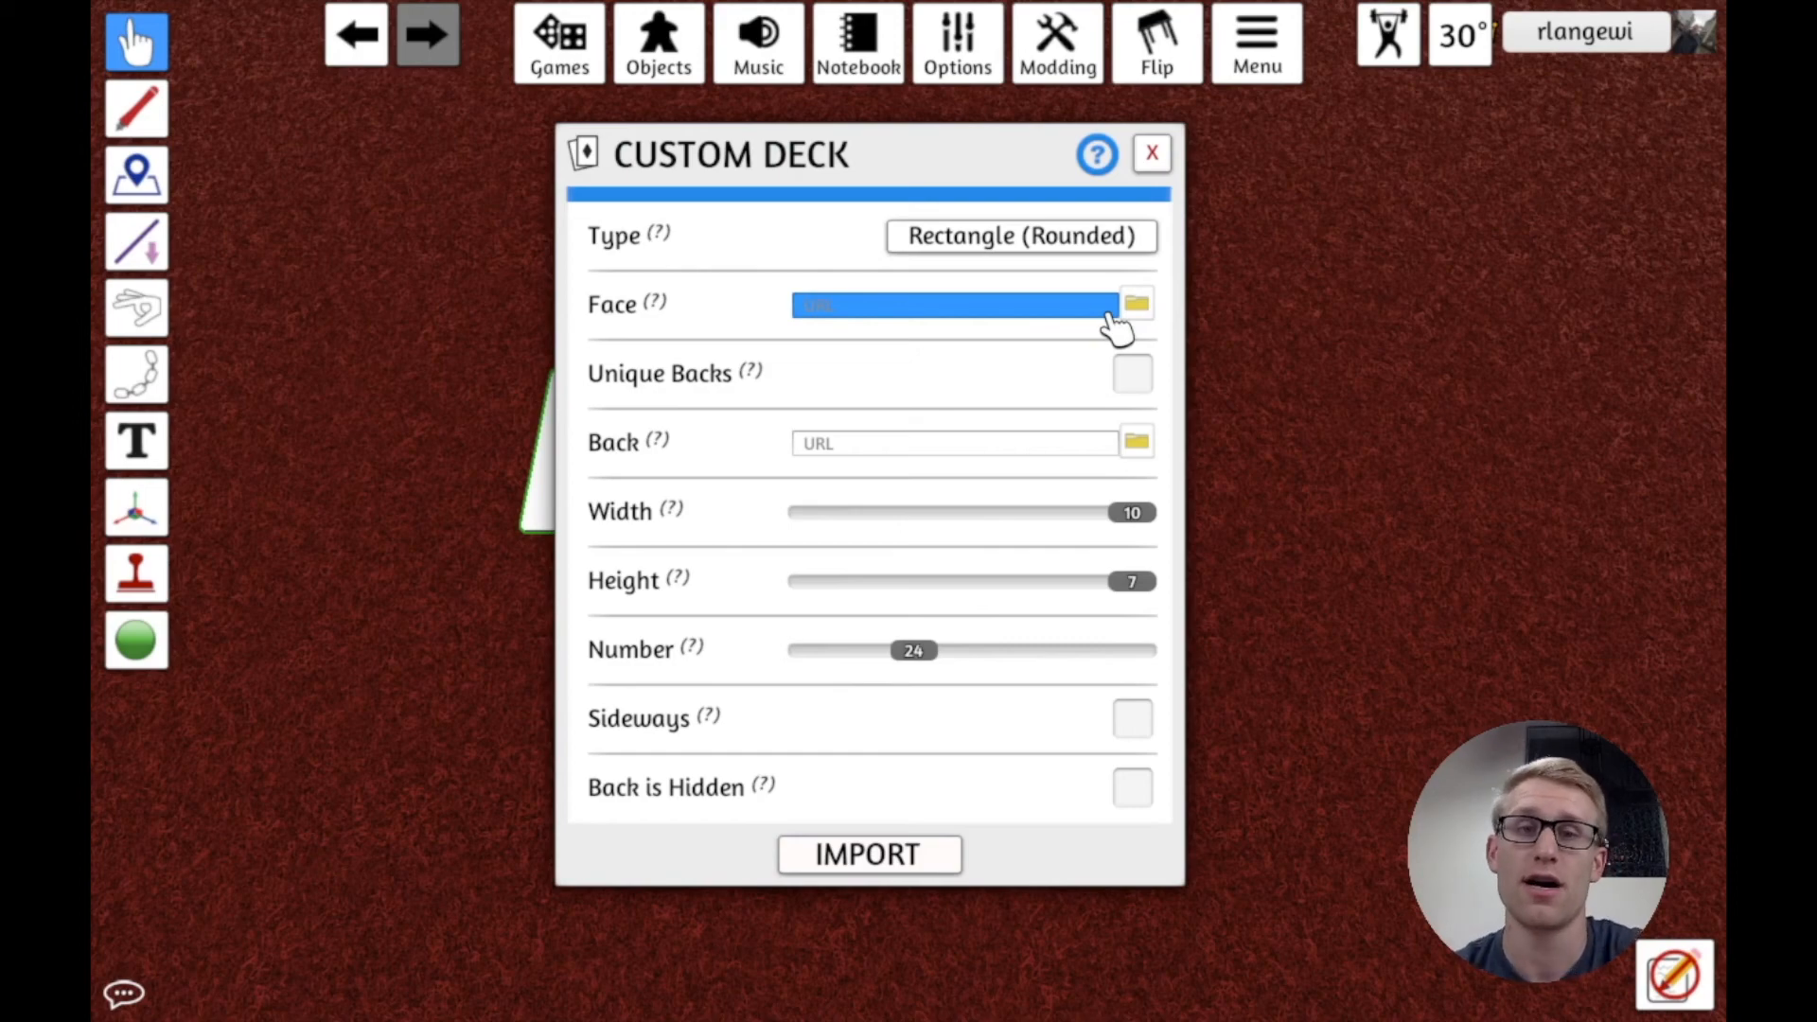
pyautogui.click(1135, 303)
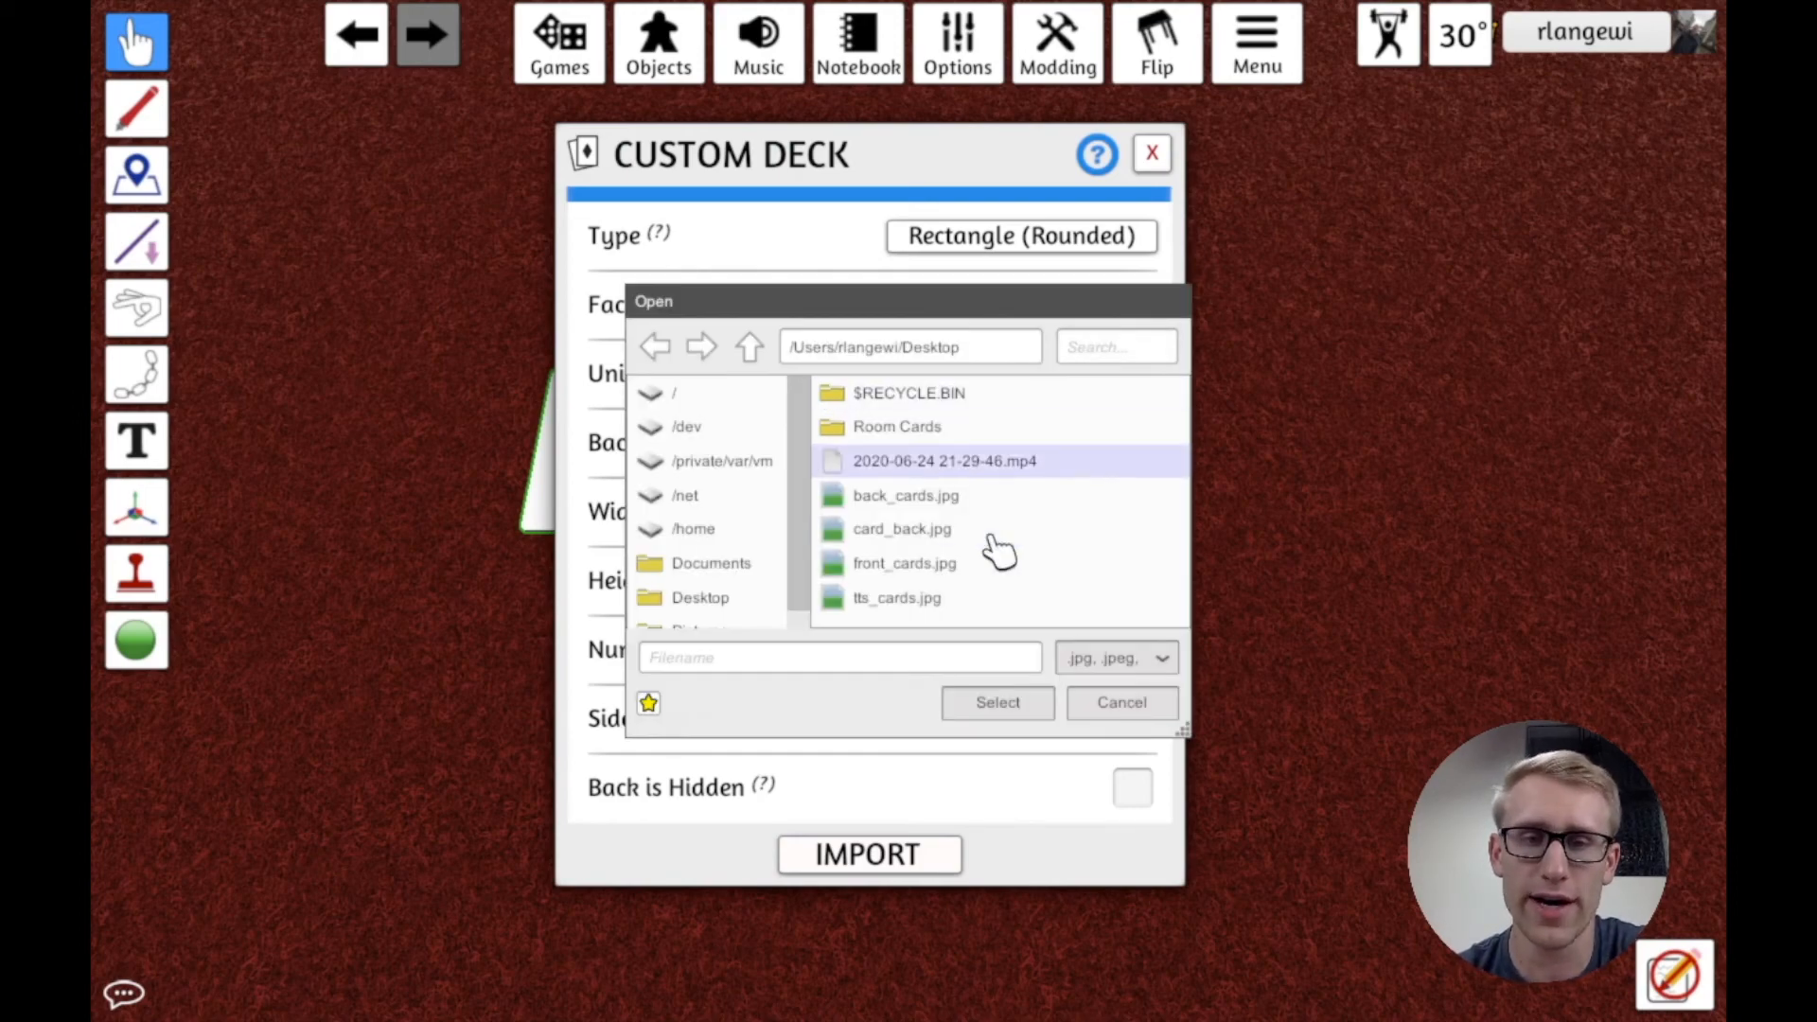
pyautogui.click(902, 528)
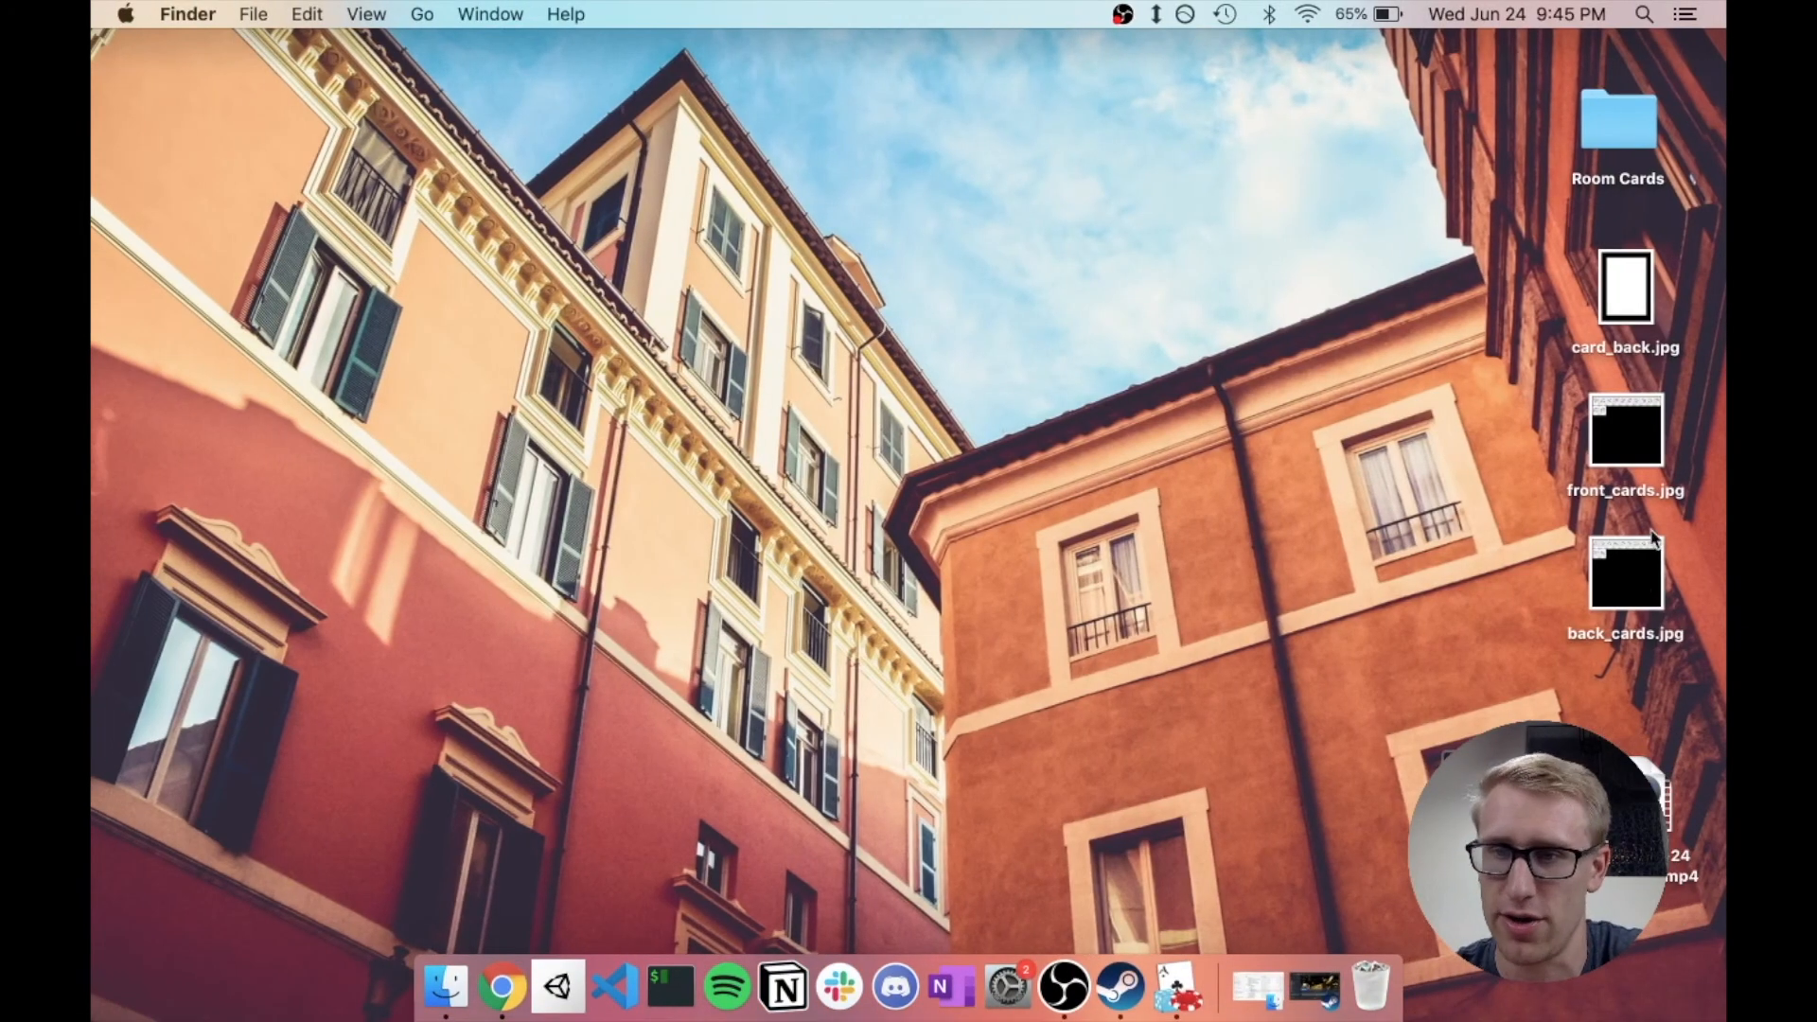
# Step: Open front_cards.jpg in Preview and zoom out to view the 12-card sheet
pyautogui.click(1625, 432)
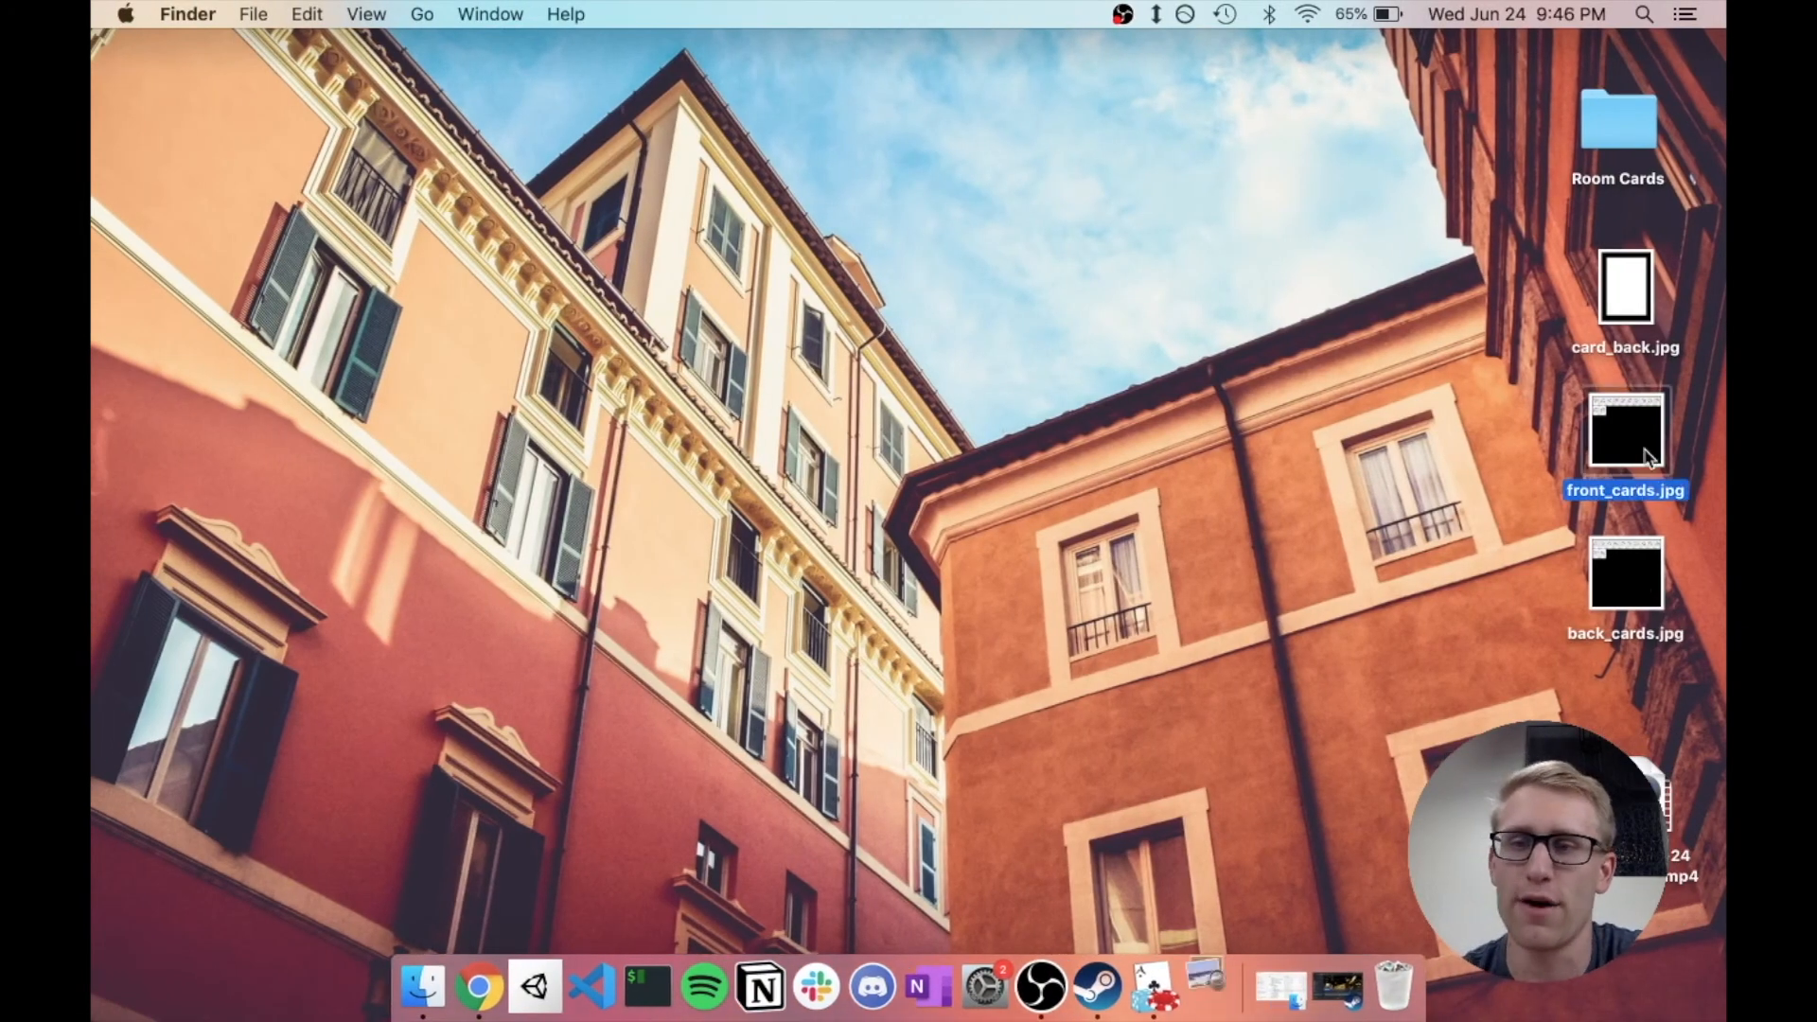
pyautogui.doubleClick(1626, 432)
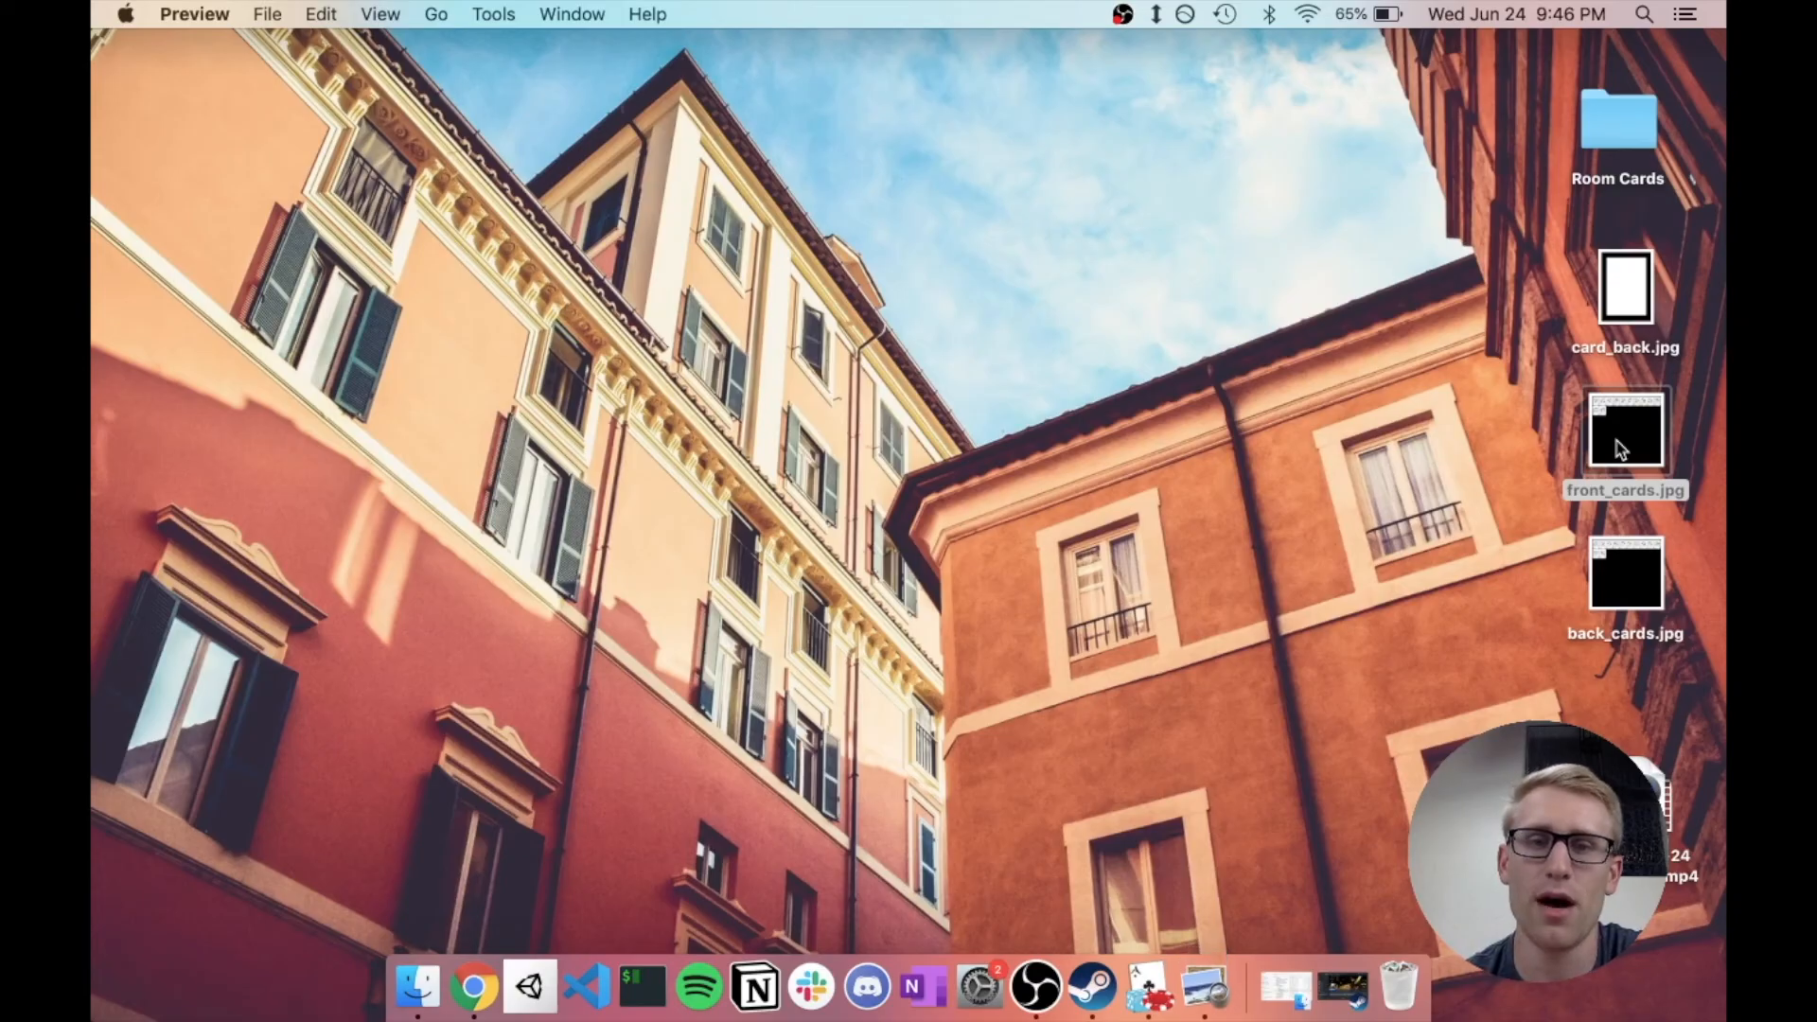
pyautogui.doubleClick(1625, 432)
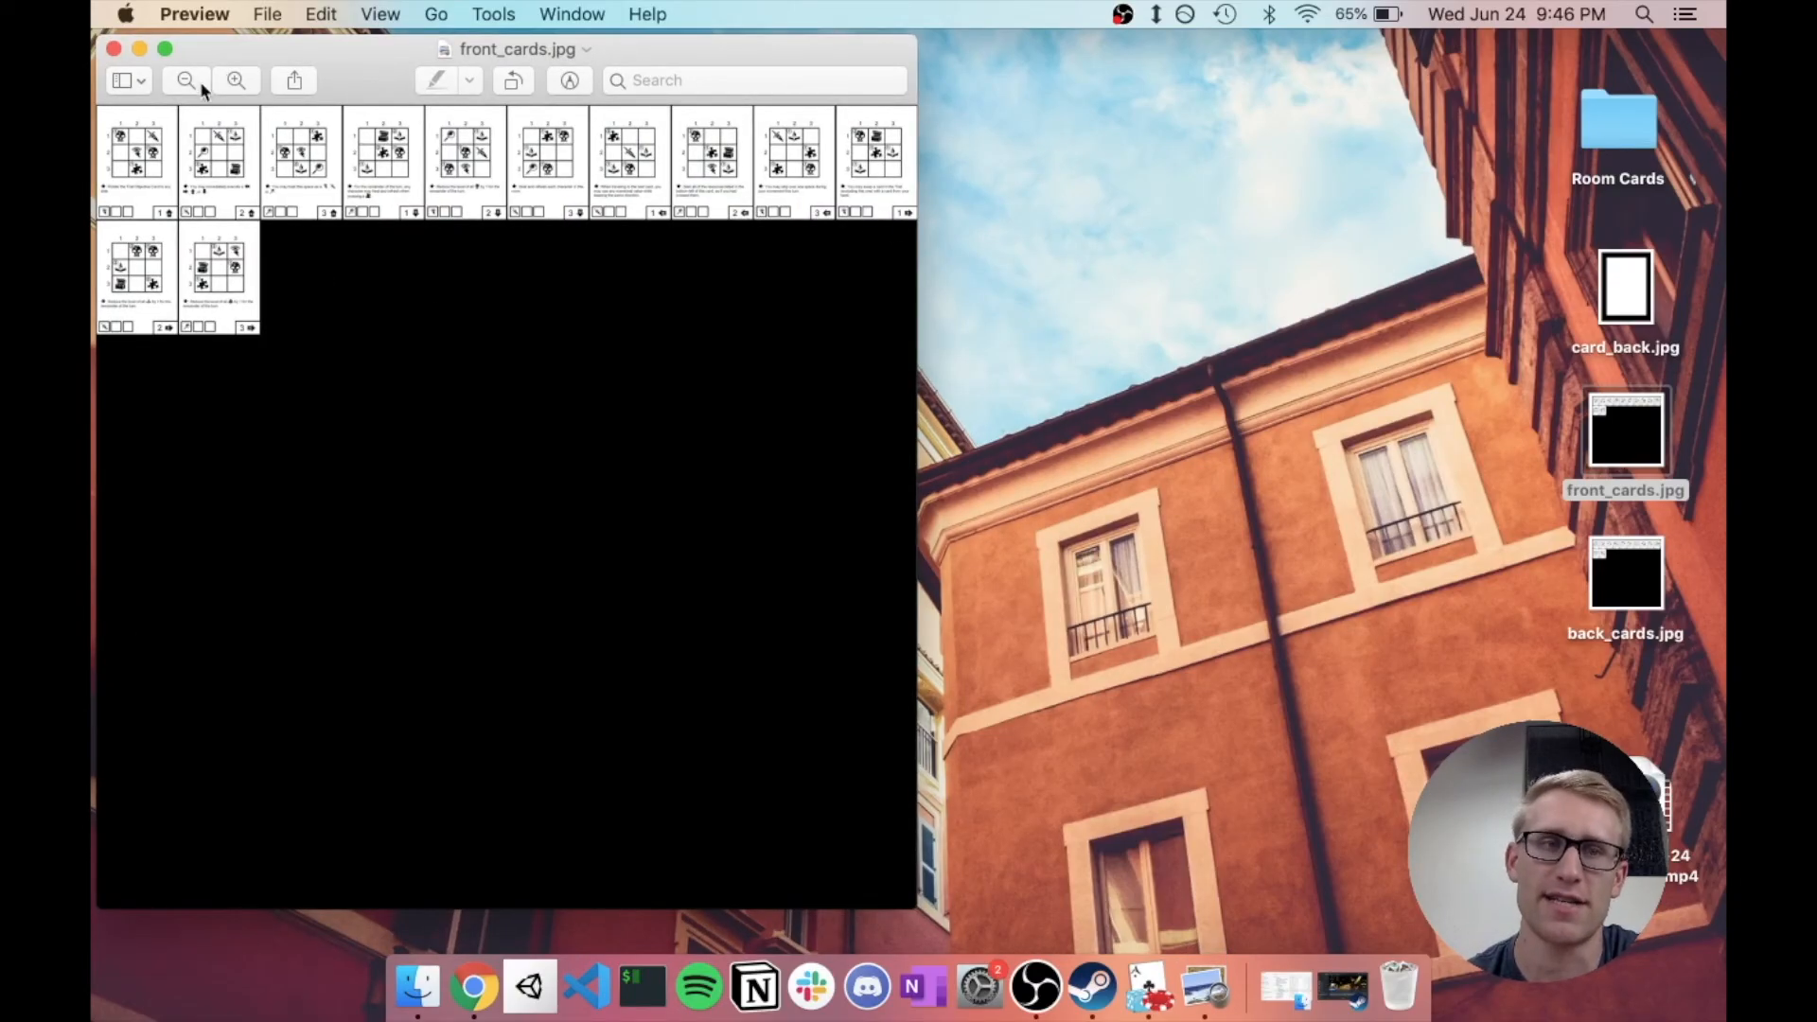
pyautogui.click(114, 49)
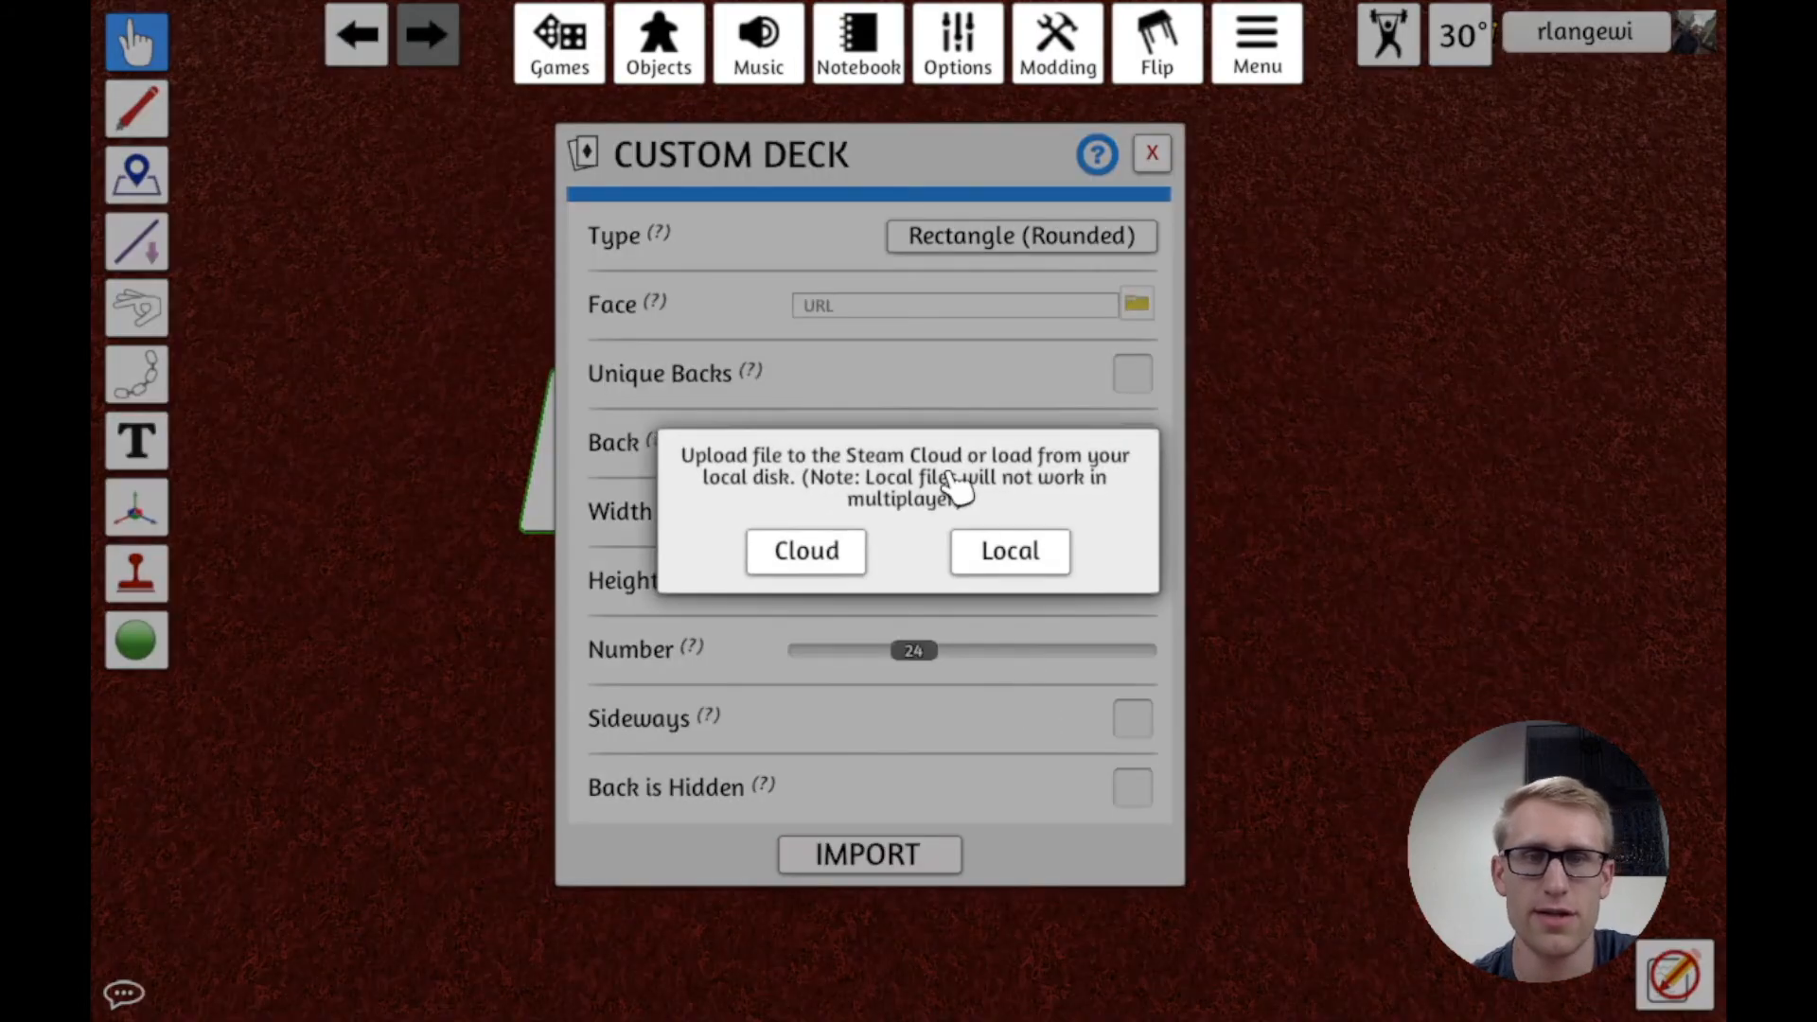
# Step: Load front_cards.jpg face and back_cards.jpg unique backs locally, set 11 cards, import
pyautogui.click(1007, 551)
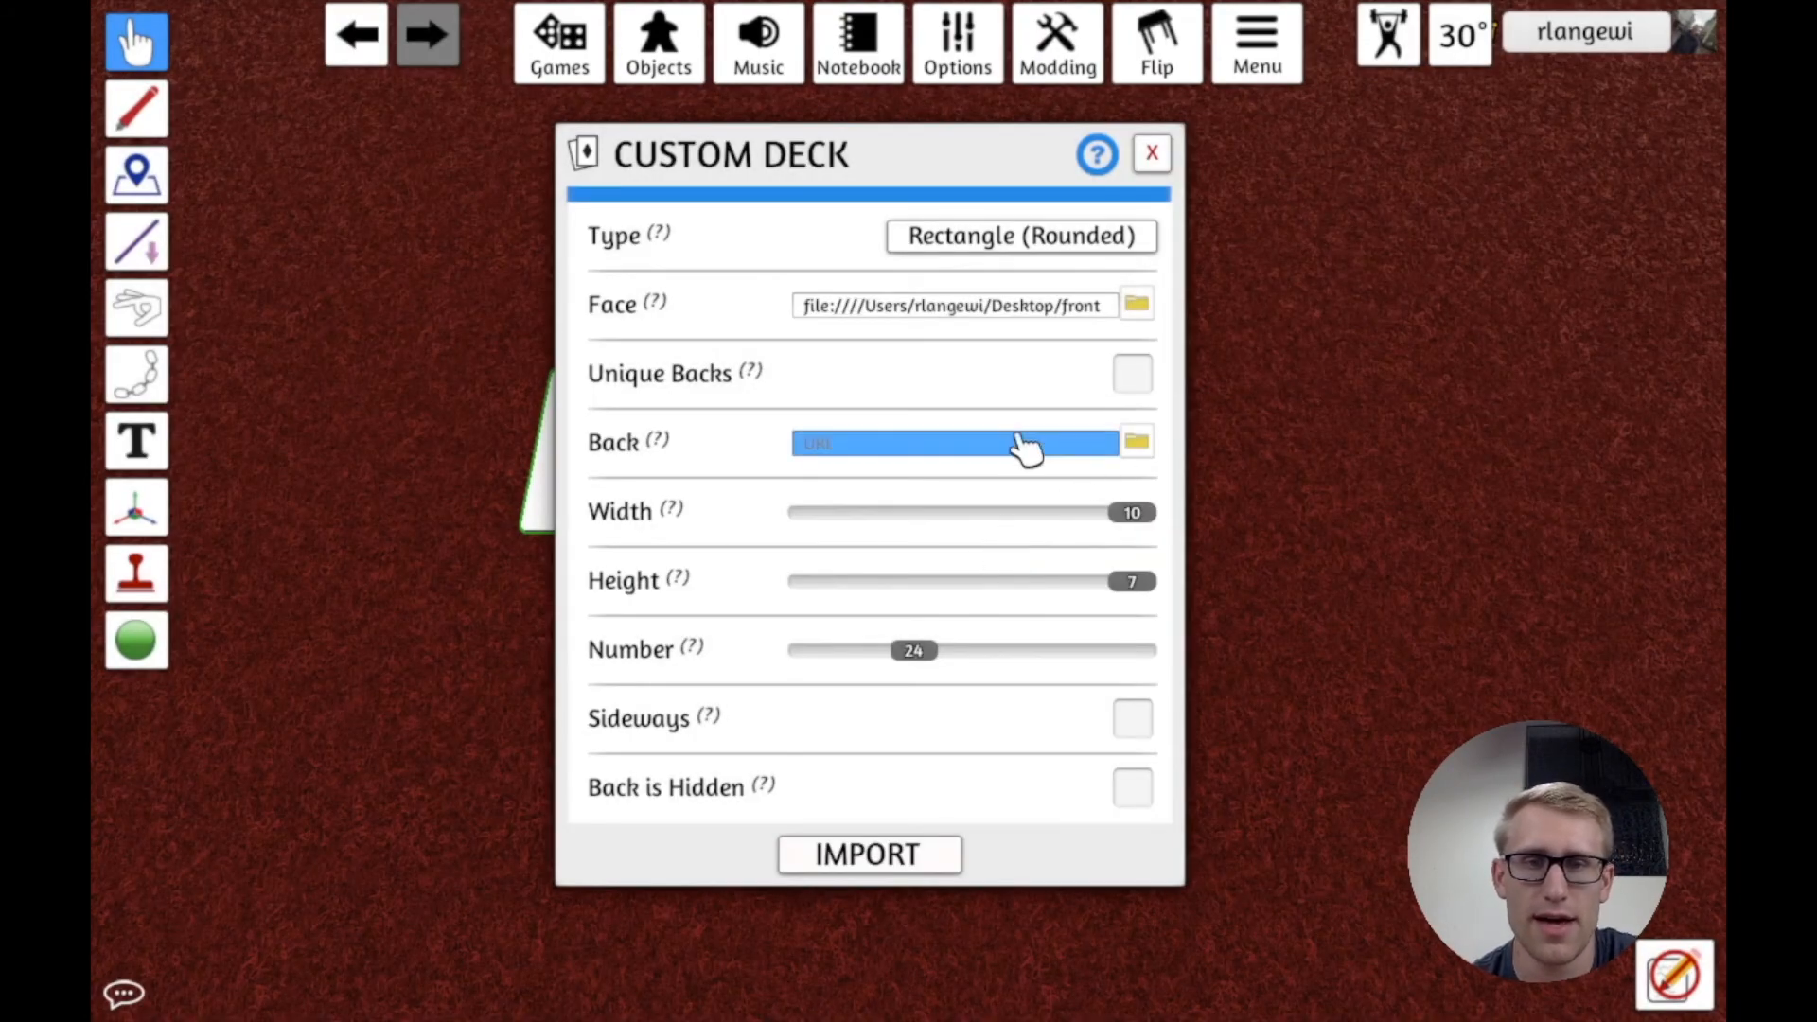
pyautogui.click(1132, 373)
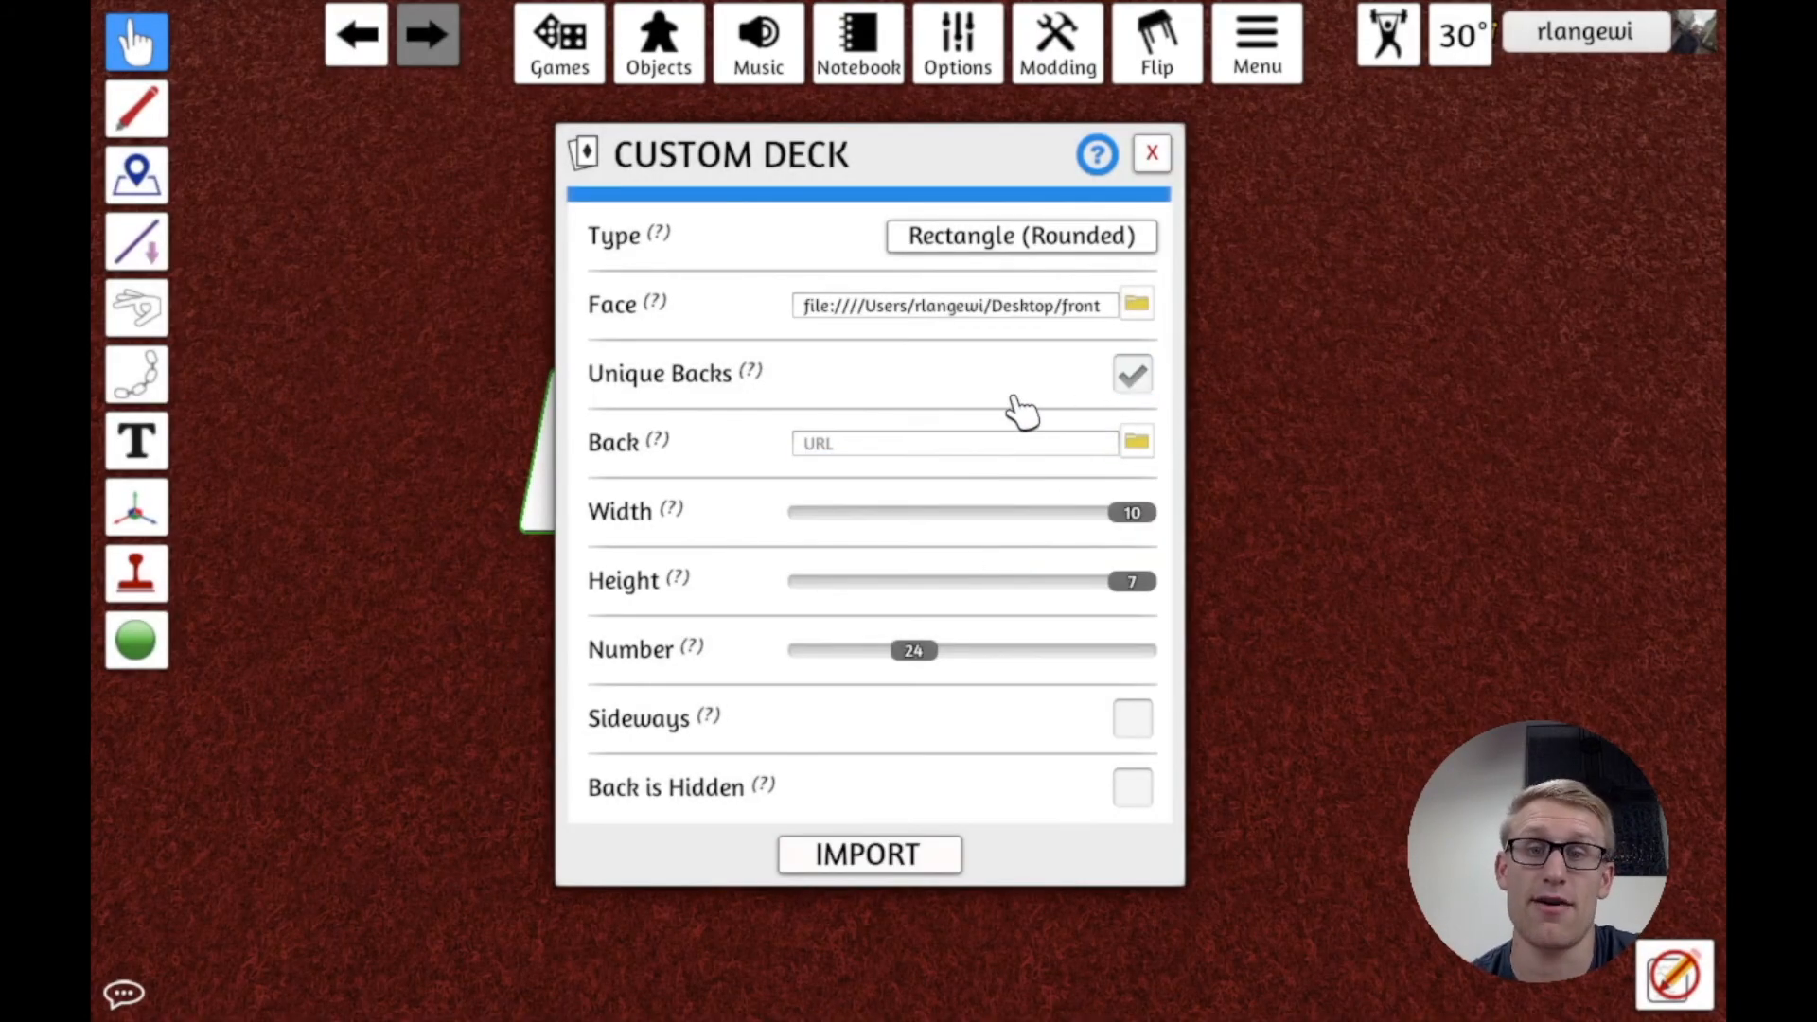
pyautogui.click(1136, 442)
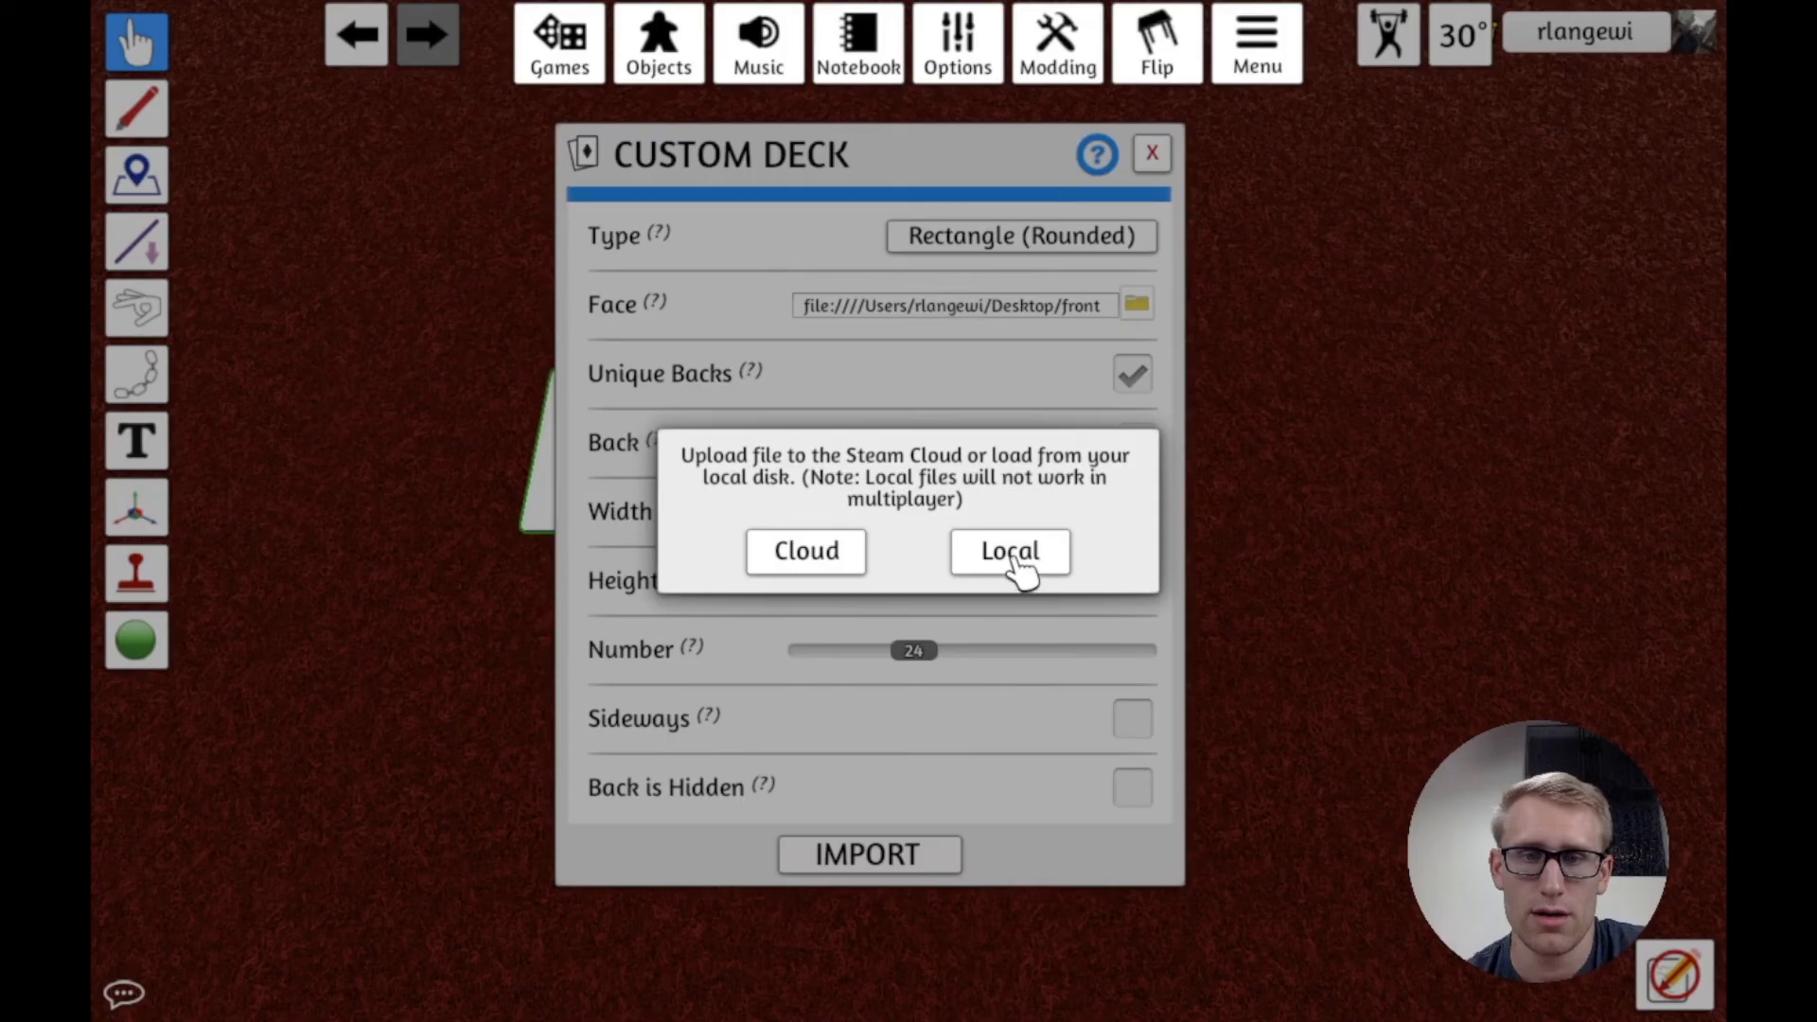
pyautogui.click(1007, 551)
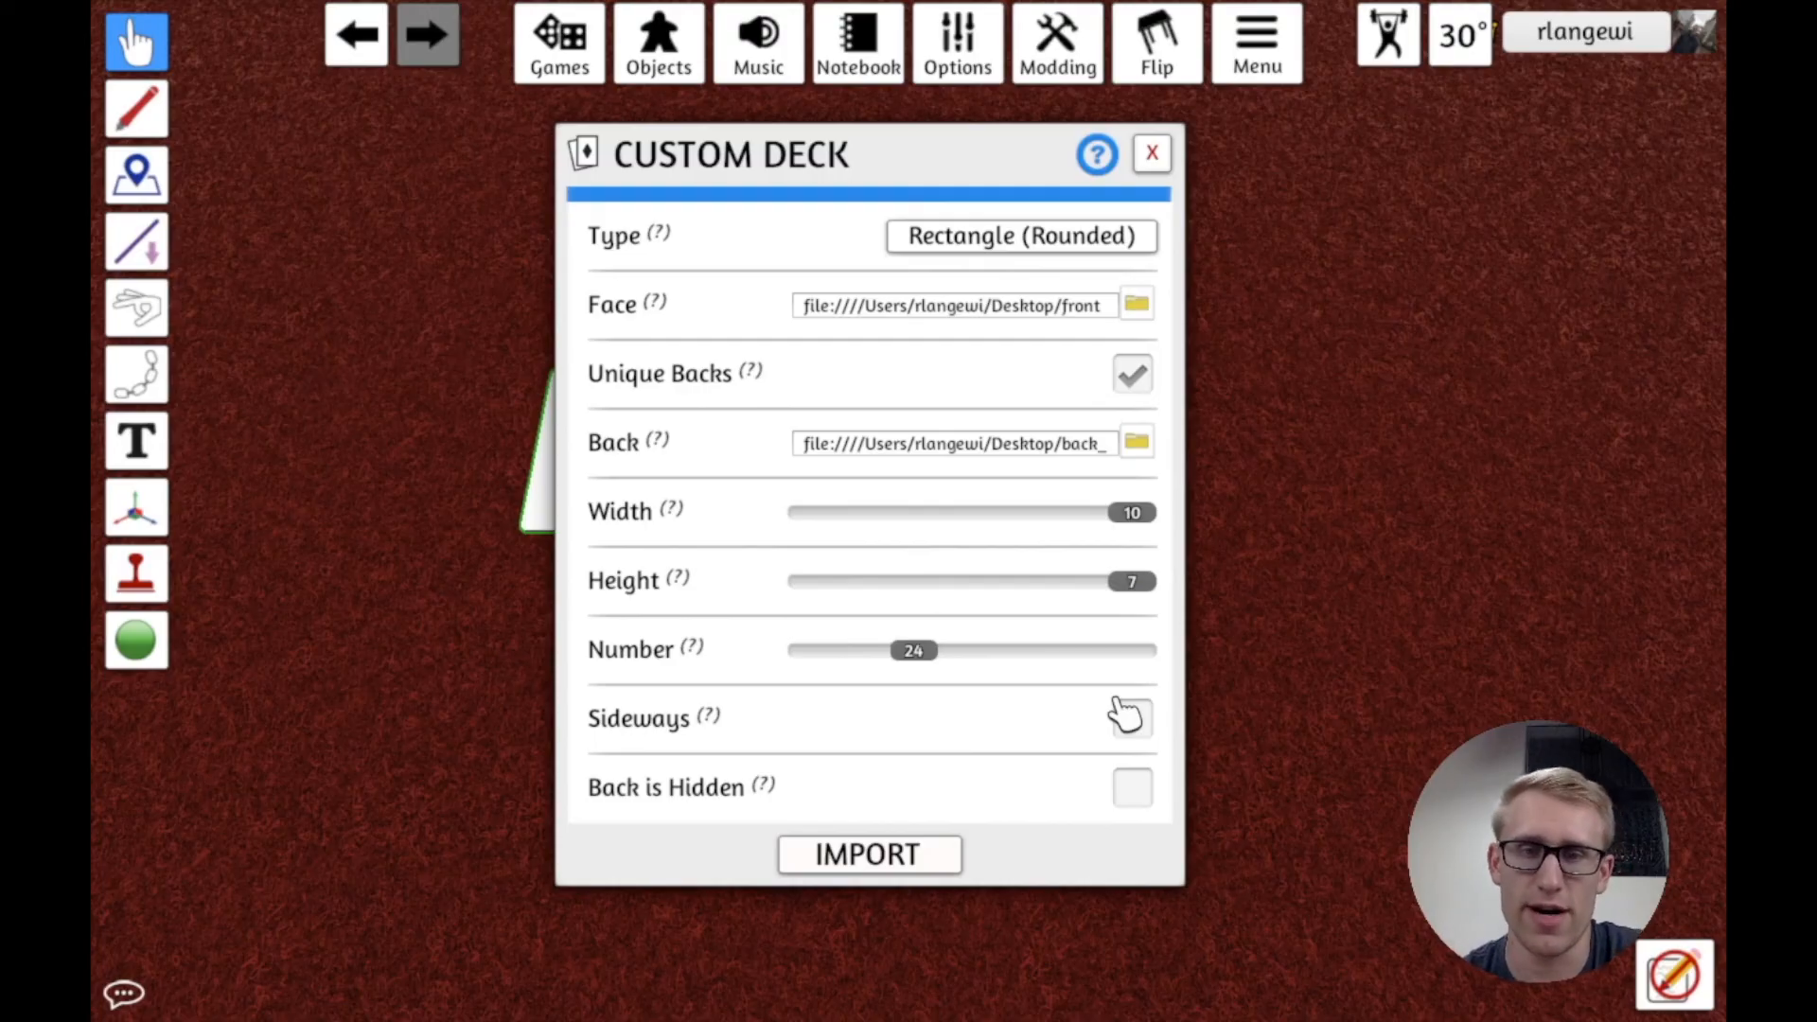
pyautogui.moveTo(914, 650); pyautogui.dragTo(894, 650)
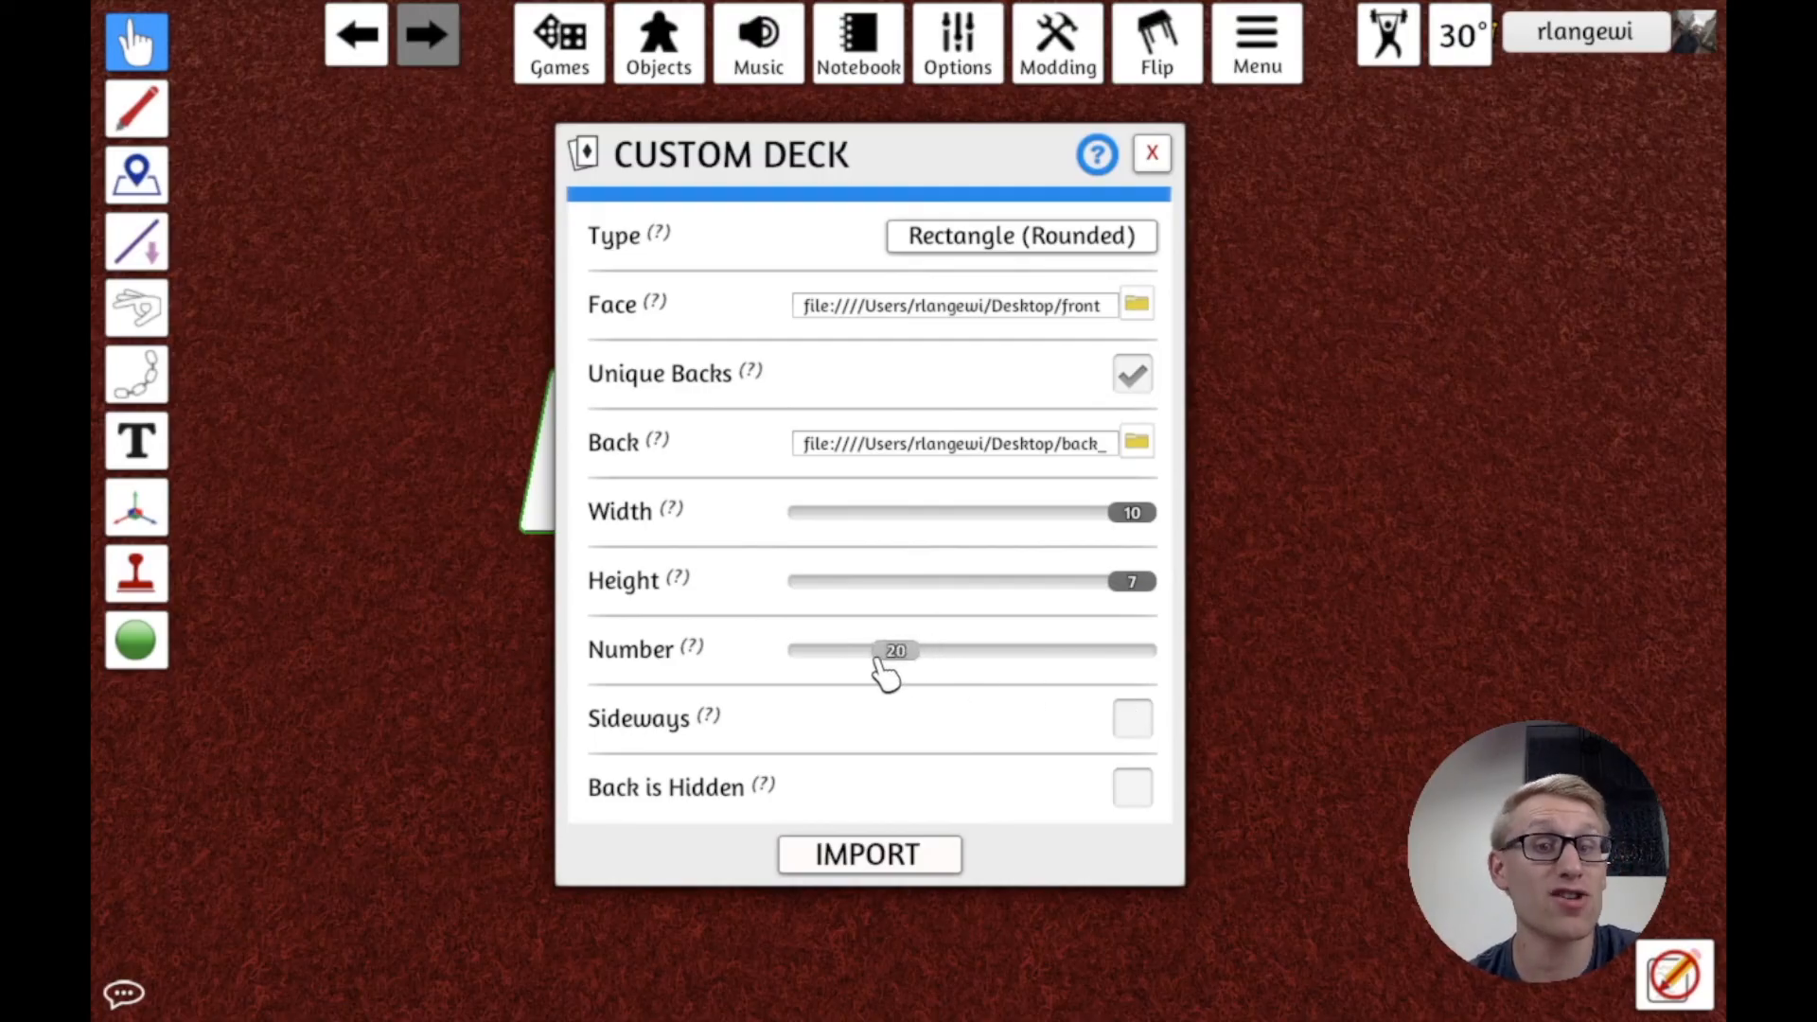
pyautogui.moveTo(895, 650); pyautogui.dragTo(853, 650)
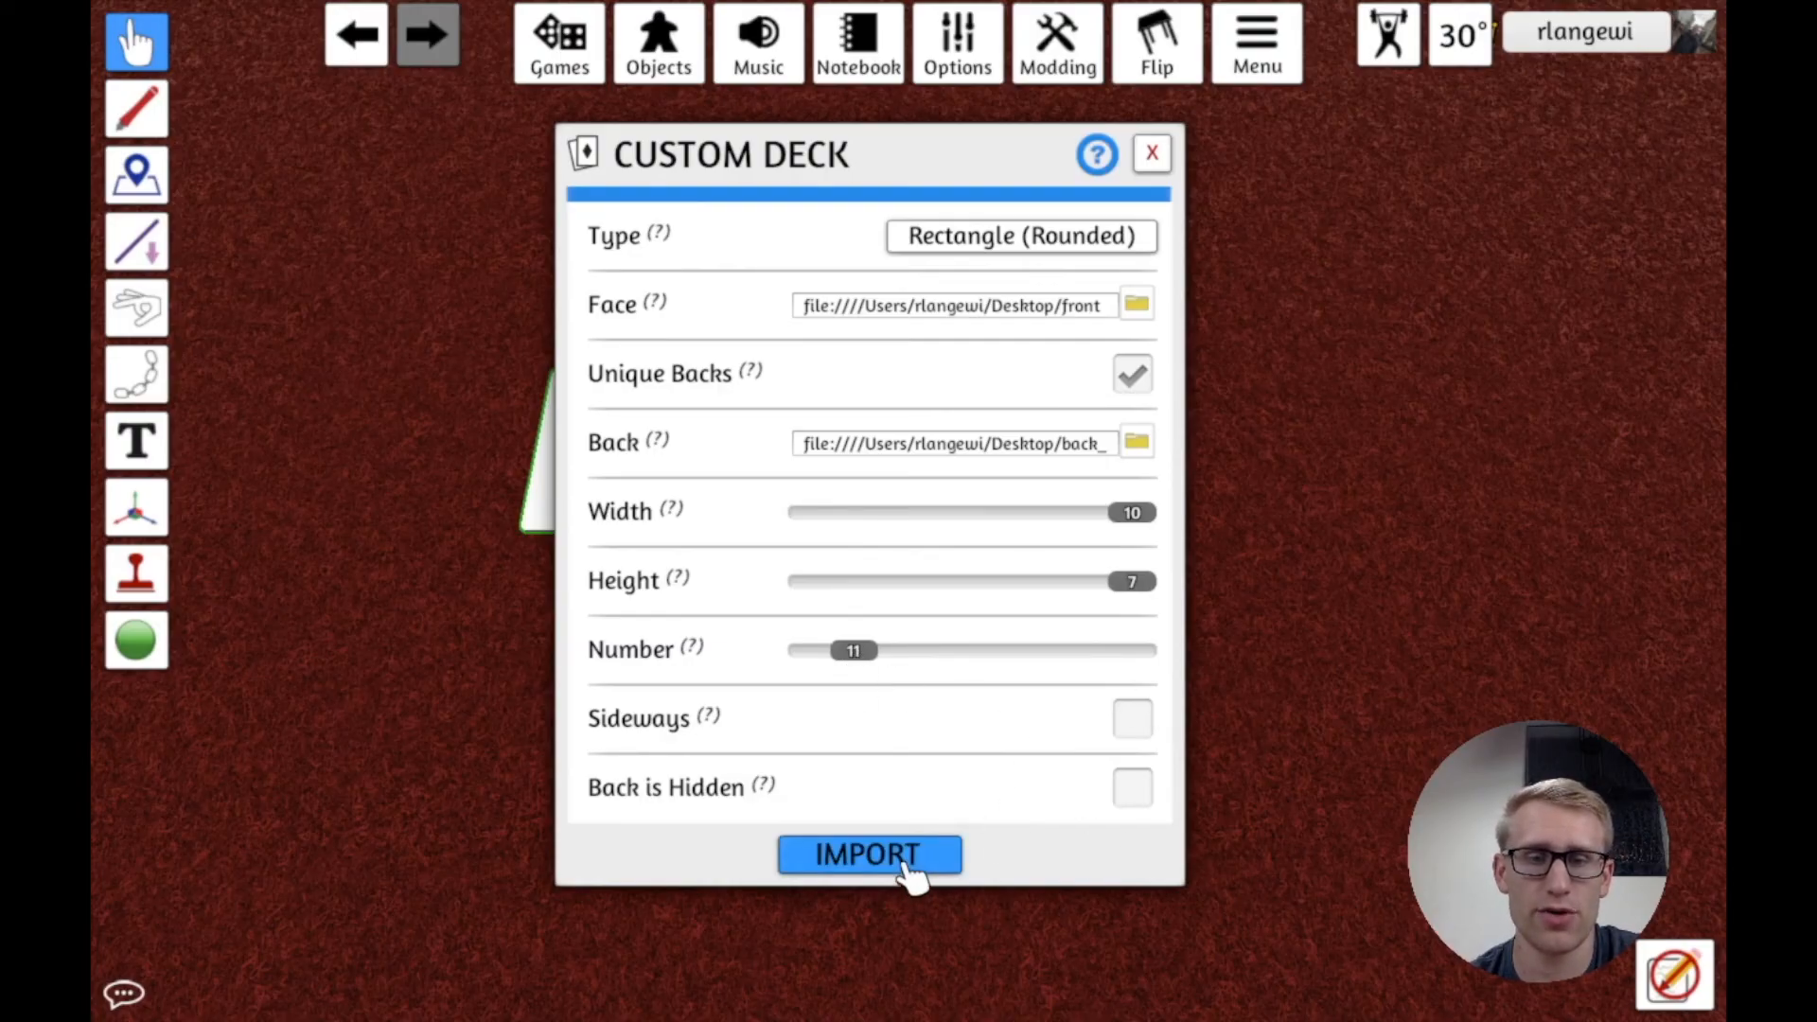
pyautogui.click(869, 854)
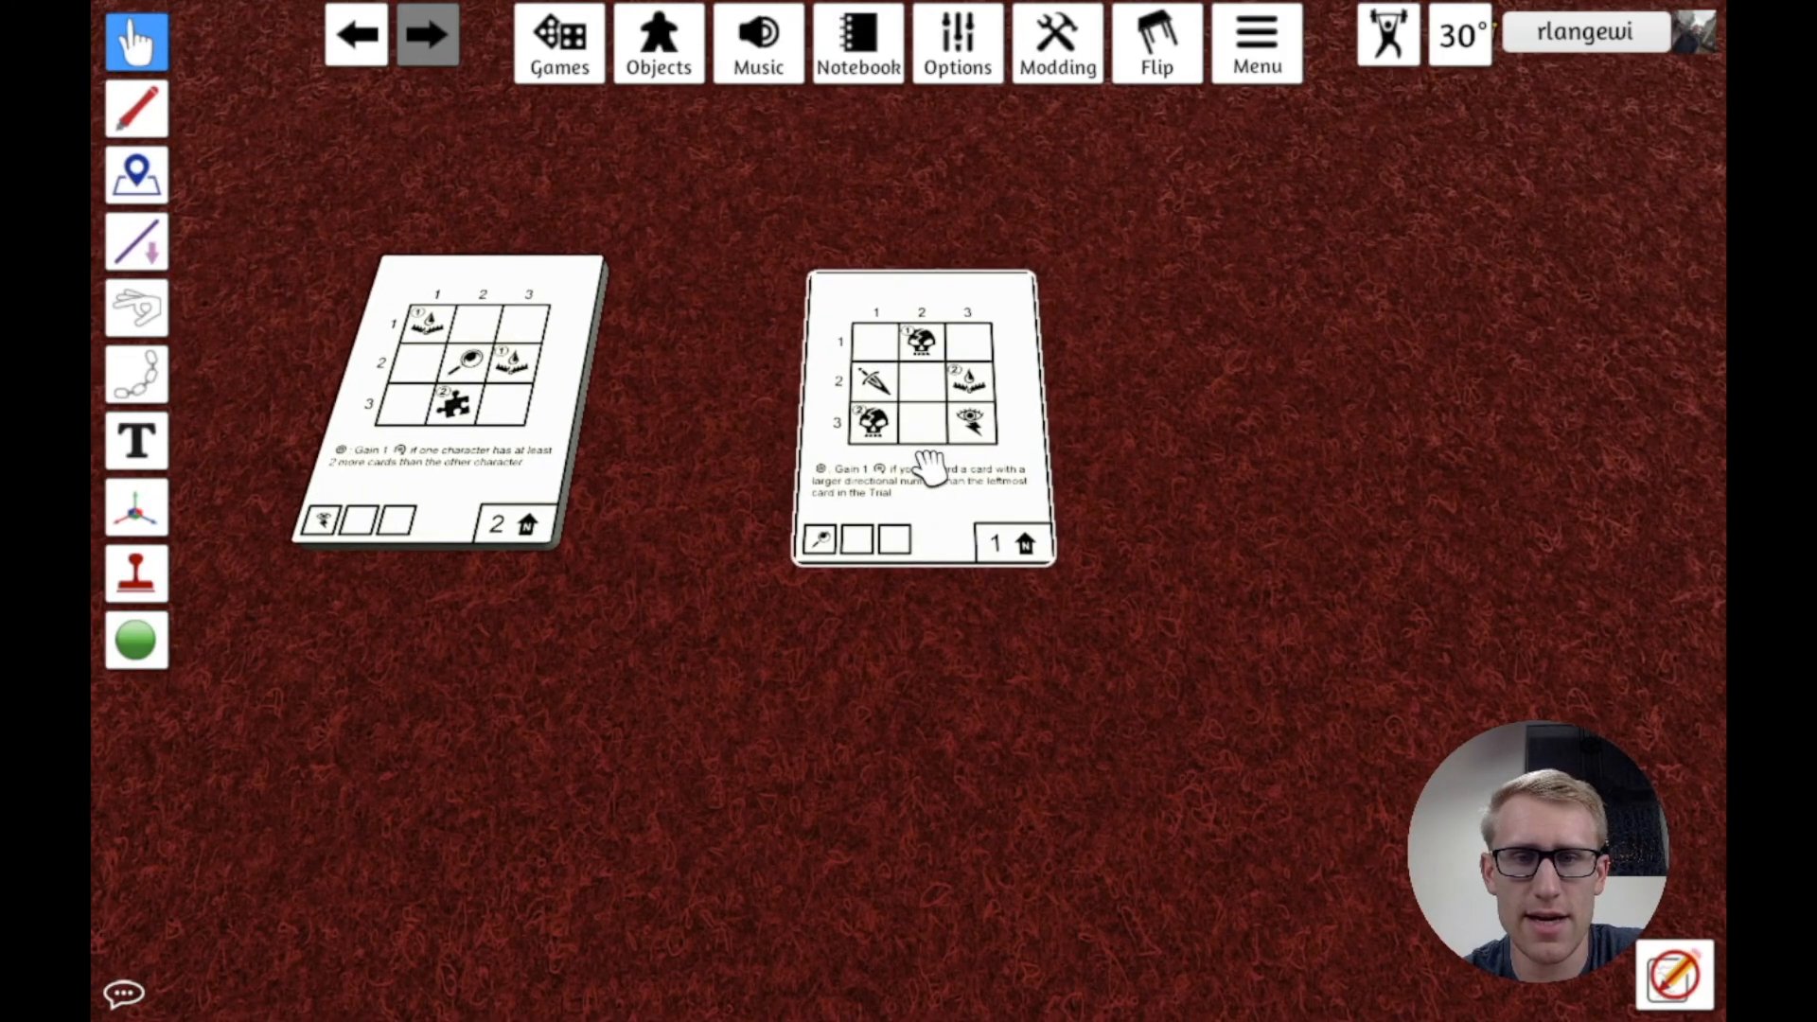
# Step: Drag cards off the double-sided deck and spread them across the table
pyautogui.moveTo(921, 429); pyautogui.dragTo(928, 347)
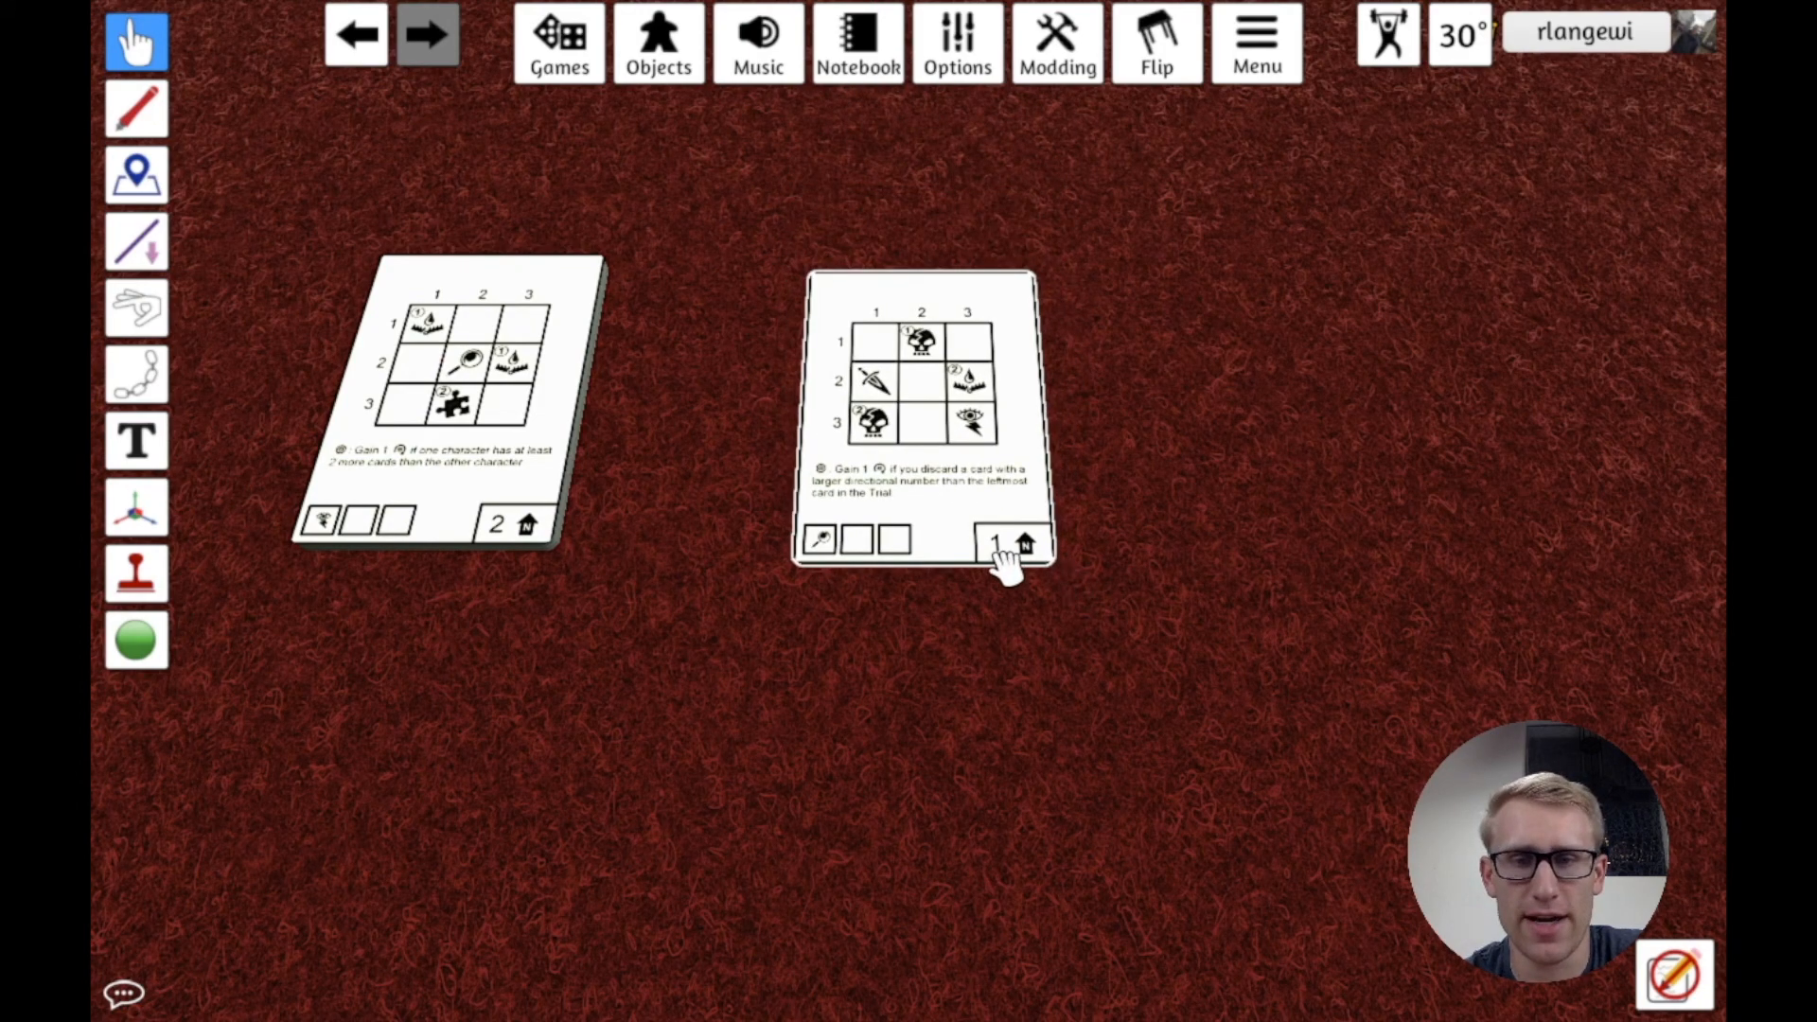
pyautogui.click(1014, 545)
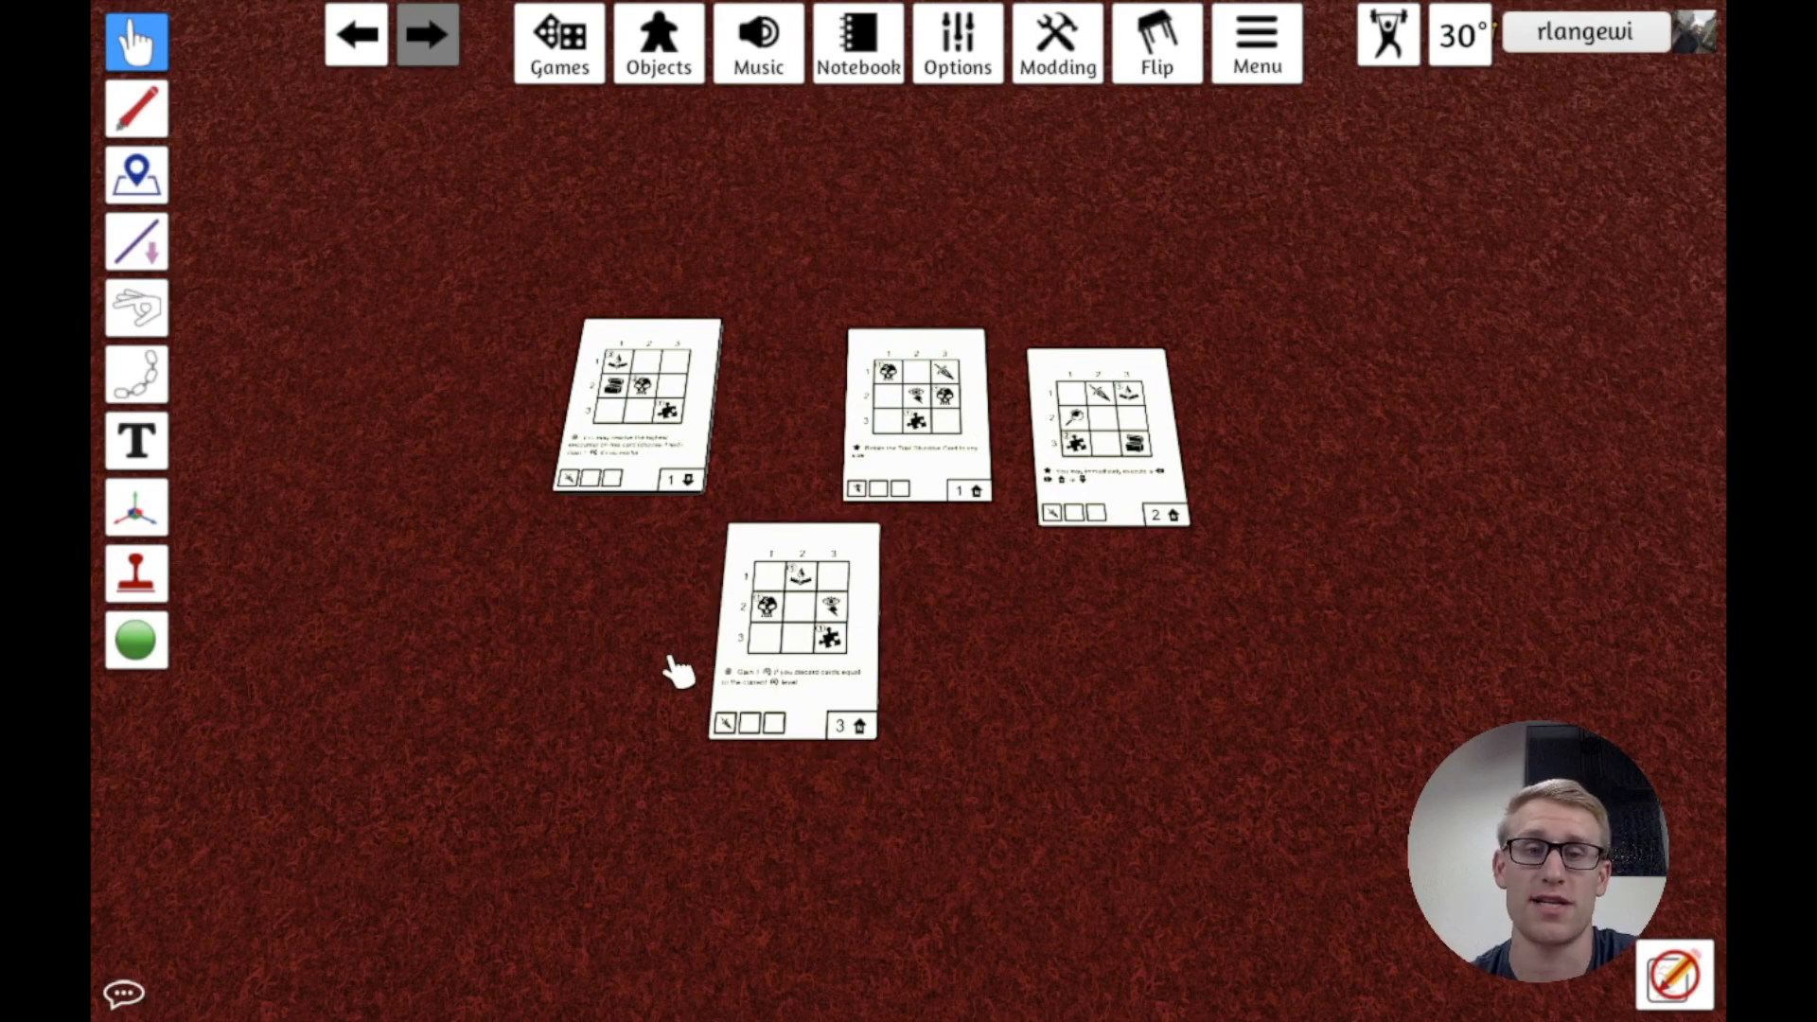
pyautogui.moveTo(645, 661)
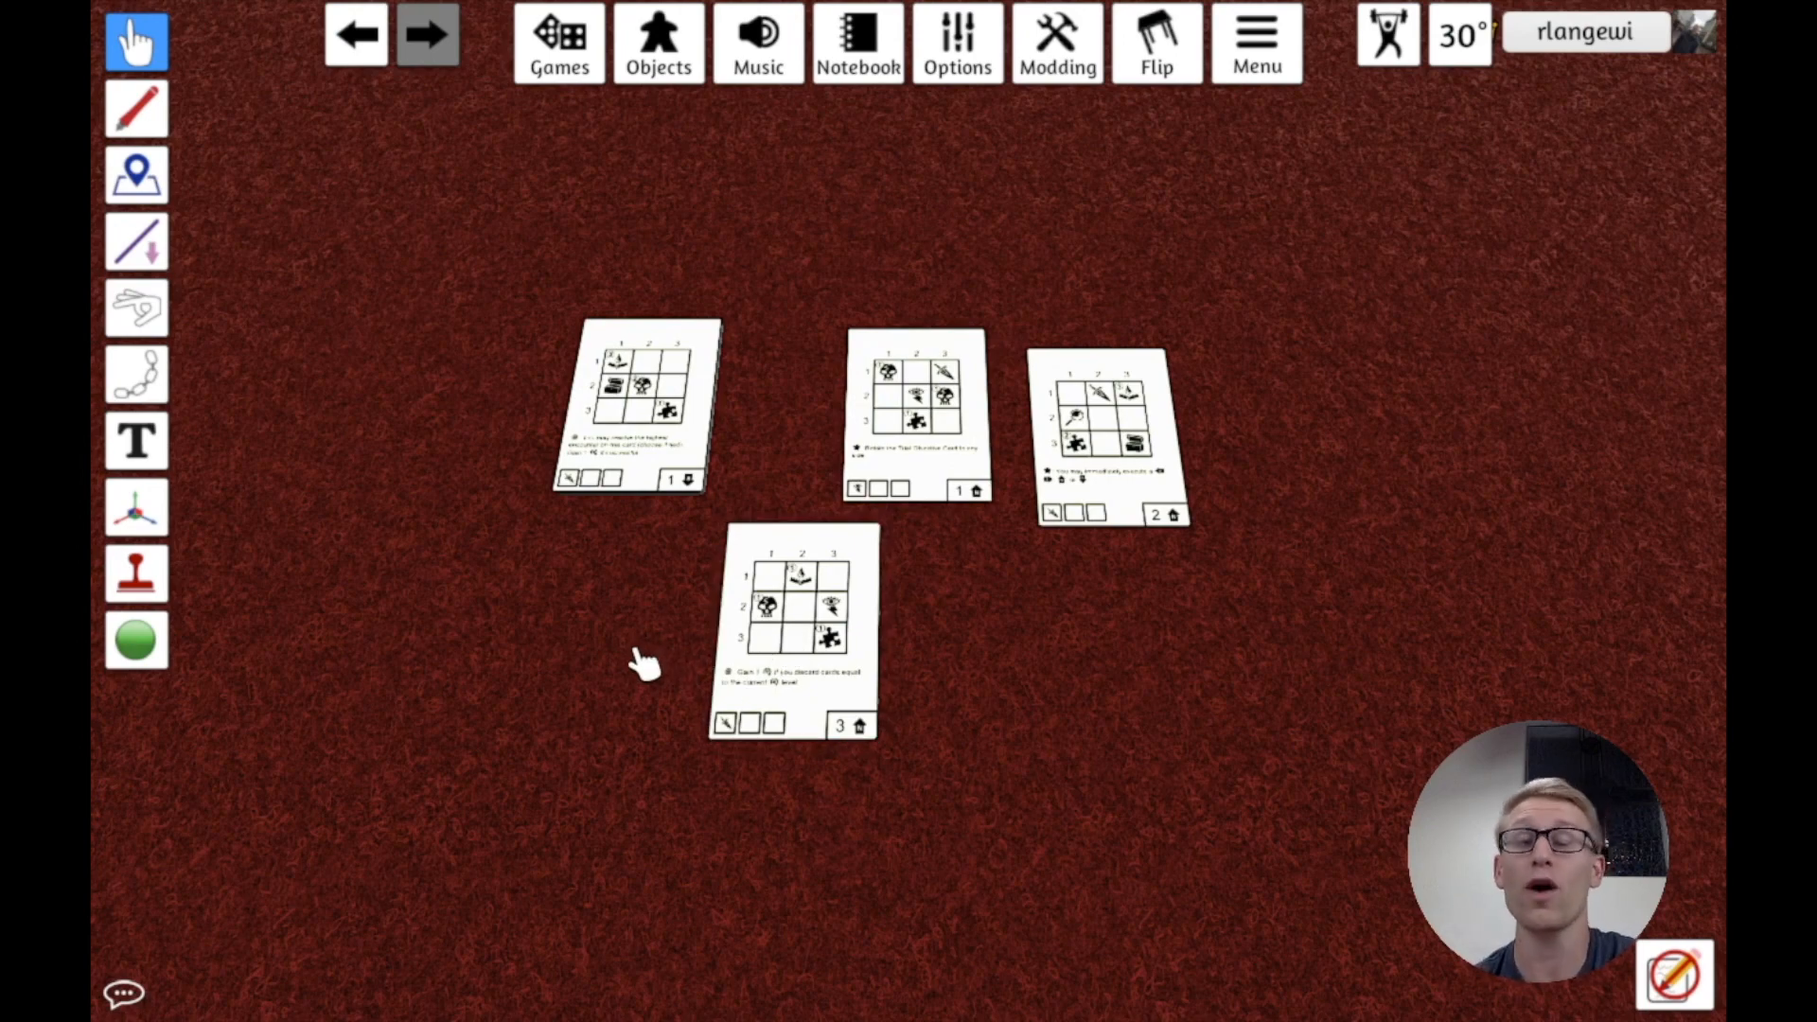